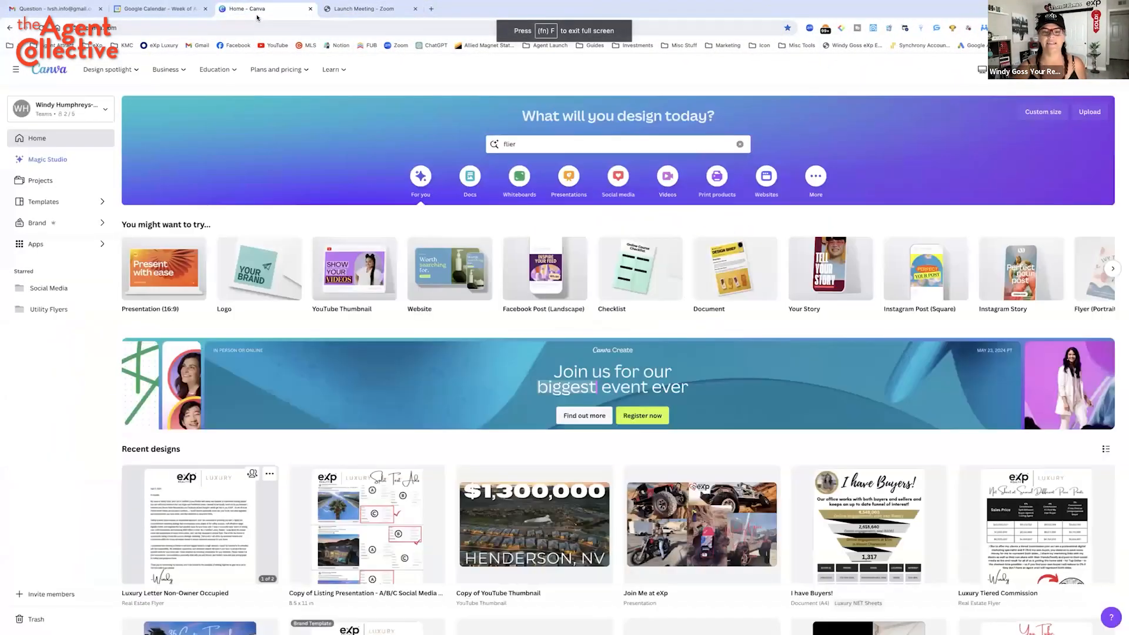
{"action": "mouse_move", "coordinate": [449, 269]}
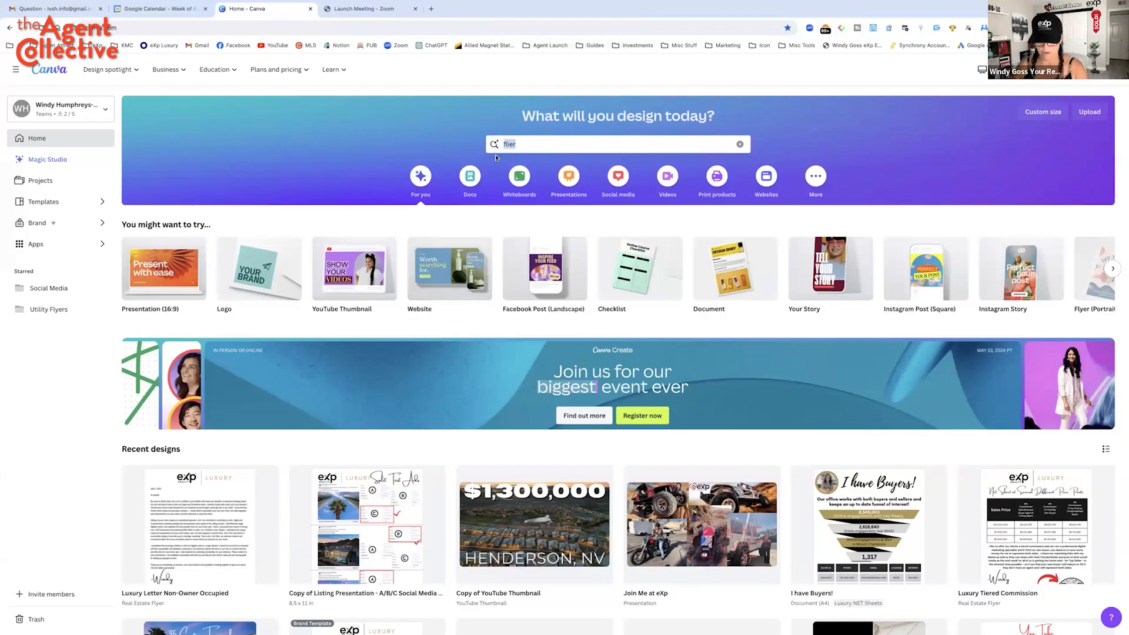
Bring up Canva's home search suggestions, showing recent searches like flier and suggested templates
{"action": "left_click", "coordinate": [617, 144]}
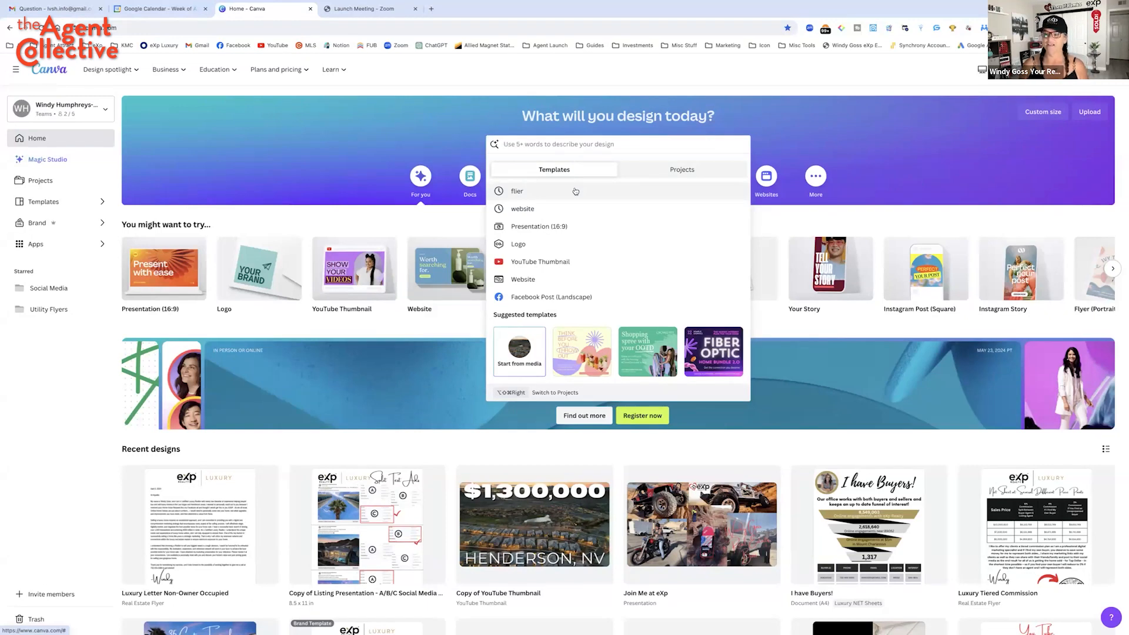
{"action": "mouse_move", "coordinate": [575, 191]}
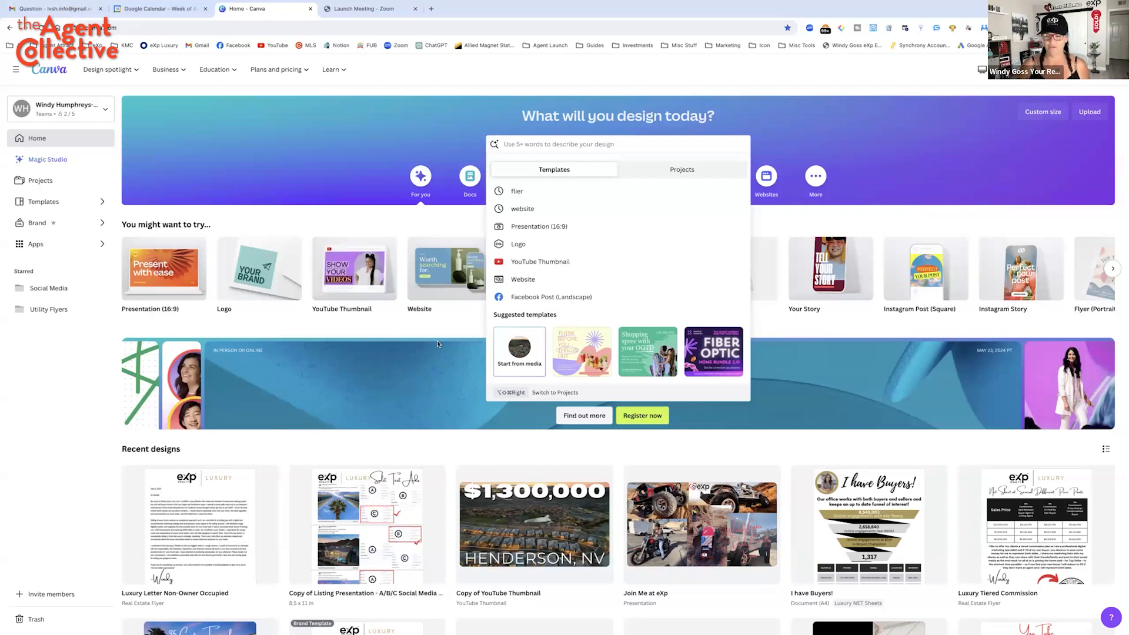
Scroll through the Mount Charleston News website design, with its title, photo circles and linked headings
{"action": "scroll", "scroll_direction": "down", "scroll_amount": 3}
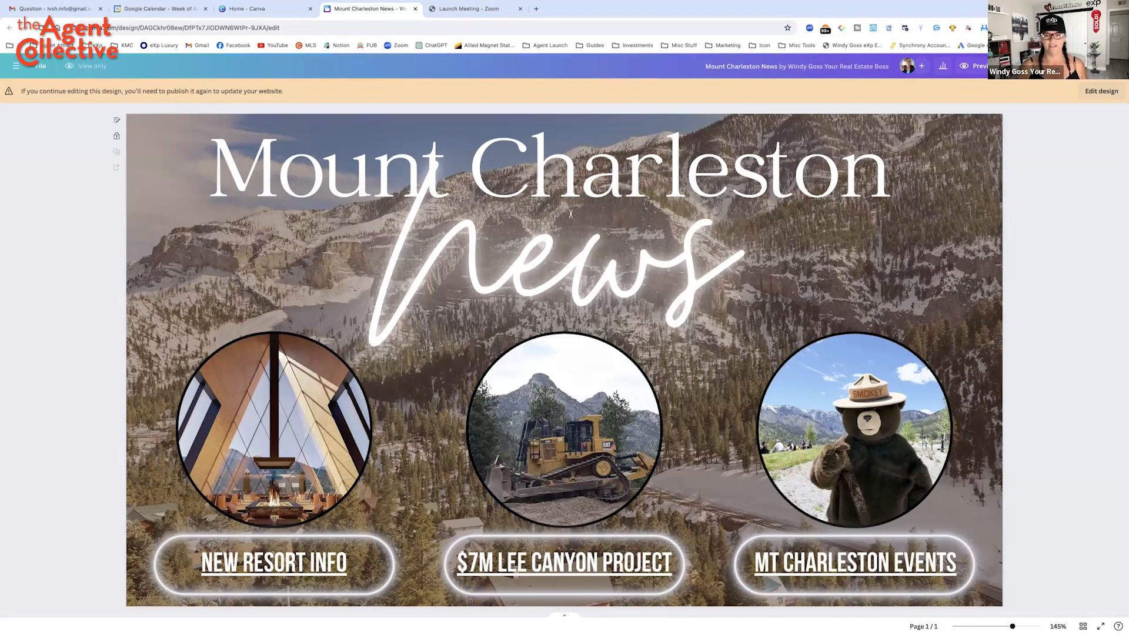
{"action": "mouse_move", "coordinate": [682, 212]}
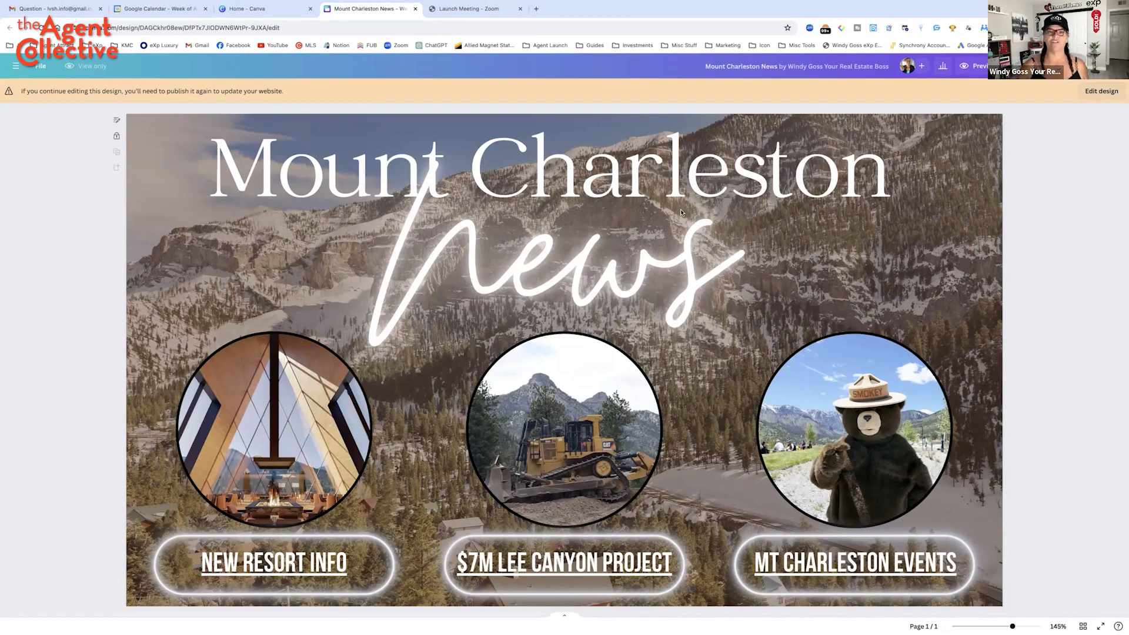
{"action": "mouse_move", "coordinate": [515, 231]}
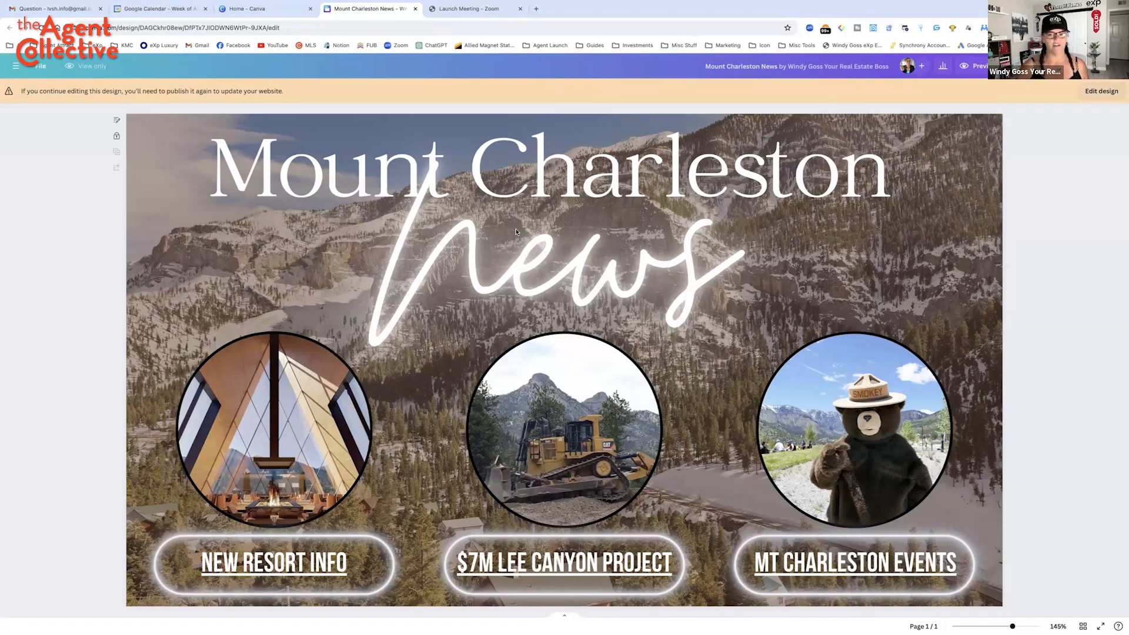
{"action": "mouse_move", "coordinate": [683, 535]}
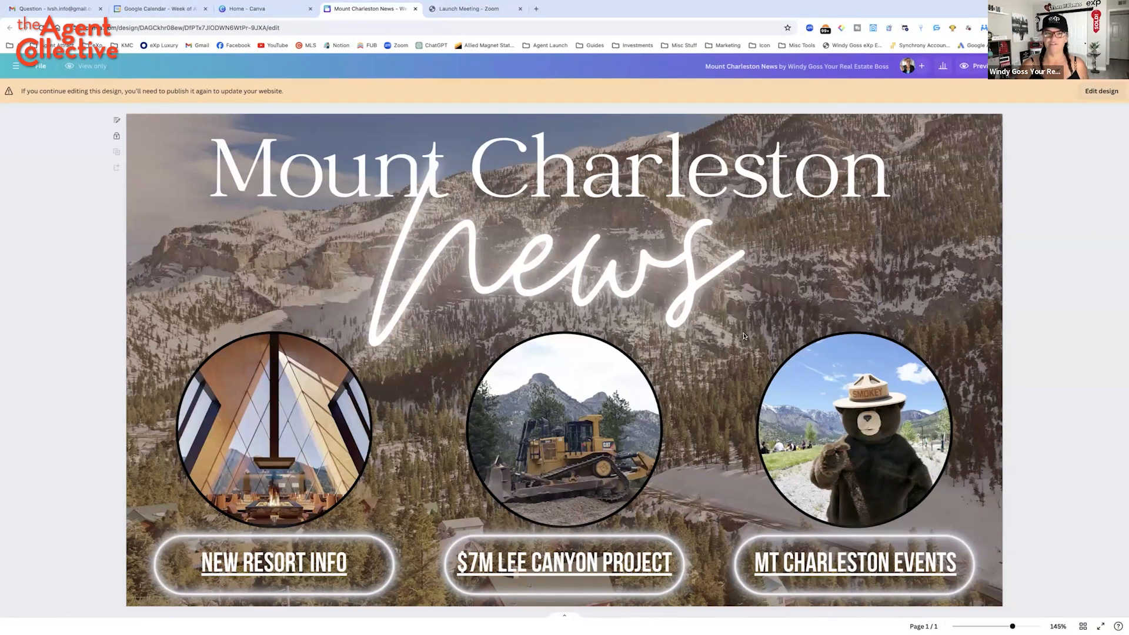
{"action": "mouse_move", "coordinate": [358, 230]}
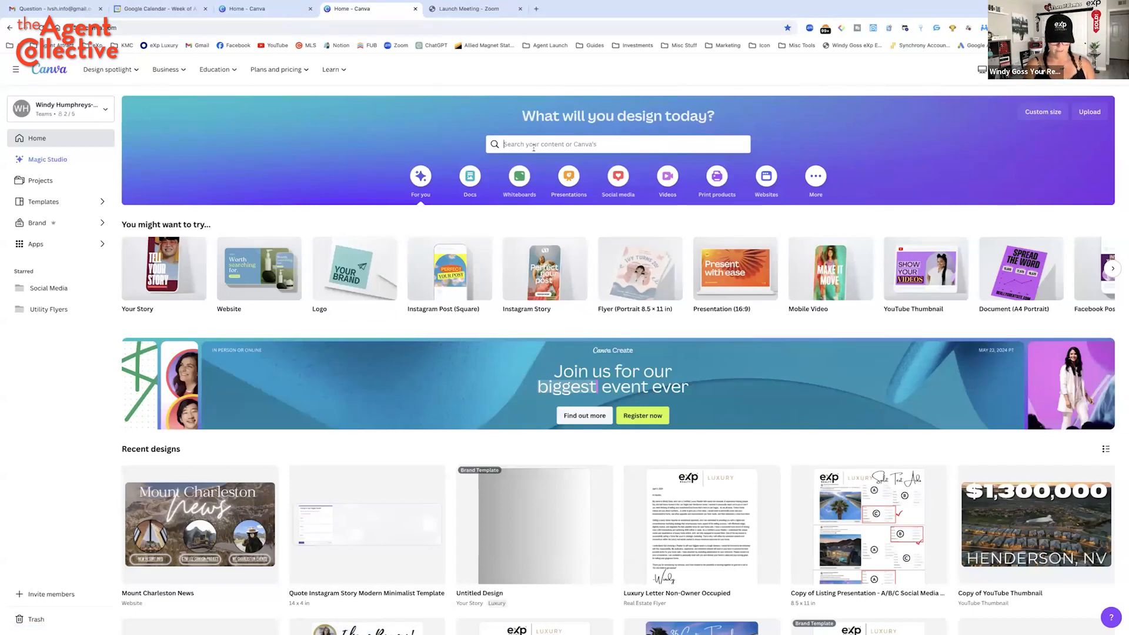
Search 'Landing Page' and scroll through the 34,000+ Landing Page template results
{"action": "type", "text": "Lan"}
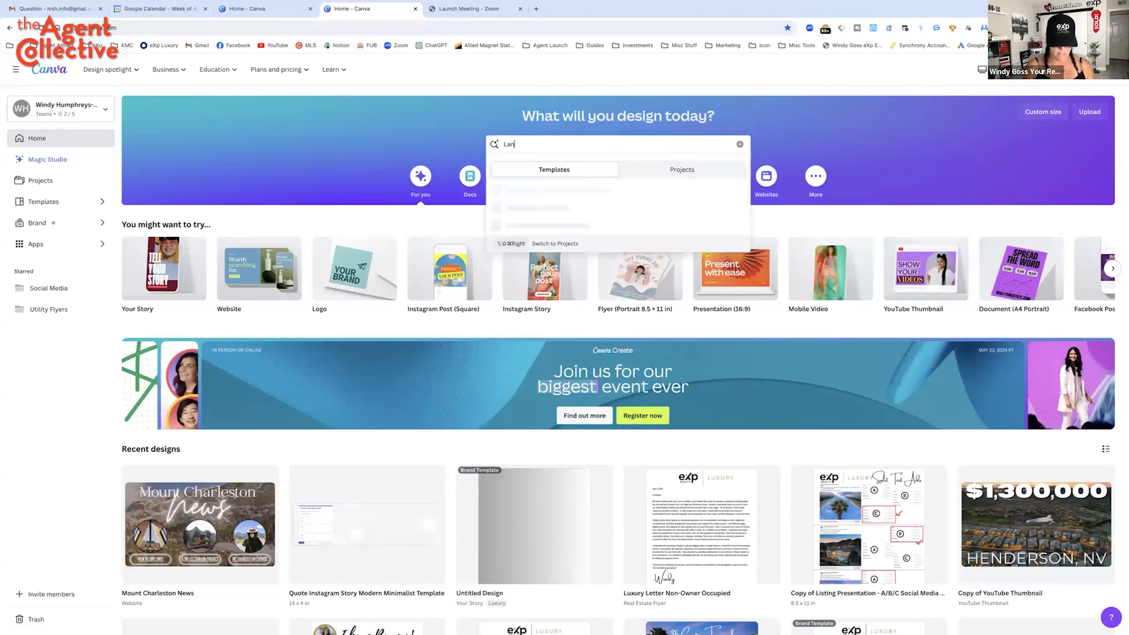
{"action": "type", "text": "Landing Page"}
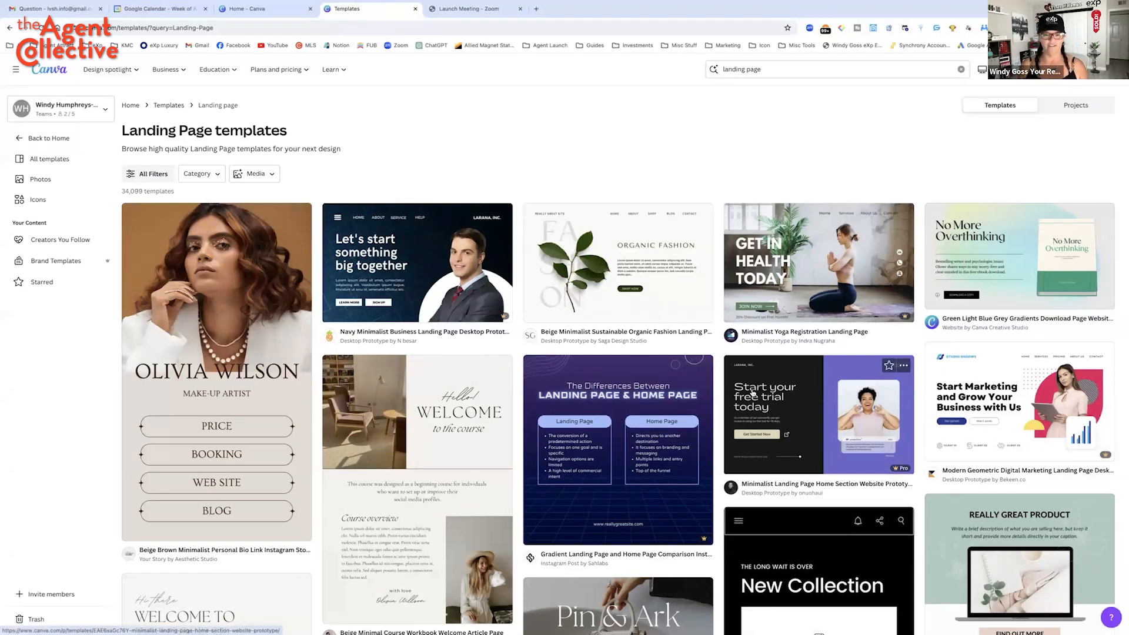
{"action": "scroll", "scroll_direction": "down", "scroll_amount": 3}
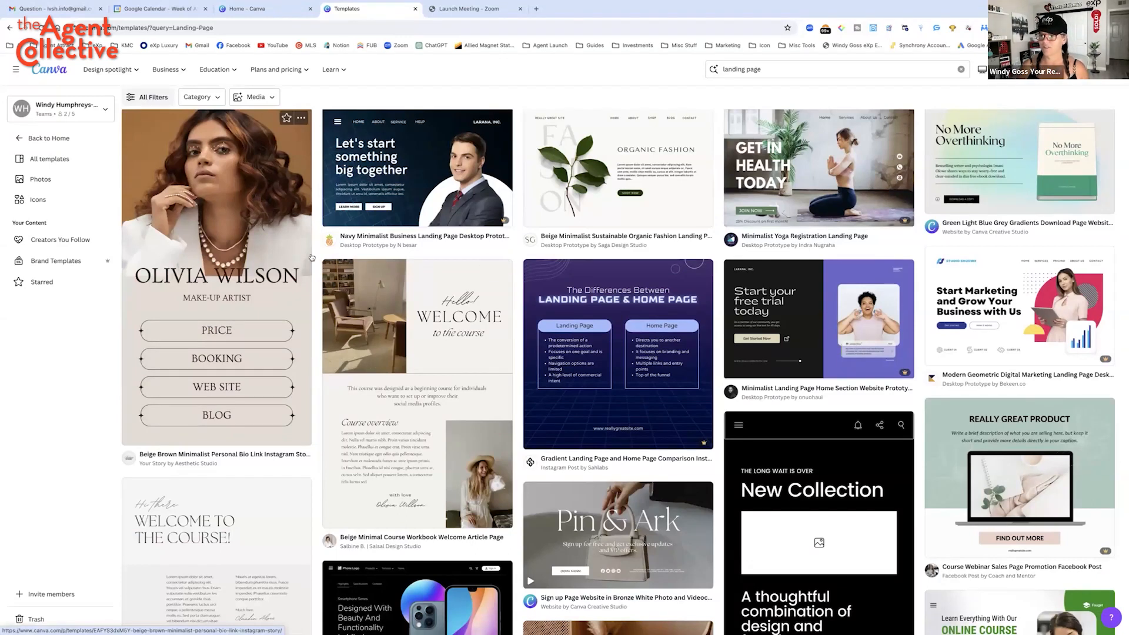
{"action": "mouse_move", "coordinate": [251, 189]}
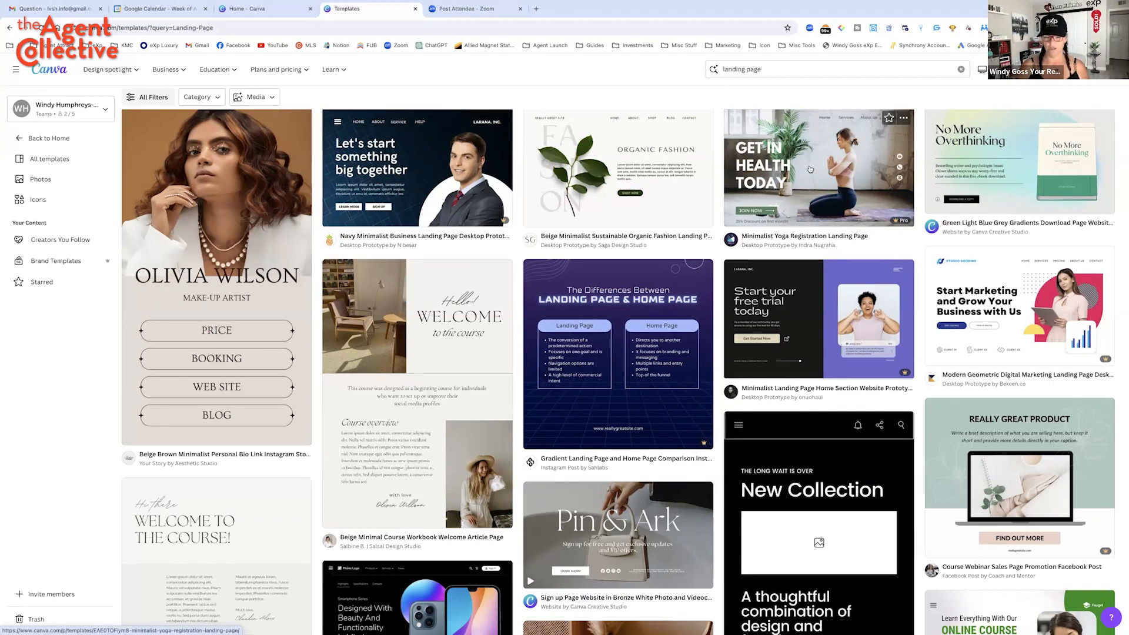
{"action": "scroll", "scroll_direction": "down", "scroll_amount": 3}
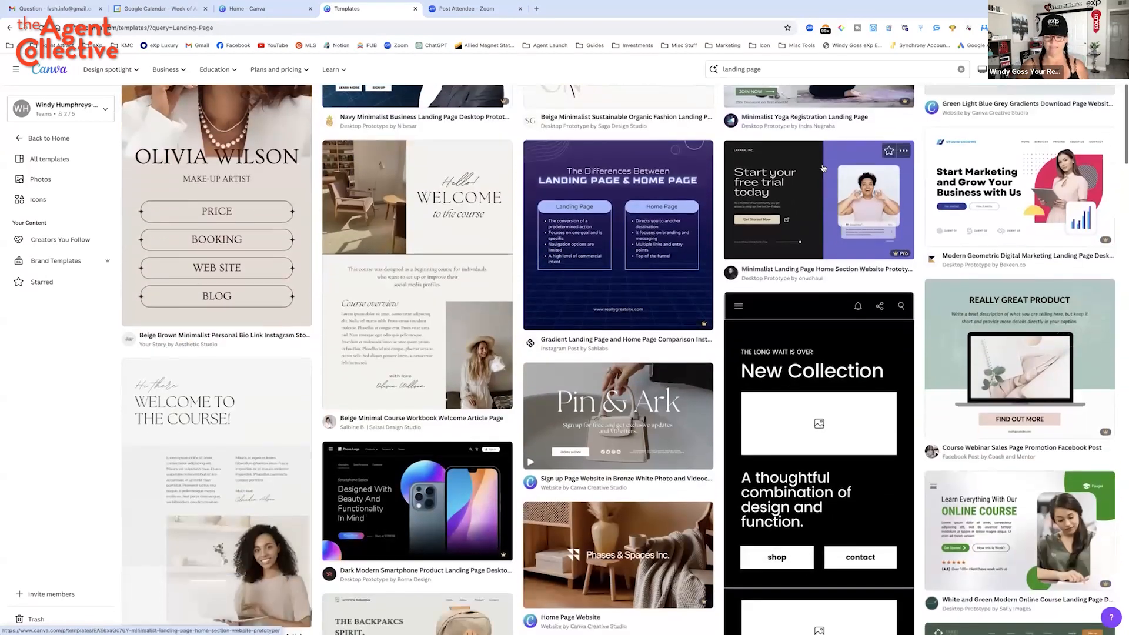
{"action": "scroll", "scroll_direction": "down", "scroll_amount": 3}
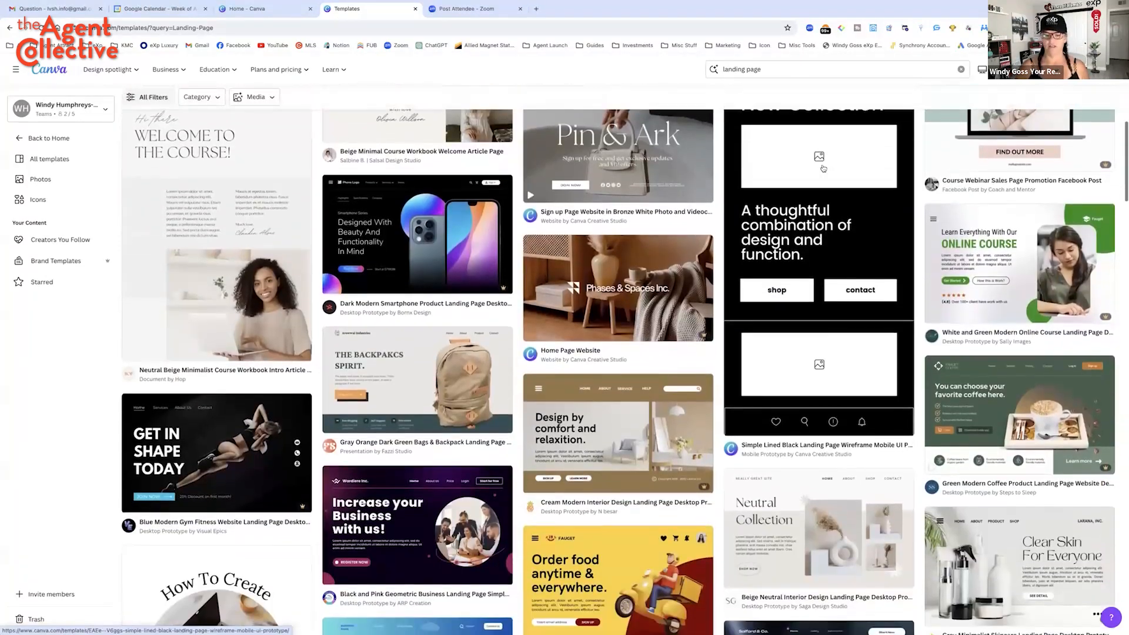
{"action": "scroll", "scroll_direction": "down", "scroll_amount": 3}
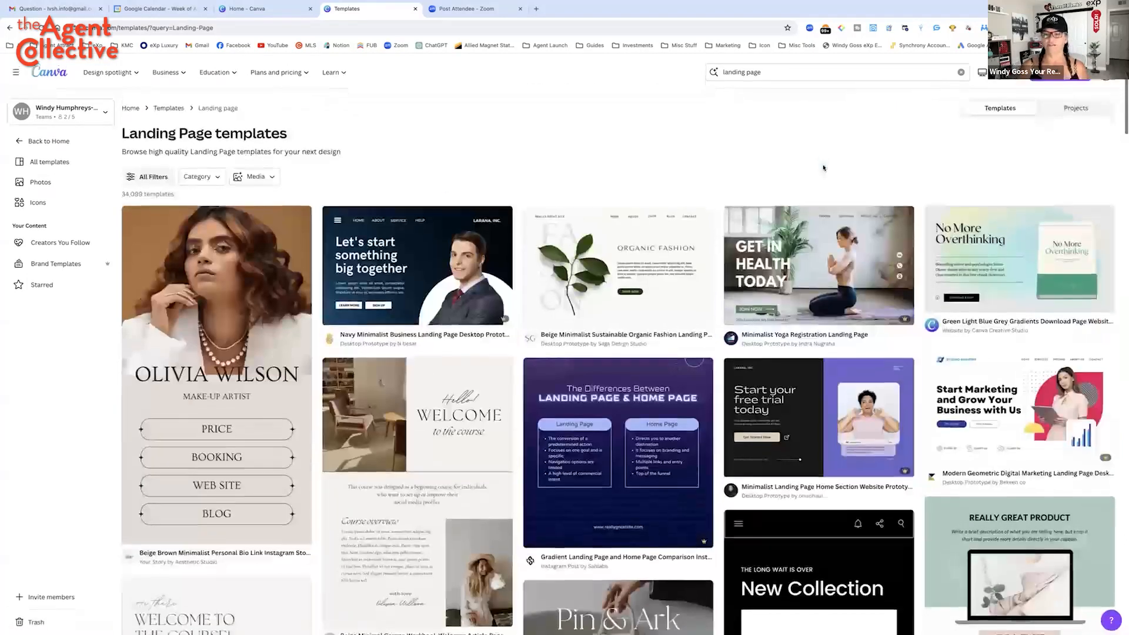
Customize the Minimalist Yoga Registration Landing Page template headlined 'Get in Health Today.'
{"action": "left_click", "coordinate": [818, 265]}
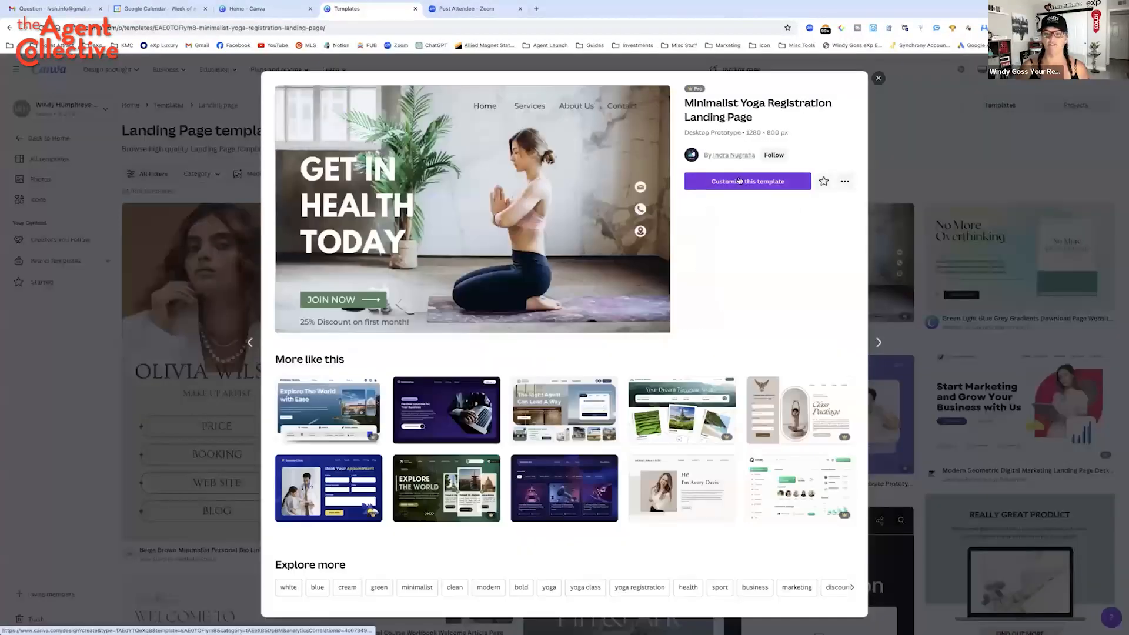
{"action": "left_click", "coordinate": [747, 180]}
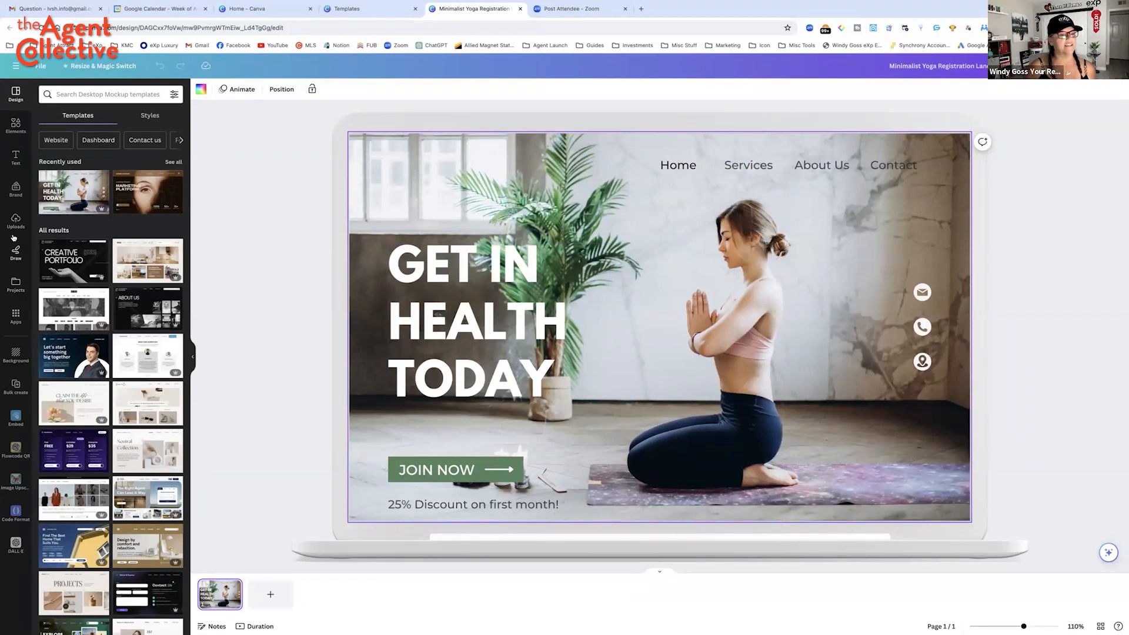
Swap the background yoga photo for the uploaded aerial shot of a house with a pool
{"action": "left_click", "coordinate": [16, 219]}
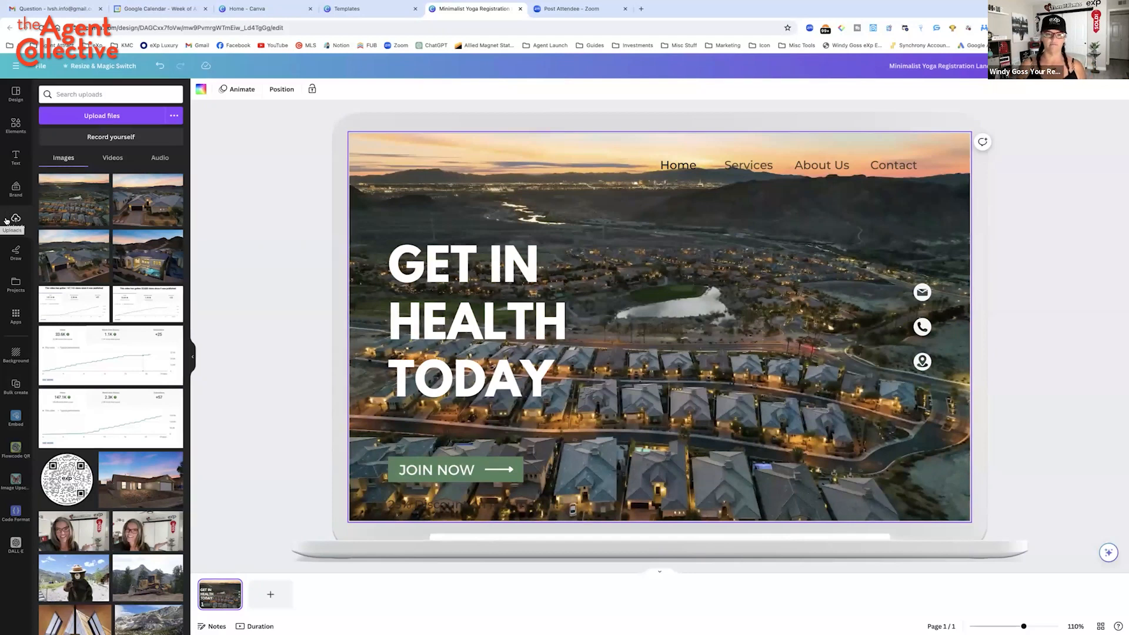
{"action": "left_click", "coordinate": [472, 321]}
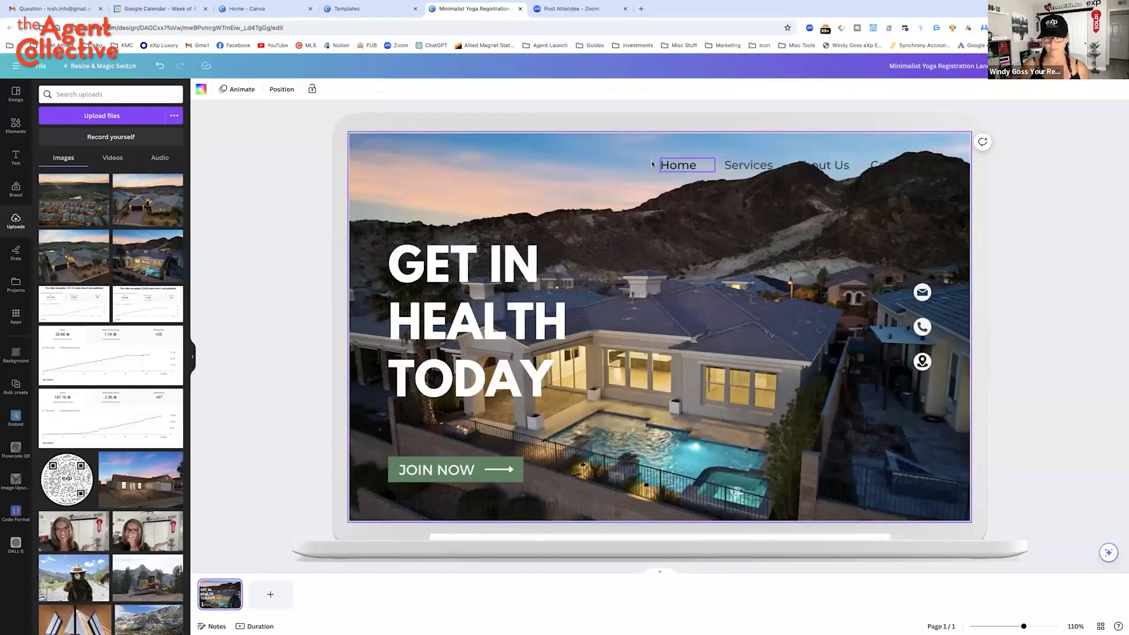
Open the link entry box for the 'Home' navigation text through its more-options menu
{"action": "left_click", "coordinate": [823, 164]}
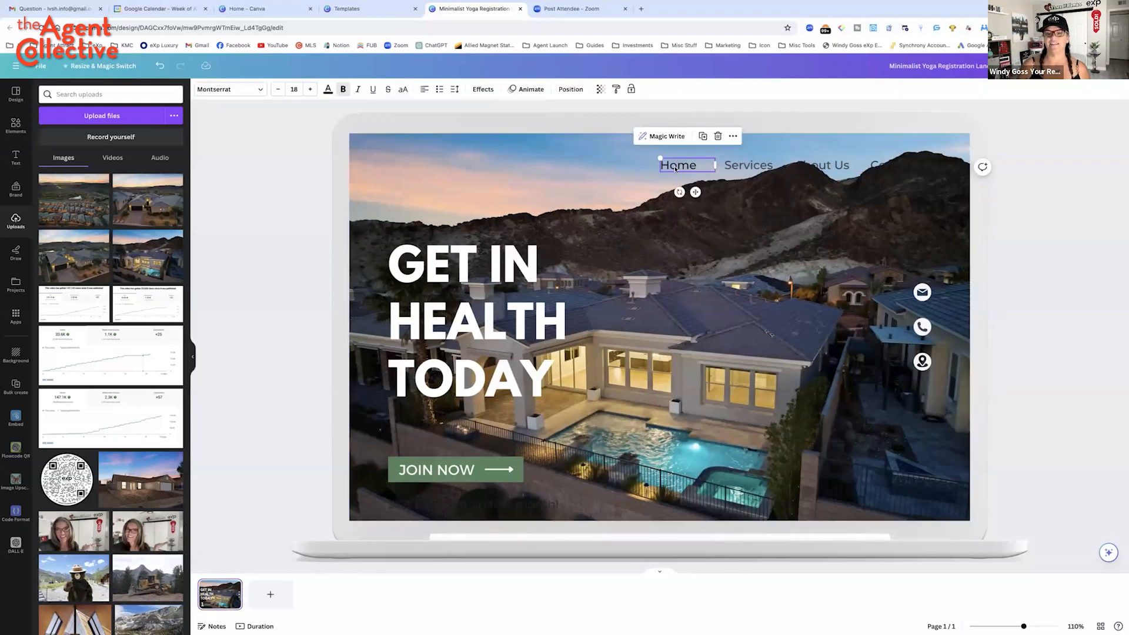
{"action": "left_click", "coordinate": [732, 136]}
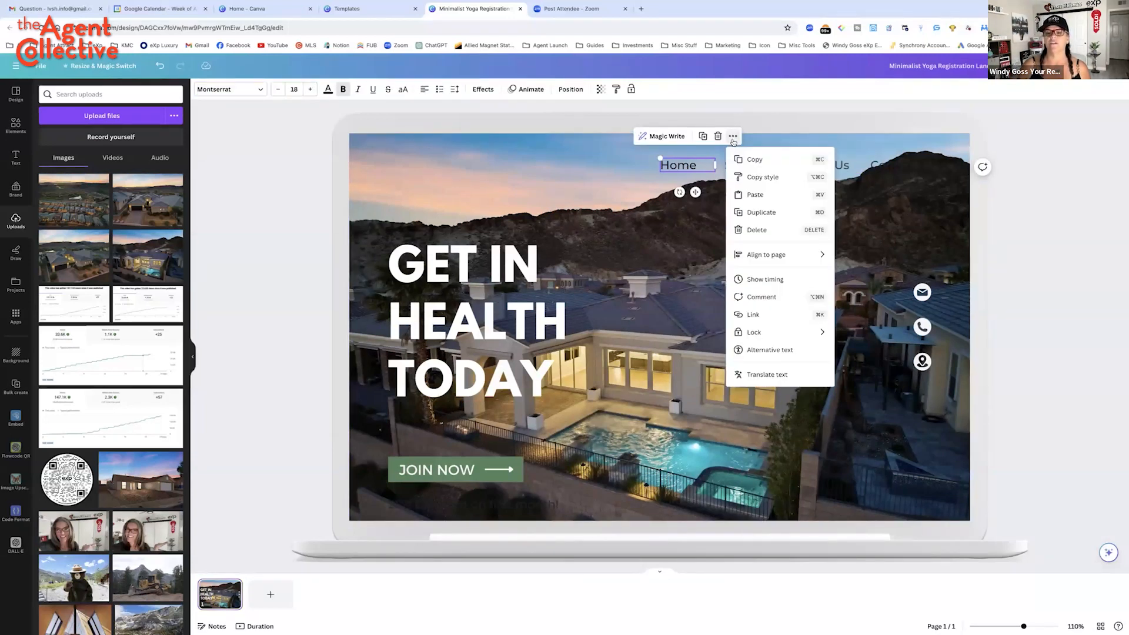
{"action": "left_click", "coordinate": [752, 315]}
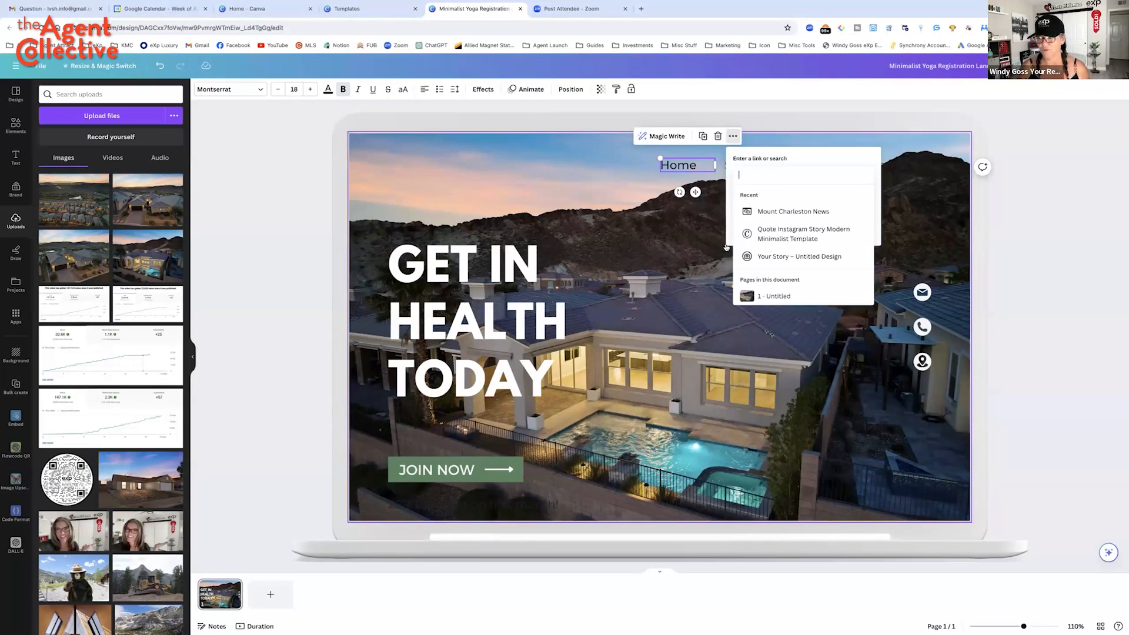
{"action": "mouse_move", "coordinate": [696, 241]}
{"action": "type", "text": "L"}
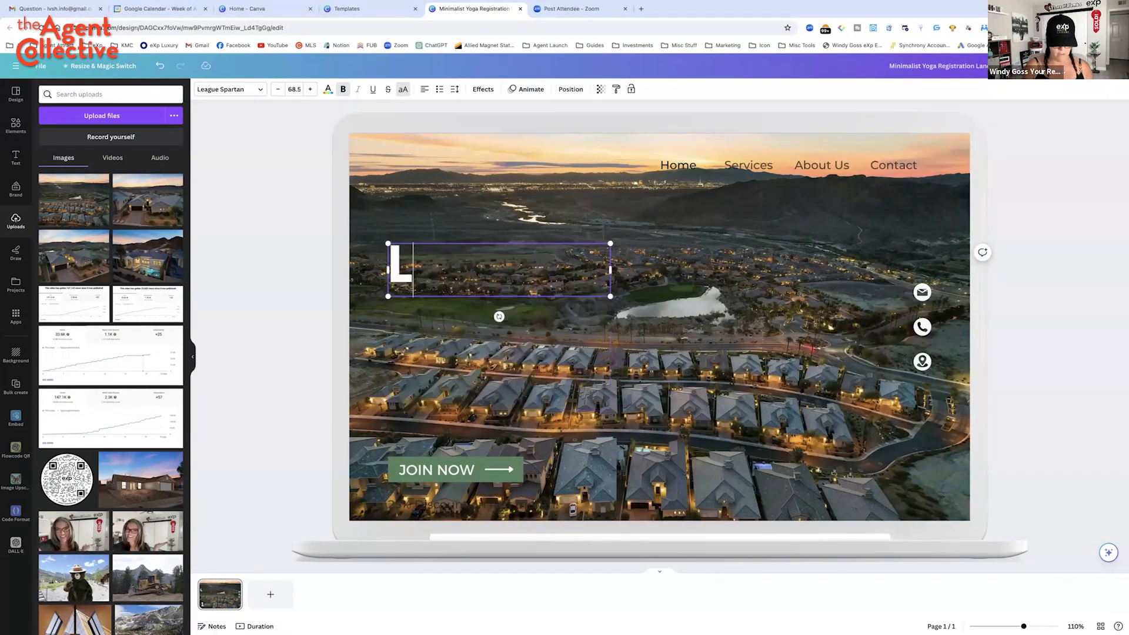
Rewrite the headline as 'LAKE LAS VEGAS' and remove the subtitle and Join Now button
{"action": "type", "text": "AKE LAS"}
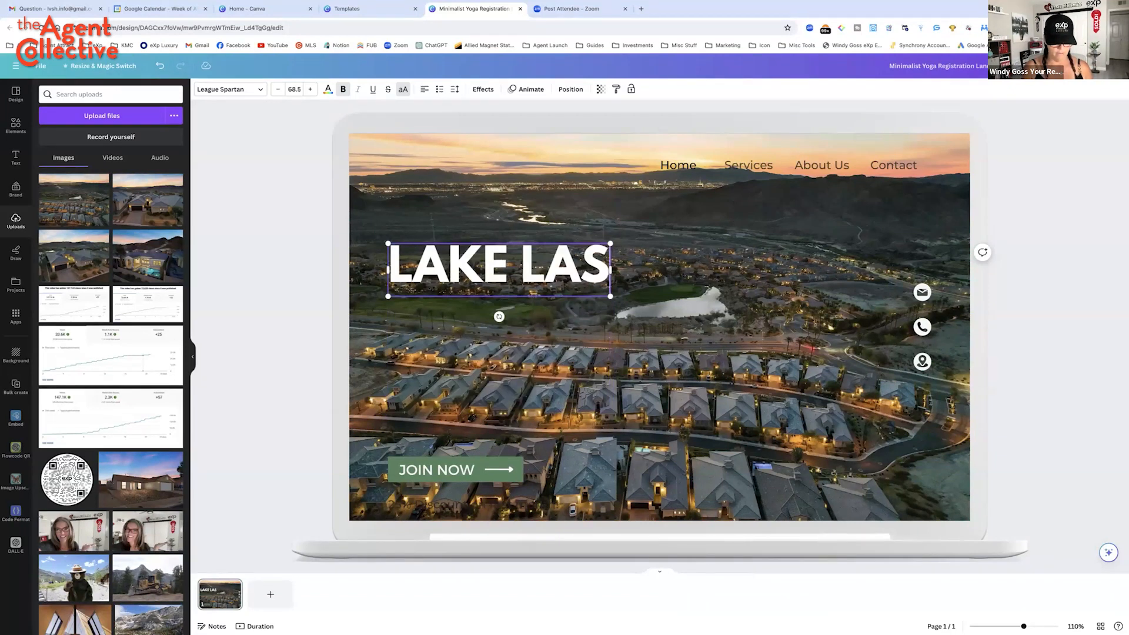
{"action": "type", "text": "VEGAS"}
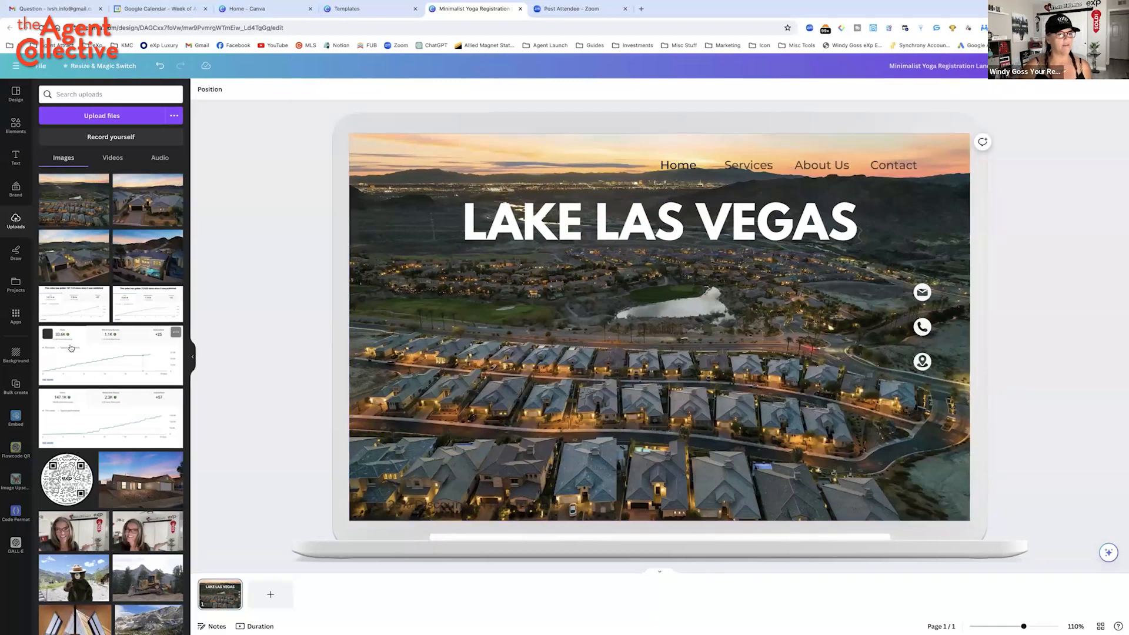
Add three circle photo frames from the 'cir' elements search to the page
{"action": "left_click", "coordinate": [15, 122]}
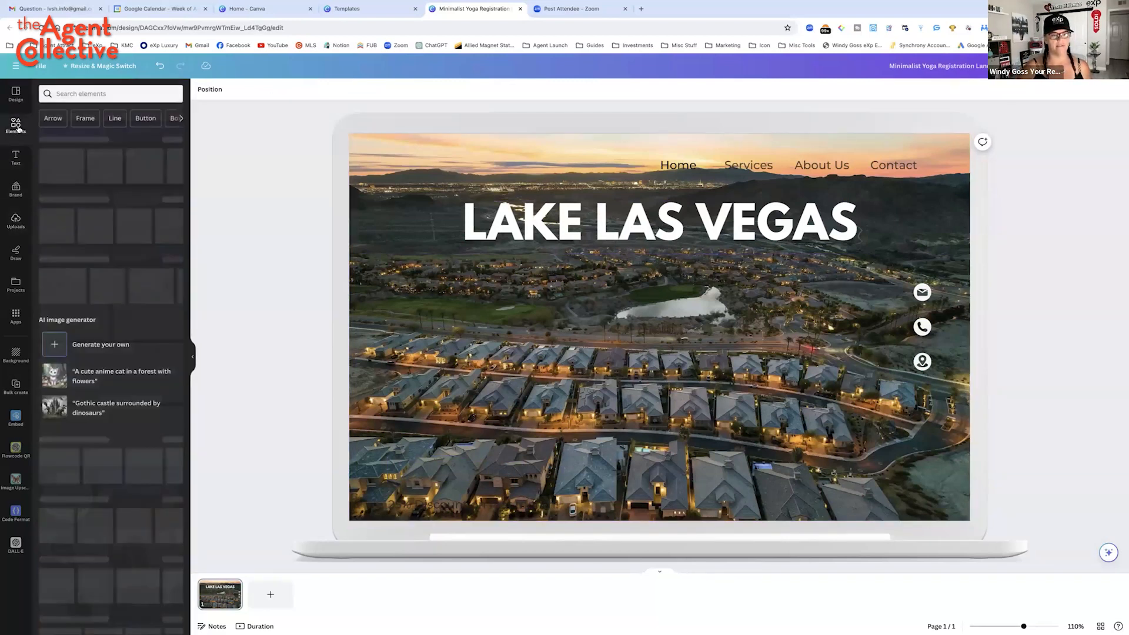
{"action": "left_click", "coordinate": [101, 94]}
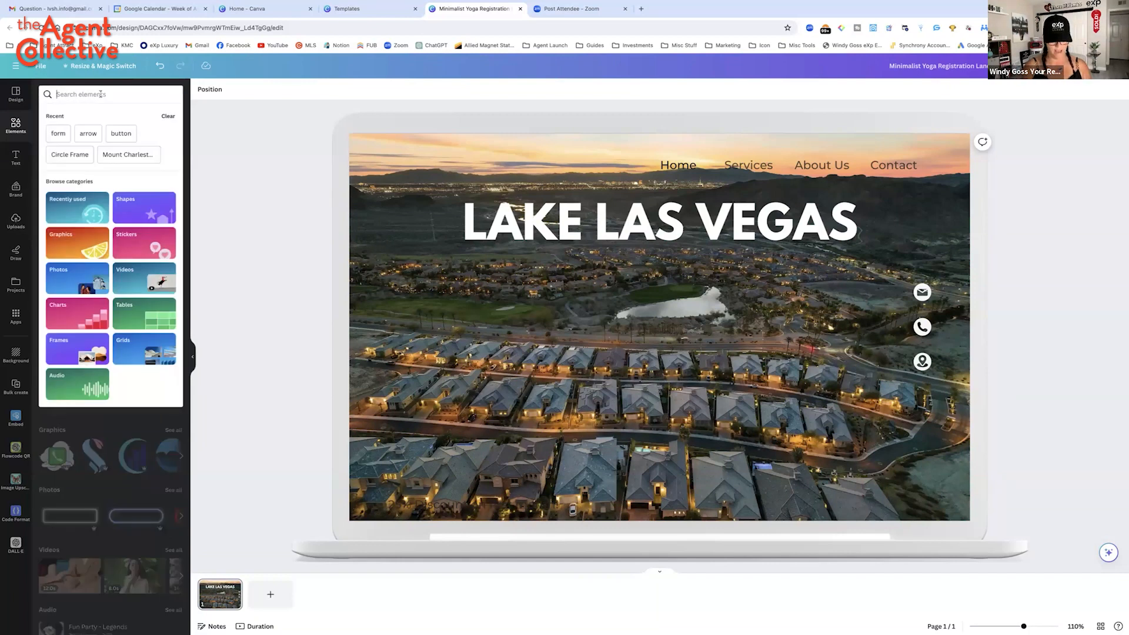
{"action": "type", "text": "circle frame"}
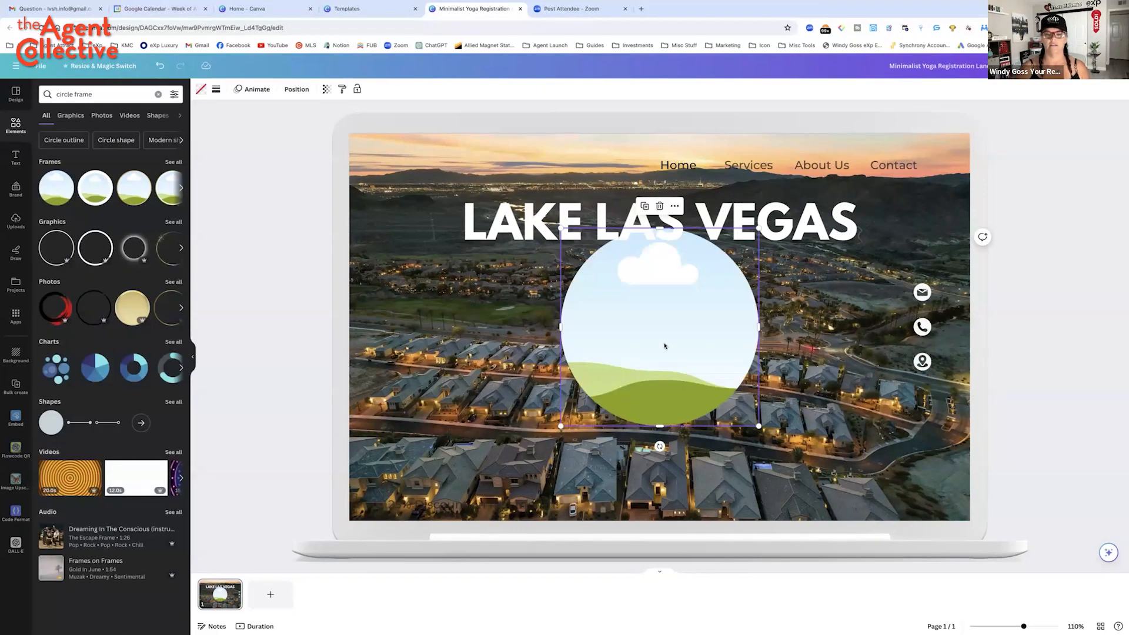
{"action": "left_click_drag", "start_coordinate": [658, 331], "coordinate": [486, 372]}
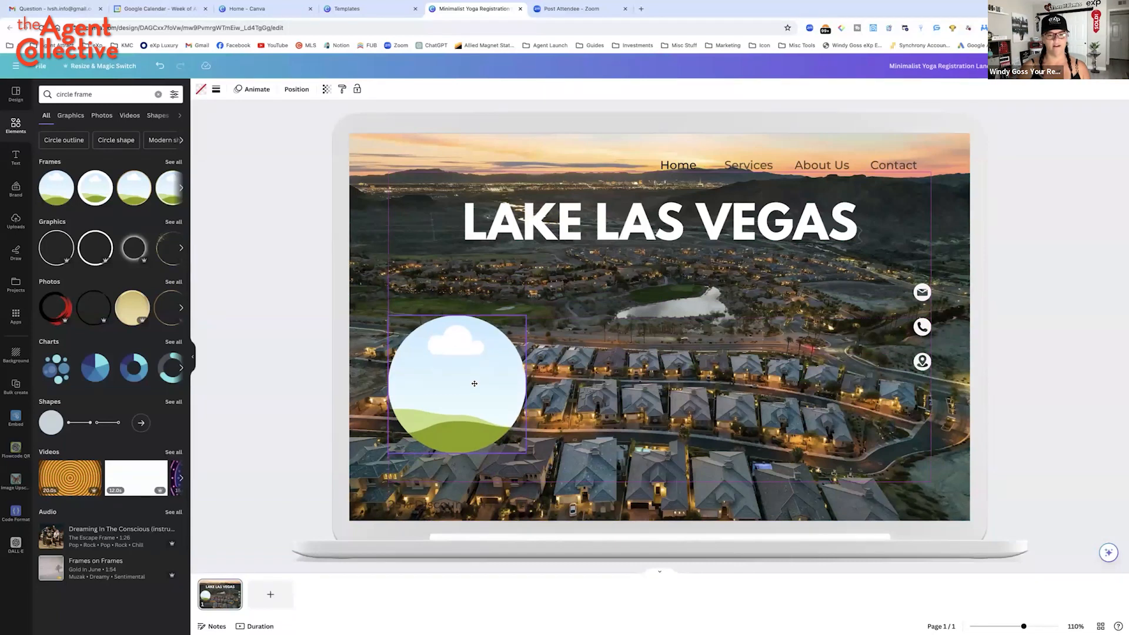
{"action": "left_click", "coordinate": [474, 384]}
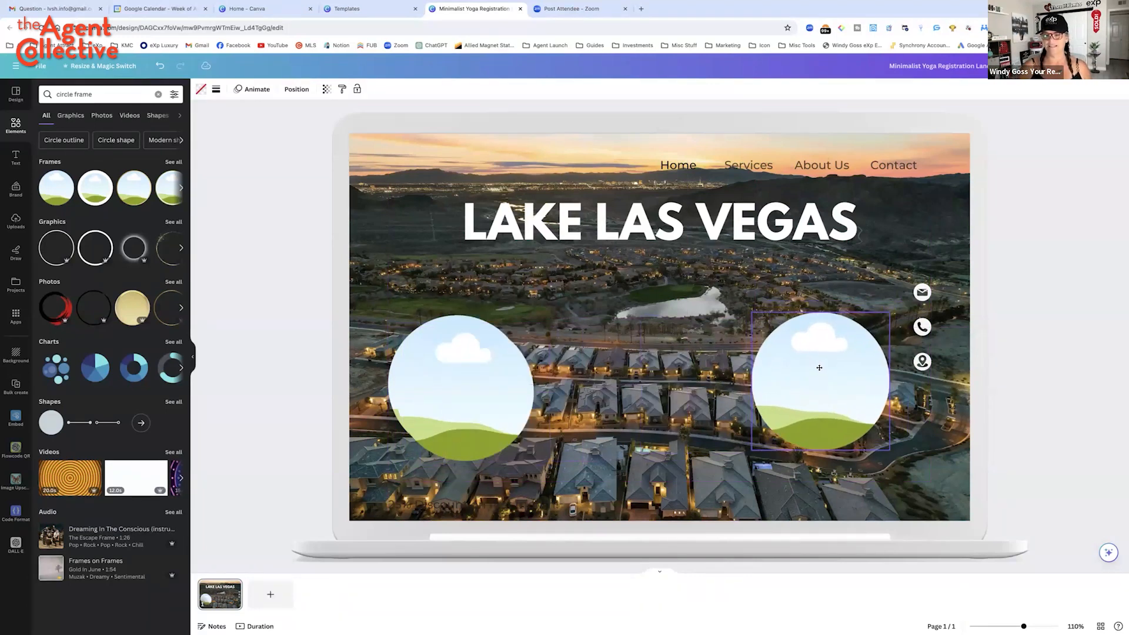
{"action": "left_click", "coordinate": [820, 368]}
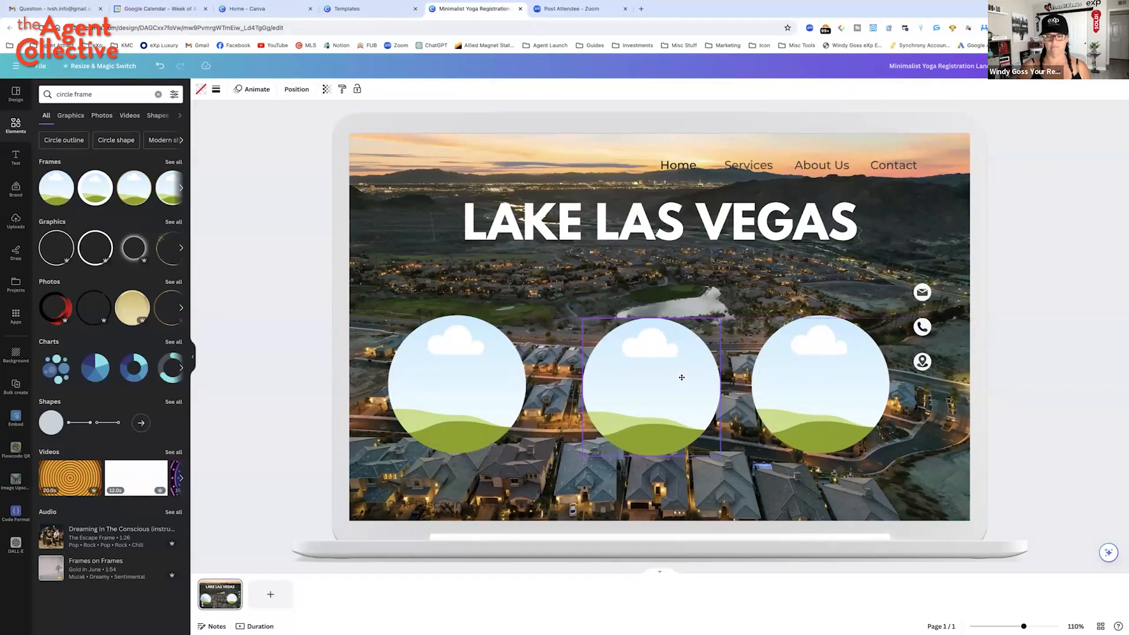
Move the right and middle circle frames so all three are evenly spaced
{"action": "left_click", "coordinate": [645, 378]}
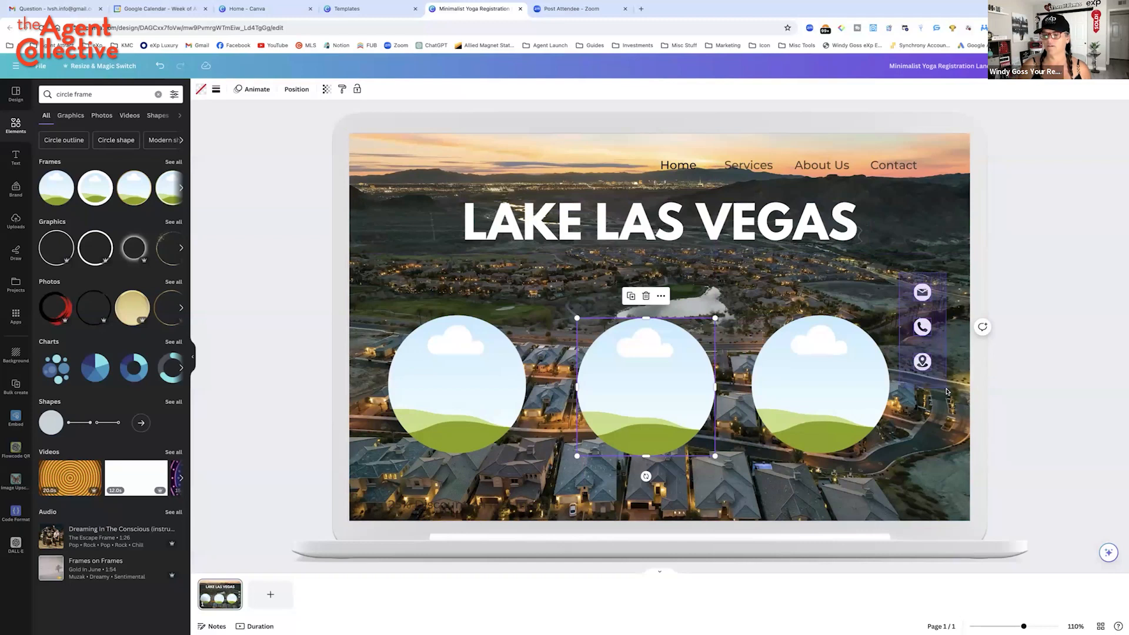
{"action": "left_click", "coordinate": [819, 384]}
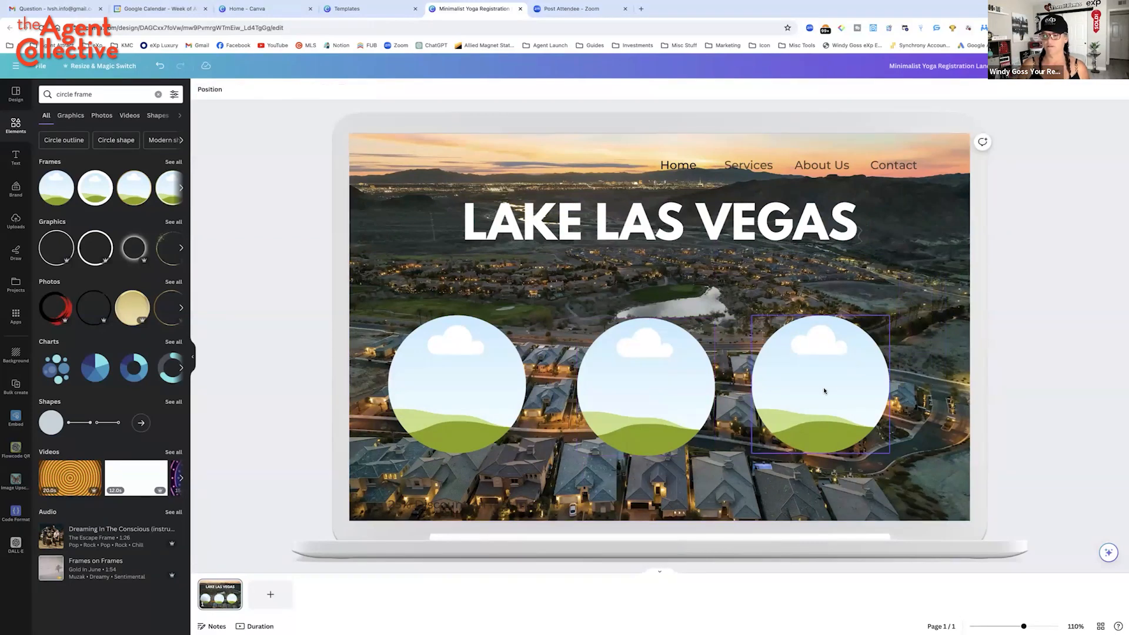
{"action": "left_click_drag", "start_coordinate": [821, 385], "coordinate": [853, 385]}
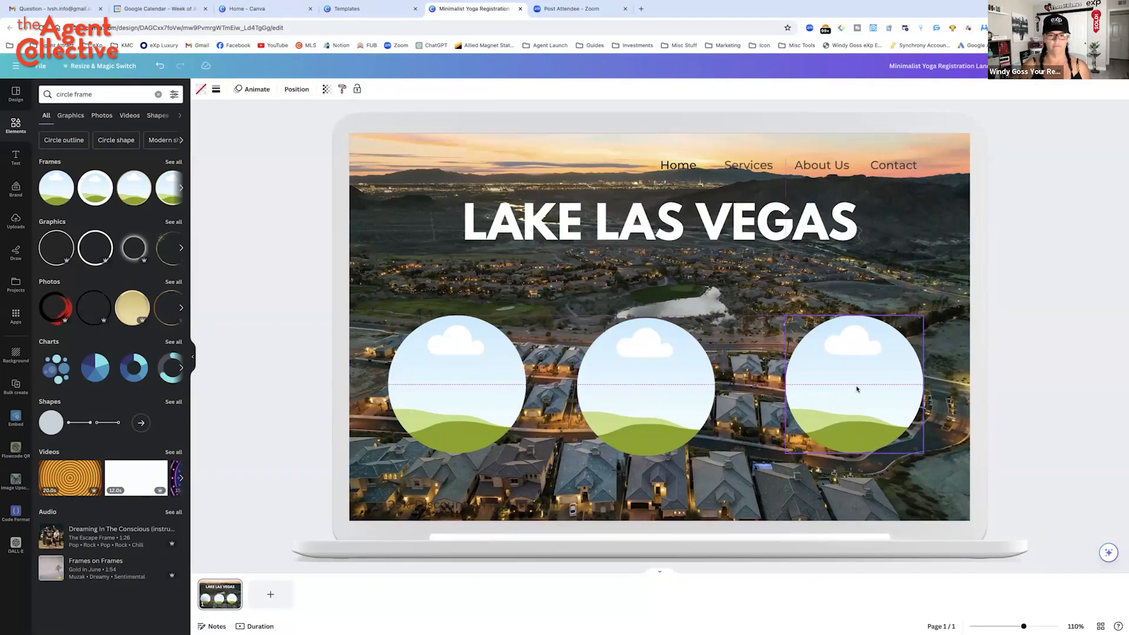
{"action": "left_click", "coordinate": [667, 387]}
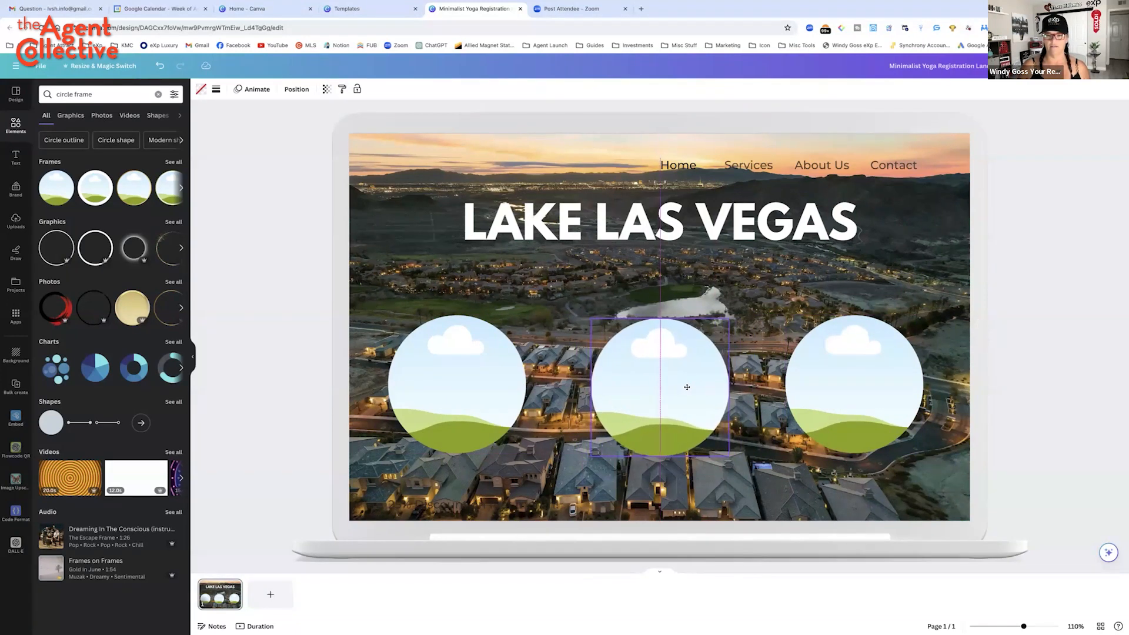
{"action": "left_click", "coordinate": [658, 387]}
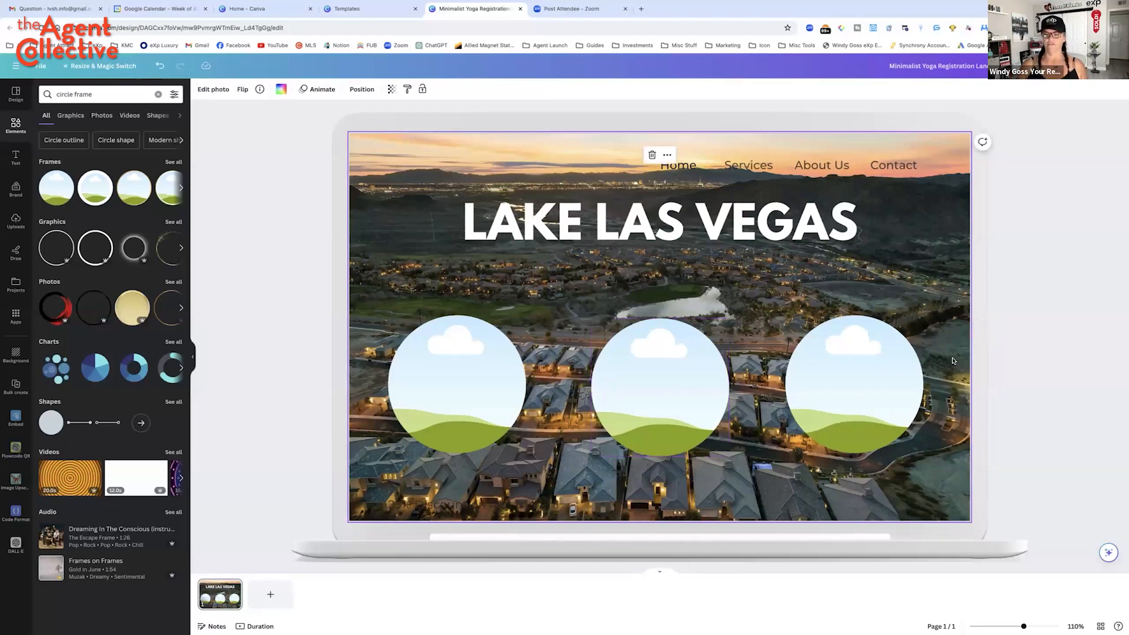
{"action": "mouse_move", "coordinate": [387, 311]}
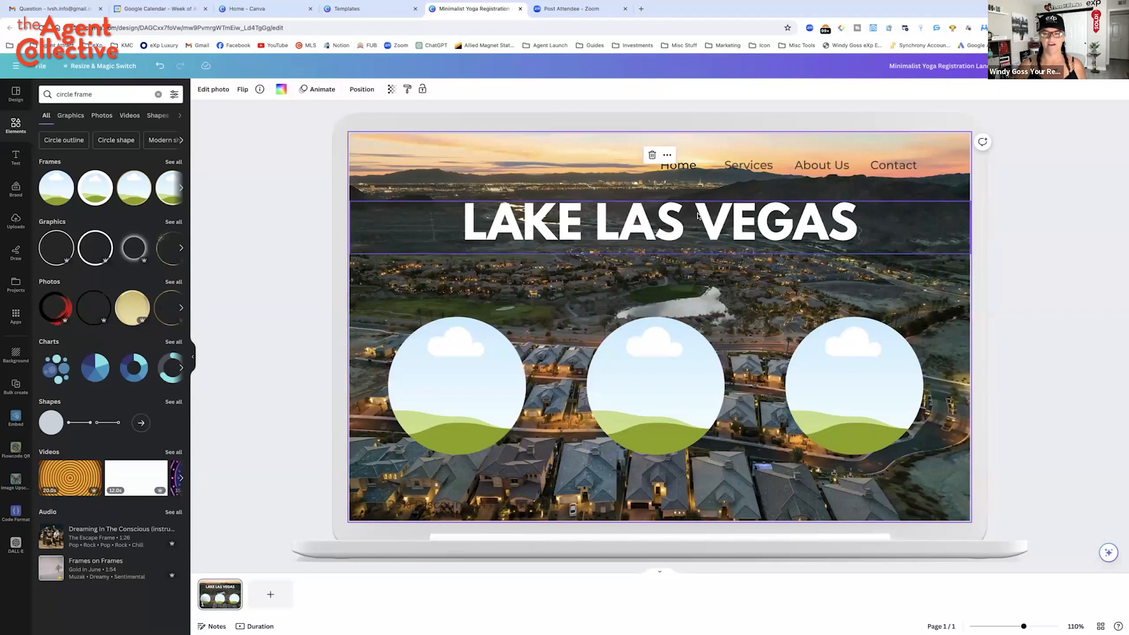
{"action": "left_click", "coordinate": [655, 385]}
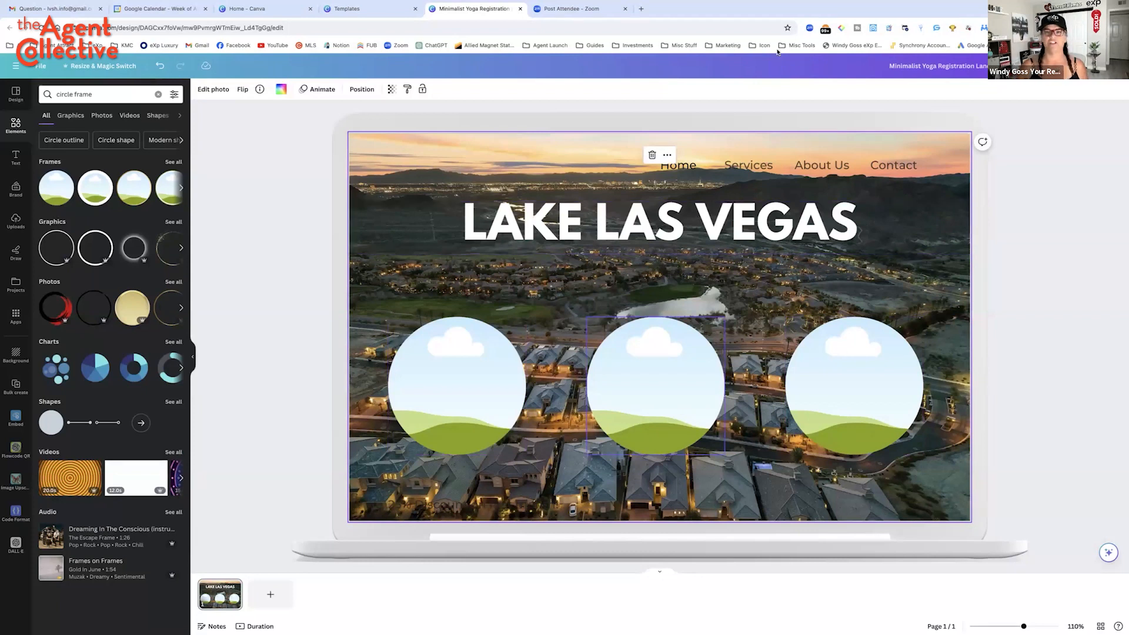
In a new tab, search 'lake las vegas events' and open the Review-Journal luxury development article
{"action": "left_click", "coordinate": [639, 9]}
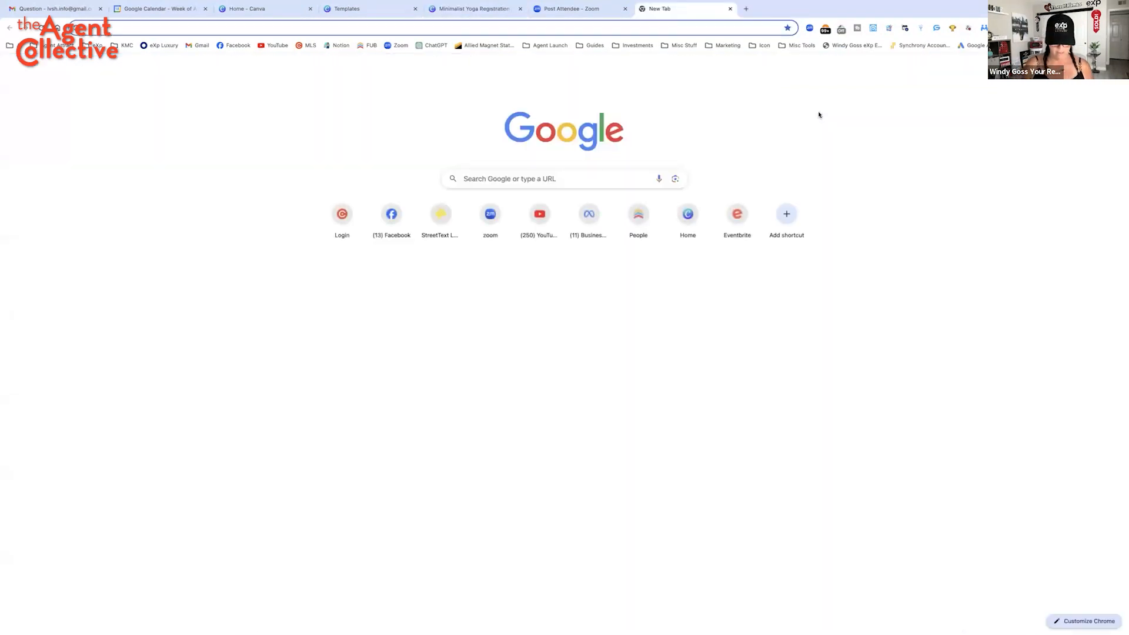
{"action": "type", "text": "lake las vegas events"}
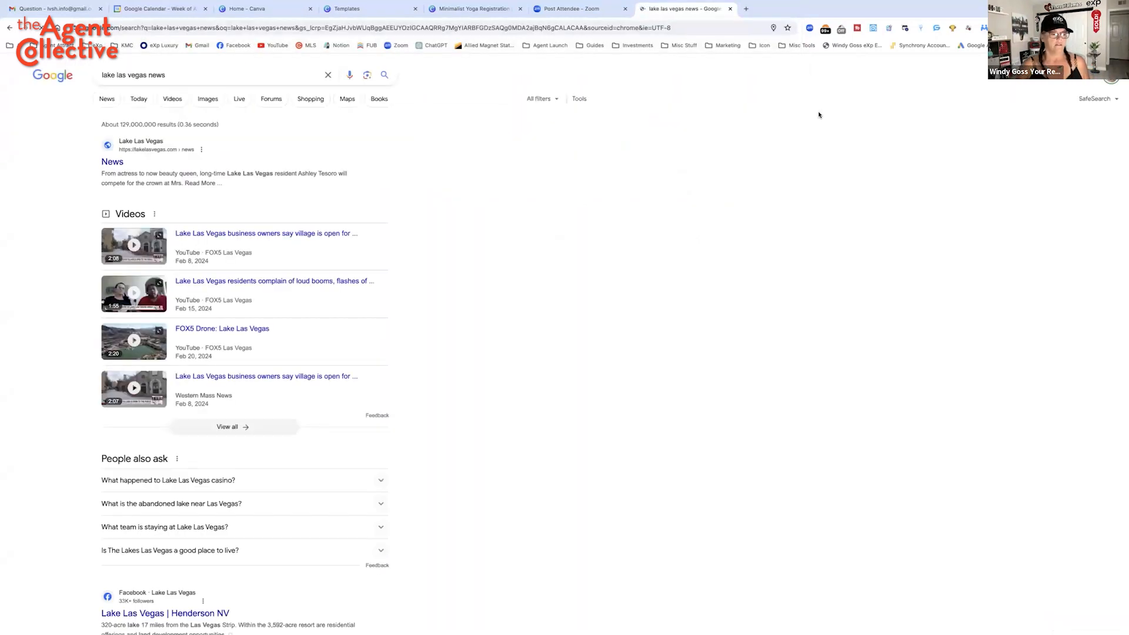
{"action": "scroll", "scroll_direction": "down", "scroll_amount": 3}
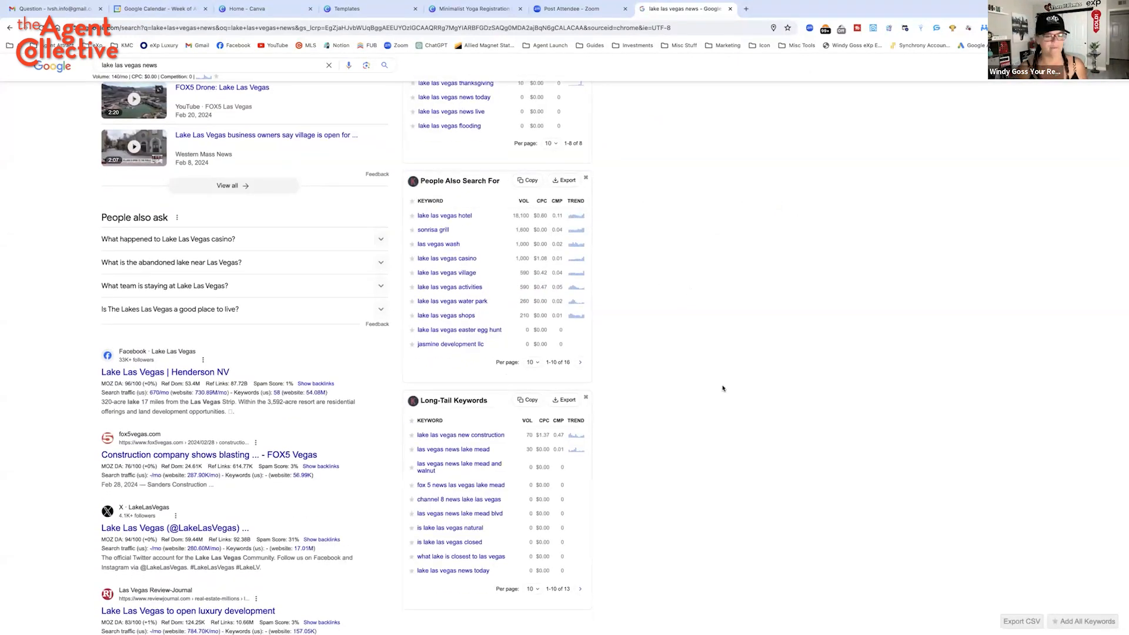
{"action": "scroll", "scroll_direction": "down", "scroll_amount": 3}
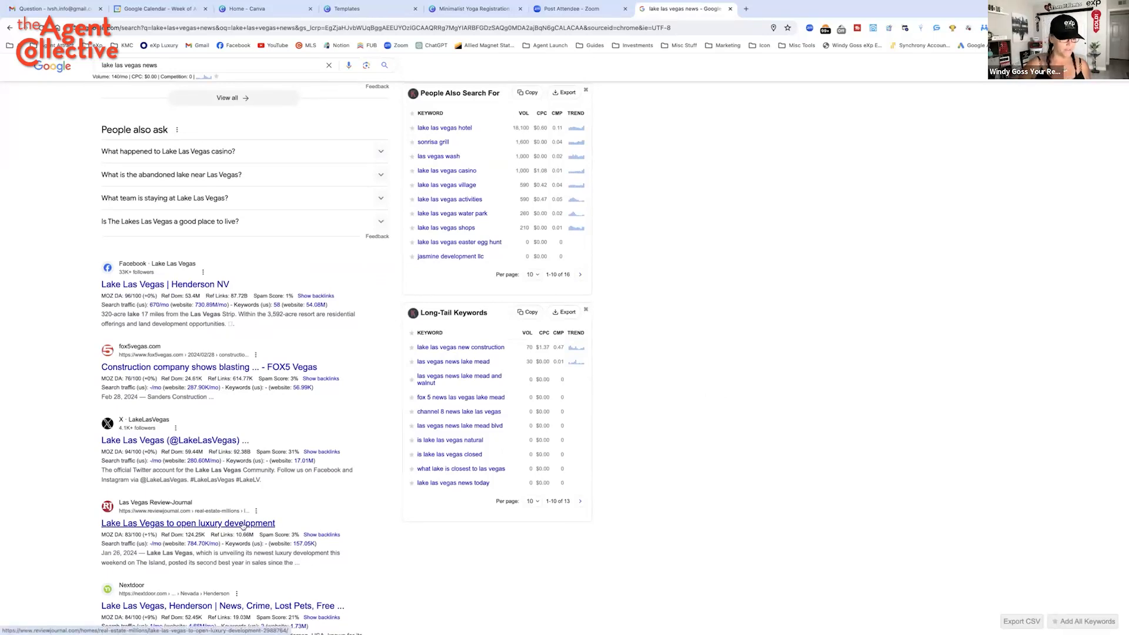
{"action": "left_click", "coordinate": [189, 523]}
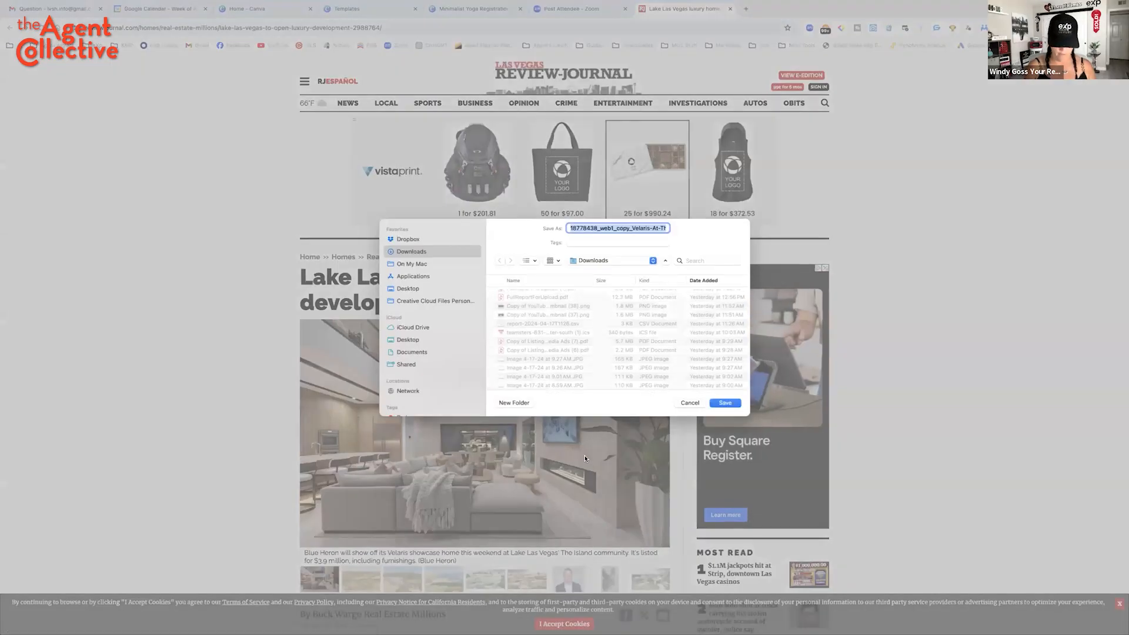
Save the article's showcase-home photo as LLV
{"action": "type", "text": "LL"}
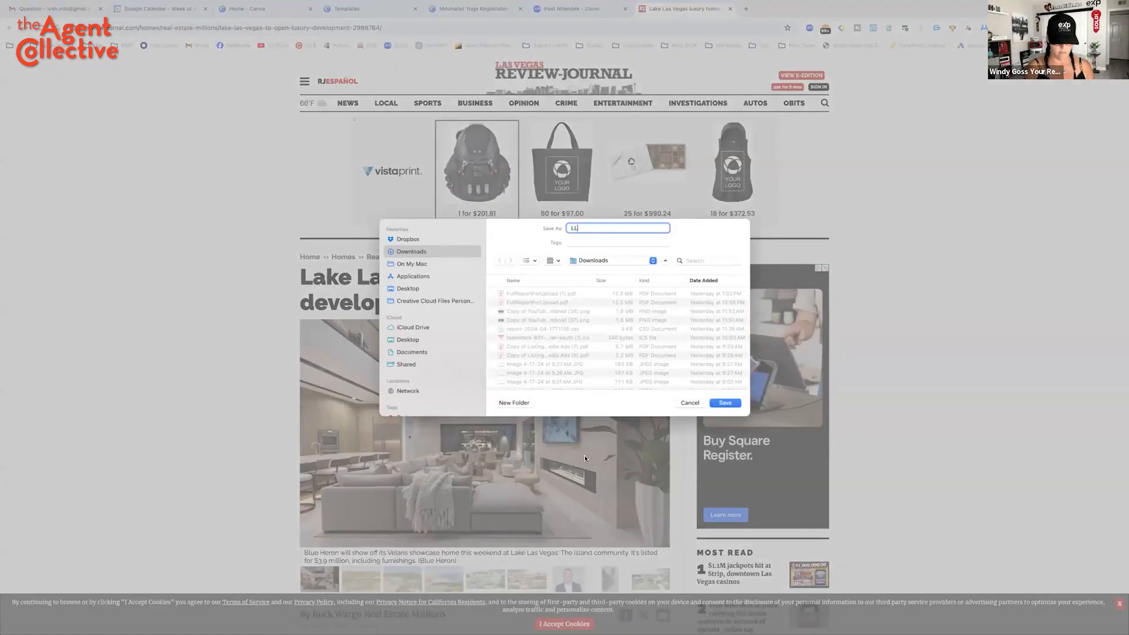
{"action": "type", "text": "V"}
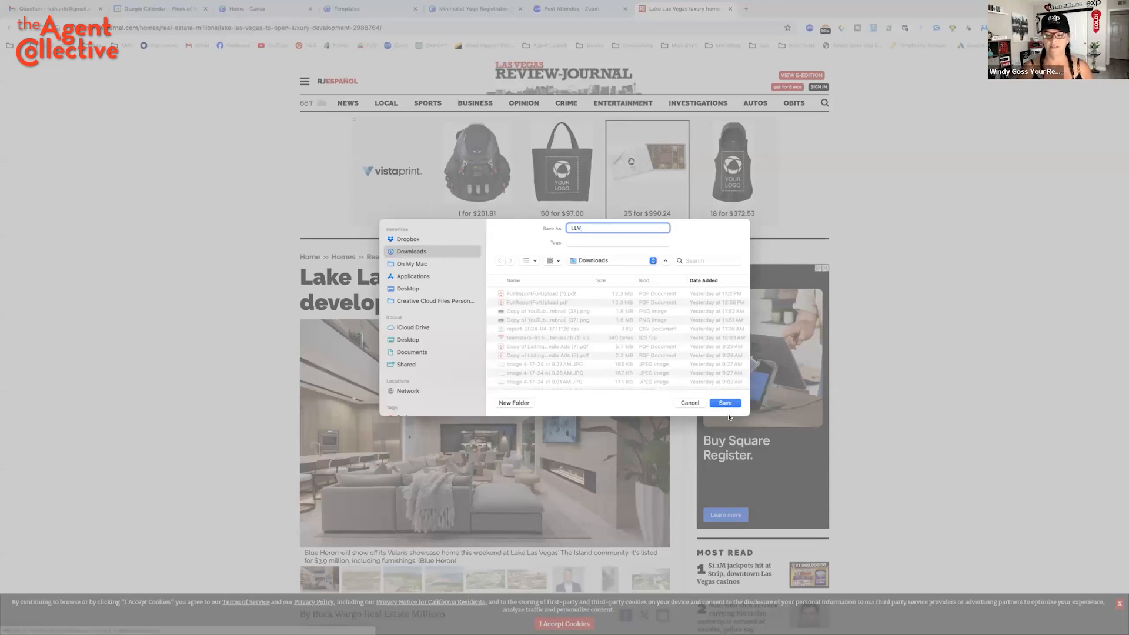
{"action": "left_click", "coordinate": [724, 402]}
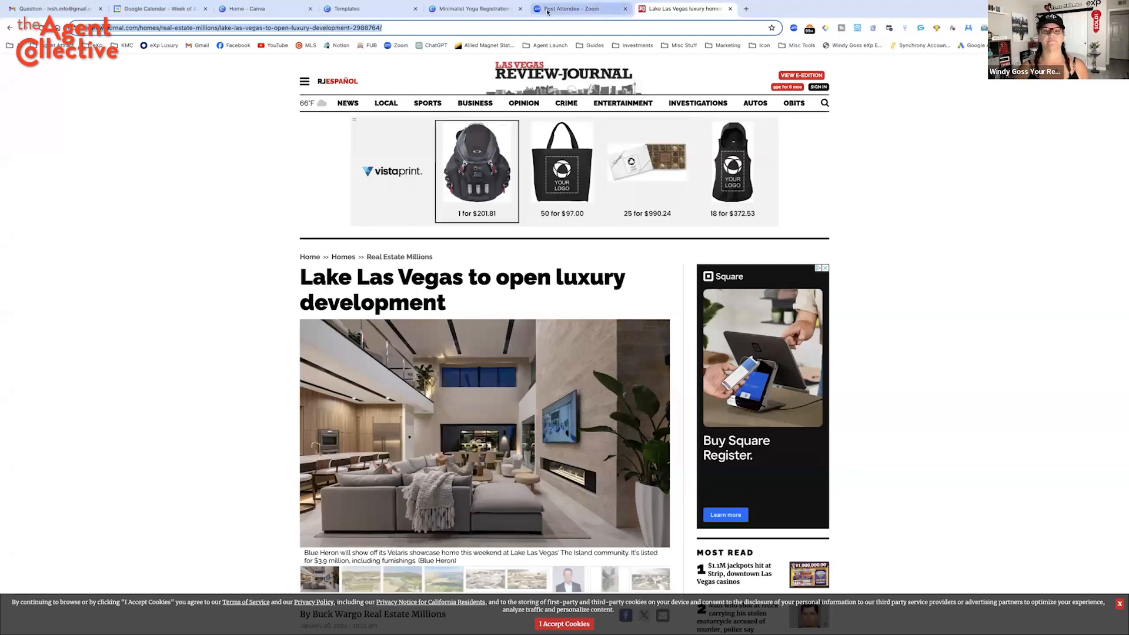
{"action": "mouse_move", "coordinate": [576, 9]}
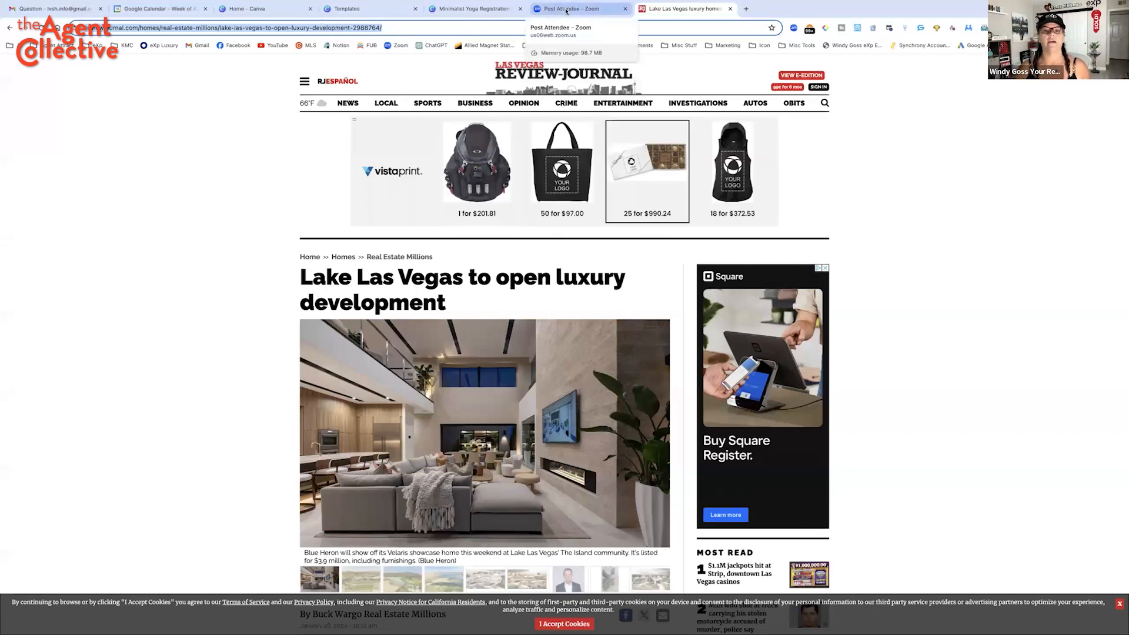
Upload the LLV photo into the left circle frame, then add a subheading text box
{"action": "left_click", "coordinate": [471, 8]}
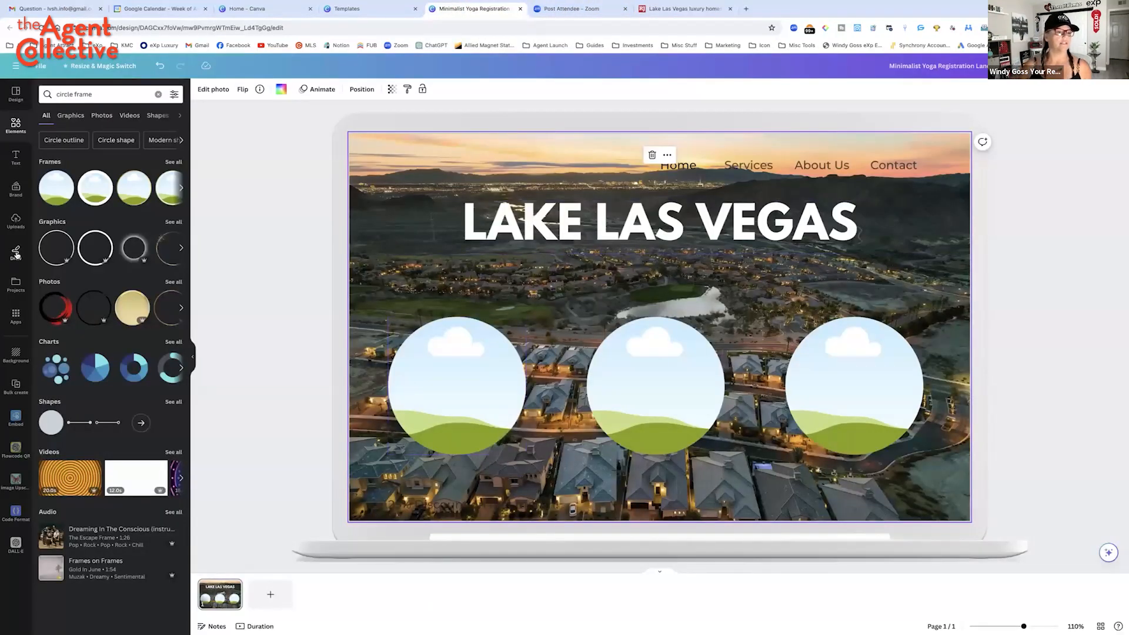
{"action": "left_click", "coordinate": [15, 220]}
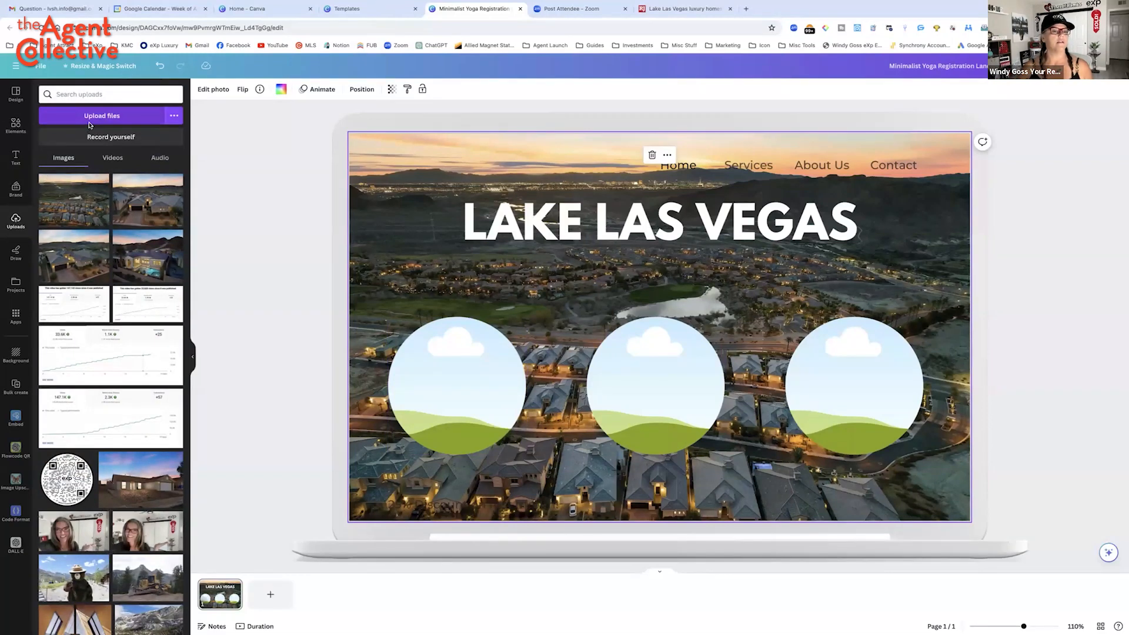
{"action": "left_click", "coordinate": [102, 116]}
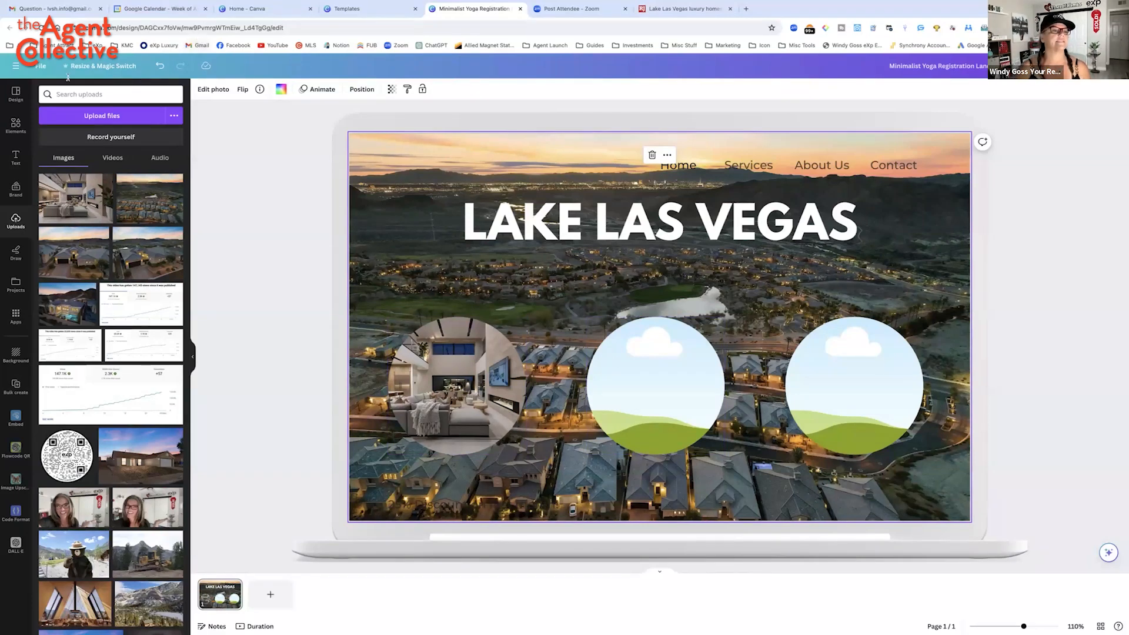
{"action": "left_click", "coordinate": [15, 157]}
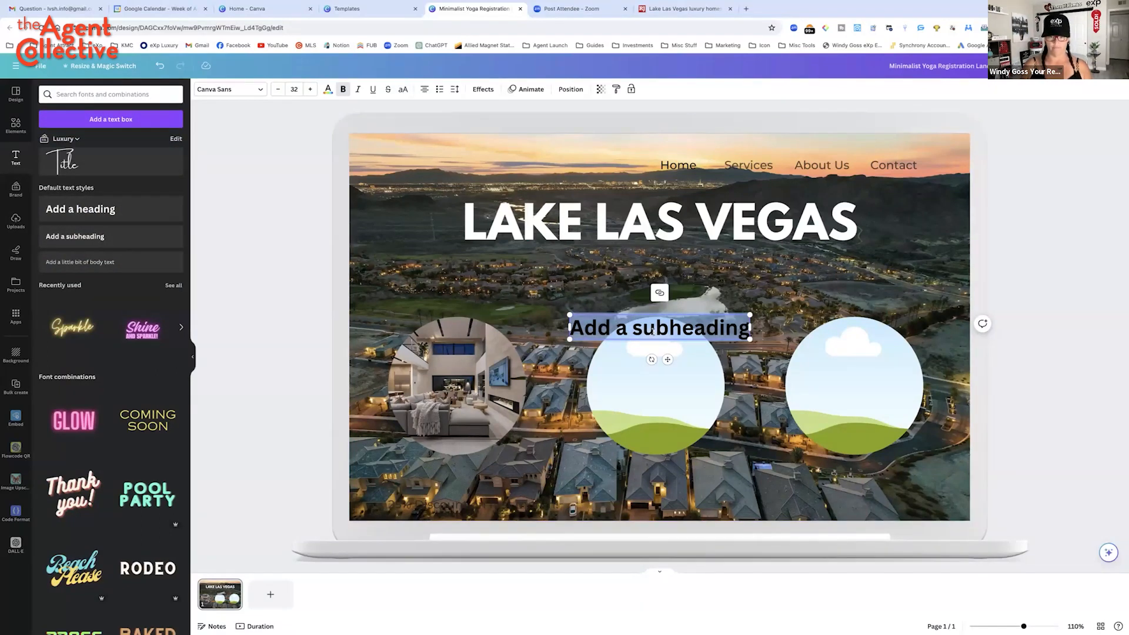
Add a white 'LLV News' caption below the left photo circle
{"action": "type", "text": "LLV News"}
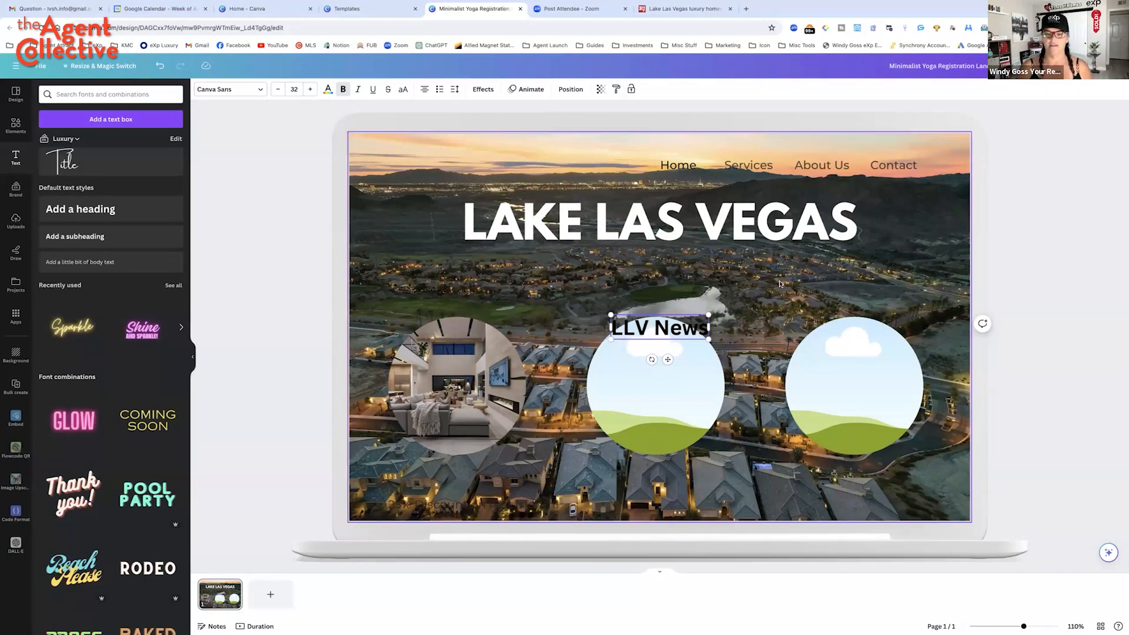
{"action": "left_click_drag", "start_coordinate": [658, 327], "coordinate": [452, 477]}
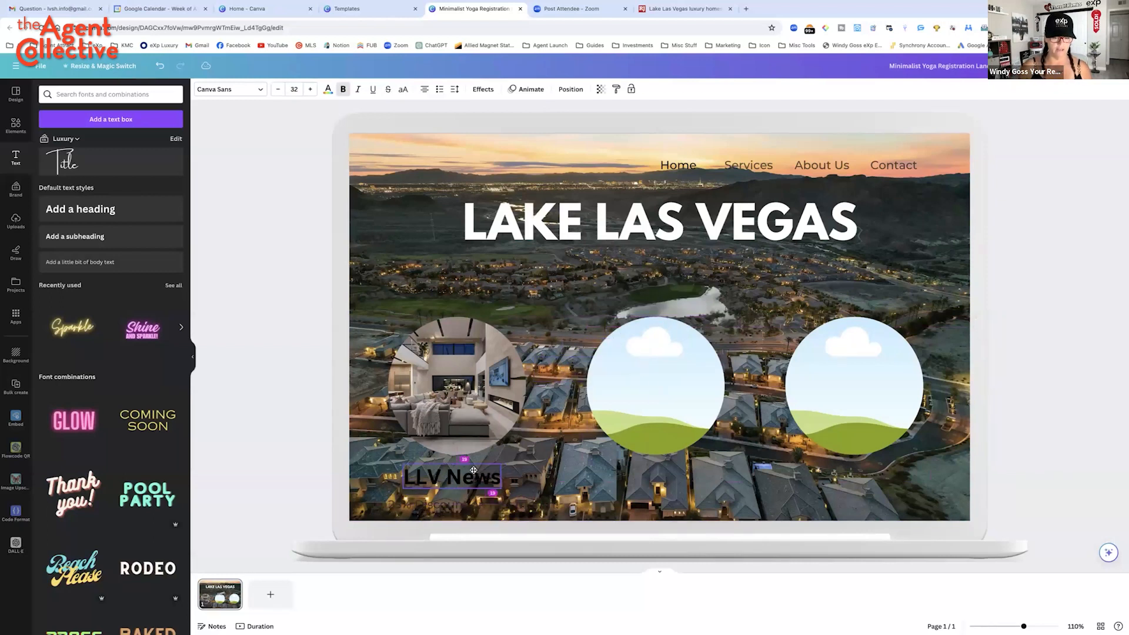
{"action": "left_click", "coordinate": [454, 477]}
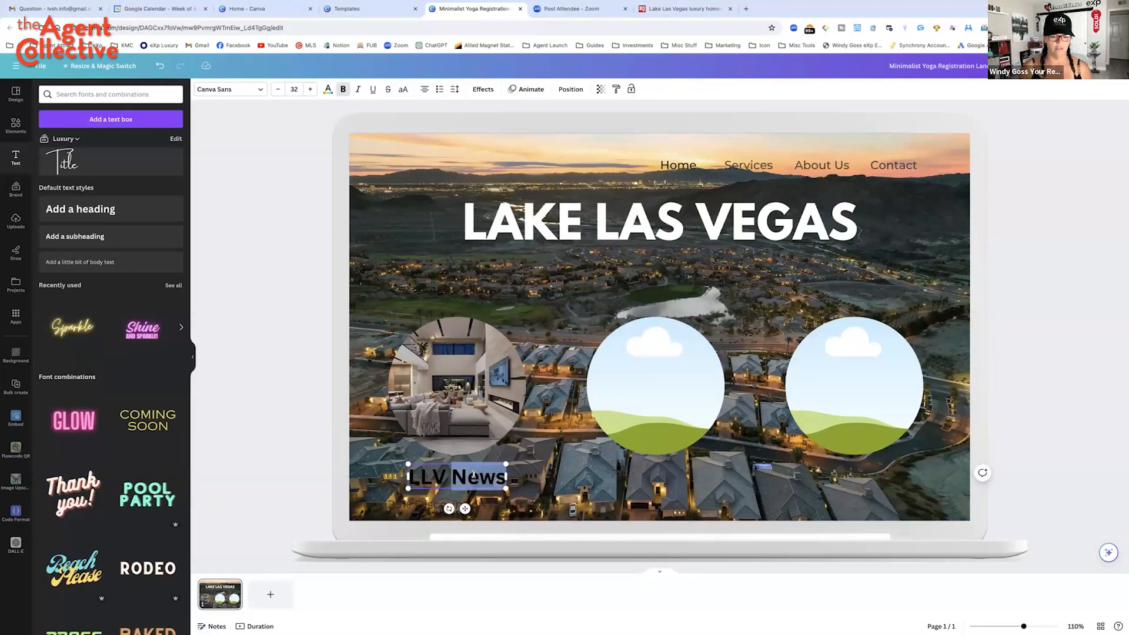
{"action": "left_click", "coordinate": [327, 89]}
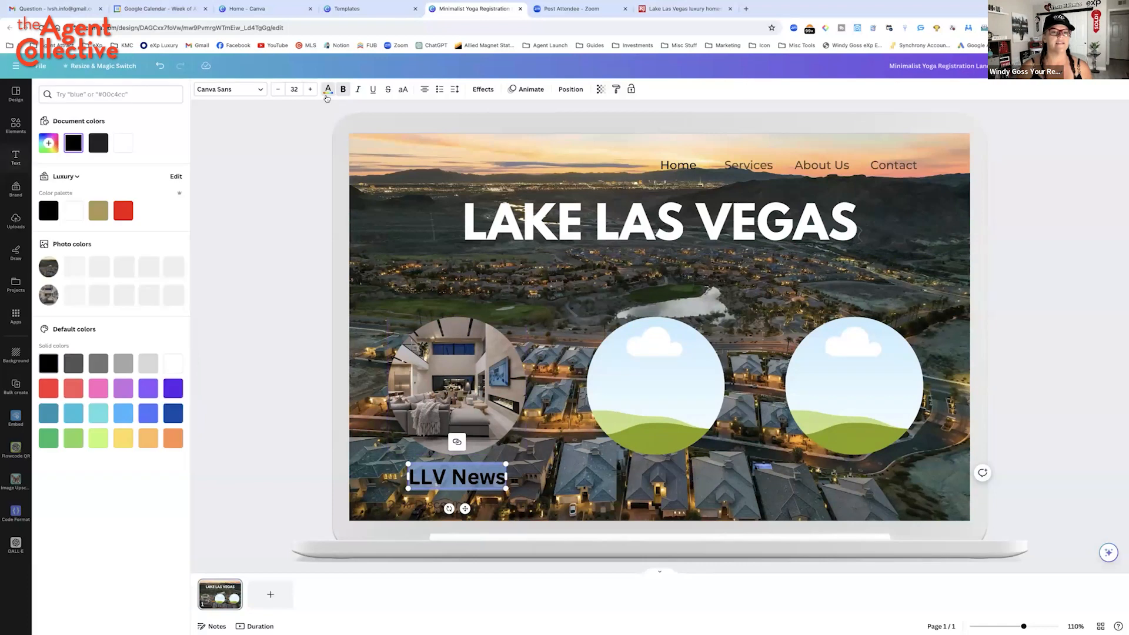
{"action": "left_click", "coordinate": [455, 385]}
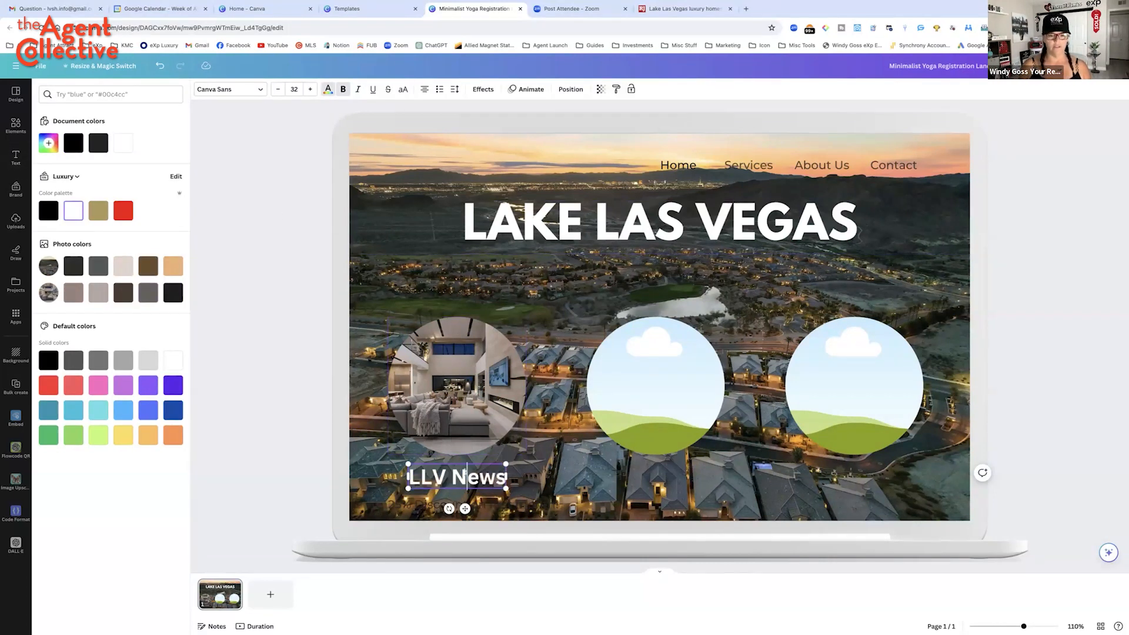
Link the caption and photo to the Lake Las Vegas luxury development article
{"action": "left_click", "coordinate": [457, 442]}
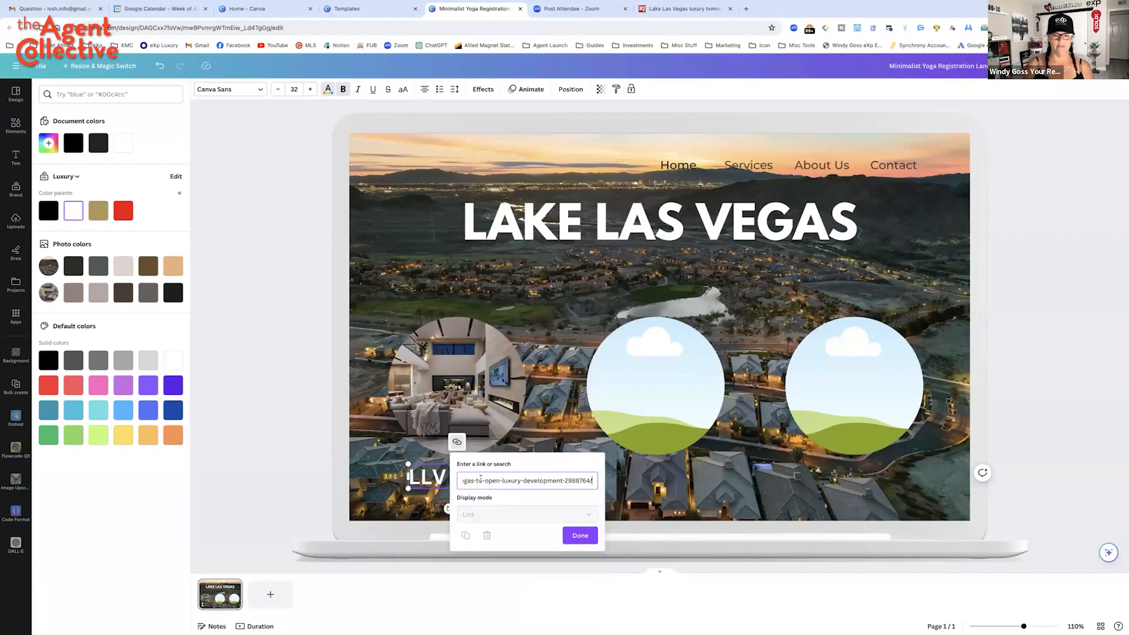
{"action": "left_click", "coordinate": [580, 535]}
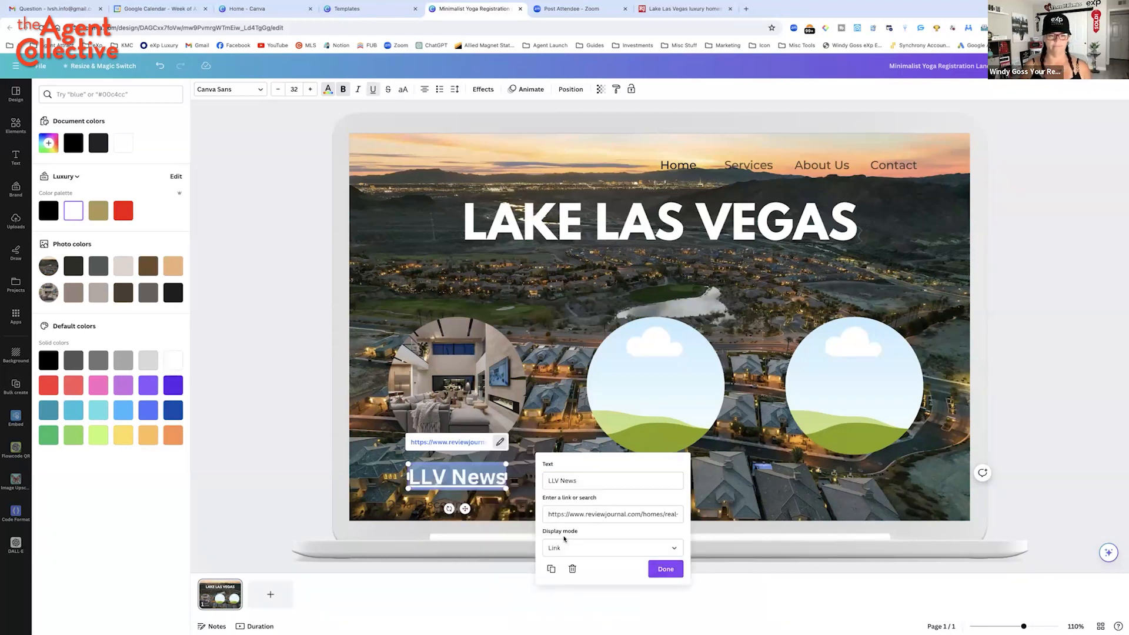
{"action": "left_click", "coordinate": [664, 569]}
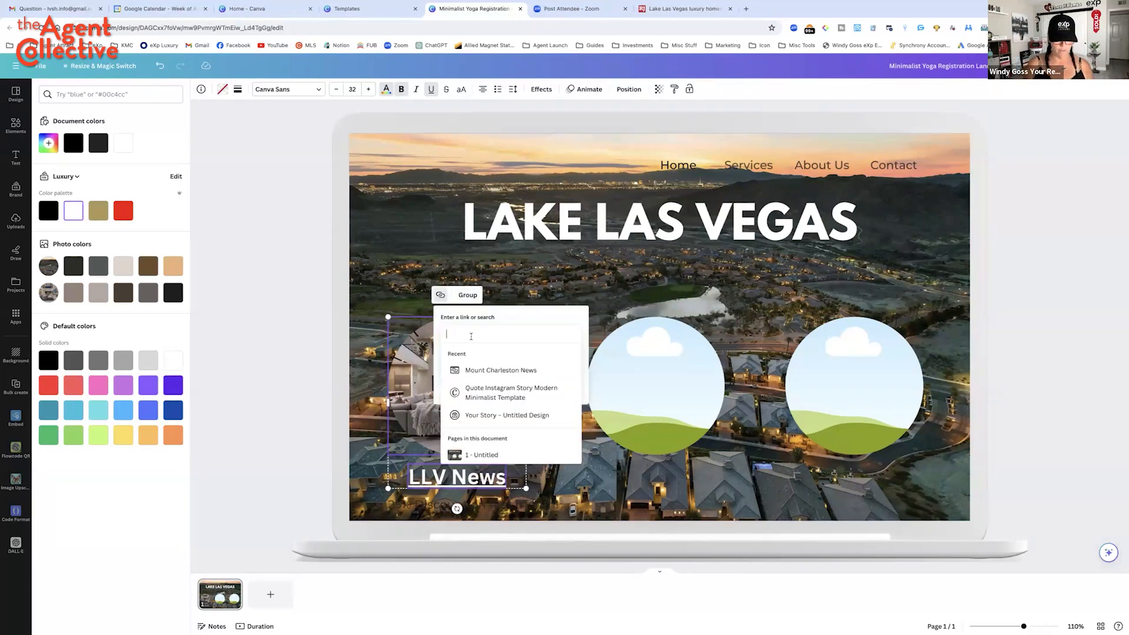
{"action": "type", "text": "gas-to-open-luxury-development-2988764/"}
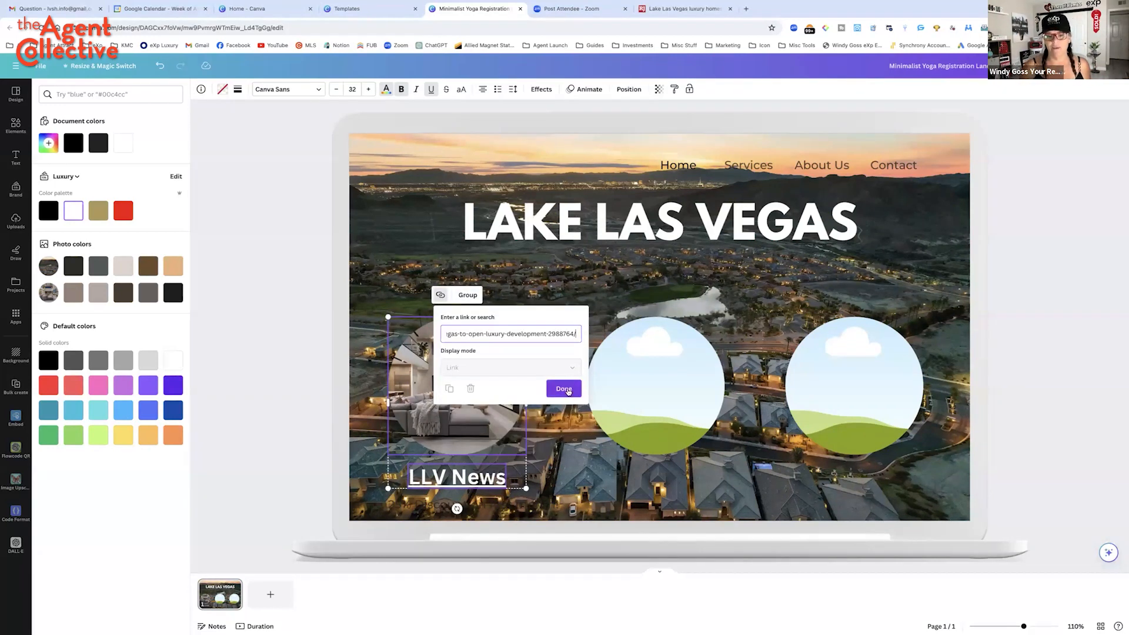
{"action": "left_click", "coordinate": [564, 389]}
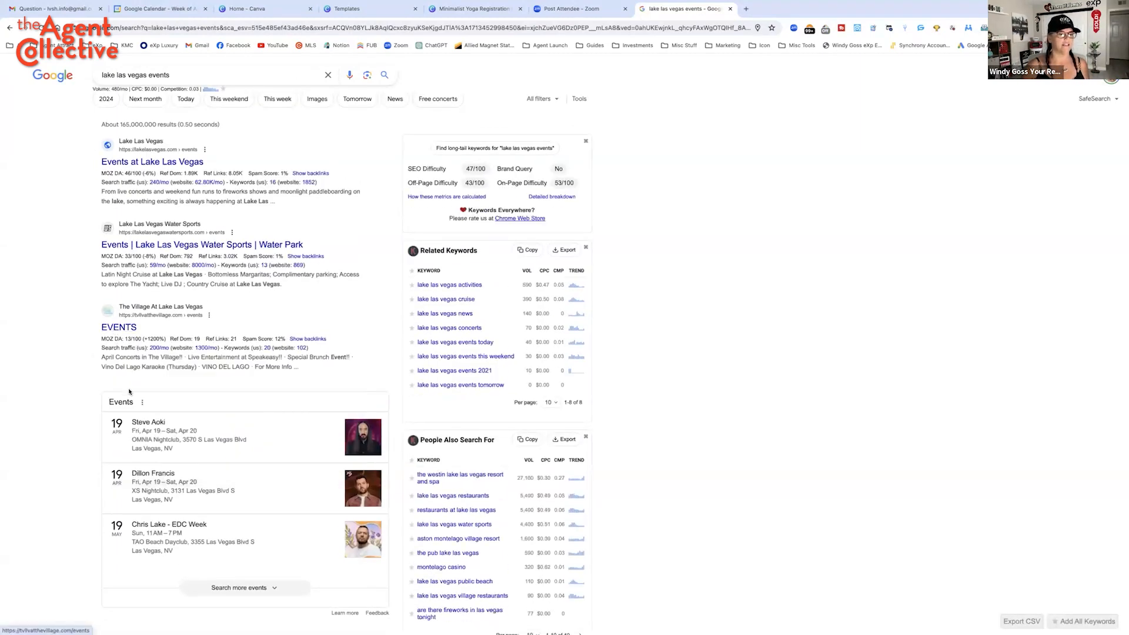
Browse the full Lake Las Vegas events list, then open a new blank Chrome tab
{"action": "left_click", "coordinate": [240, 588]}
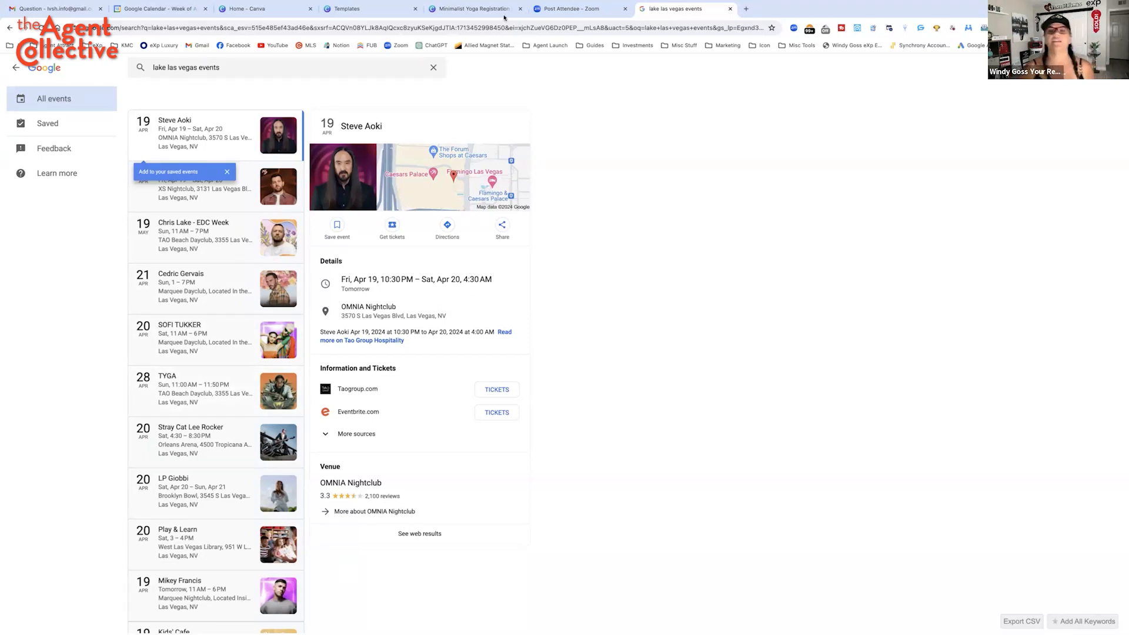
{"action": "left_click", "coordinate": [850, 9]}
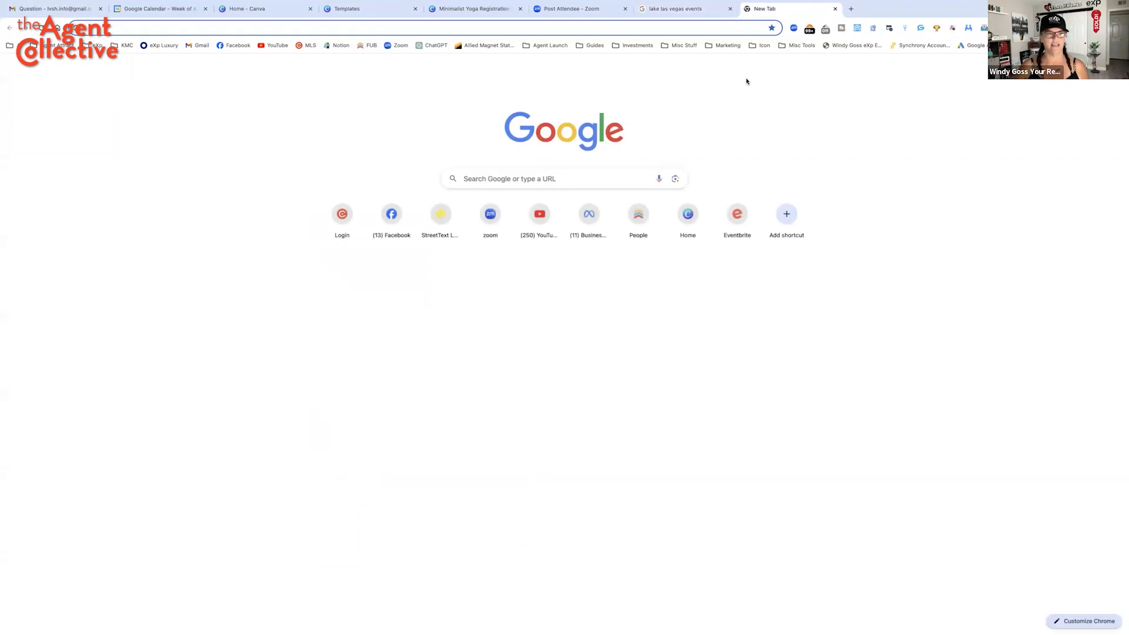
Search Facebook Events for 'lake las vegas' events, filtered by location
{"action": "type", "text": "facebook.com/events"}
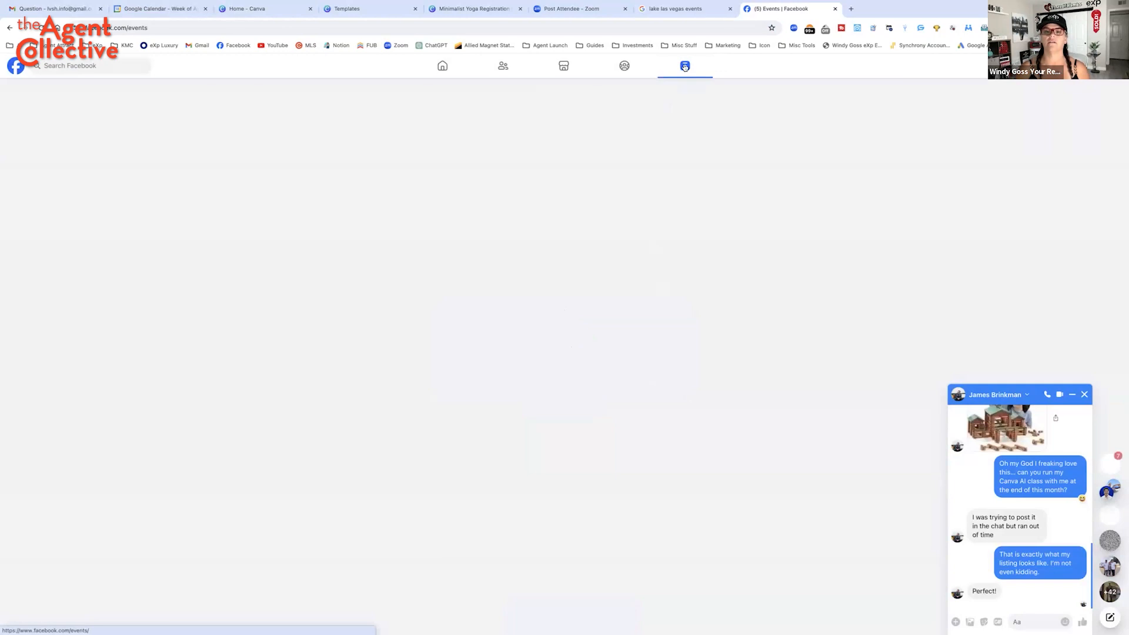
{"action": "left_click", "coordinate": [684, 65]}
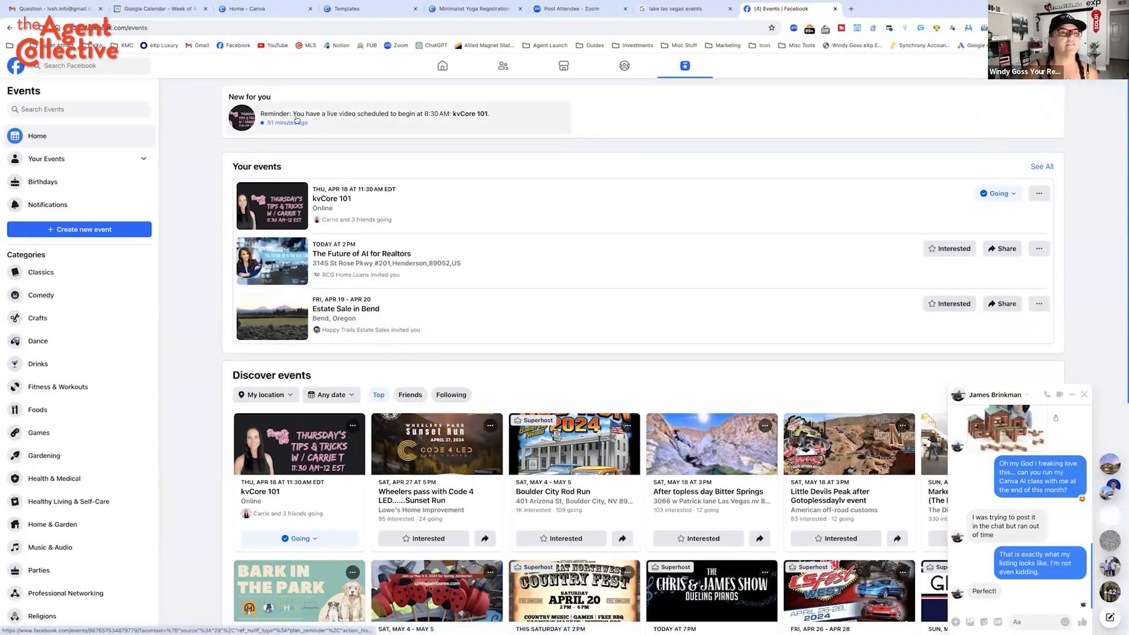
{"action": "left_click", "coordinate": [72, 108]}
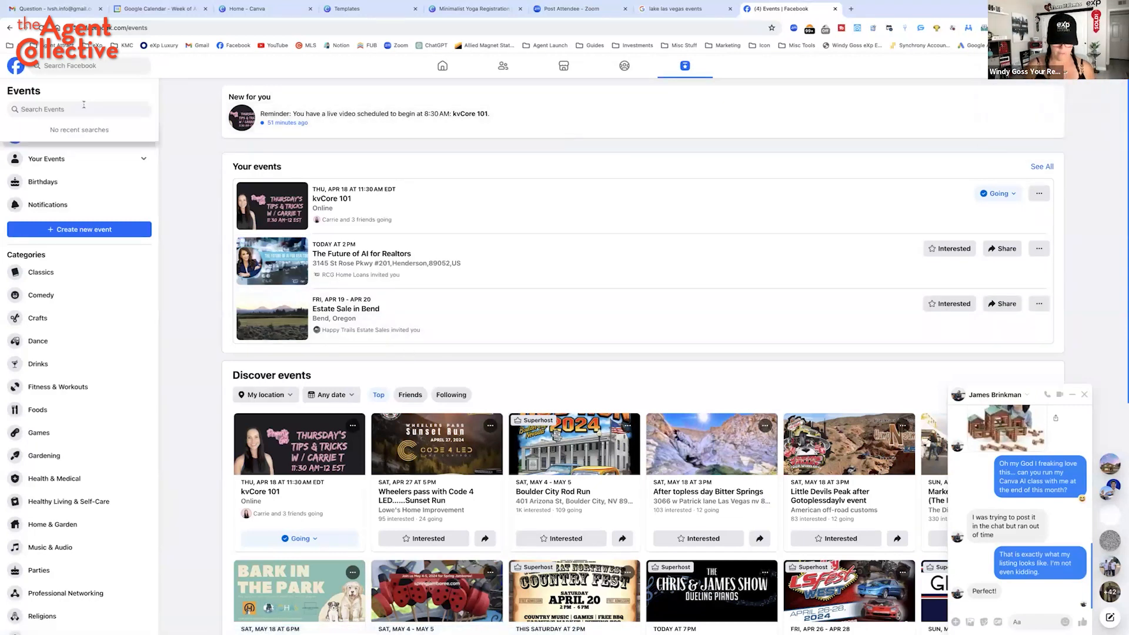
{"action": "type", "text": "lake las vegas"}
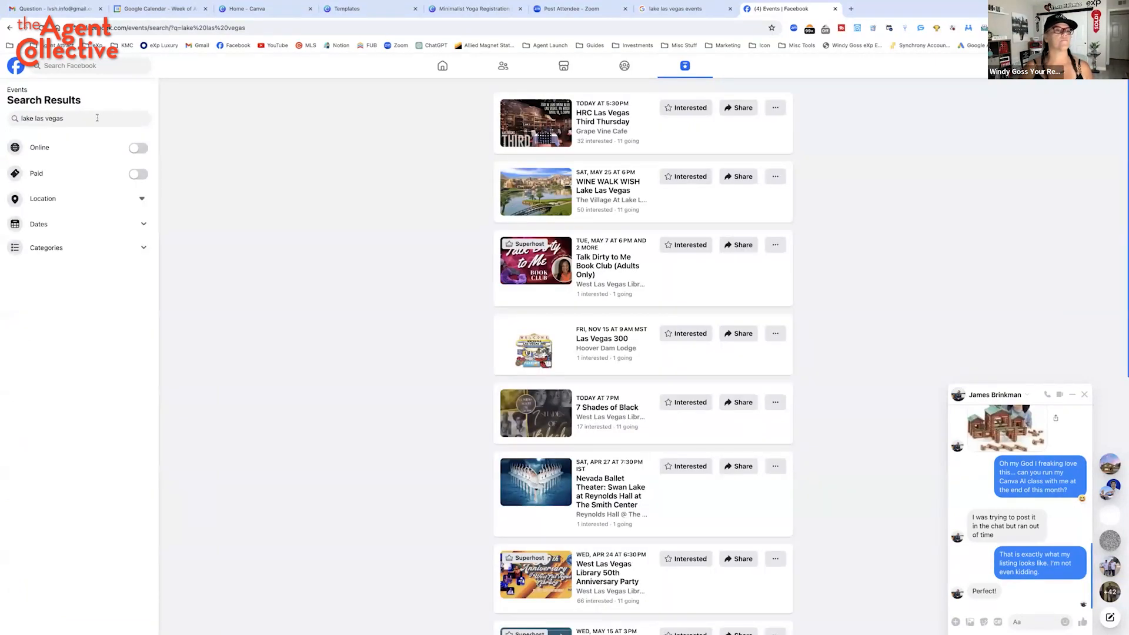
{"action": "left_click", "coordinate": [77, 199]}
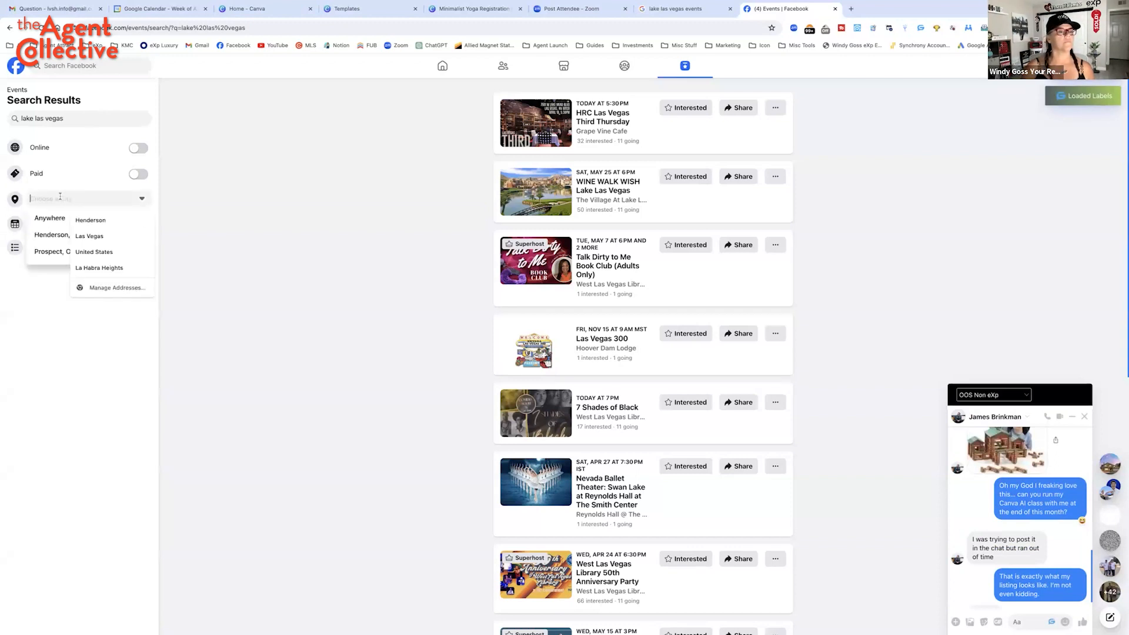
{"action": "type", "text": "lake las vegas"}
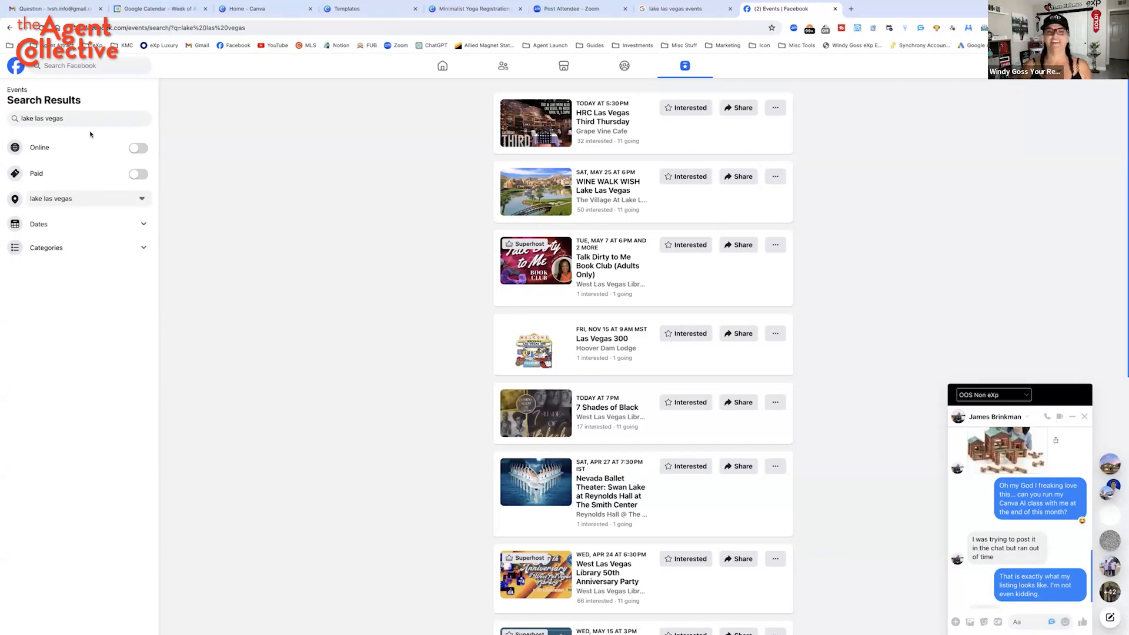
{"action": "scroll", "scroll_direction": "down", "scroll_amount": 3}
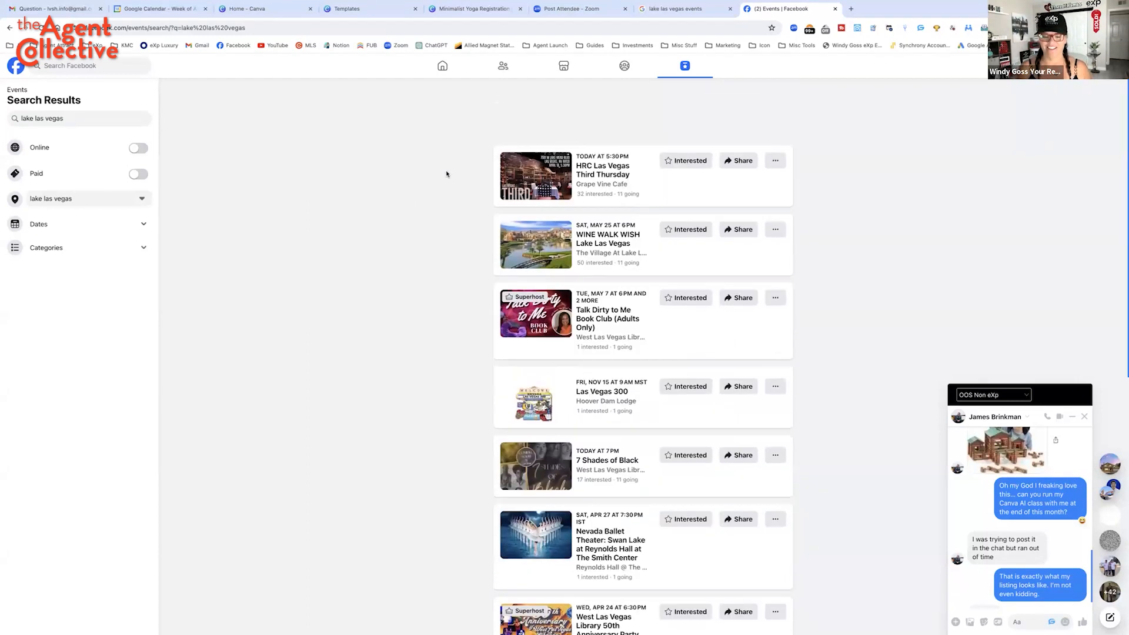
{"action": "scroll", "scroll_direction": "down", "scroll_amount": 3}
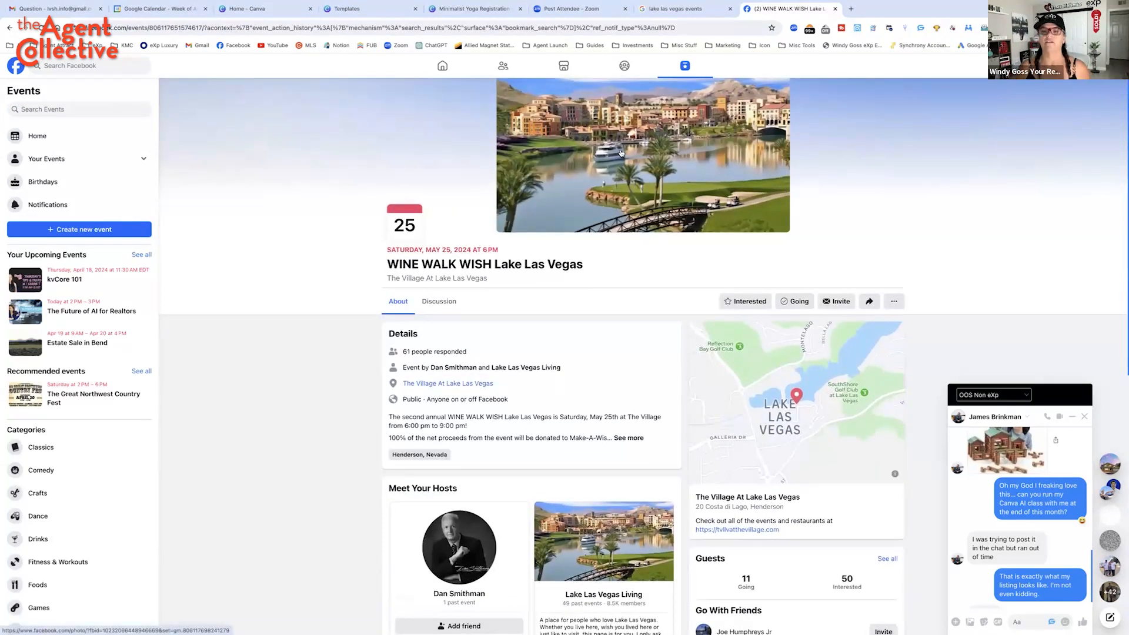
Save the WINE WALK WISH cover photo to Downloads as 'LLV E…'
{"action": "right_click", "coordinate": [619, 151]}
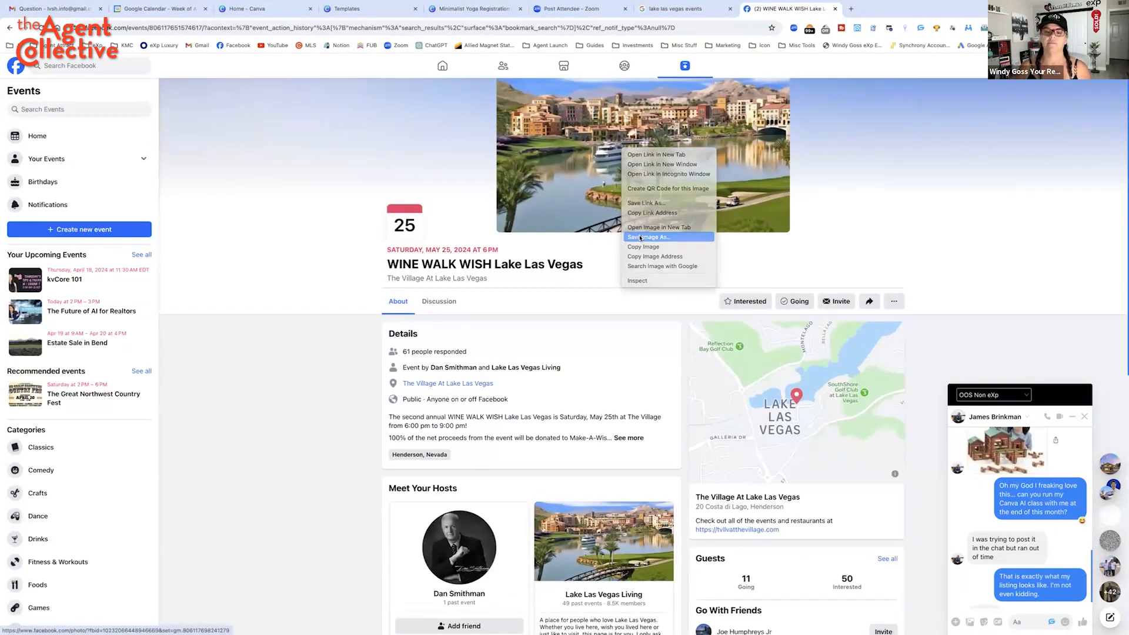
{"action": "left_click", "coordinate": [647, 237]}
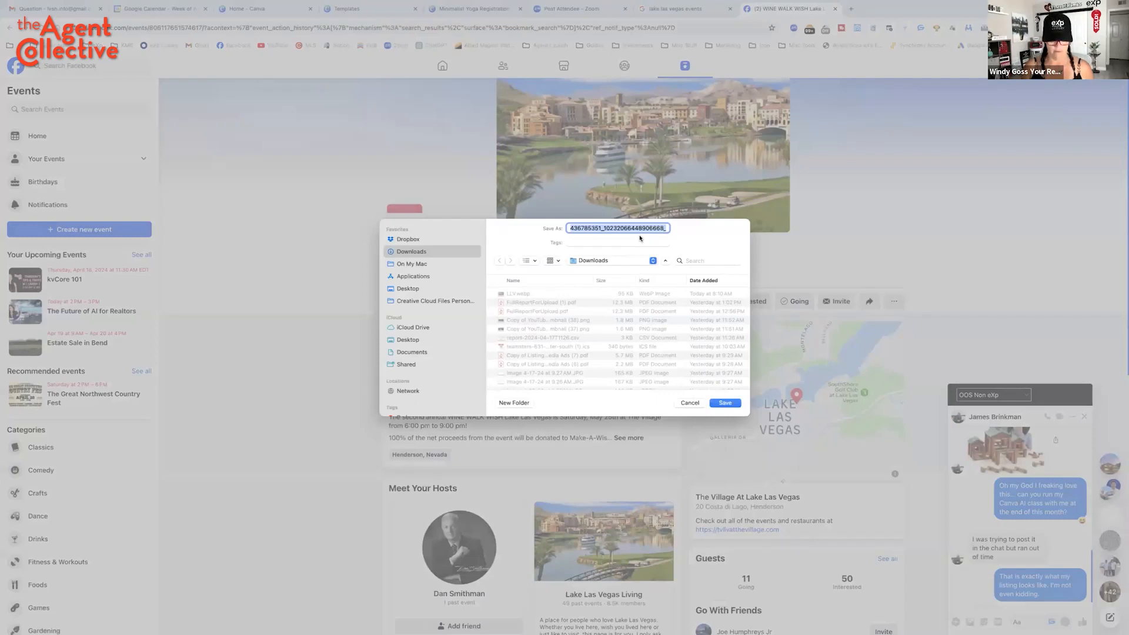
{"action": "type", "text": "LLV E"}
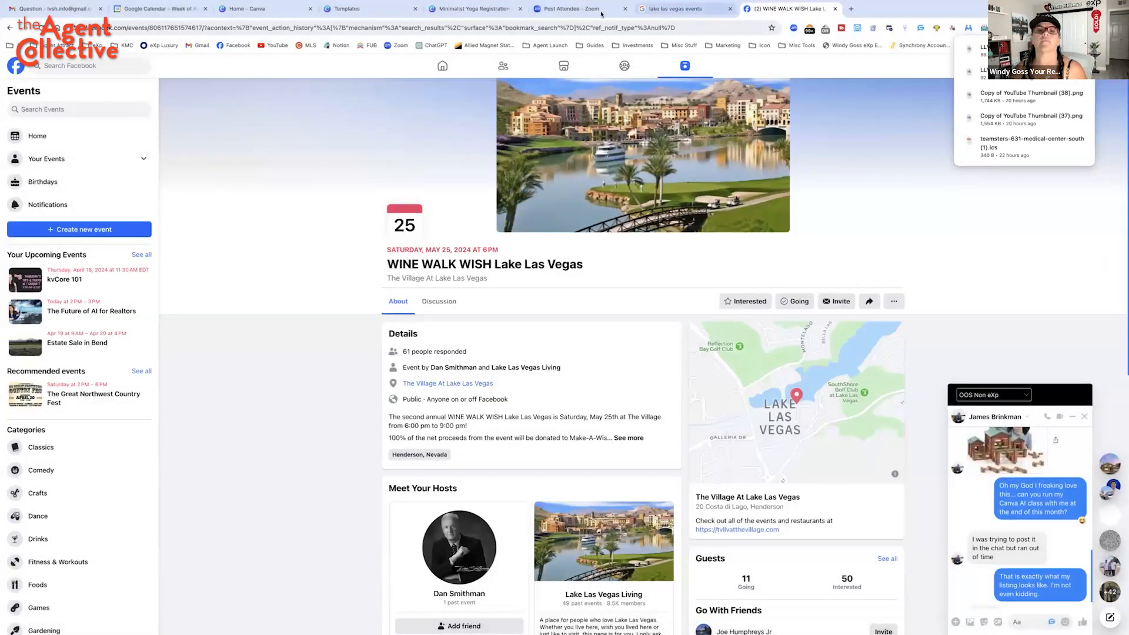
{"action": "left_click", "coordinate": [472, 8]}
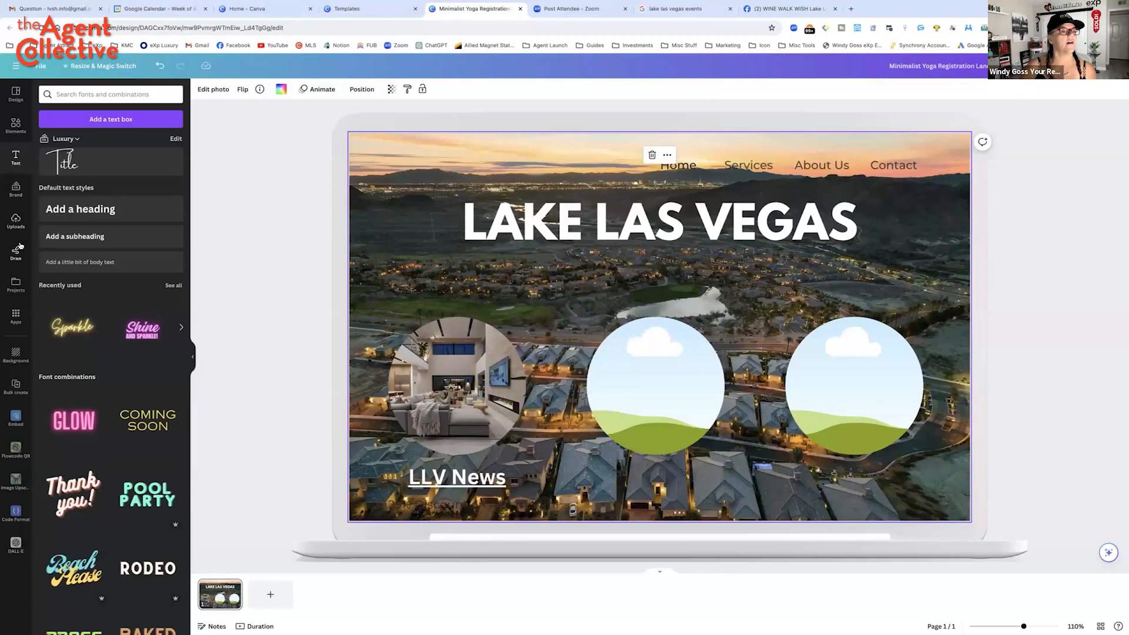
Put the uploaded lake photo in the middle circle and add an 'Events' label below it
{"action": "left_click", "coordinate": [16, 219]}
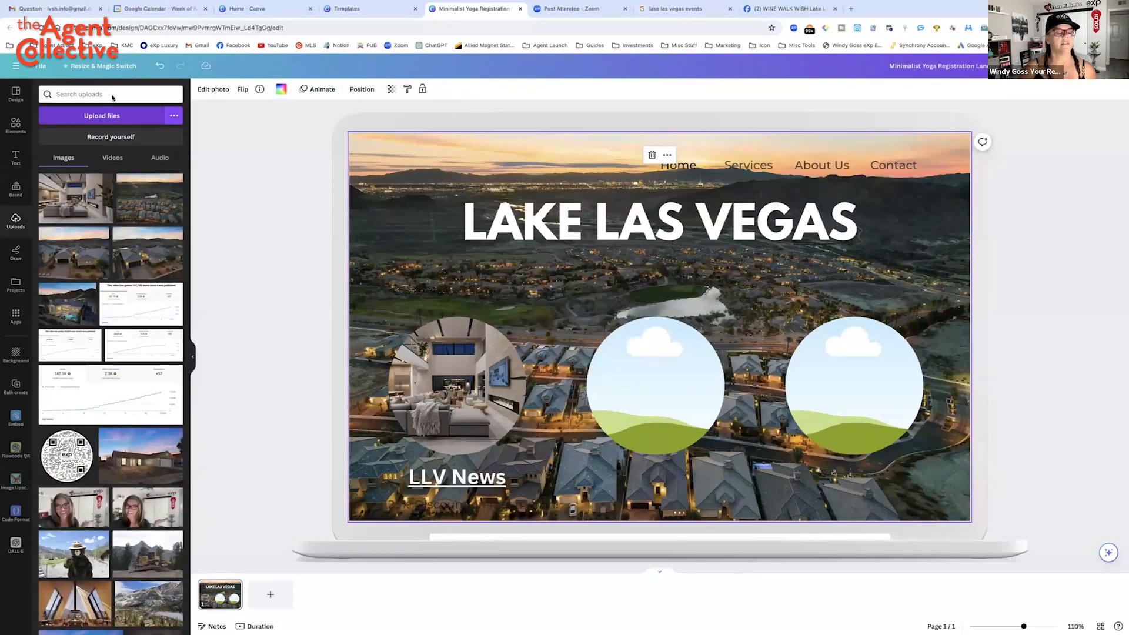
{"action": "left_click", "coordinate": [102, 115]}
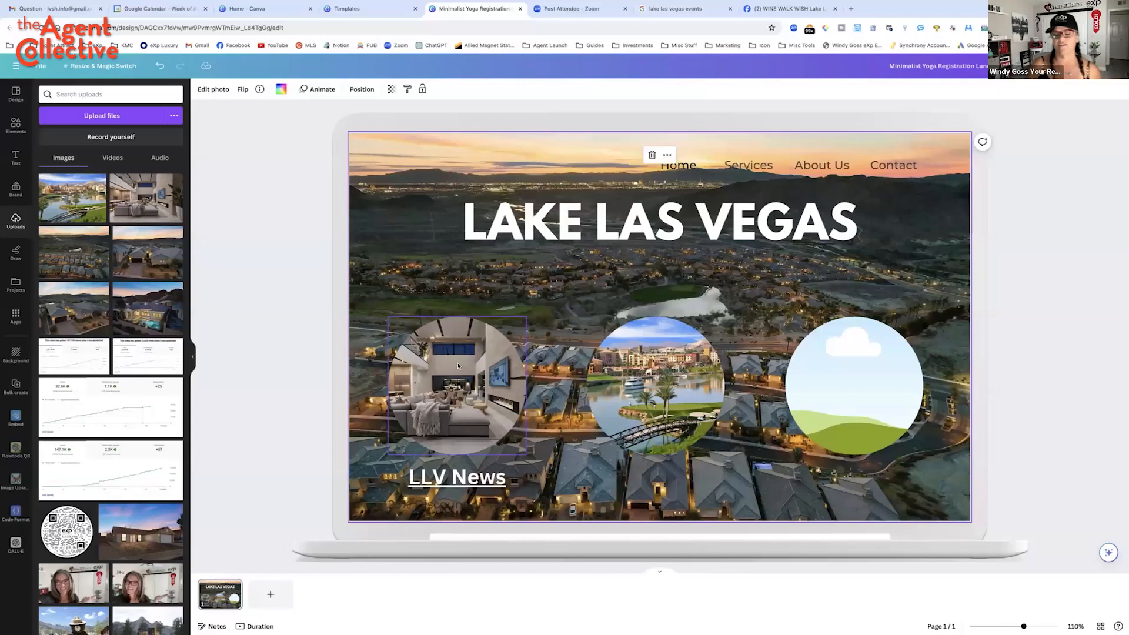
{"action": "left_click", "coordinate": [456, 477]}
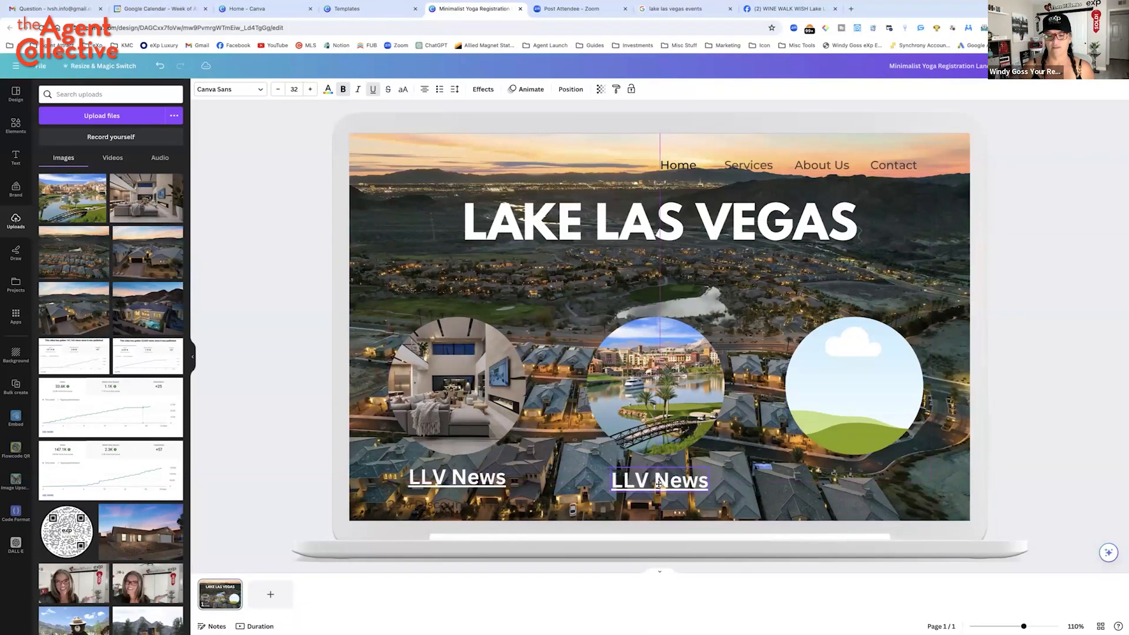
{"action": "left_click", "coordinate": [658, 480]}
{"action": "type", "text": "Event"}
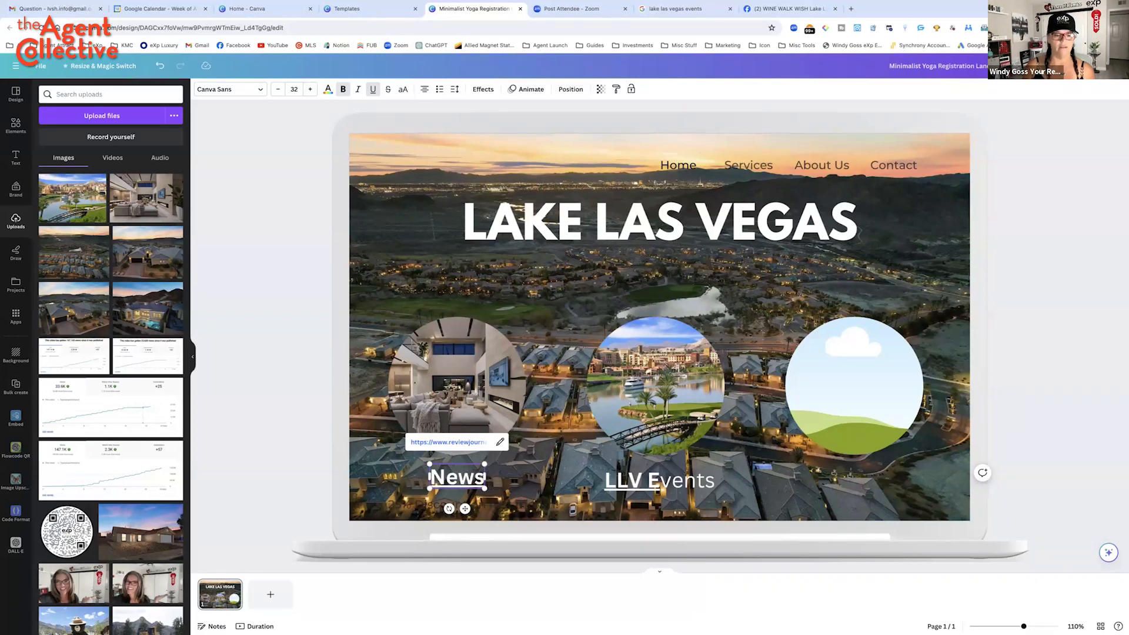
{"action": "left_click", "coordinate": [658, 480]}
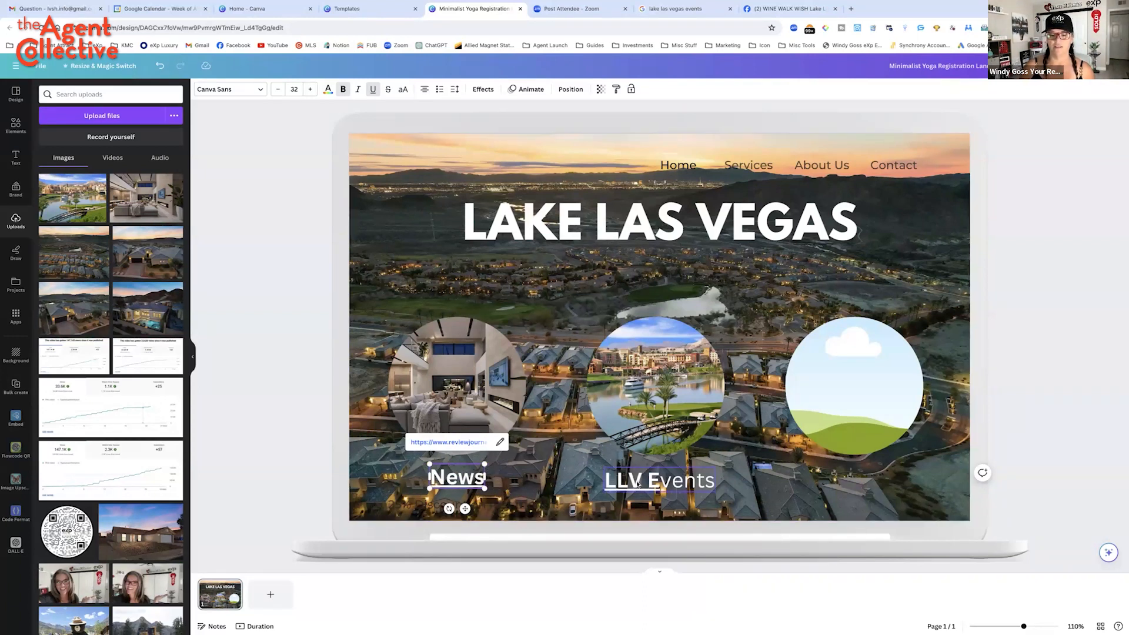
{"action": "left_click", "coordinate": [658, 481]}
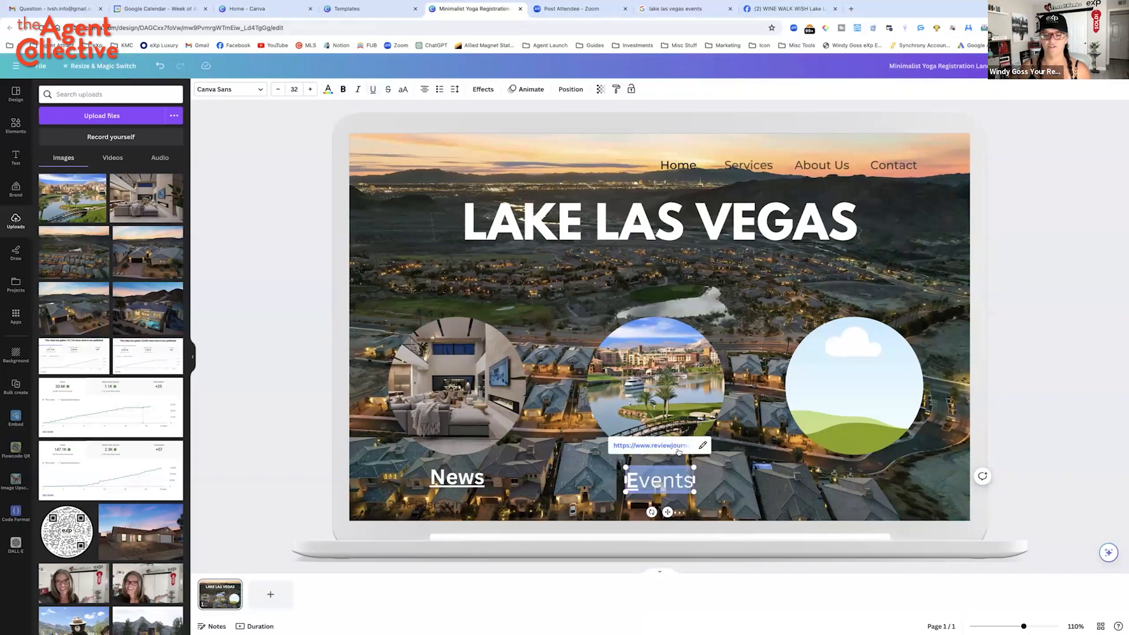
Link the Events label and lake photo to Facebook's 'lake las vegas' events search
{"action": "left_click", "coordinate": [702, 446]}
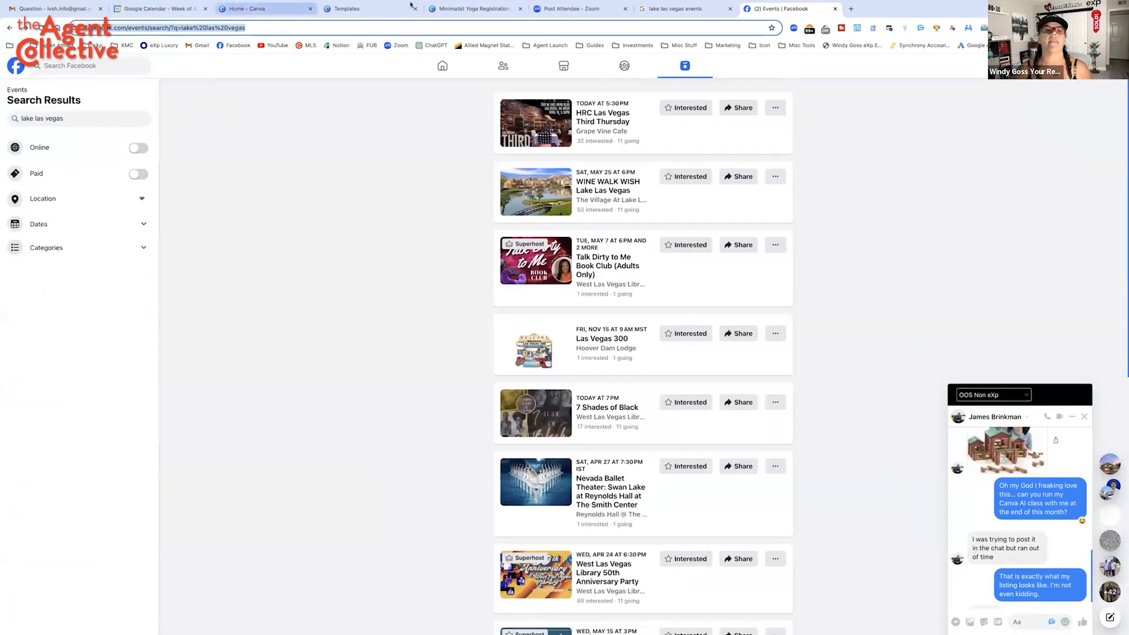
{"action": "left_click", "coordinate": [471, 9]}
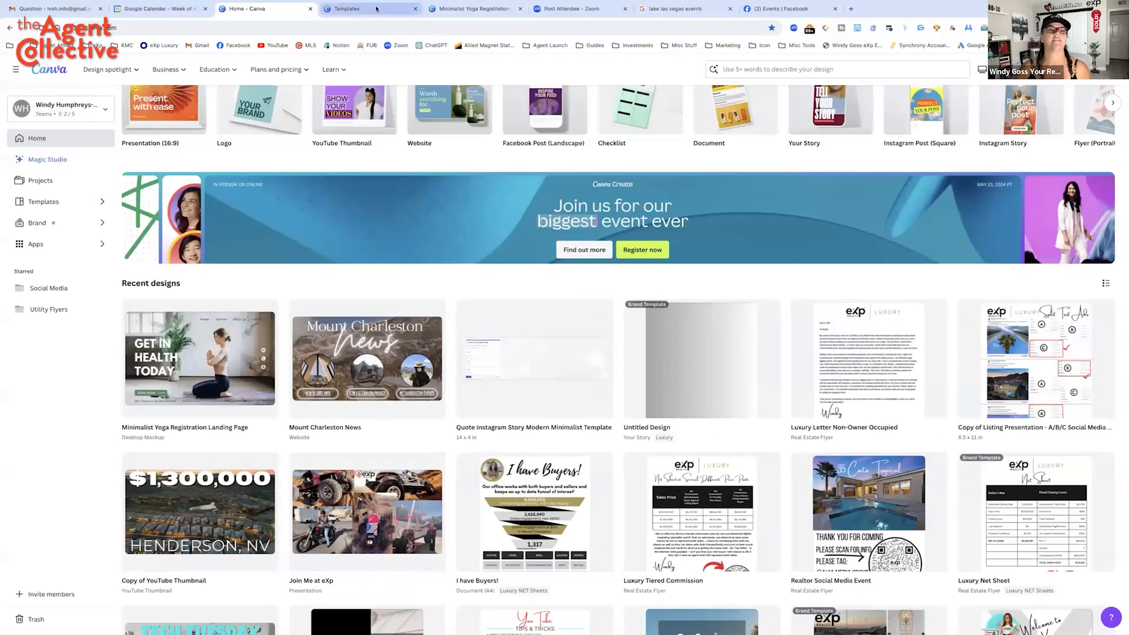
{"action": "left_click", "coordinate": [472, 9]}
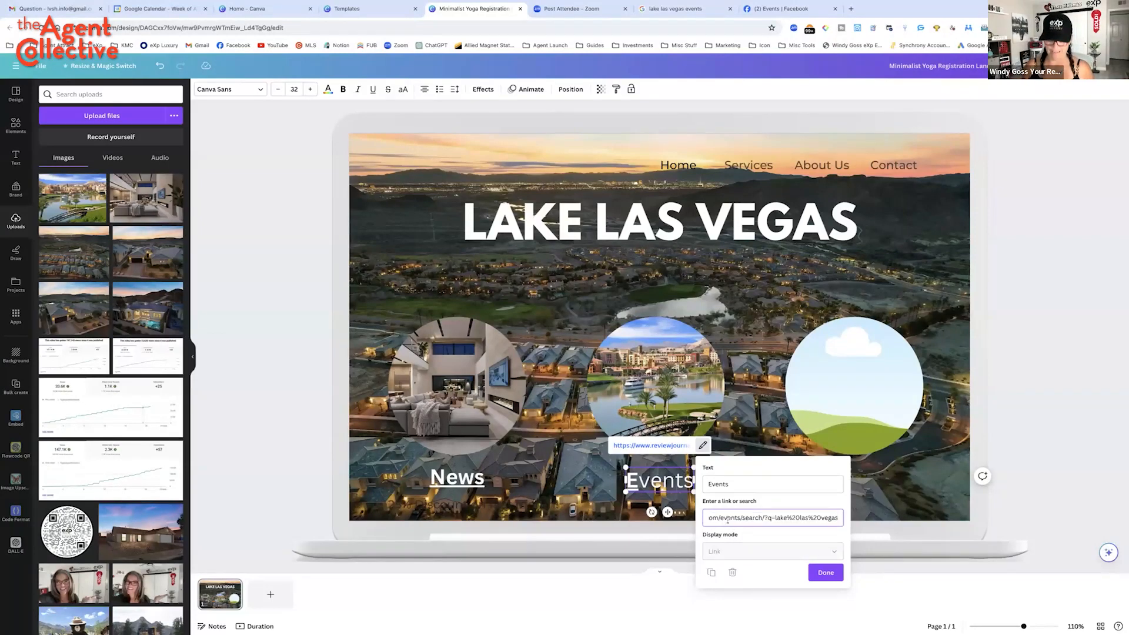
{"action": "left_click", "coordinate": [825, 572]}
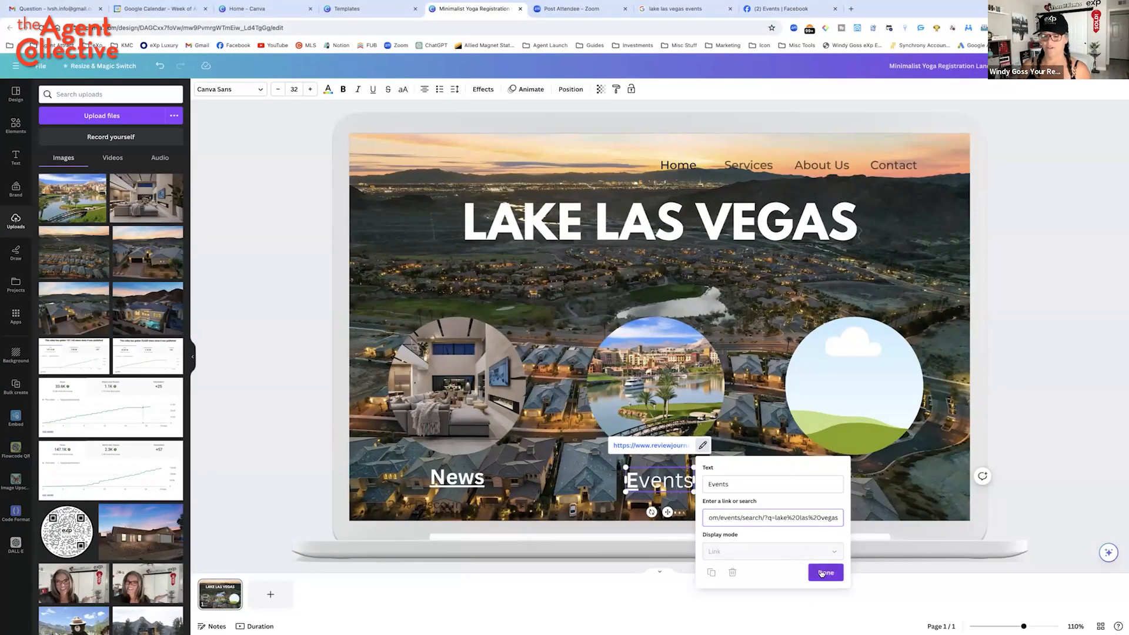
{"action": "left_click", "coordinate": [824, 572]}
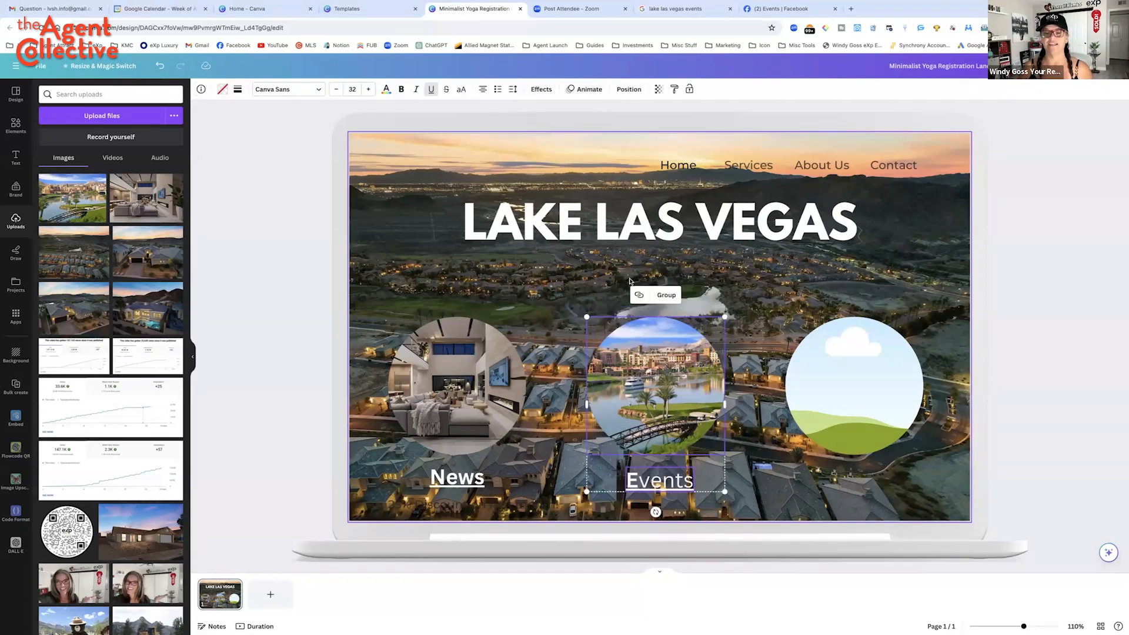
{"action": "left_click", "coordinate": [640, 294]}
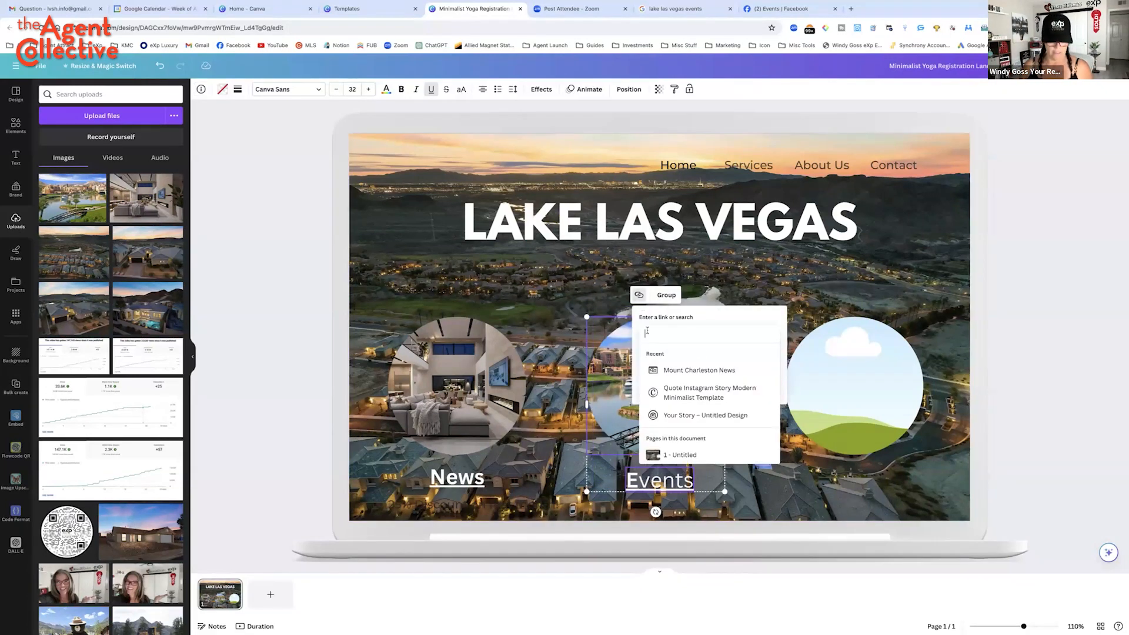
{"action": "type", "text": "om/events/search/?q=lake%20las%20vegas"}
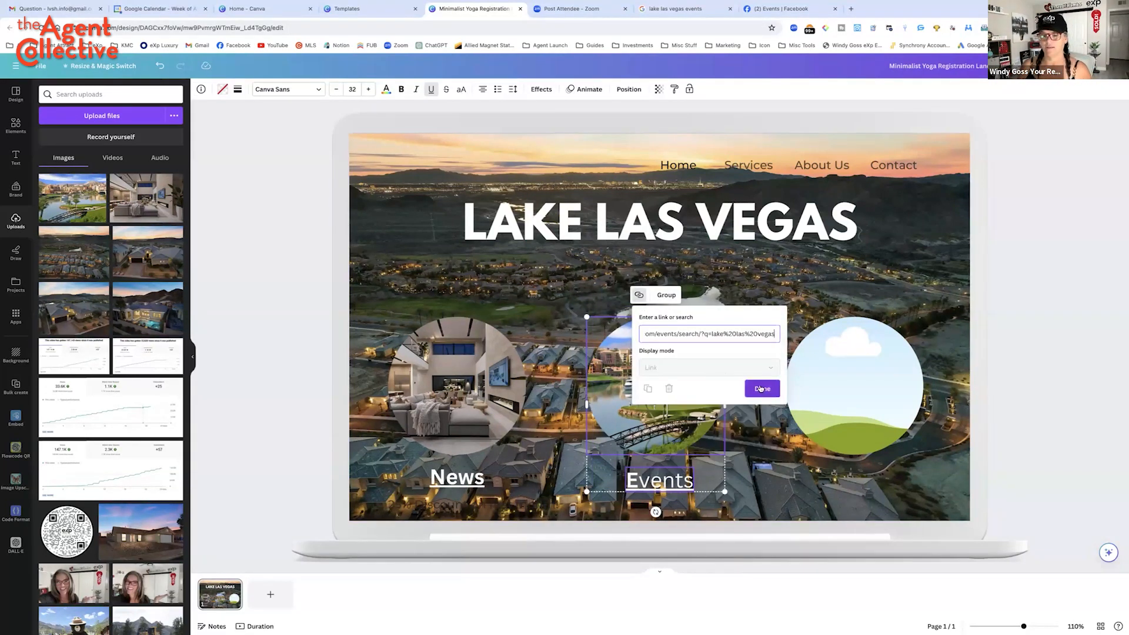
{"action": "left_click", "coordinate": [761, 389]}
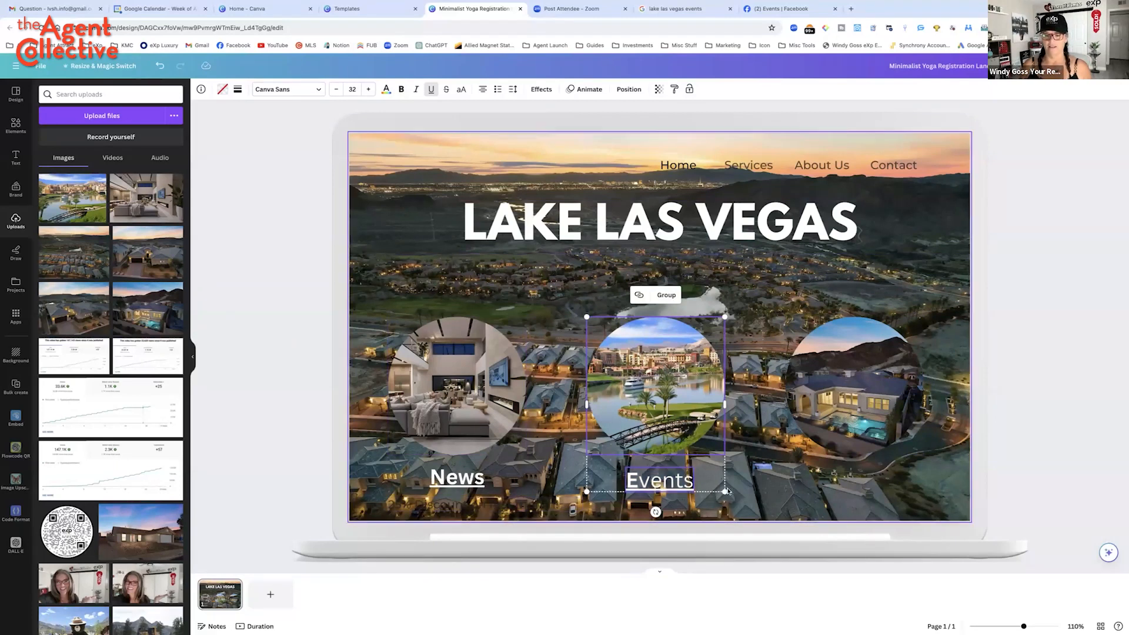
Duplicate the Events label under the right circle and retype it 'Homes For Sale'
{"action": "left_click", "coordinate": [659, 480]}
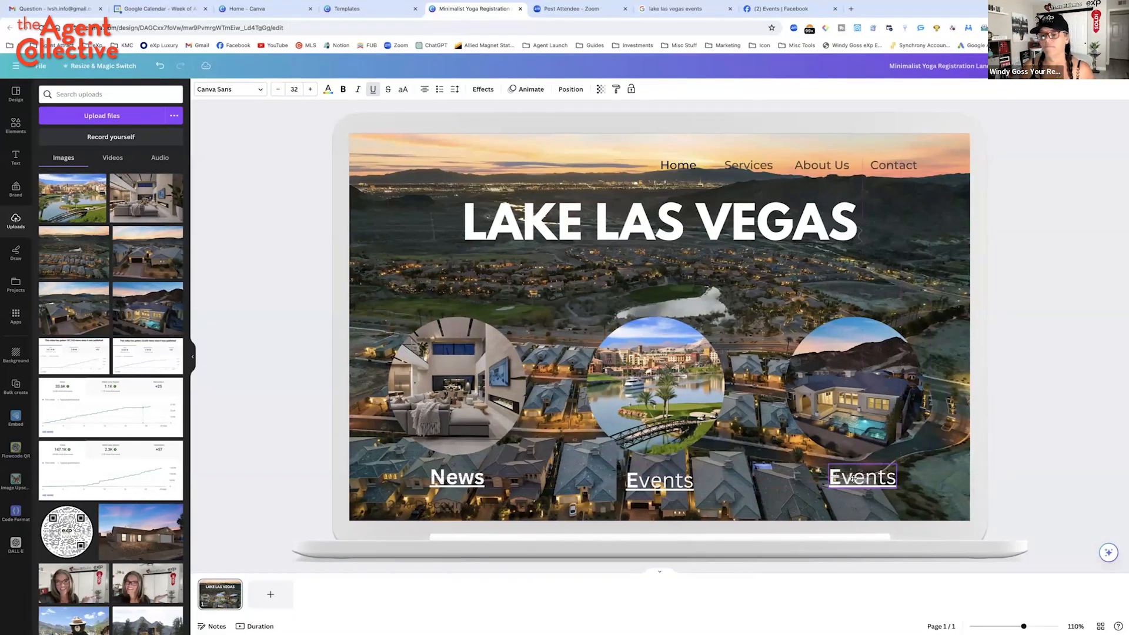
{"action": "left_click", "coordinate": [862, 477]}
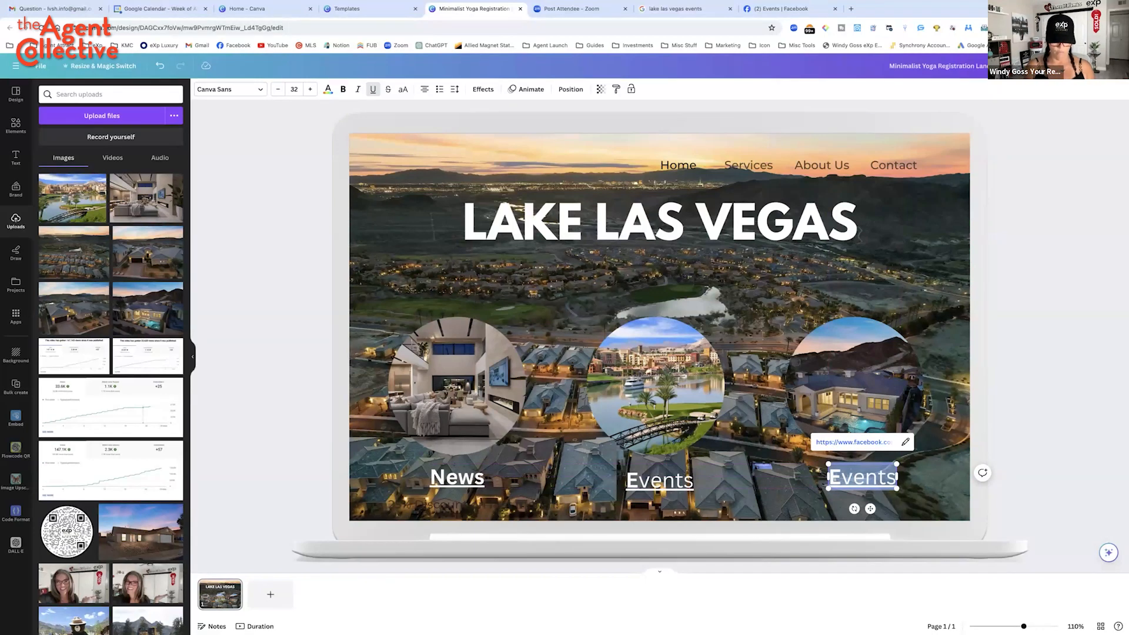
{"action": "type", "text": "Homes For"}
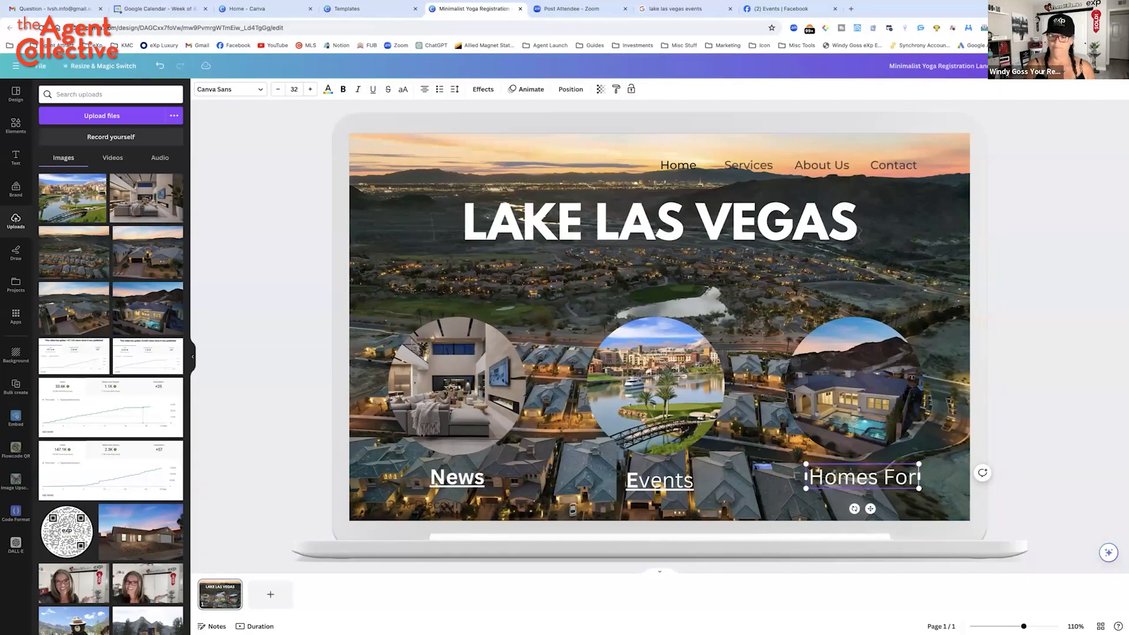
{"action": "type", "text": "Sale"}
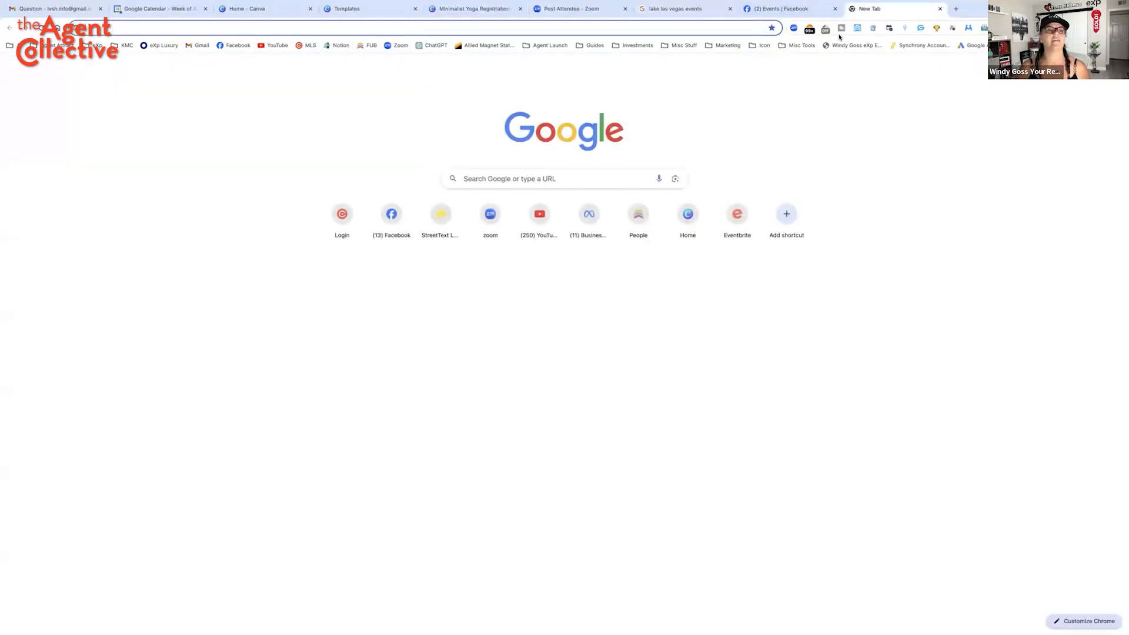
Start a kvCORE squeeze page with Lake Las Vegas as the location
{"action": "left_click", "coordinate": [97, 45]}
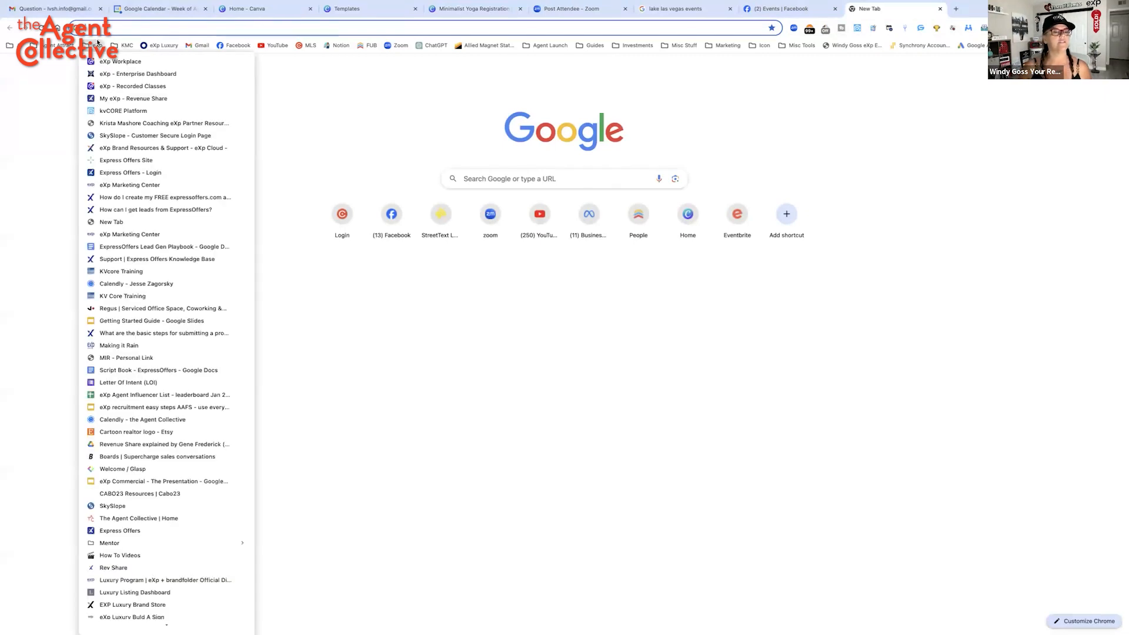
{"action": "left_click", "coordinate": [122, 110]}
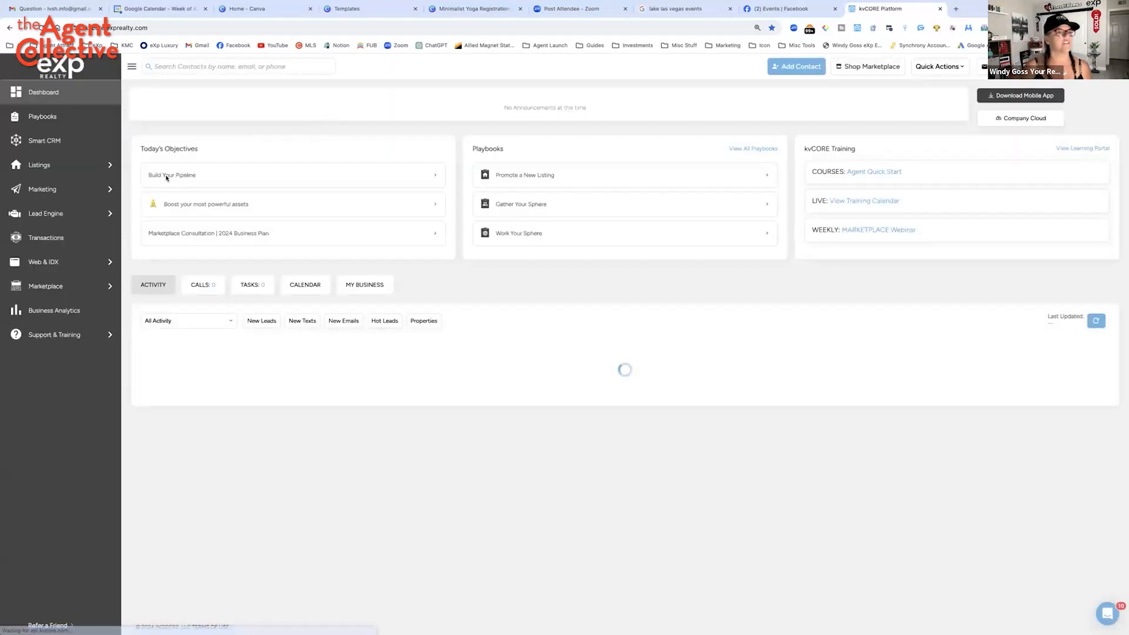
{"action": "left_click", "coordinate": [38, 164]}
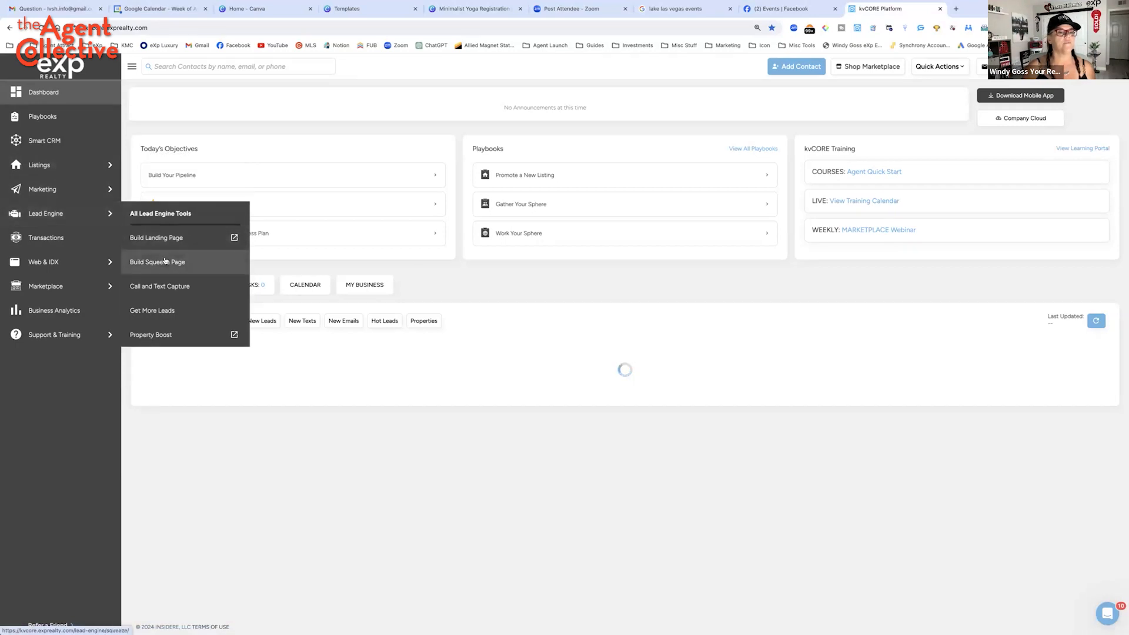
{"action": "left_click", "coordinate": [157, 261]}
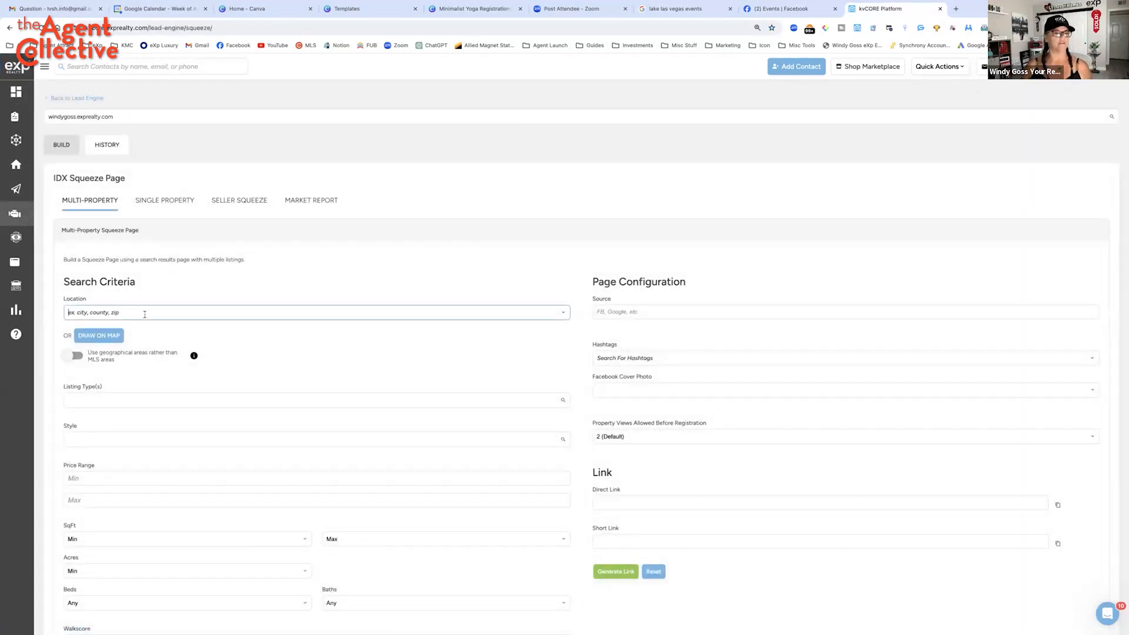
{"action": "type", "text": "lake las"}
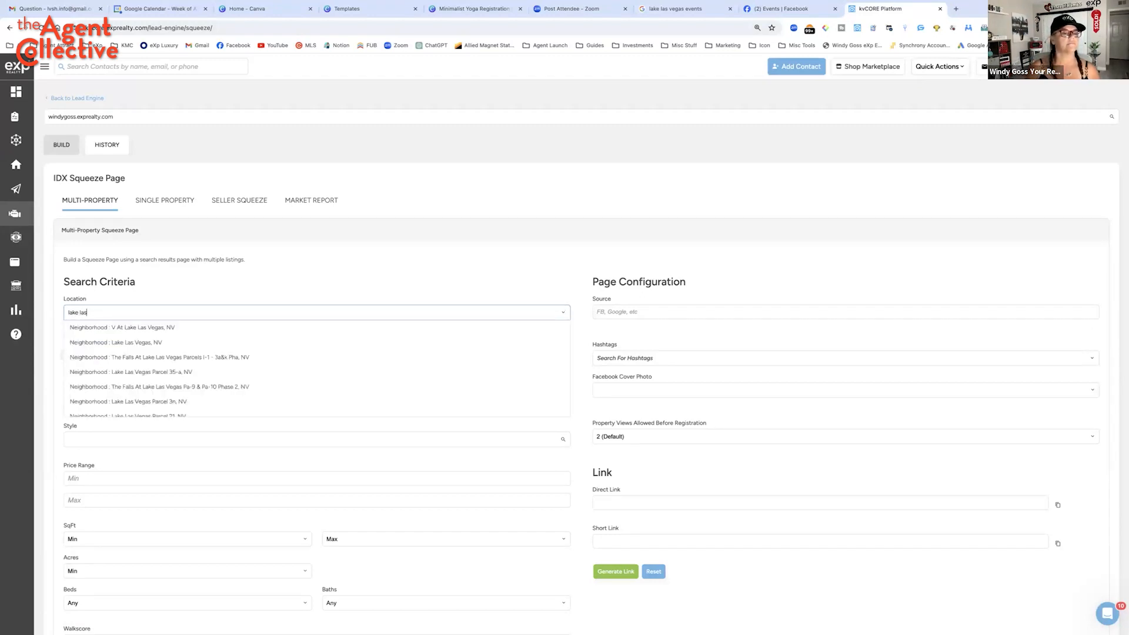
{"action": "left_click", "coordinate": [115, 342]}
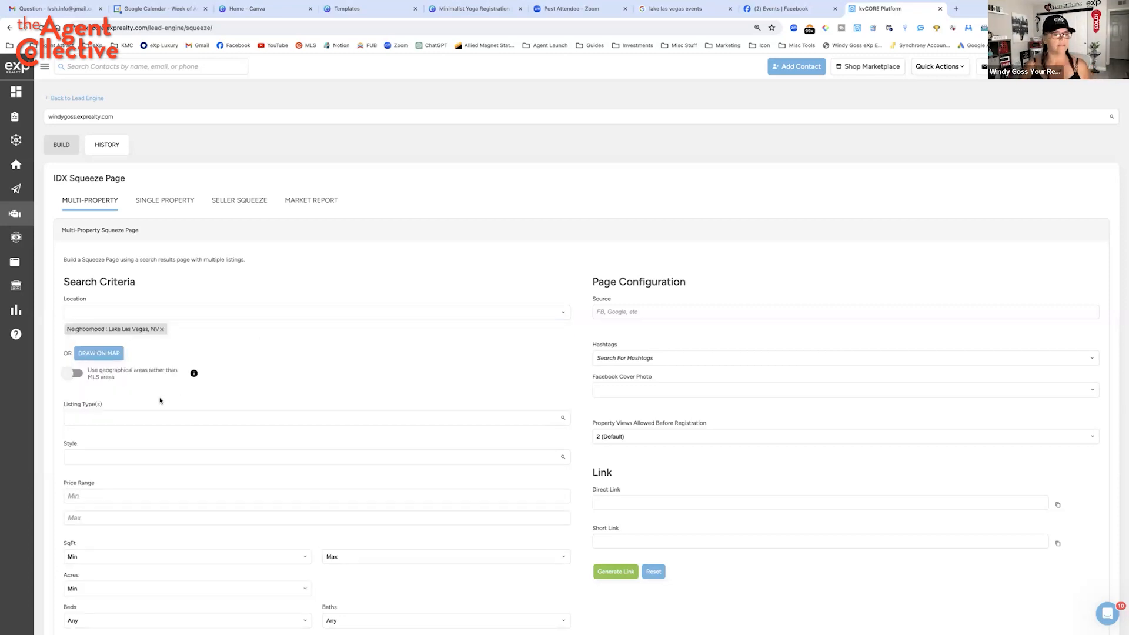
Limit it to Single Family homes with 10 views before registration, then copy the generated short link
{"action": "left_click", "coordinate": [315, 417]}
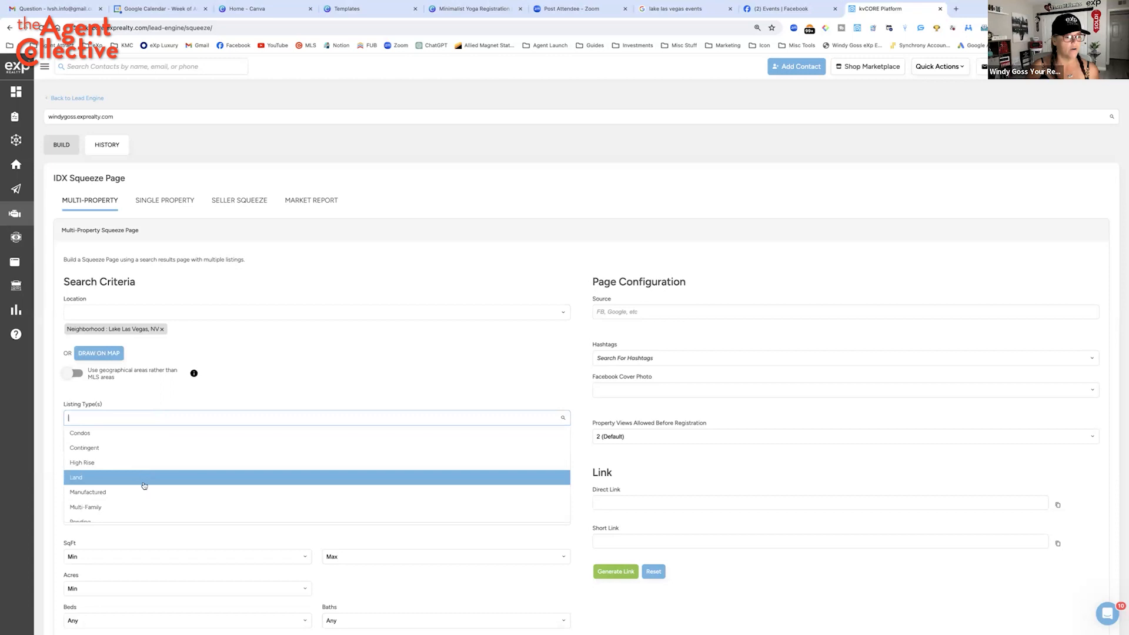
{"action": "scroll", "scroll_direction": "down", "scroll_amount": 3}
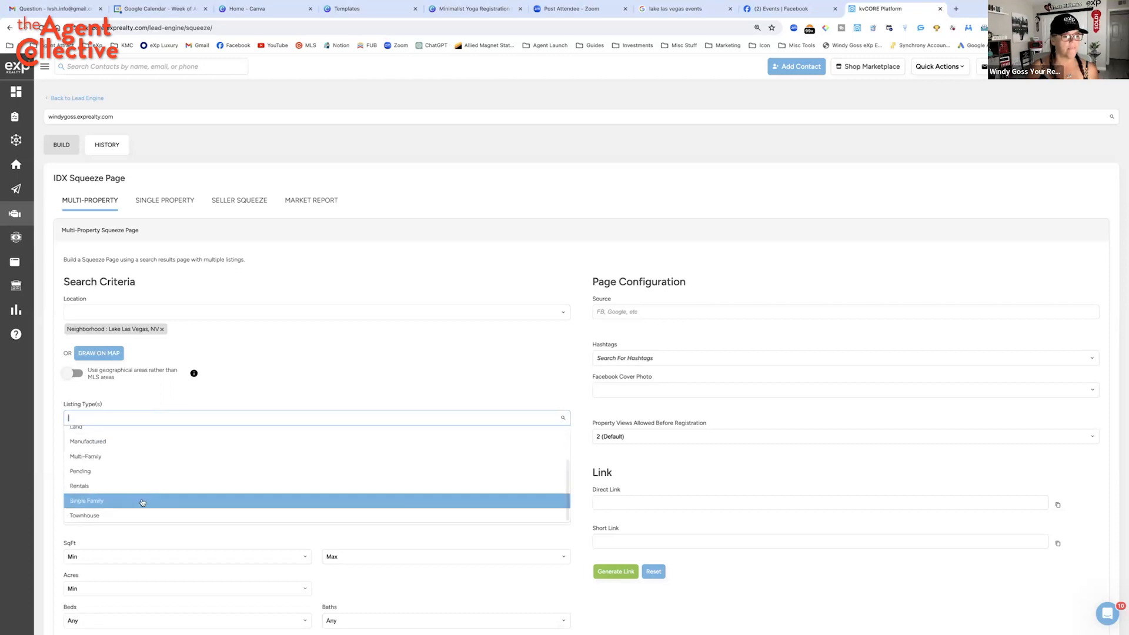
{"action": "left_click", "coordinate": [86, 501]}
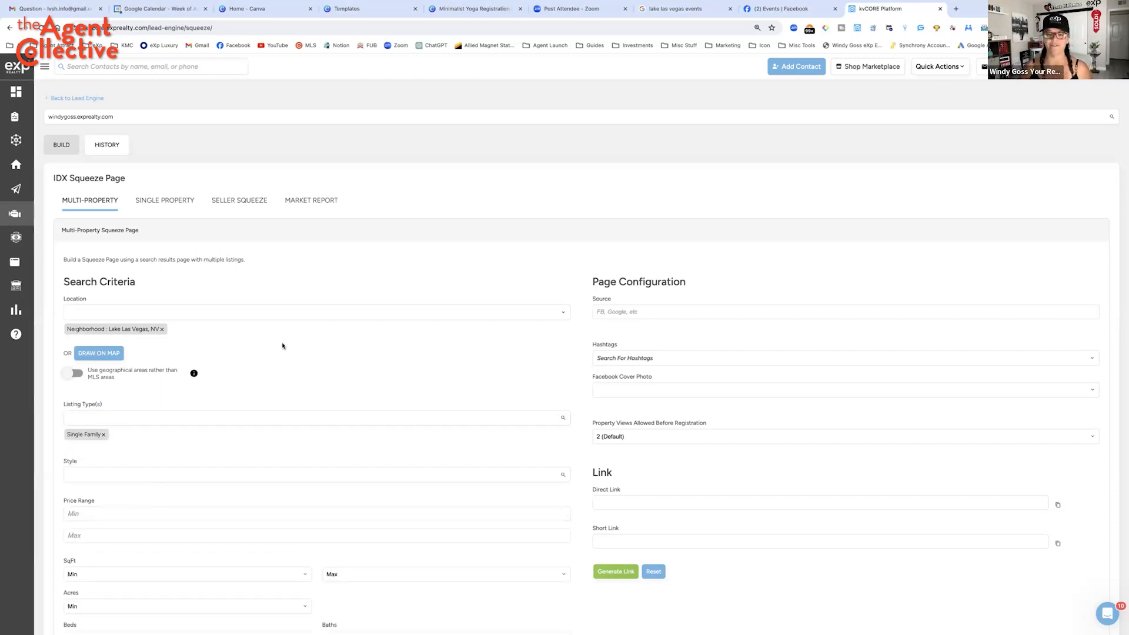
{"action": "scroll", "scroll_direction": "down", "scroll_amount": 3}
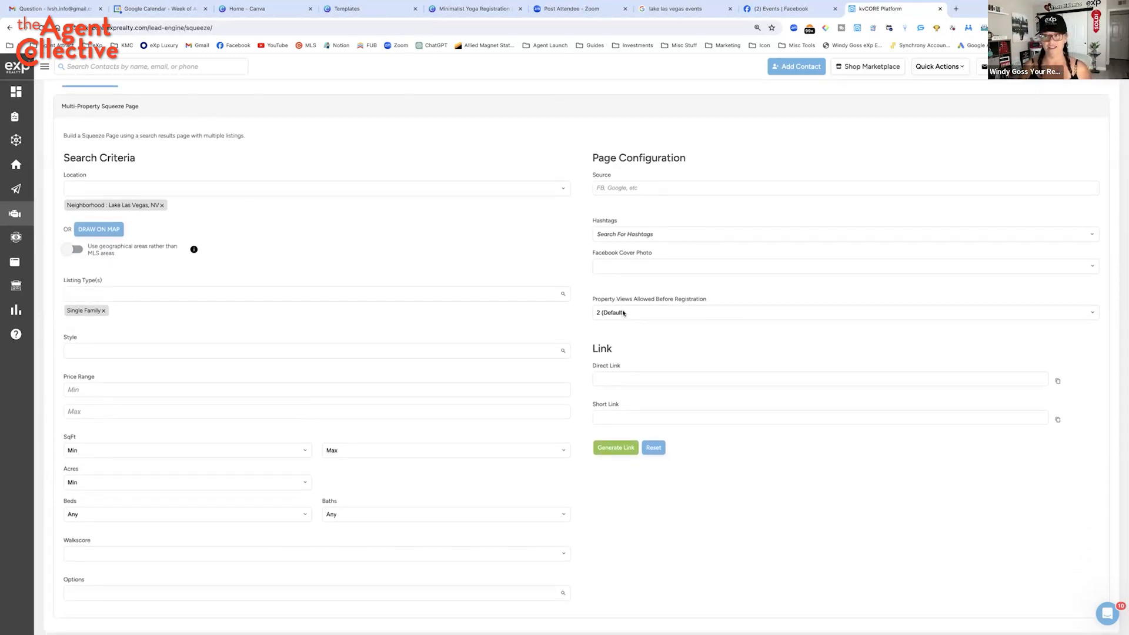
{"action": "left_click", "coordinate": [843, 312]}
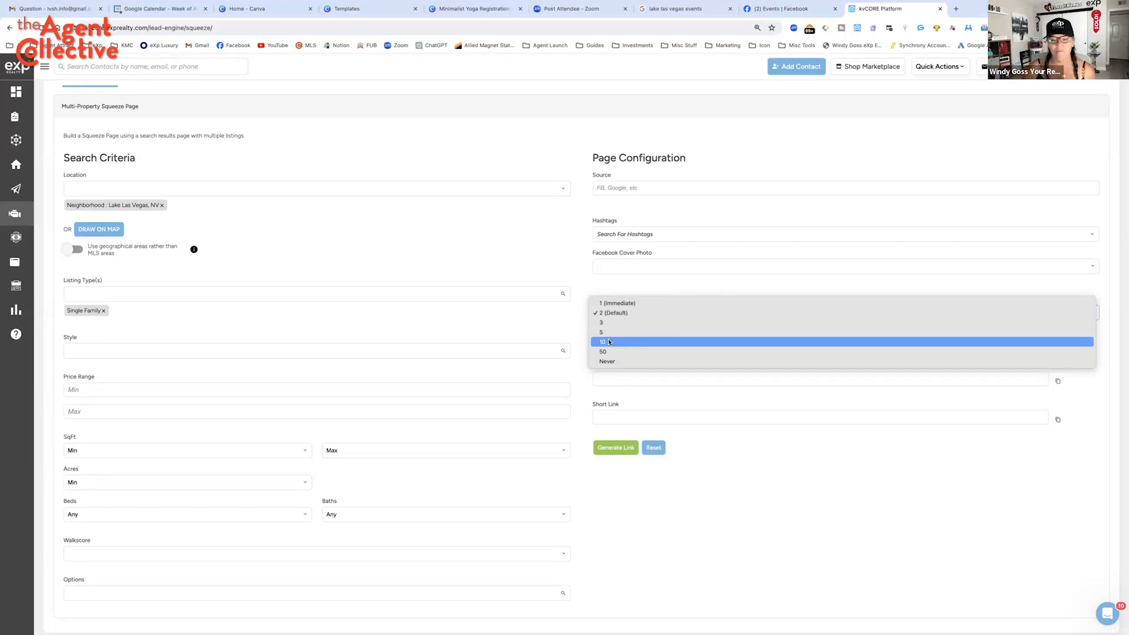
{"action": "left_click", "coordinate": [602, 341]}
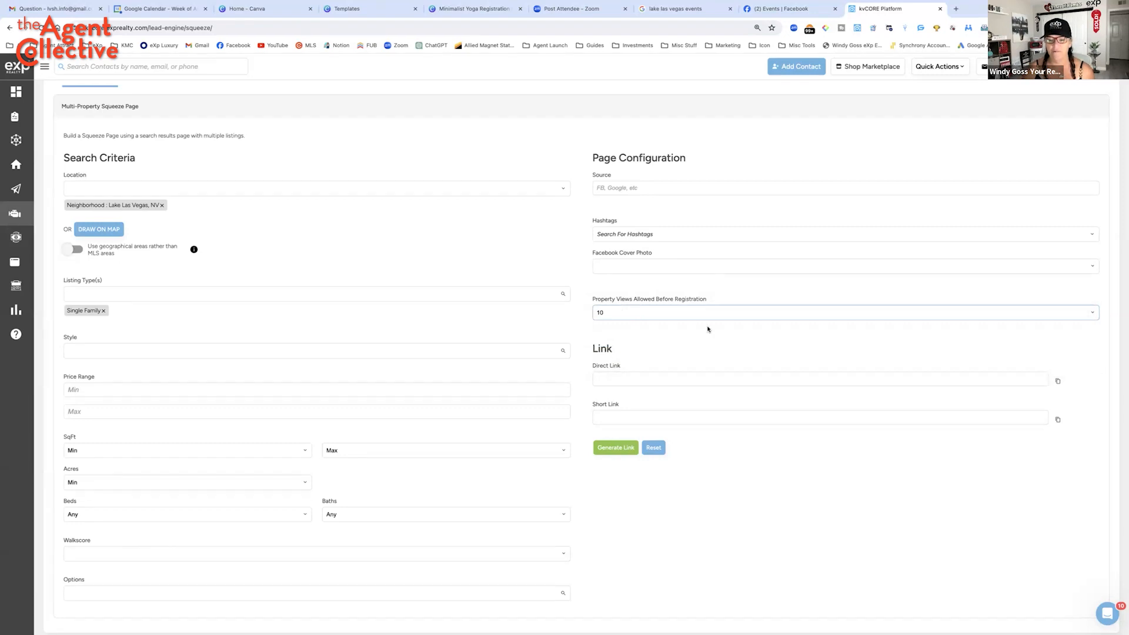
{"action": "left_click", "coordinate": [614, 447]}
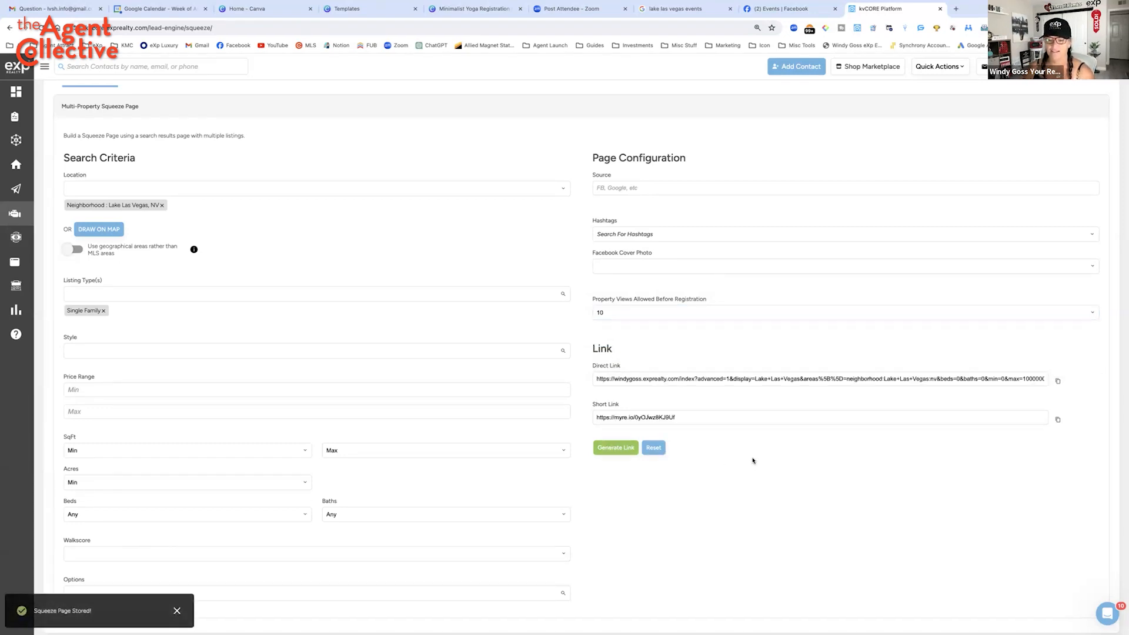
{"action": "left_click", "coordinate": [1058, 419]}
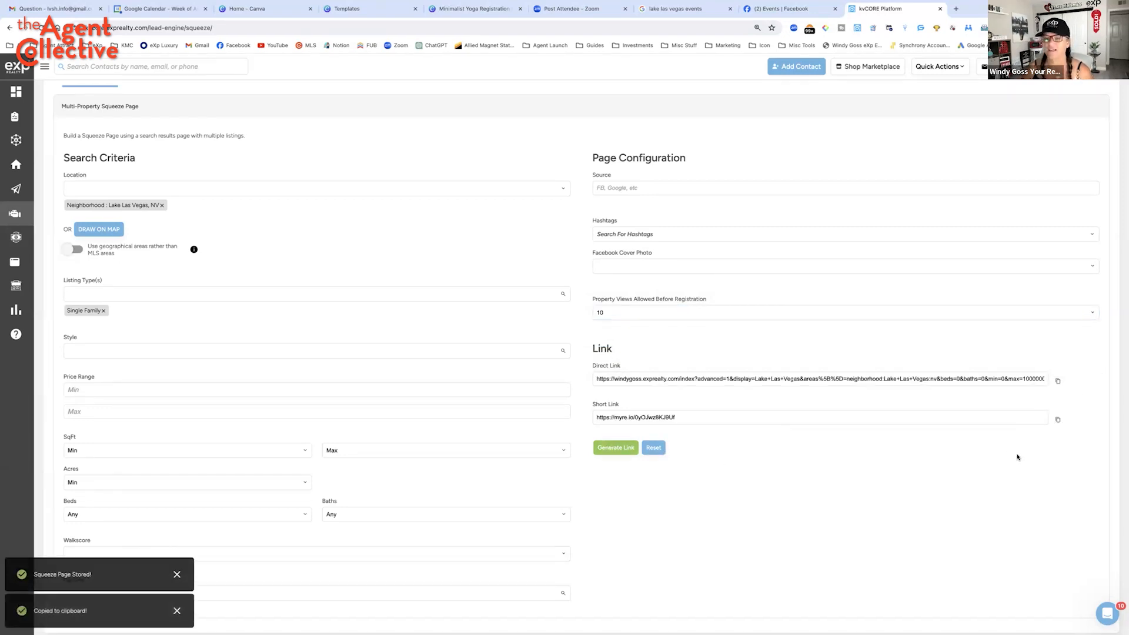
{"action": "left_click", "coordinate": [676, 9]}
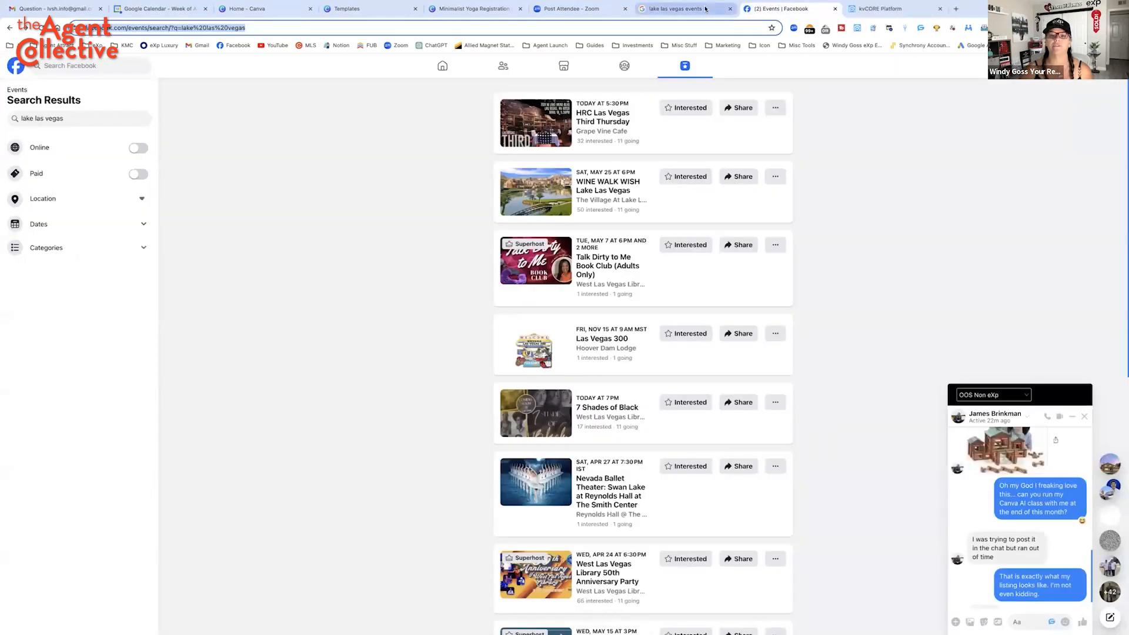
{"action": "left_click", "coordinate": [468, 9]}
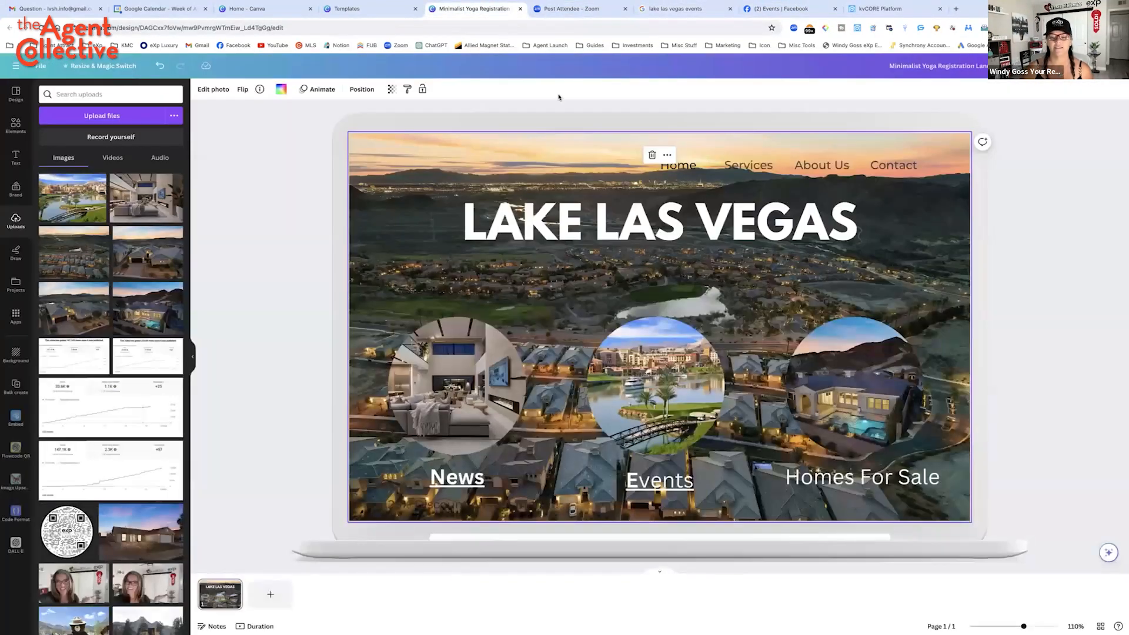
{"action": "left_click", "coordinate": [862, 477]}
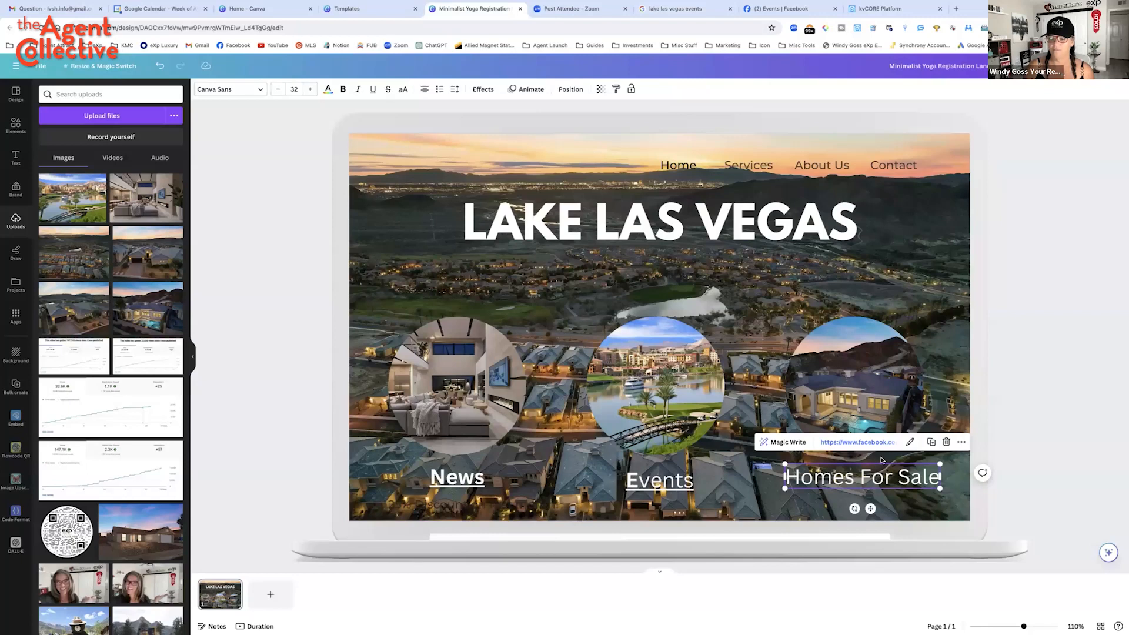
{"action": "left_click", "coordinate": [910, 442]}
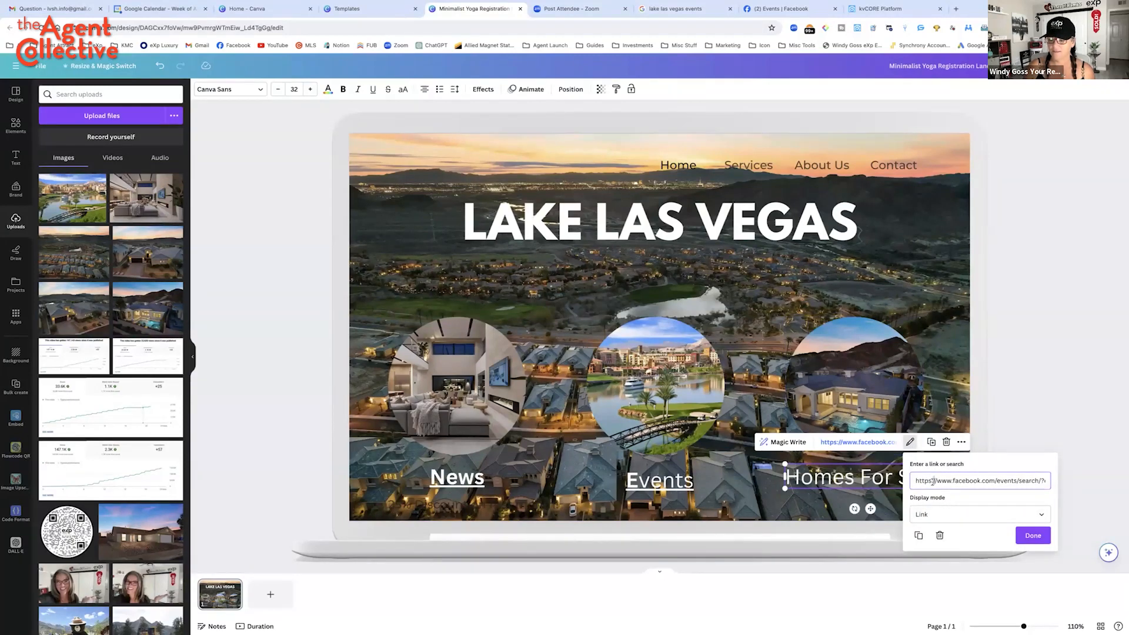
{"action": "type", "text": "https://myre.io/0yOJwz8KJ9Uf"}
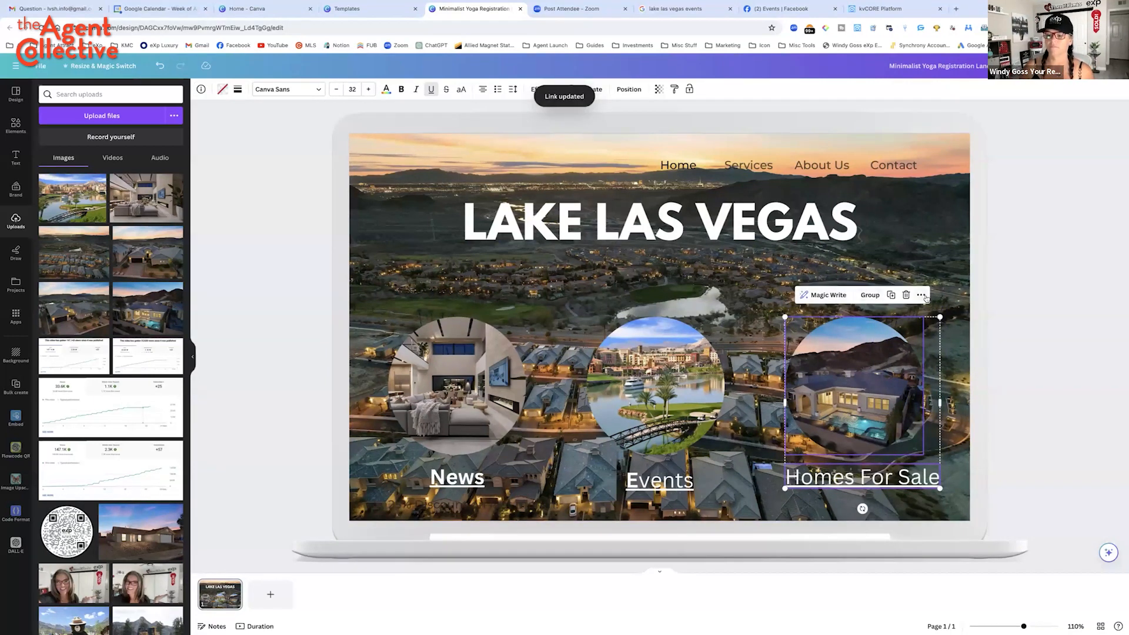
{"action": "left_click", "coordinate": [920, 295]}
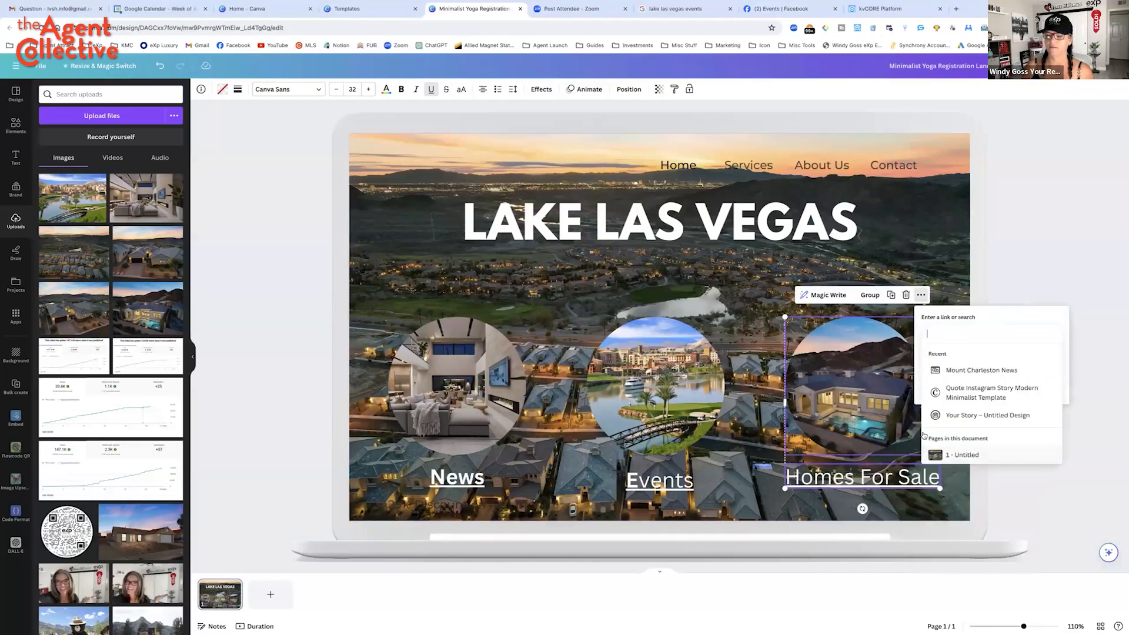
{"action": "type", "text": "https://myre.io/0yOJwz8KJ9Uf"}
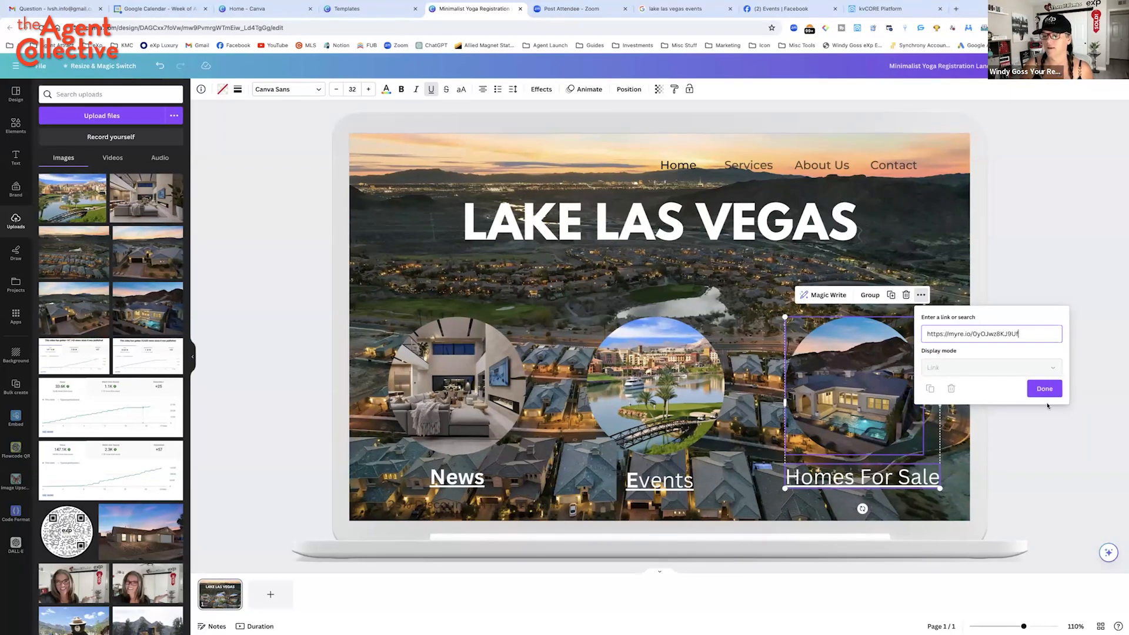
{"action": "left_click", "coordinate": [1044, 388]}
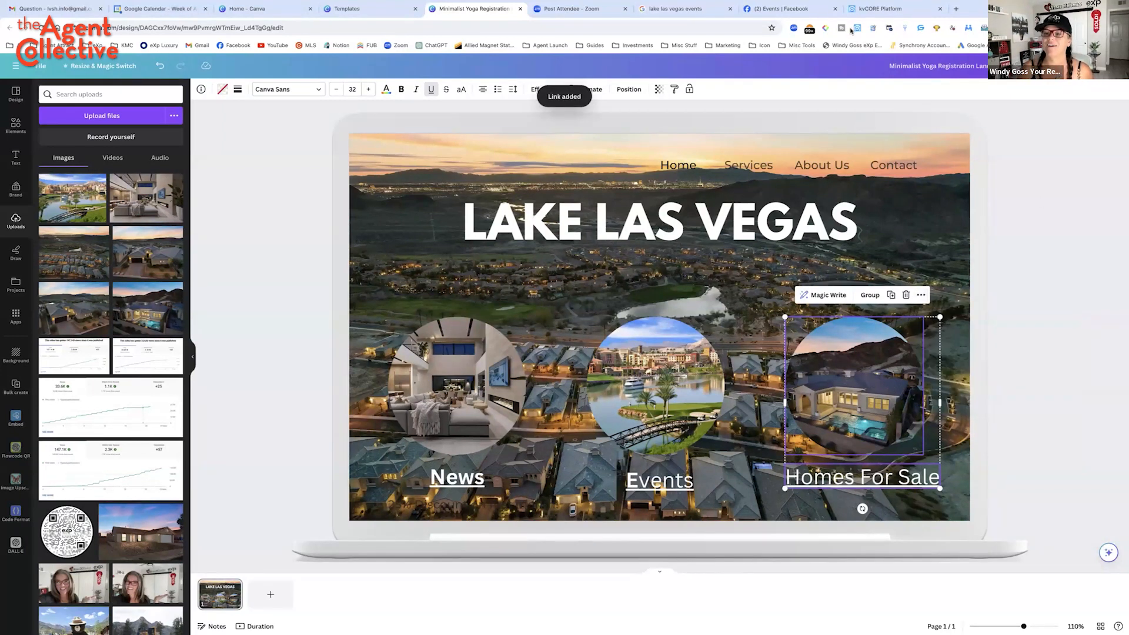
{"action": "left_click", "coordinate": [678, 164]}
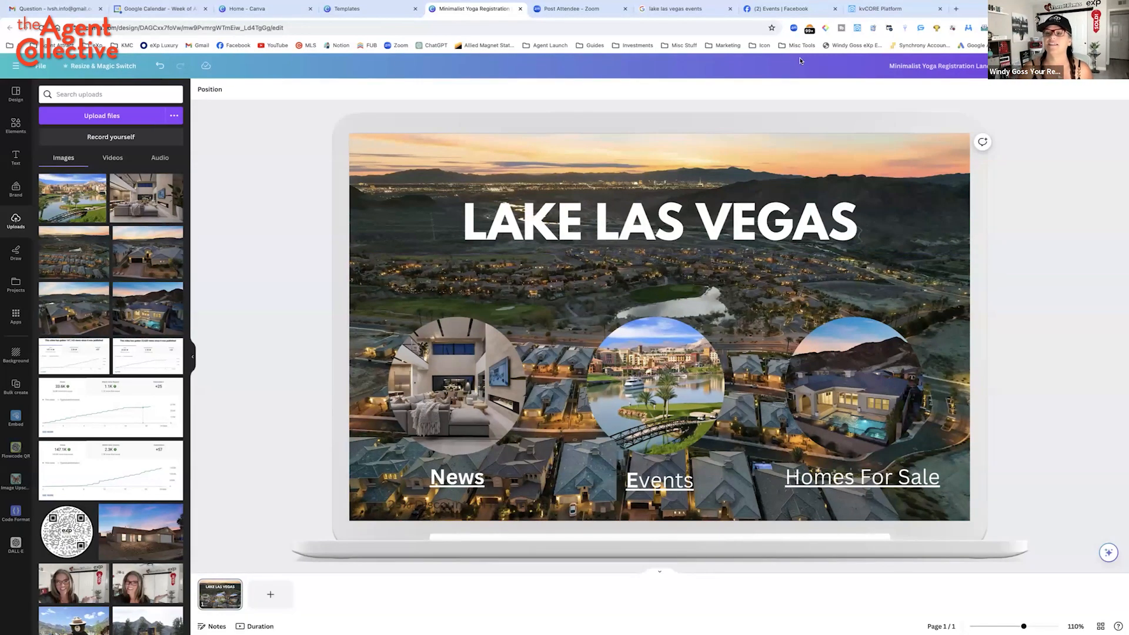
{"action": "left_click", "coordinate": [956, 9]}
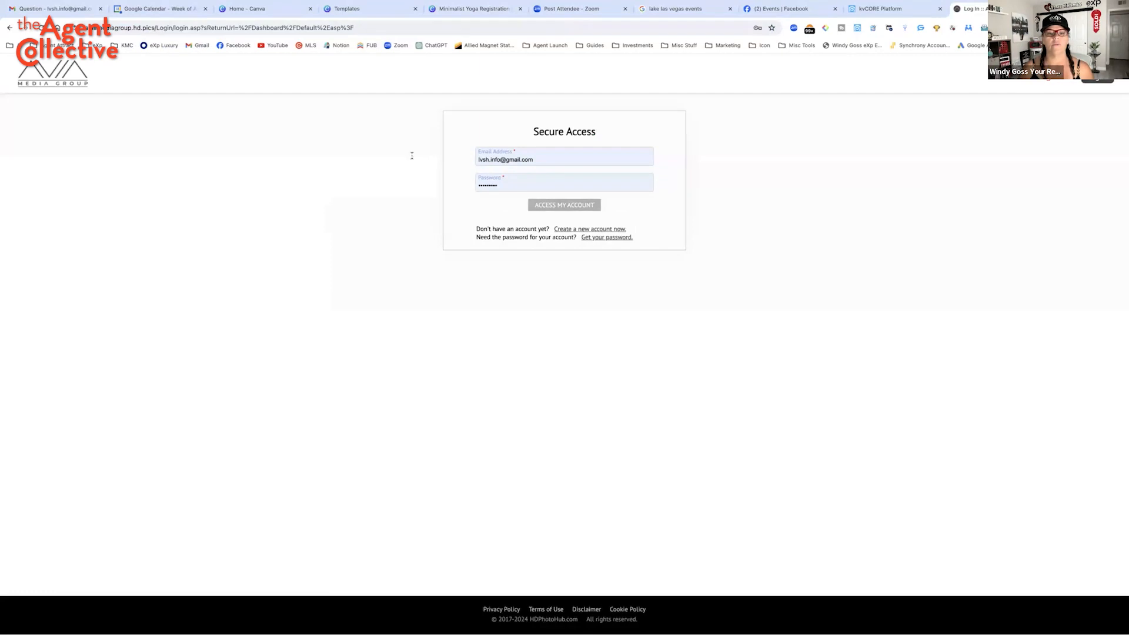
{"action": "left_click", "coordinate": [564, 205]}
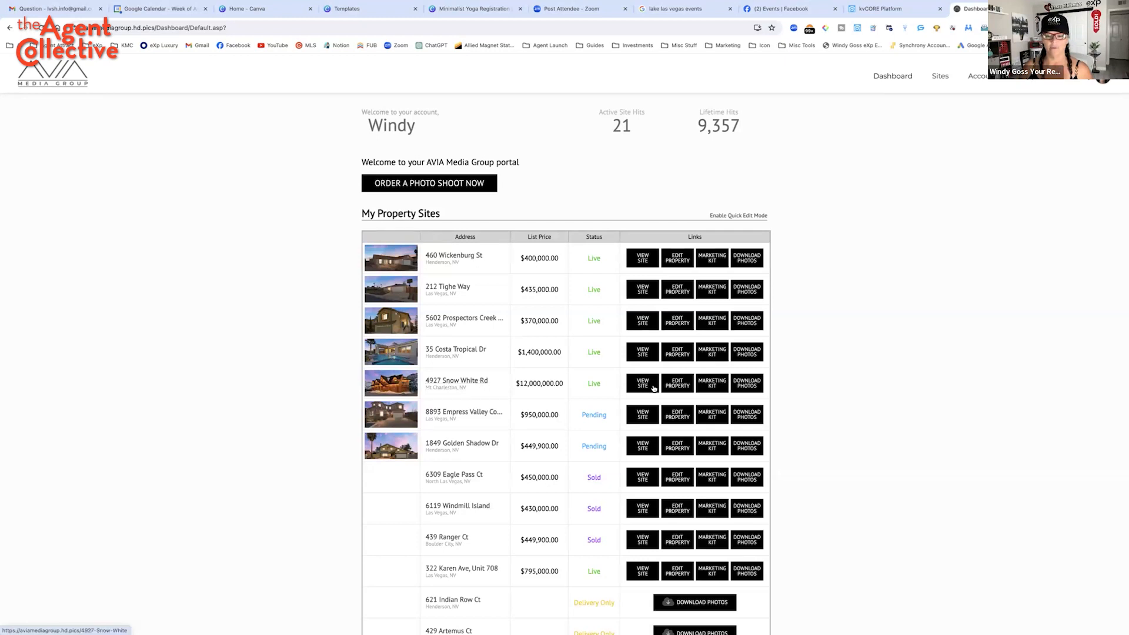
{"action": "left_click", "coordinate": [641, 383]}
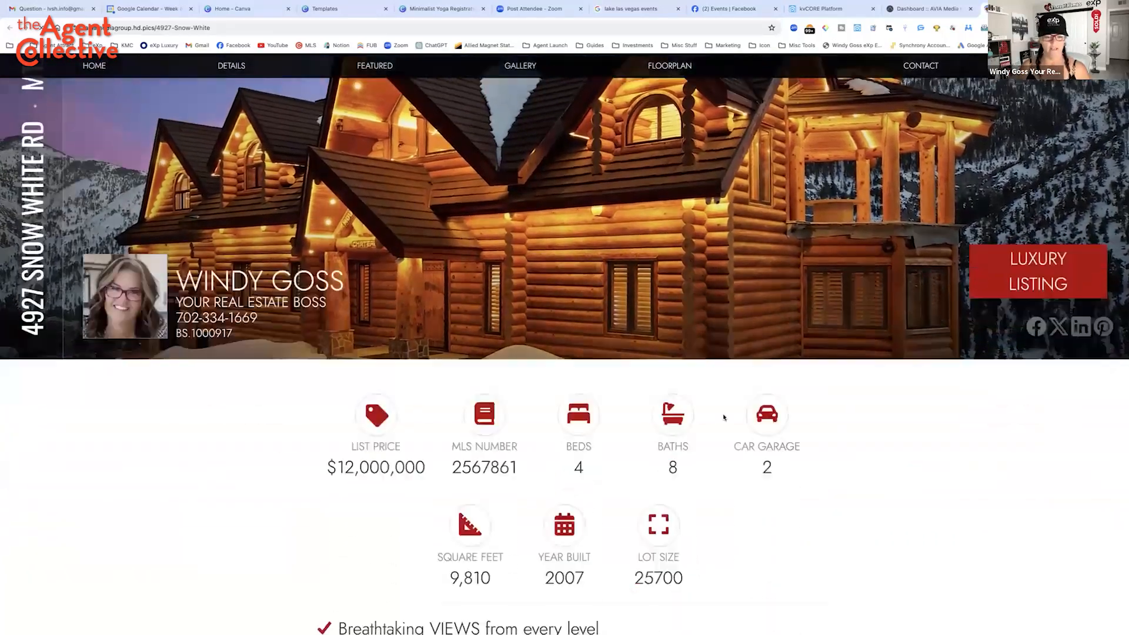
{"action": "scroll", "scroll_direction": "down", "scroll_amount": 3}
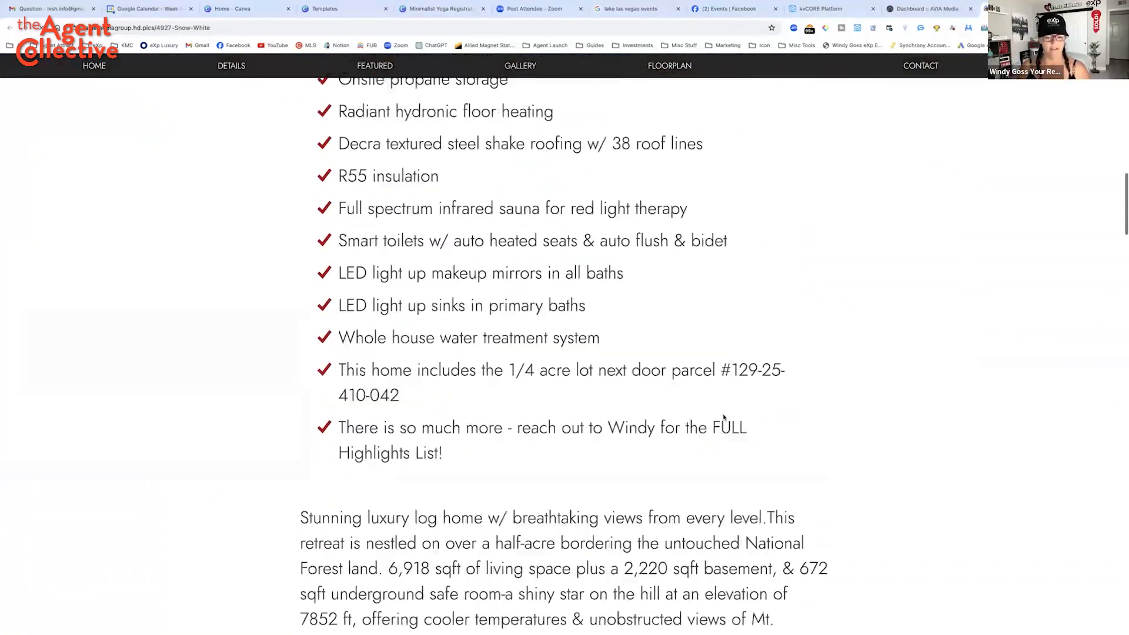
{"action": "scroll", "scroll_direction": "down", "scroll_amount": 3}
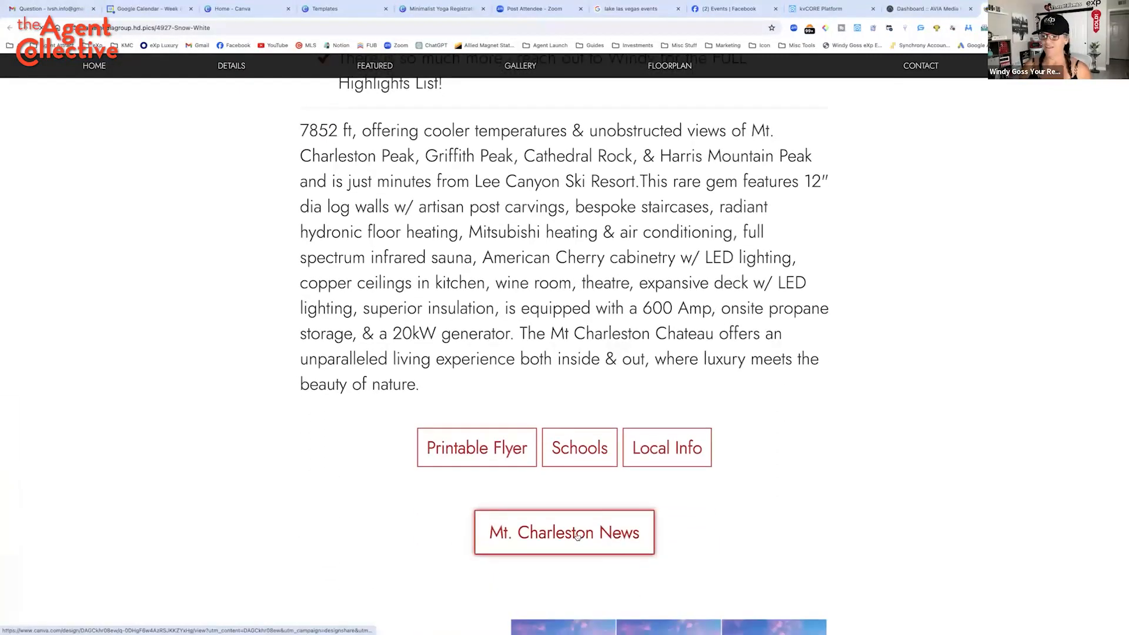
{"action": "left_click", "coordinate": [564, 532]}
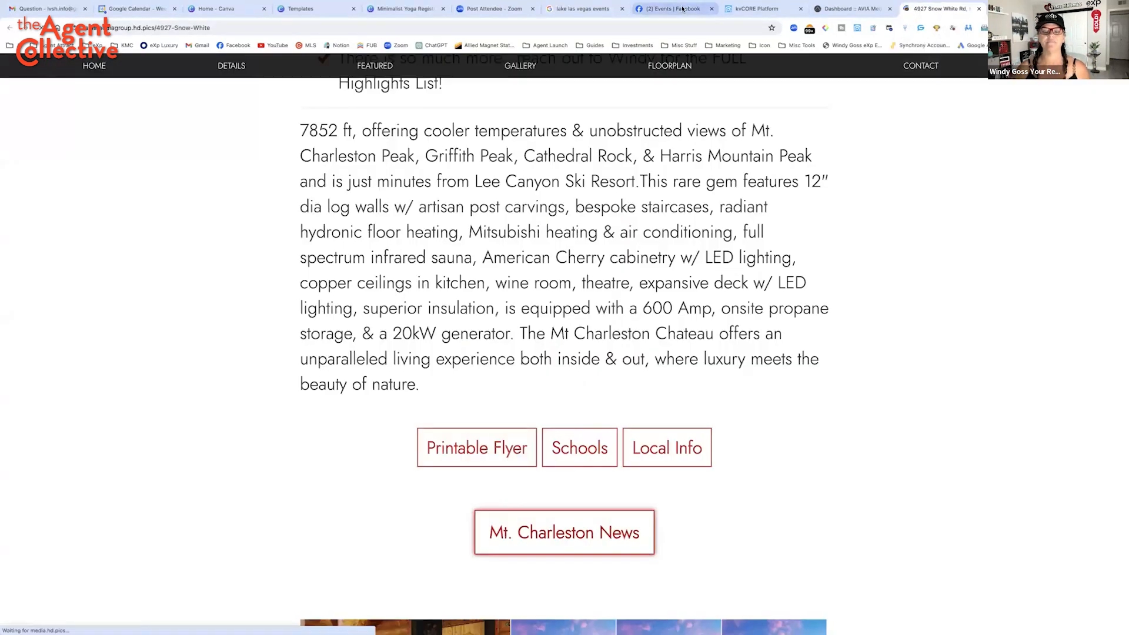
{"action": "mouse_move", "coordinate": [674, 9]}
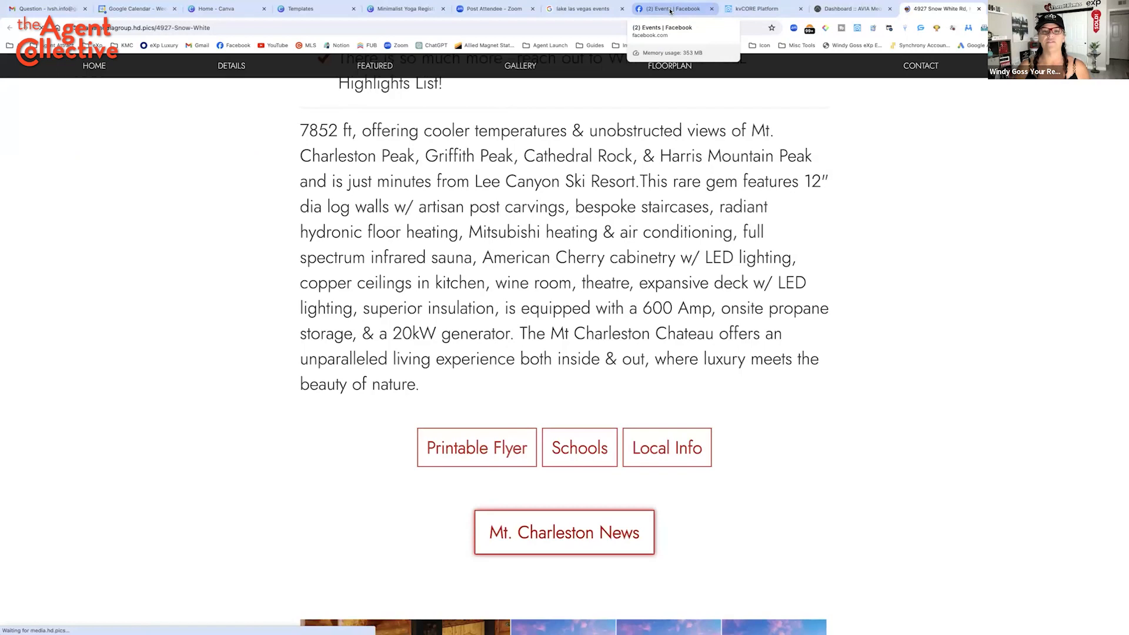
{"action": "mouse_move", "coordinate": [670, 9]}
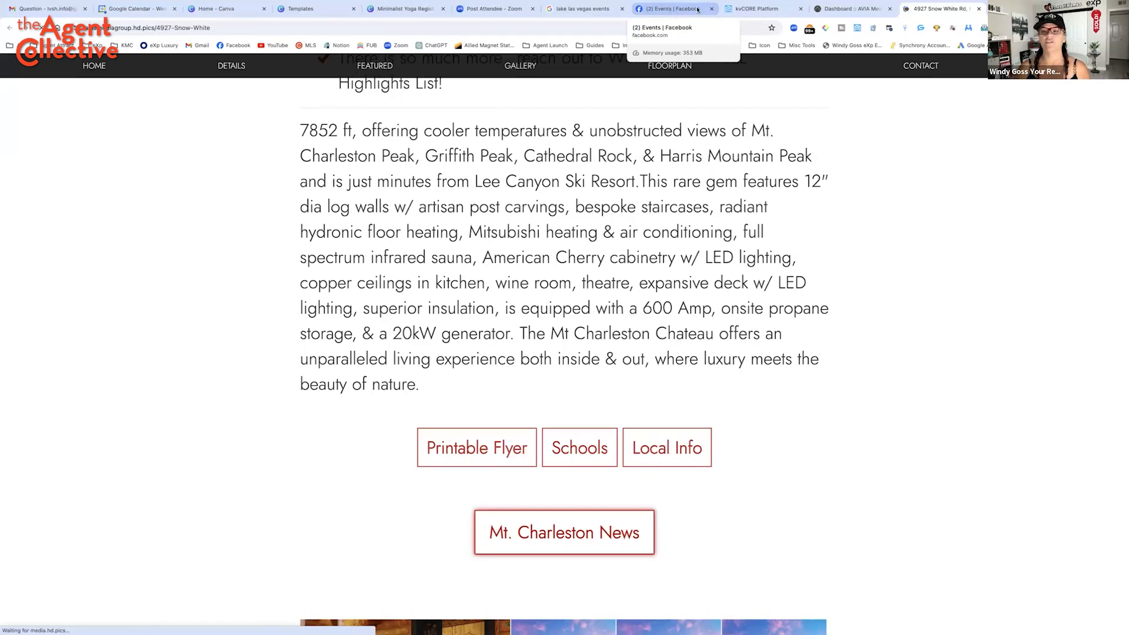
{"action": "left_click", "coordinate": [405, 9]}
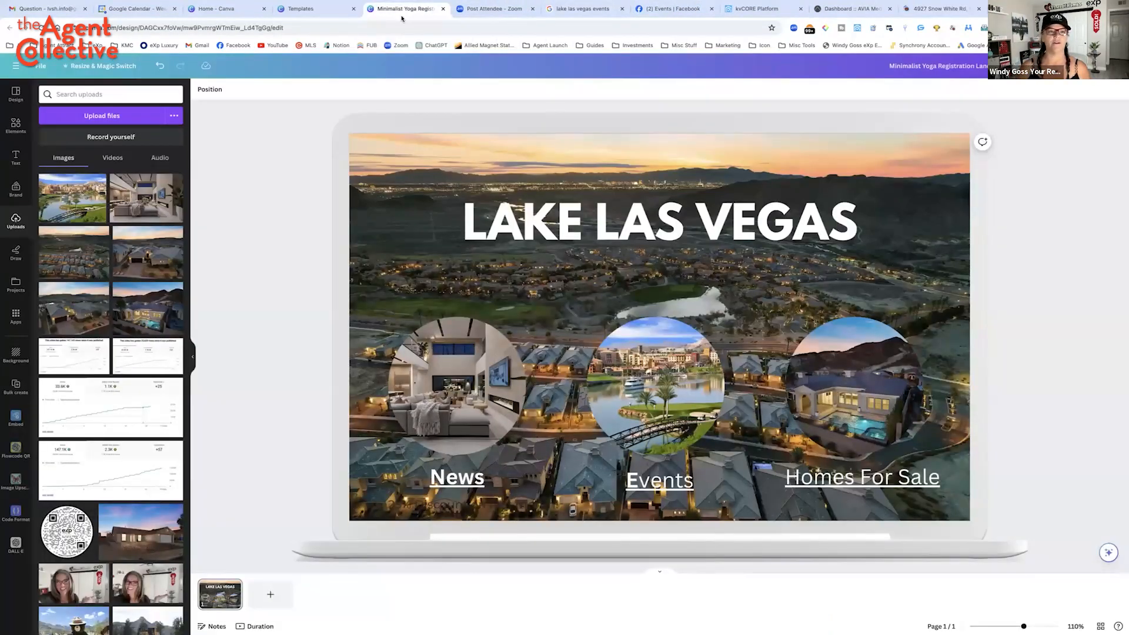
Return to the yoga landing page template and close its preview
{"action": "left_click", "coordinate": [315, 9]}
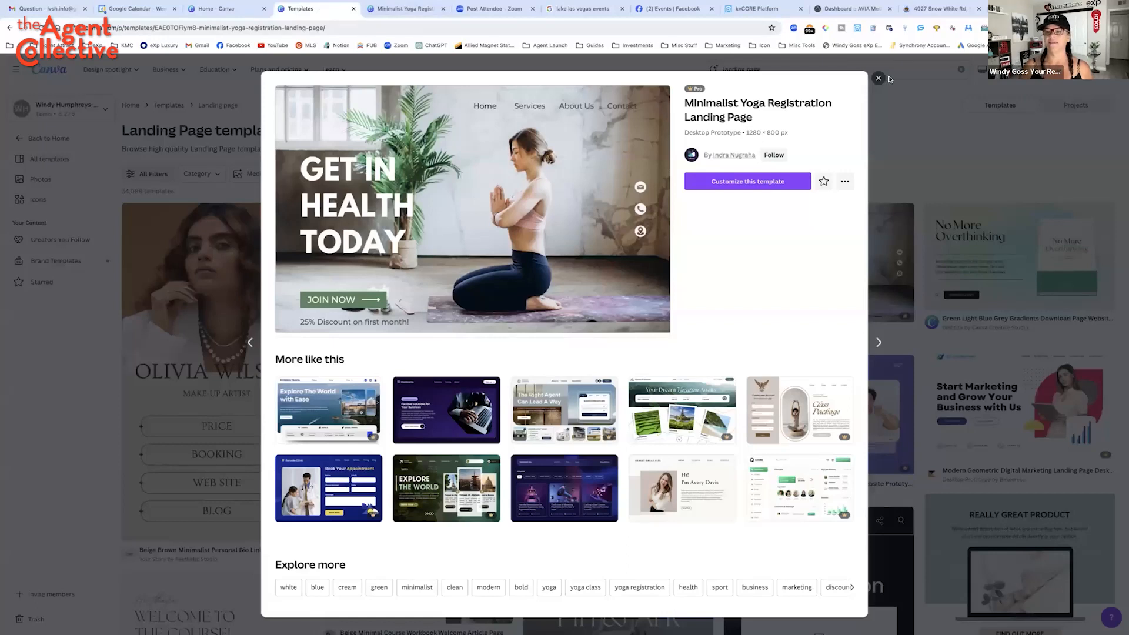
{"action": "left_click", "coordinate": [879, 77]}
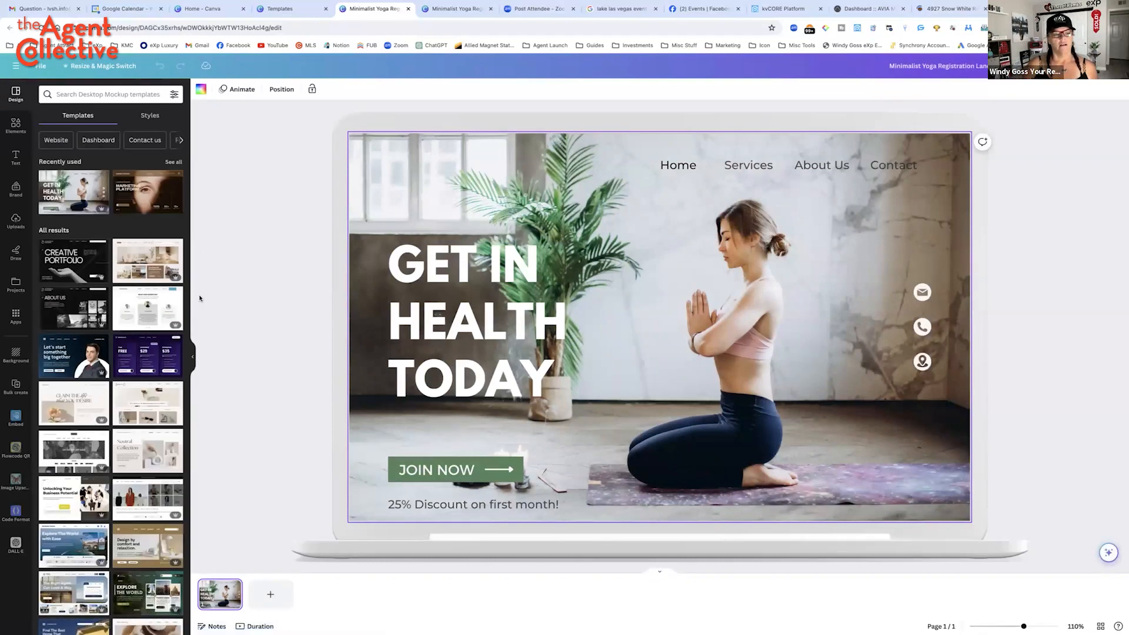
{"action": "mouse_move", "coordinate": [303, 48]}
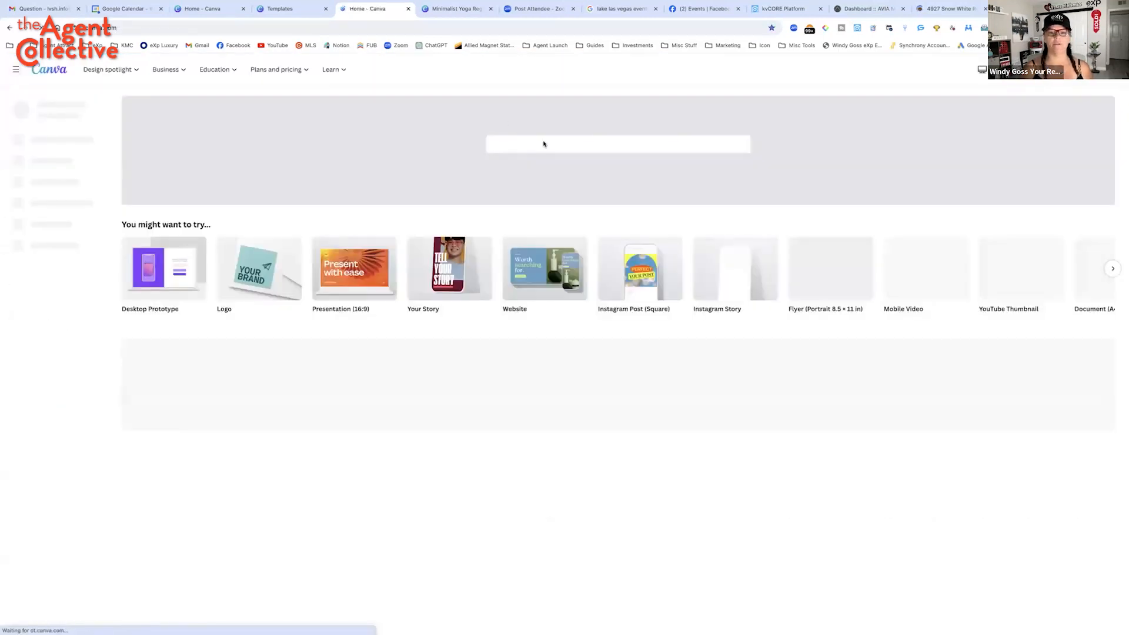
Search your own Canva projects for 'guide' and view all matching designs
{"action": "left_click", "coordinate": [617, 144]}
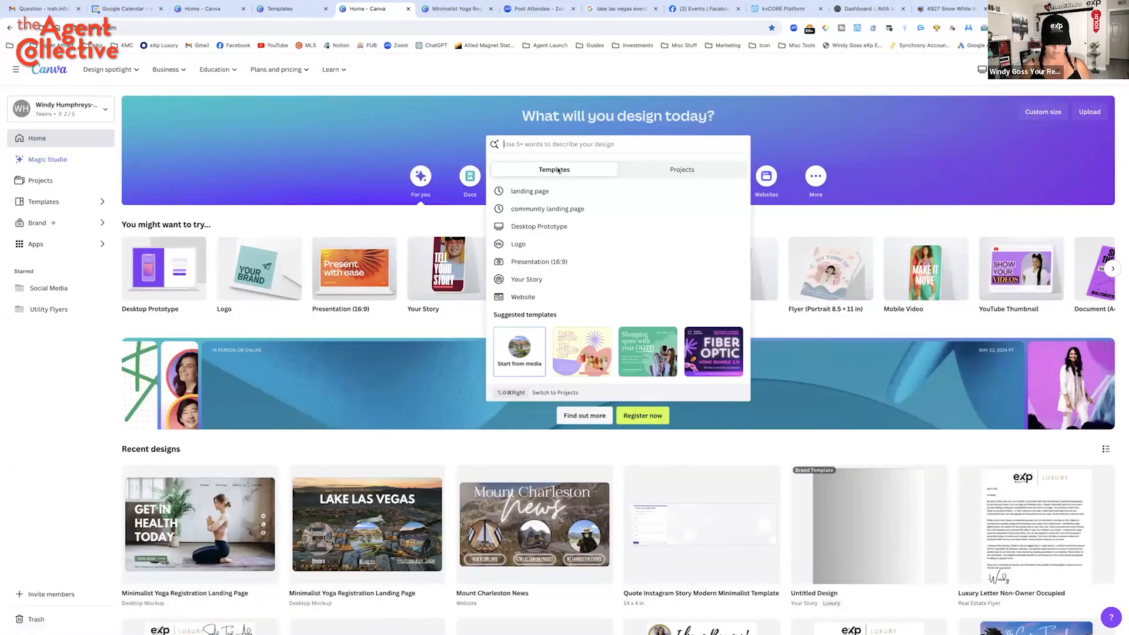
{"action": "type", "text": "guide"}
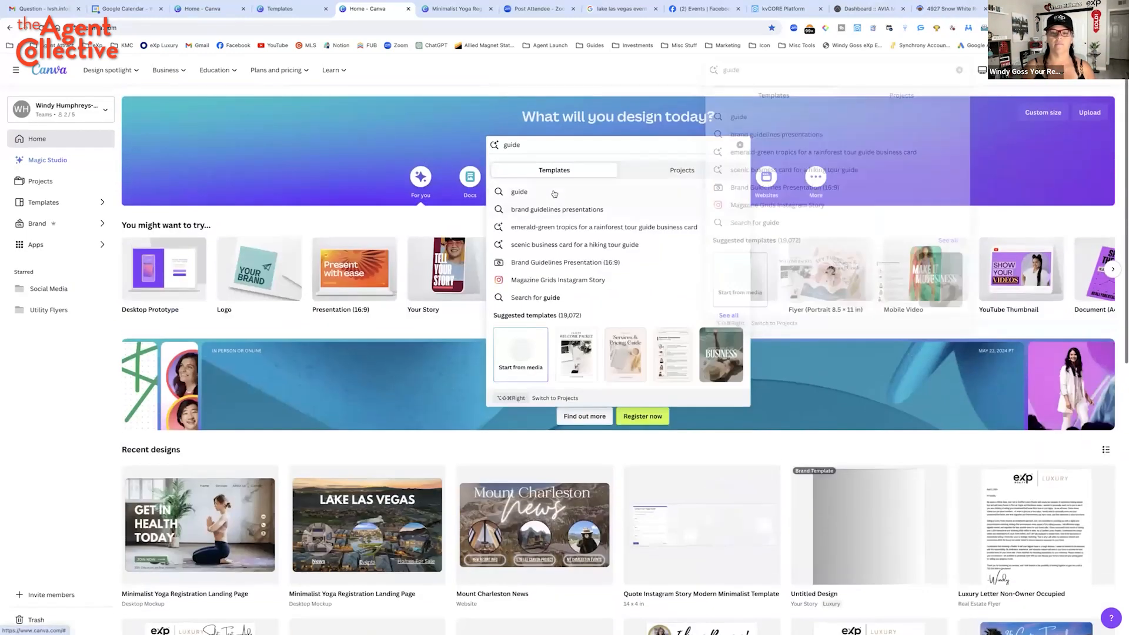
{"action": "left_click", "coordinate": [681, 169]}
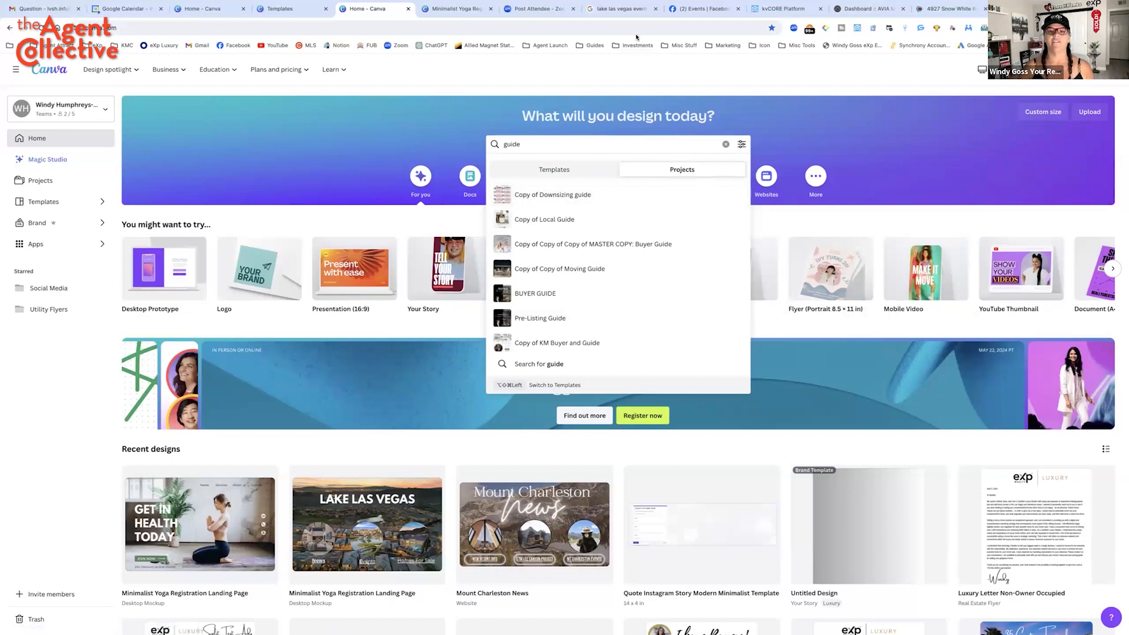
{"action": "scroll", "scroll_direction": "down", "scroll_amount": 3}
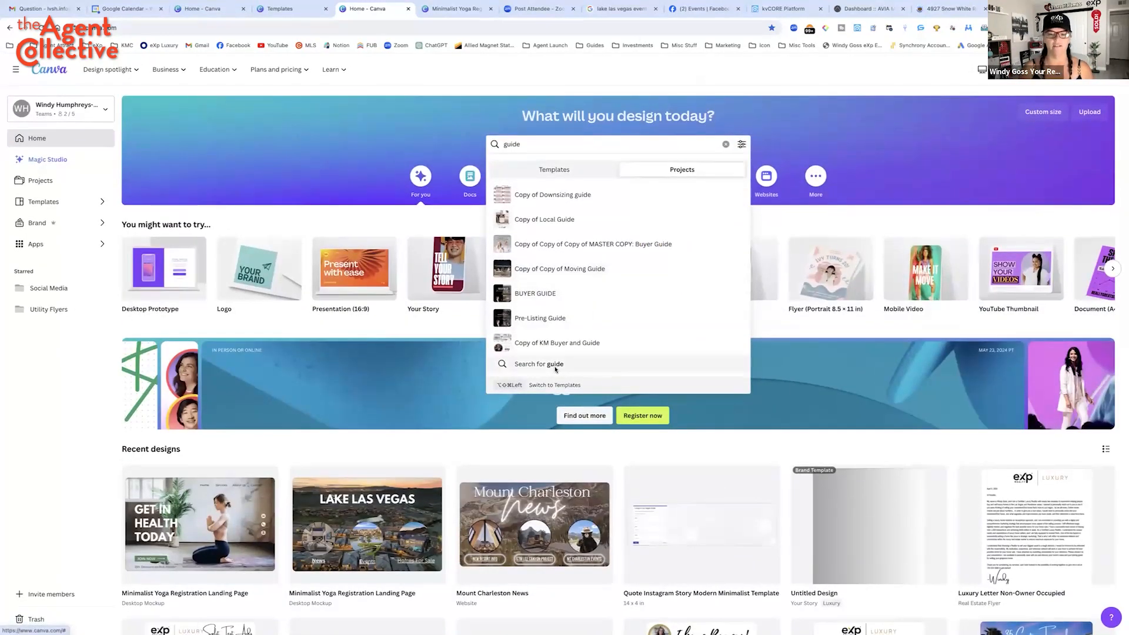
{"action": "left_click", "coordinate": [539, 364]}
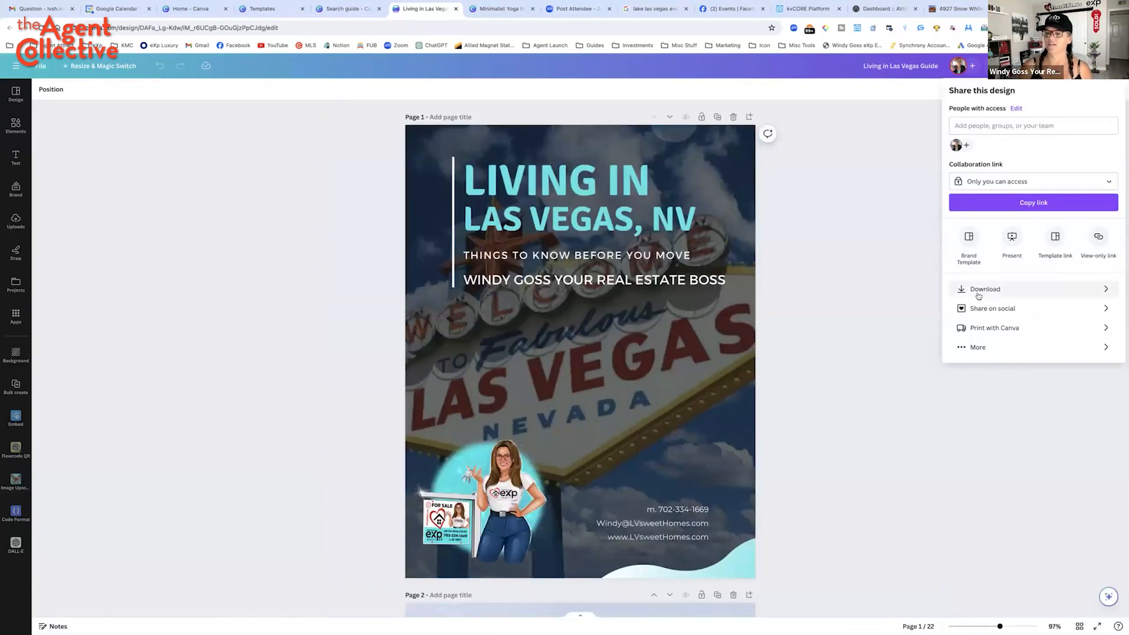
{"action": "mouse_move", "coordinate": [1004, 280]}
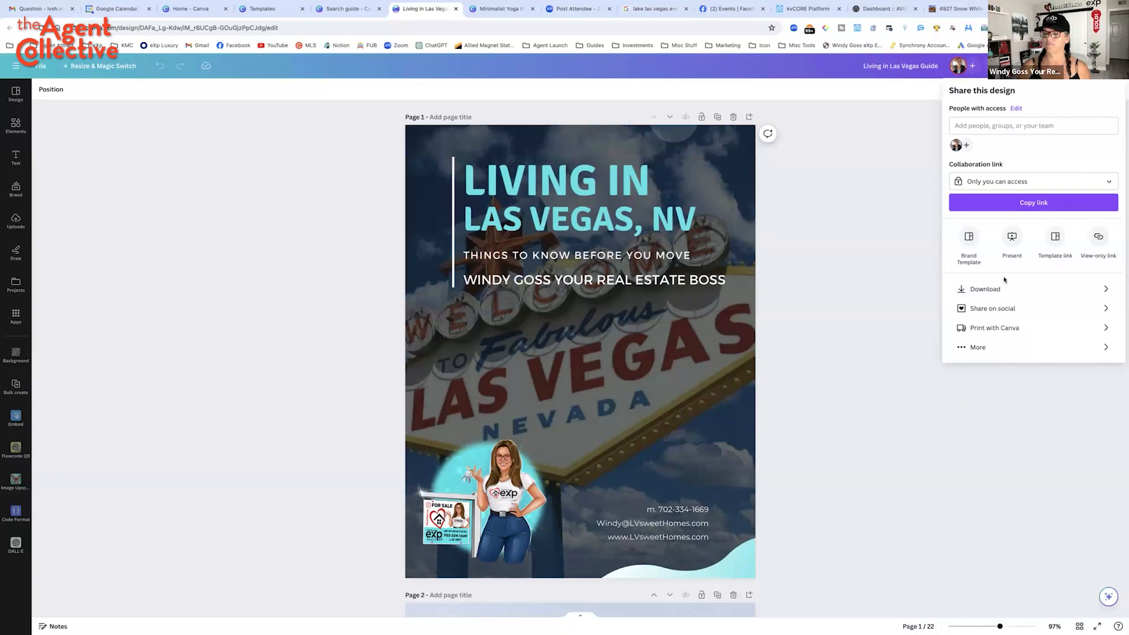
Download only page 1 of the Living in Las Vegas Guide as a PNG
{"action": "left_click", "coordinate": [984, 289]}
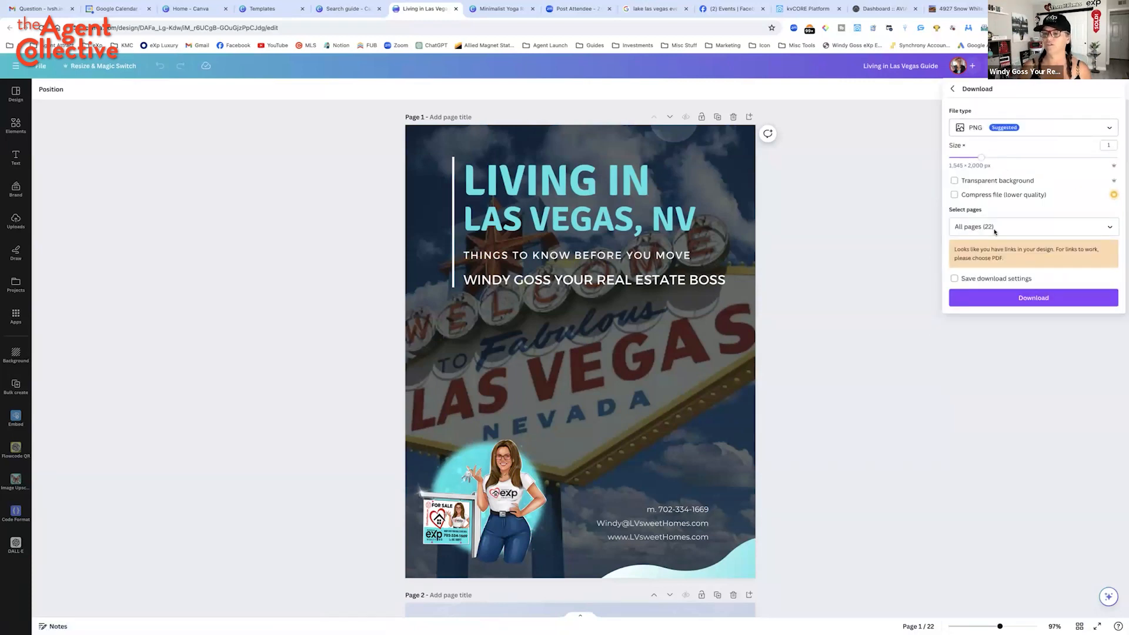
{"action": "left_click", "coordinate": [1033, 226]}
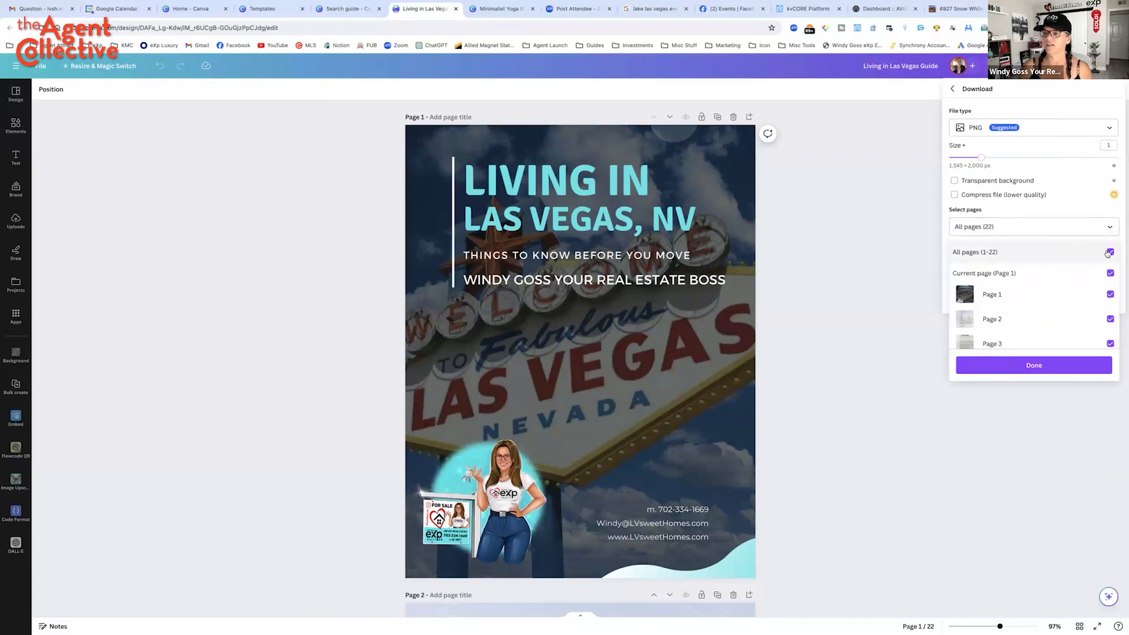
{"action": "left_click", "coordinate": [1109, 251]}
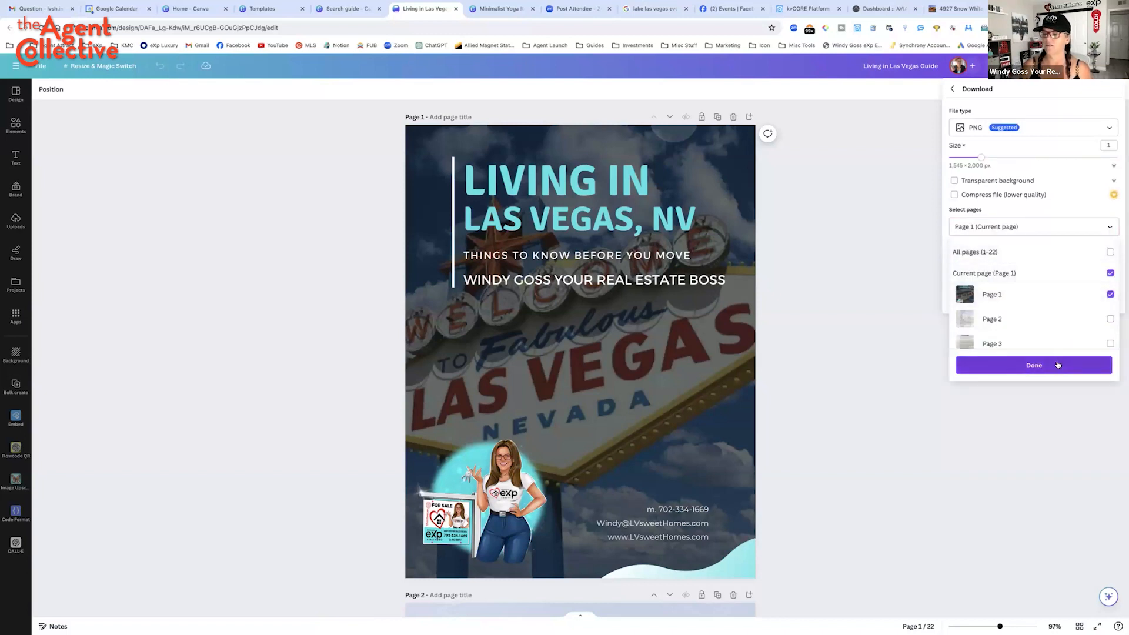
{"action": "left_click", "coordinate": [1033, 365]}
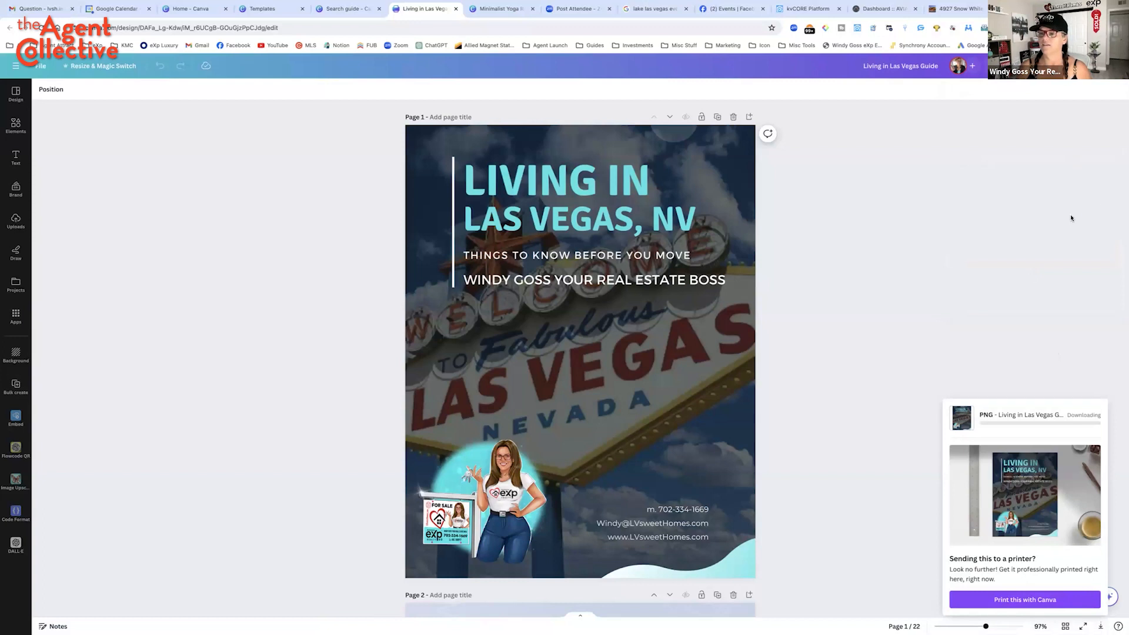
Download only page 10 of the guide as a separate PNG
{"action": "left_click", "coordinate": [971, 65]}
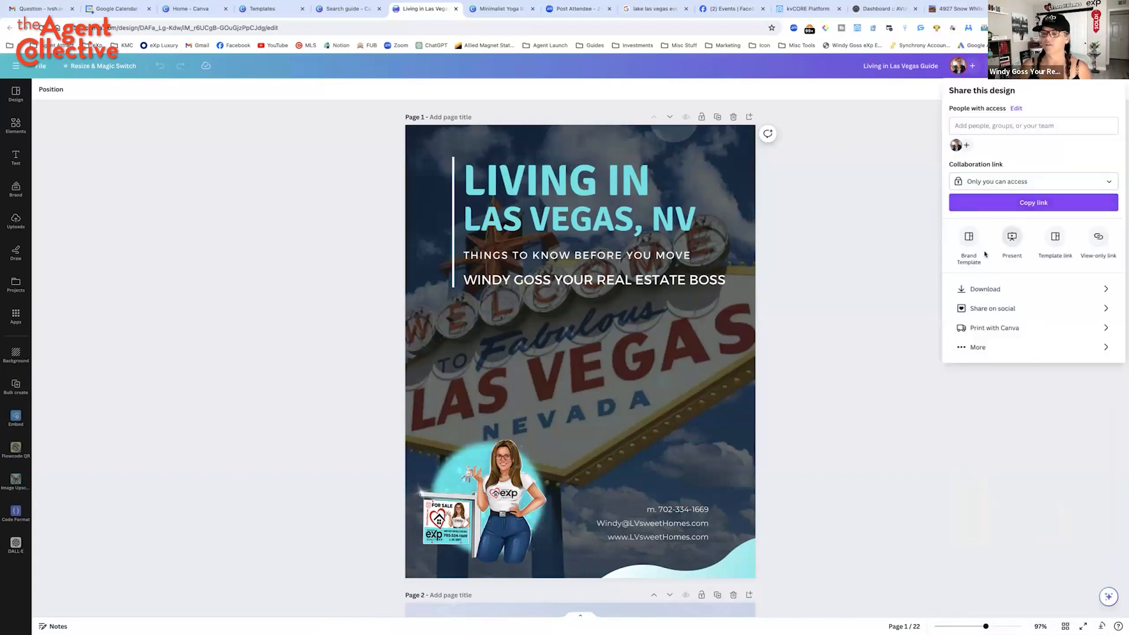
{"action": "left_click", "coordinate": [984, 288]}
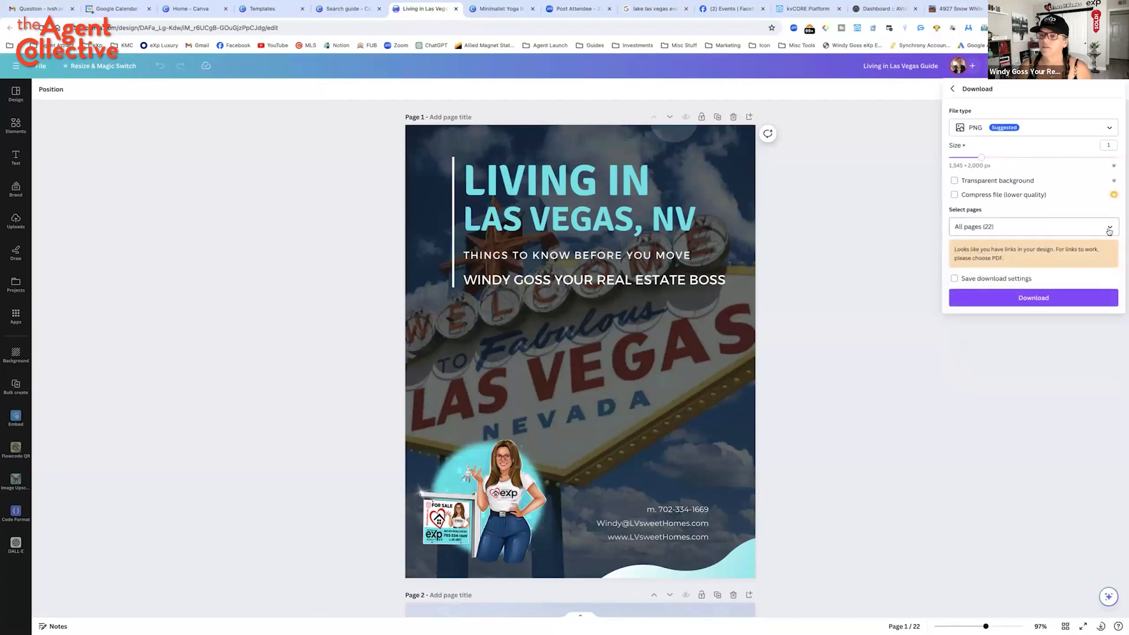
{"action": "left_click", "coordinate": [1031, 225]}
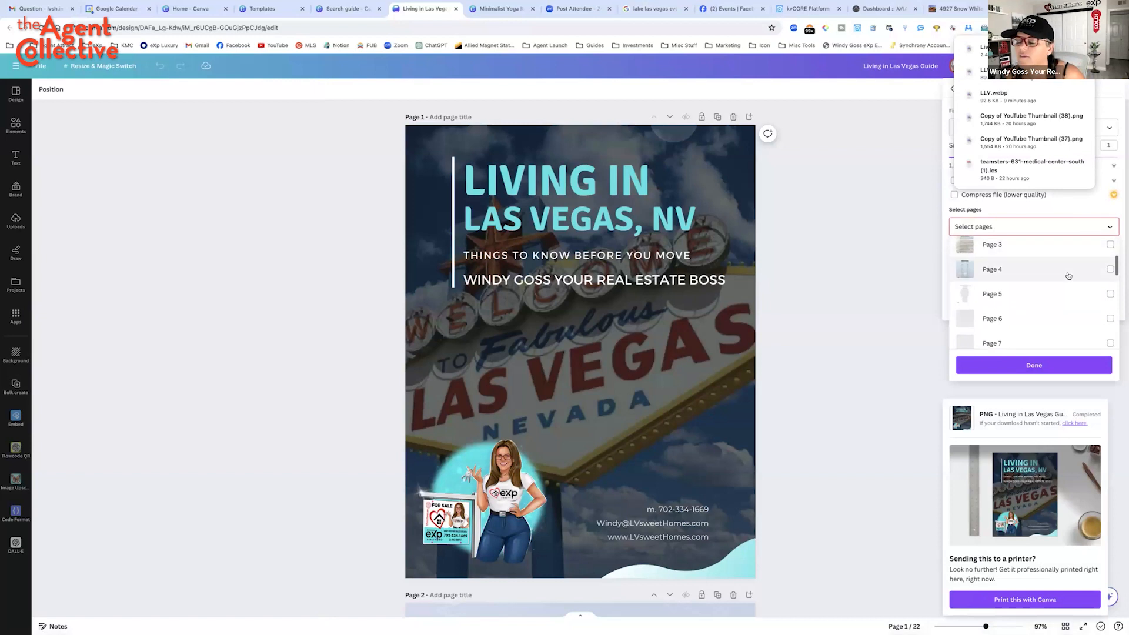
{"action": "scroll", "scroll_direction": "down", "scroll_amount": 3}
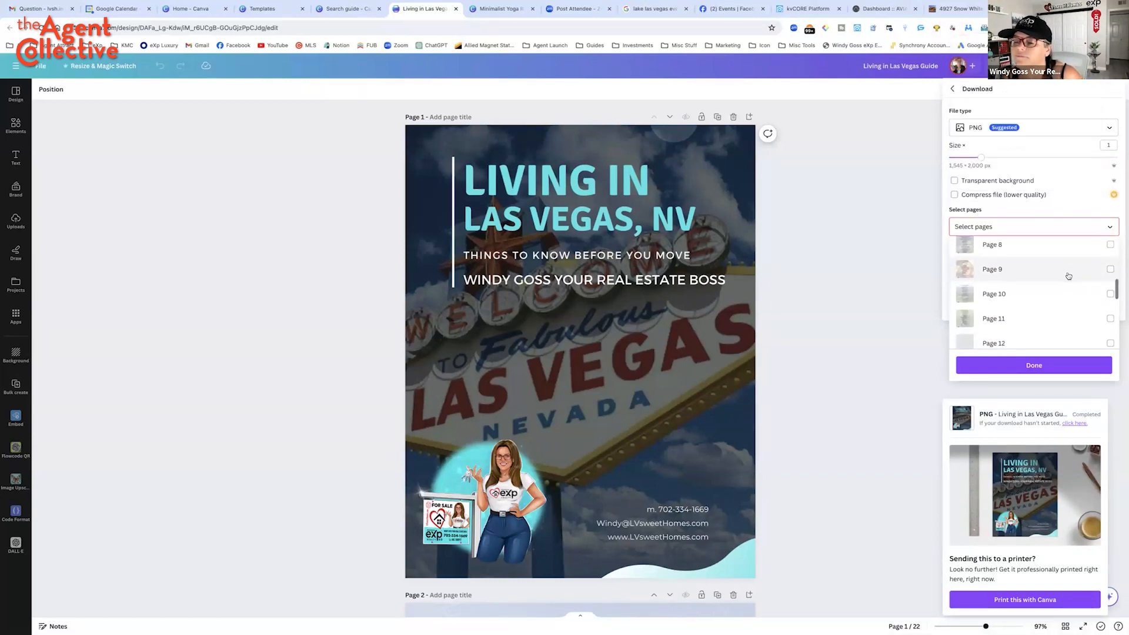
{"action": "scroll", "scroll_direction": "down", "scroll_amount": 3}
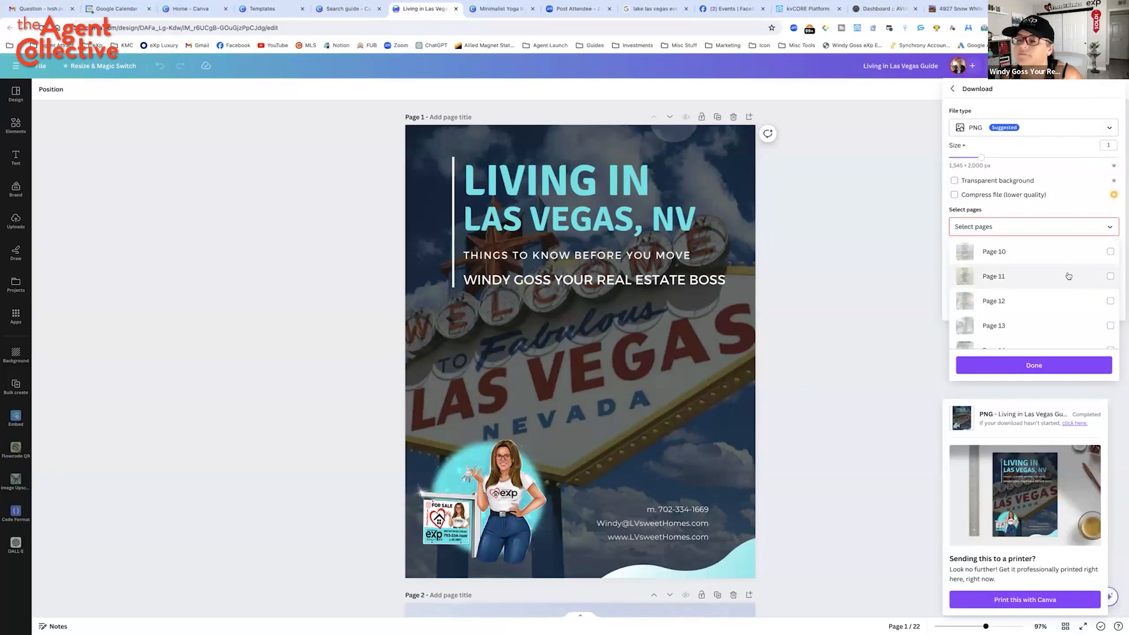
{"action": "scroll", "scroll_direction": "down", "scroll_amount": 3}
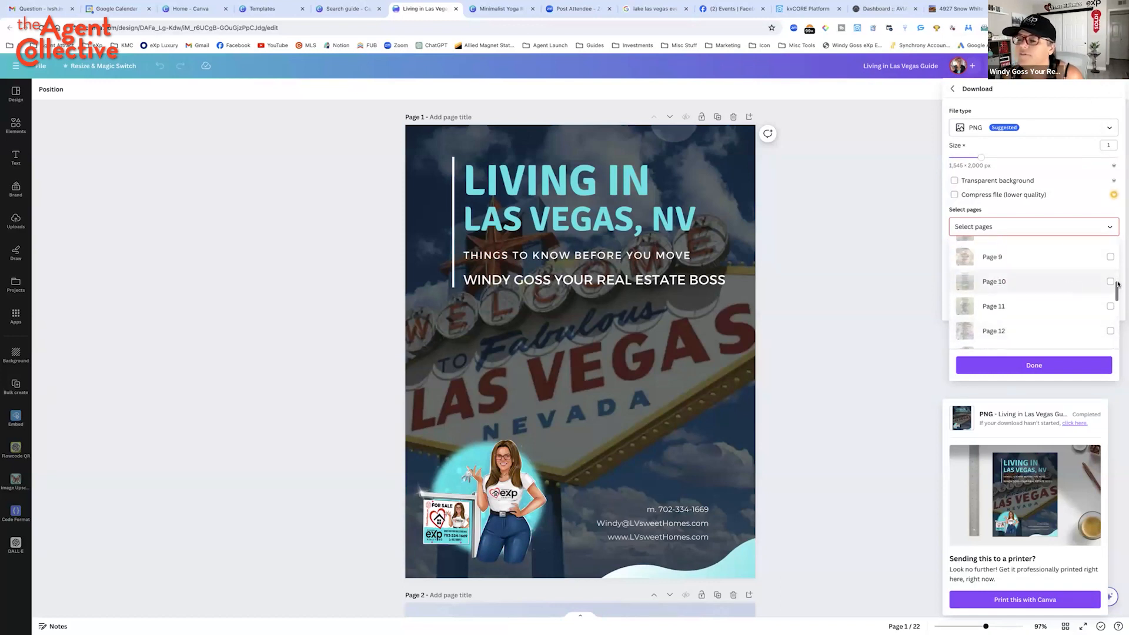
{"action": "left_click", "coordinate": [1110, 282]}
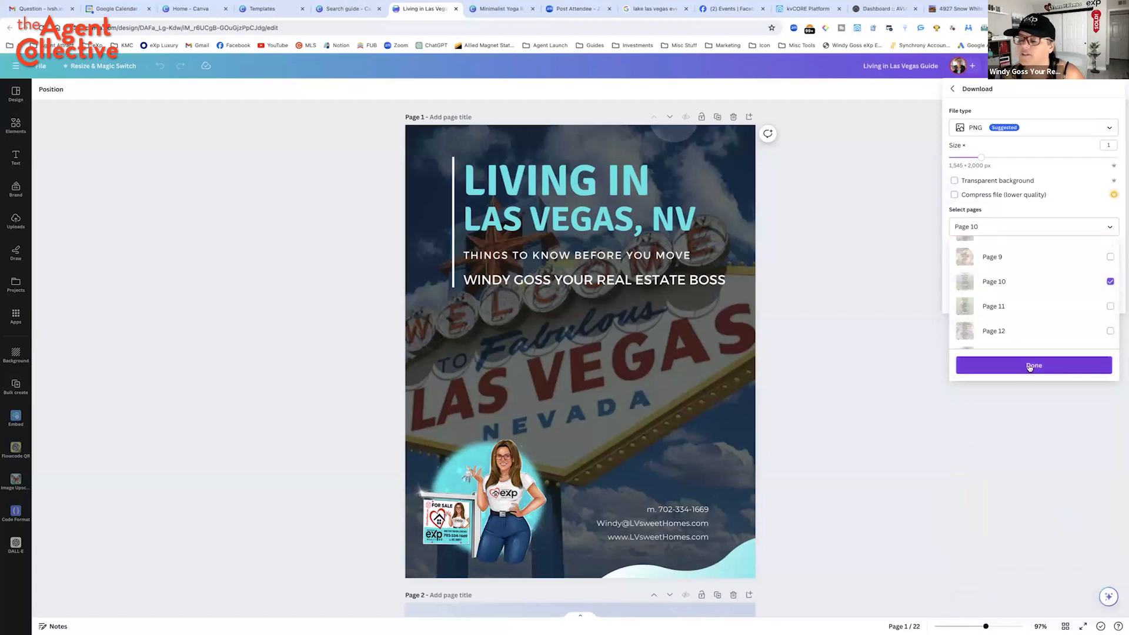
{"action": "left_click", "coordinate": [1033, 365]}
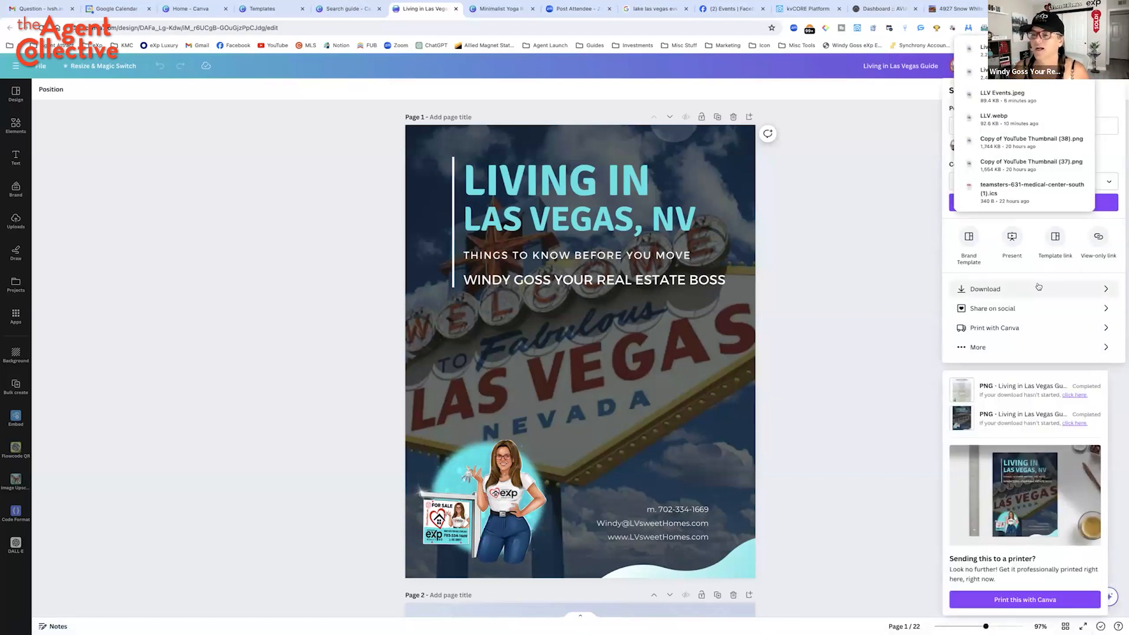
Download page 15 of the guide as a PNG, then retry the download
{"action": "left_click", "coordinate": [984, 288]}
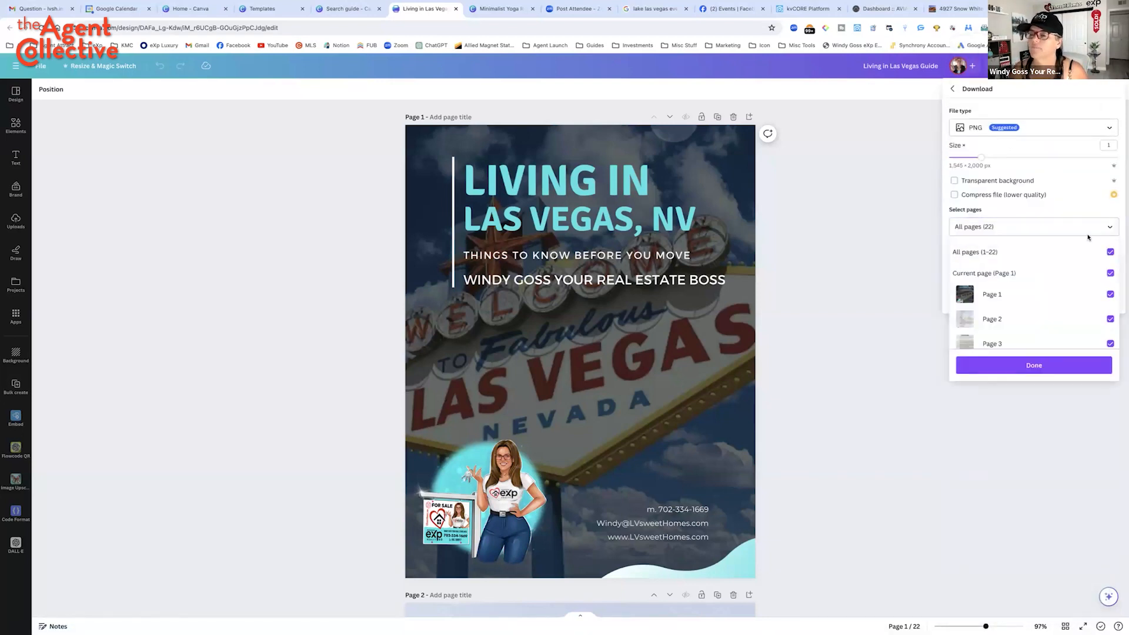
{"action": "left_click", "coordinate": [1033, 226]}
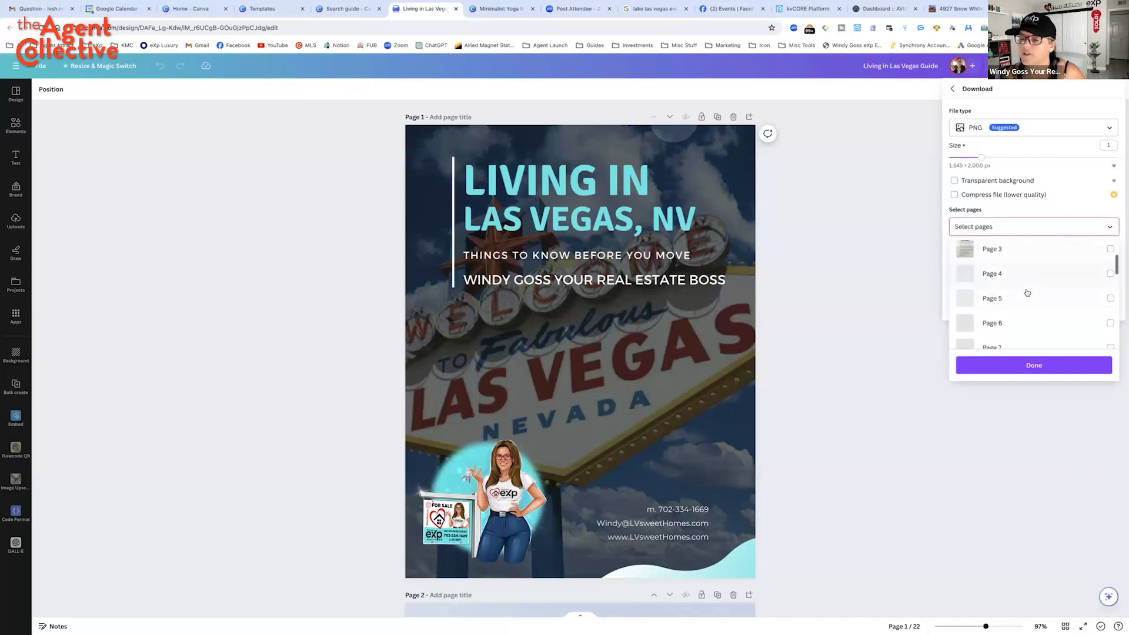
{"action": "scroll", "scroll_direction": "down", "scroll_amount": 3}
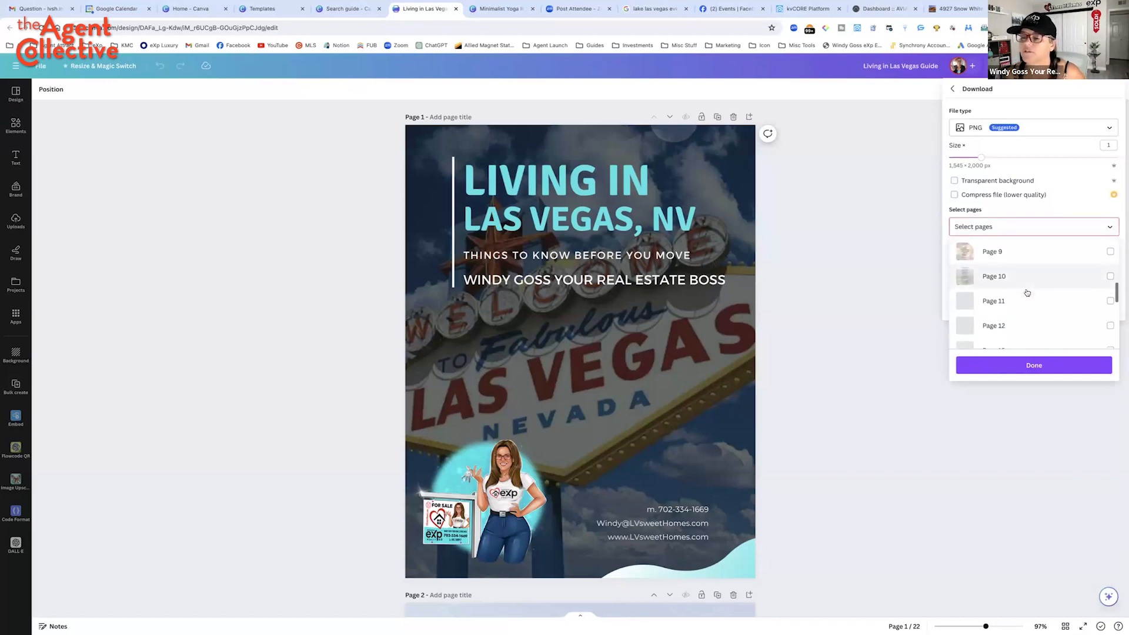
{"action": "scroll", "scroll_direction": "down", "scroll_amount": 3}
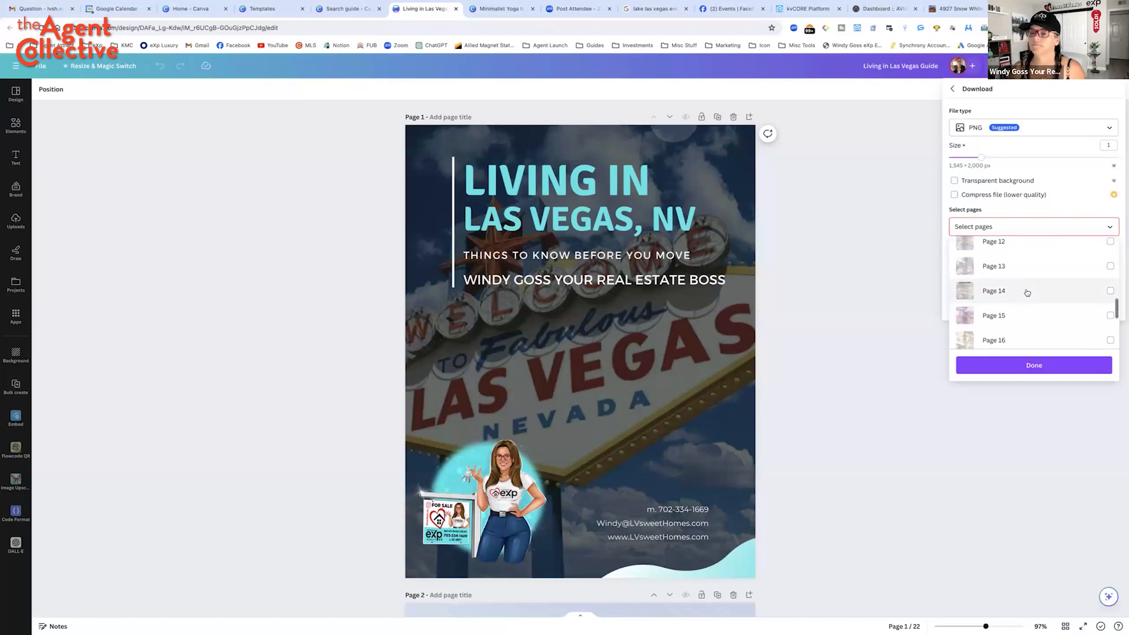
{"action": "left_click", "coordinate": [1110, 308]}
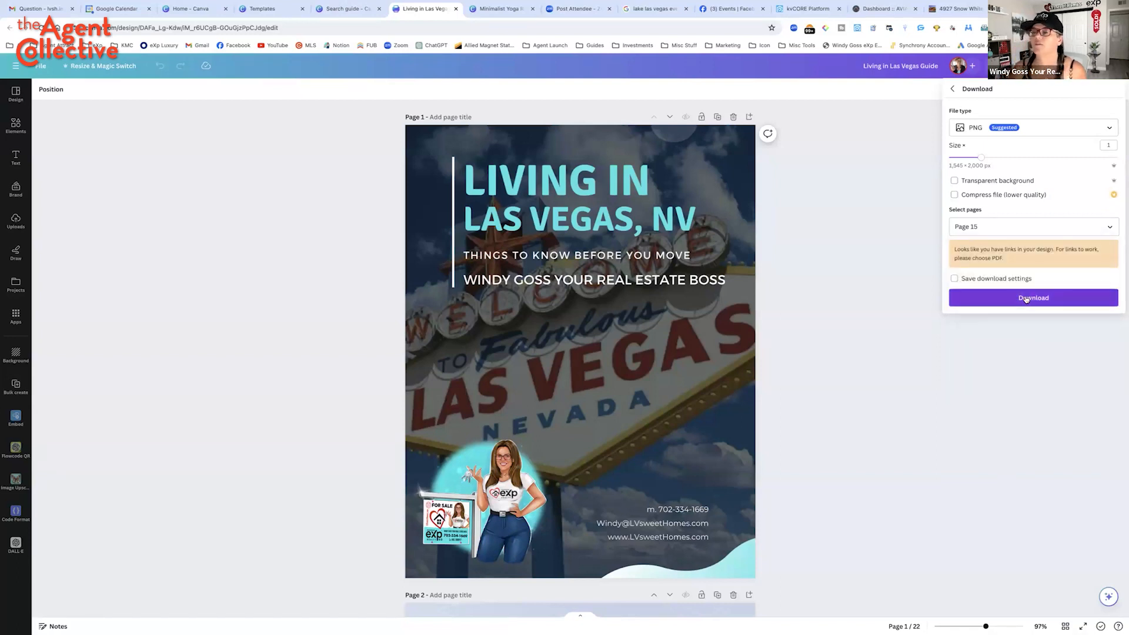
{"action": "left_click", "coordinate": [1033, 298]}
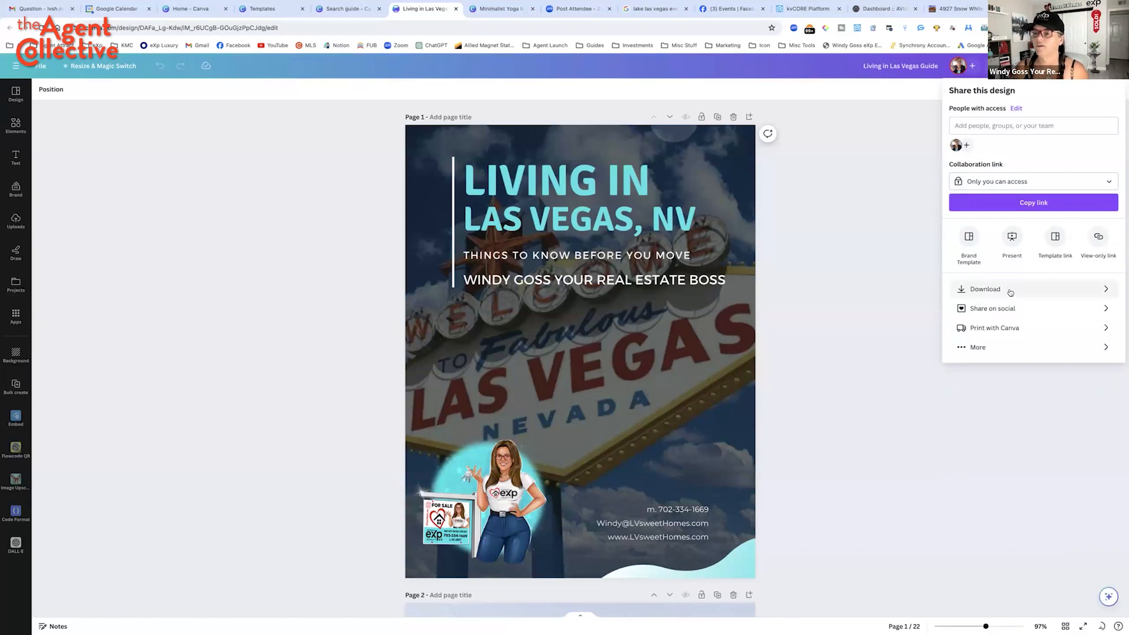
{"action": "left_click", "coordinate": [986, 289]}
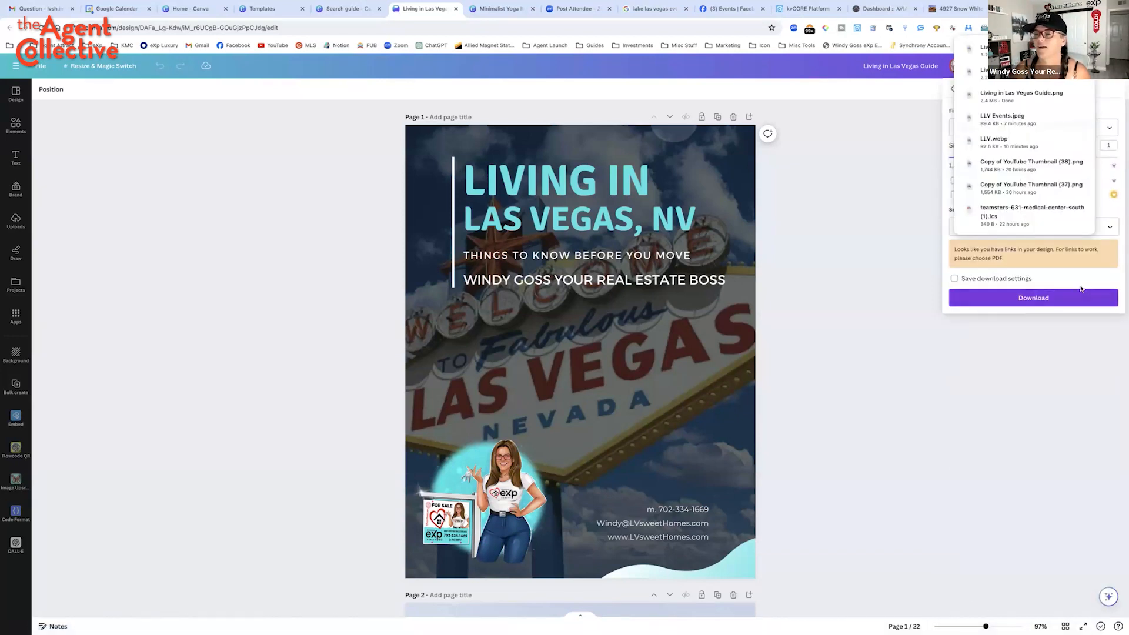
{"action": "left_click", "coordinate": [952, 89]}
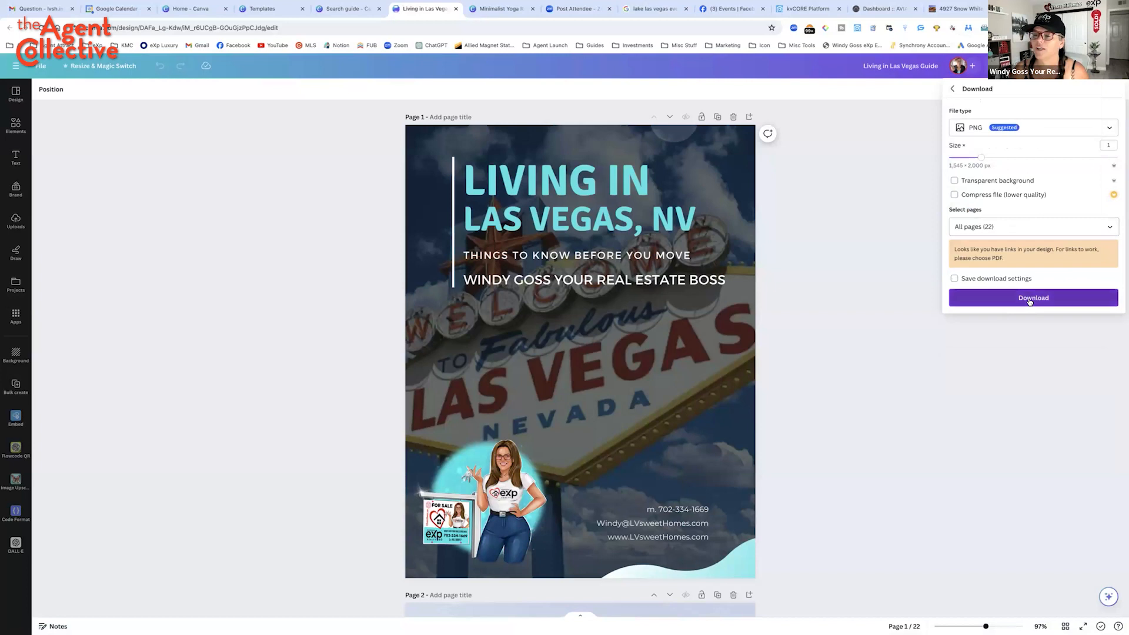
{"action": "left_click", "coordinate": [1033, 298]}
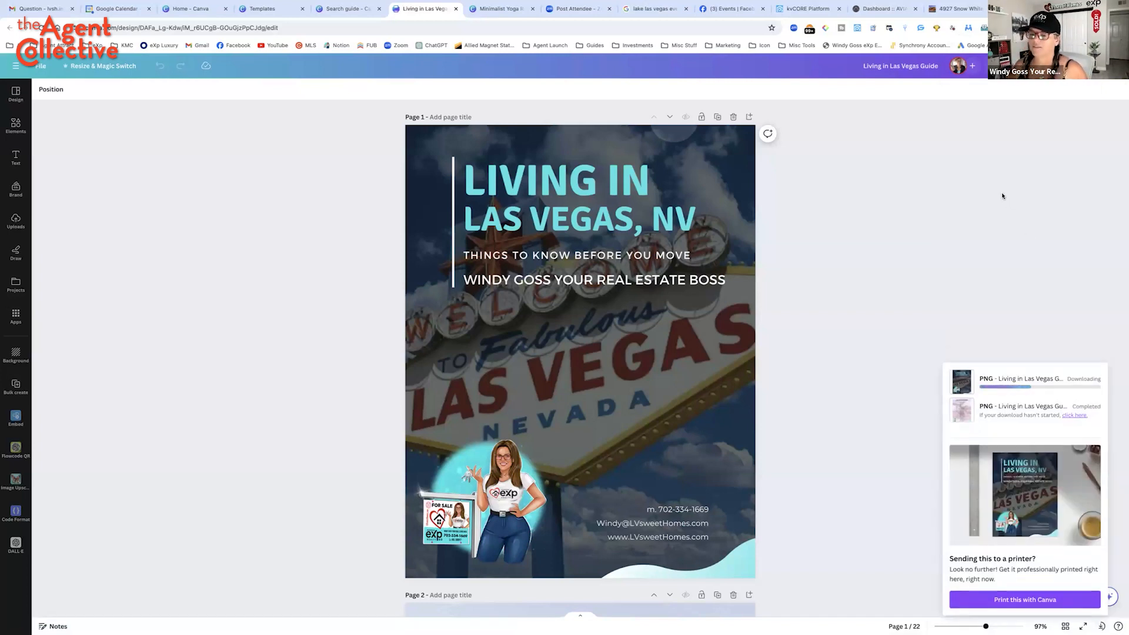
{"action": "mouse_move", "coordinate": [1032, 203]}
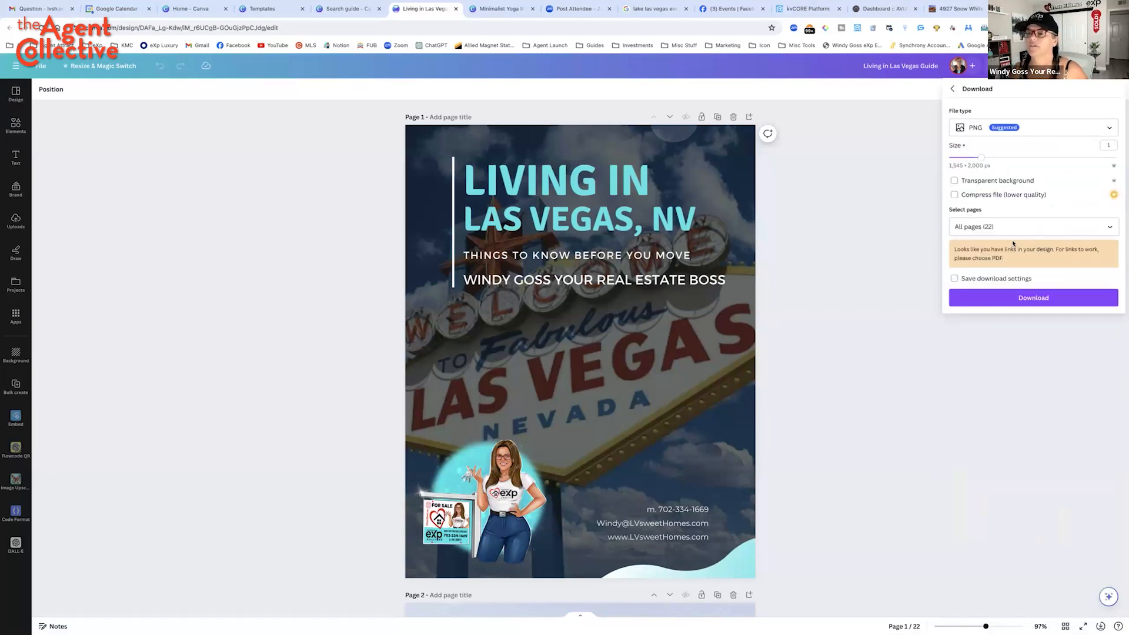
Download pages 12 and 16 of the guide as separate PNGs
{"action": "left_click", "coordinate": [1034, 226]}
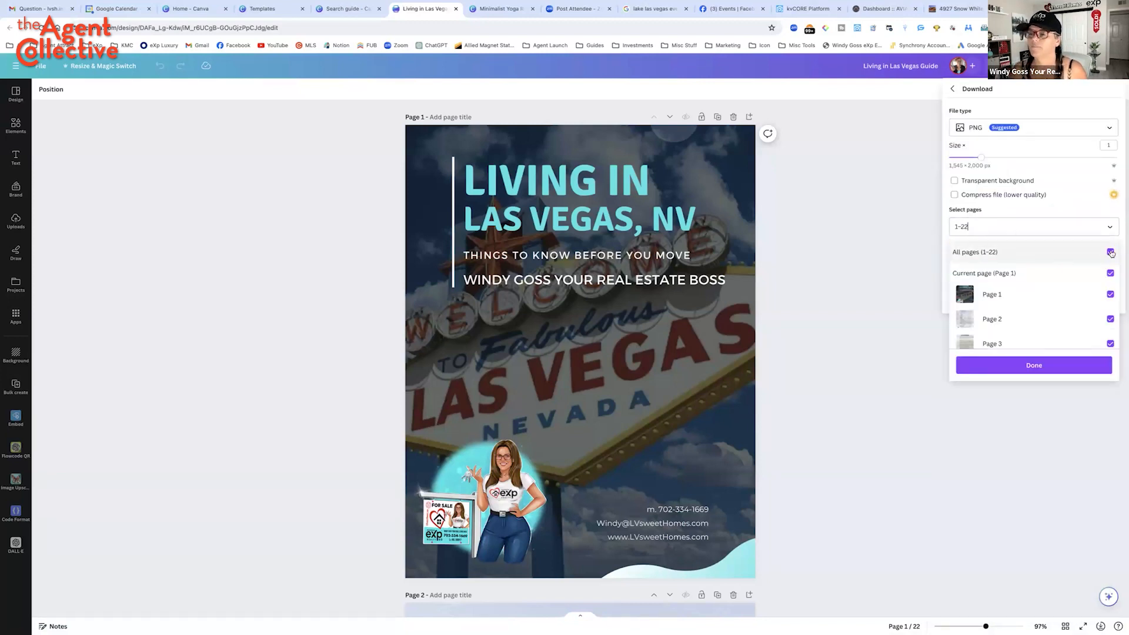
{"action": "left_click", "coordinate": [1110, 252]}
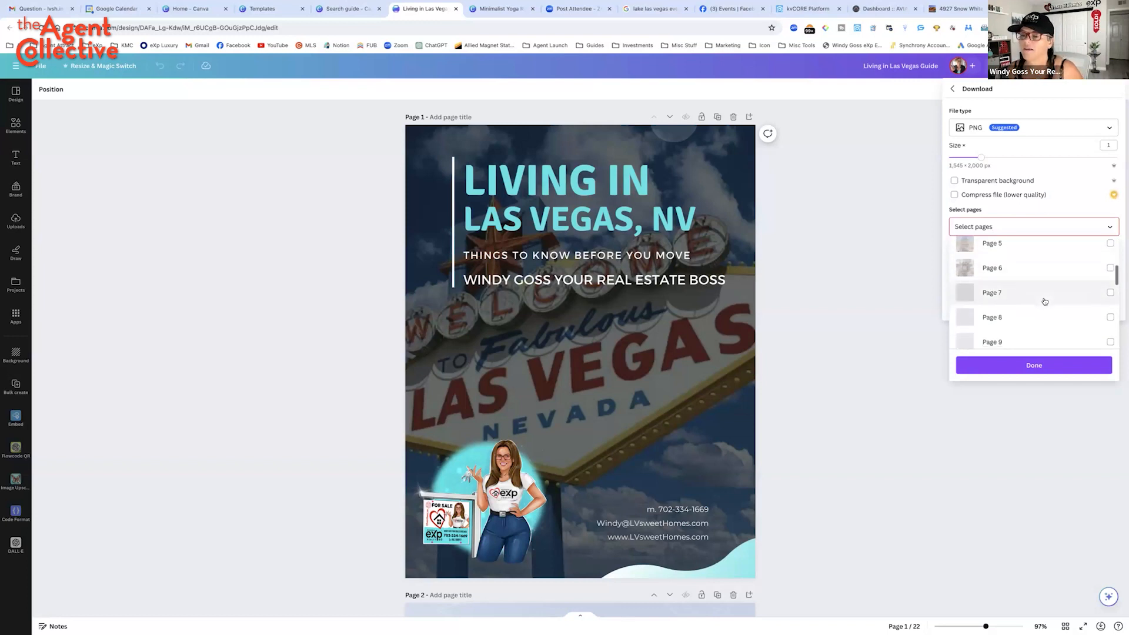
{"action": "scroll", "scroll_direction": "down", "scroll_amount": 3}
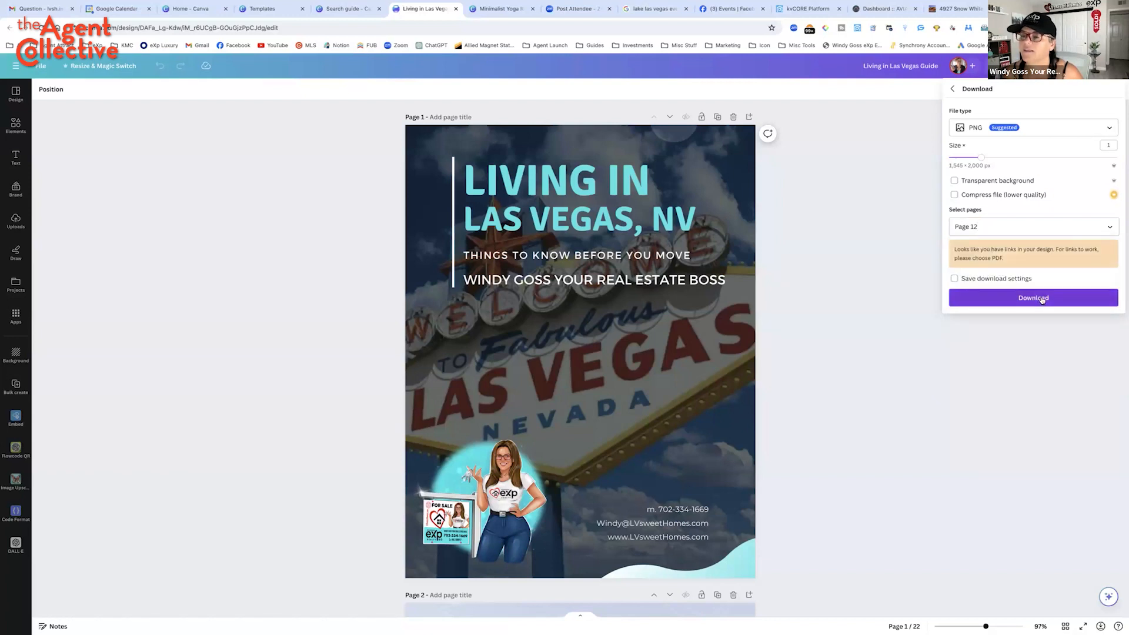
{"action": "left_click", "coordinate": [1033, 298]}
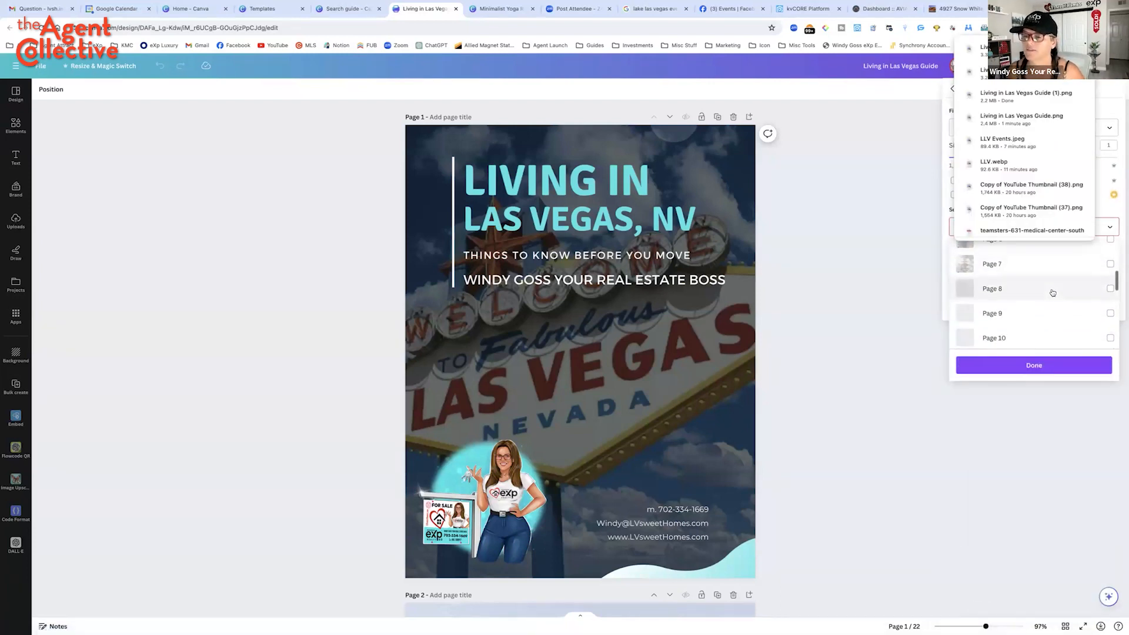
{"action": "scroll", "scroll_direction": "down", "scroll_amount": 3}
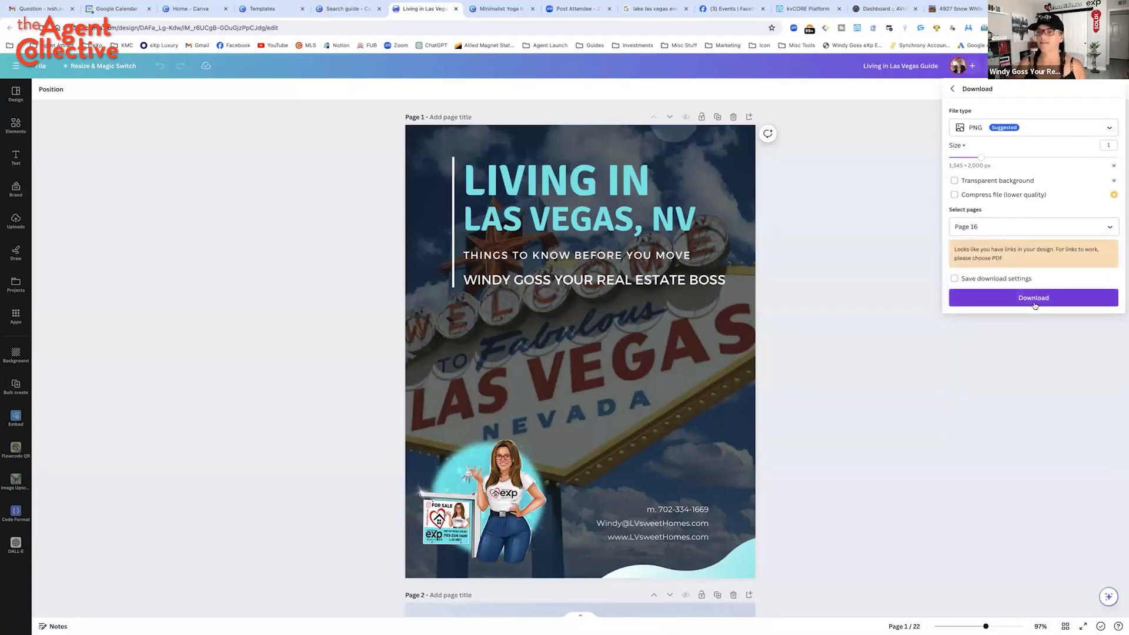
{"action": "left_click", "coordinate": [1033, 298]}
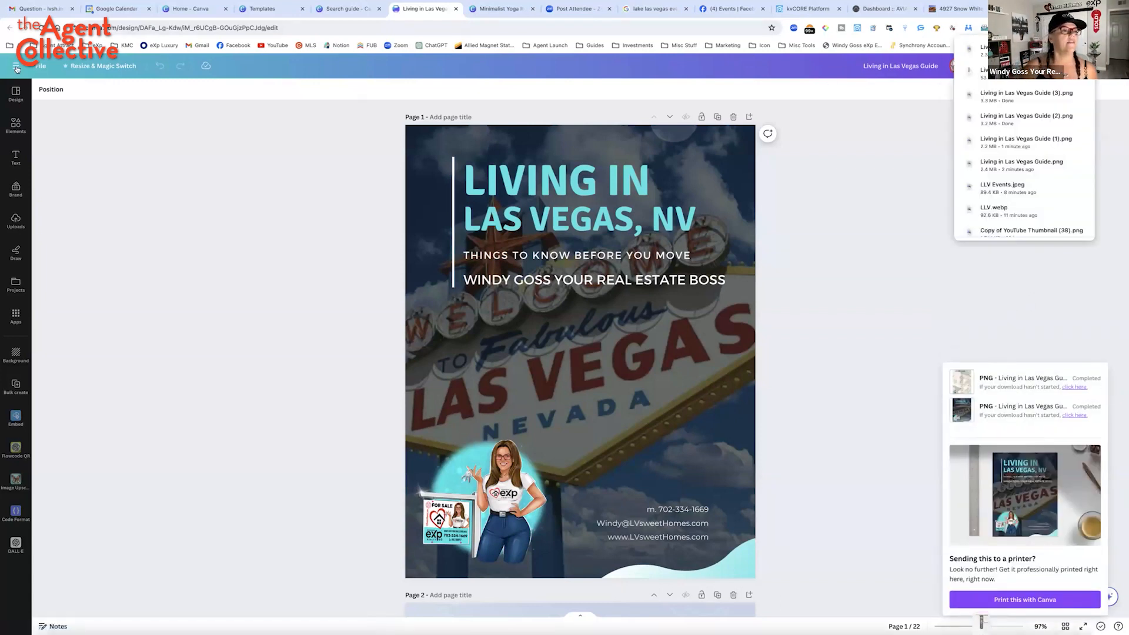
On the yoga website design, delete the hero headline and browse uploaded images
{"action": "left_click", "coordinate": [15, 67]}
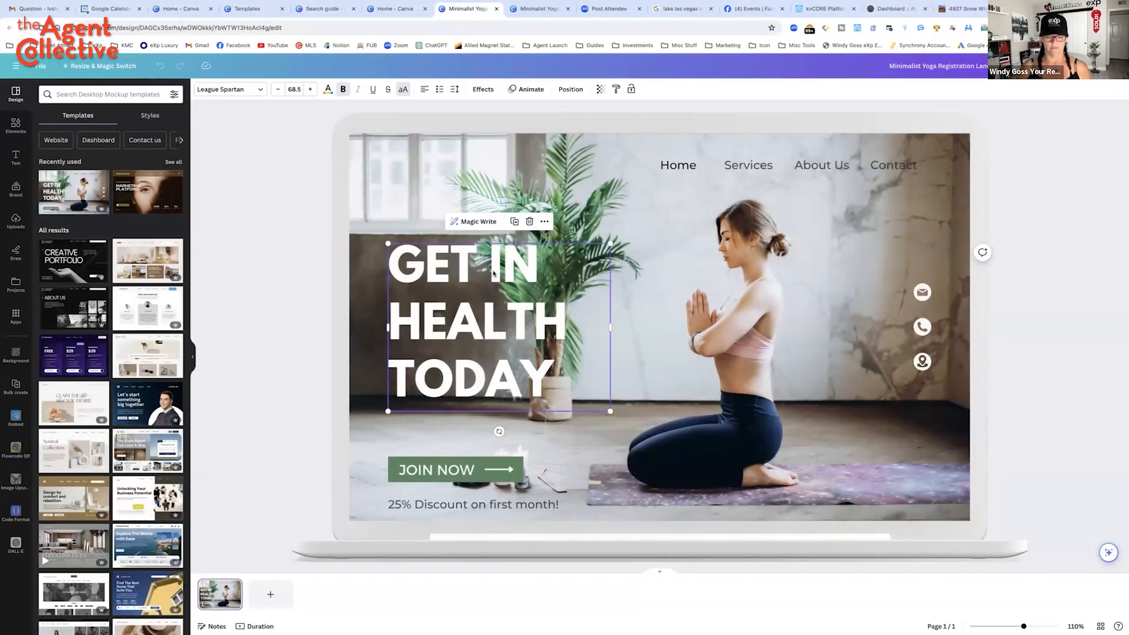
{"action": "left_click", "coordinate": [436, 469]}
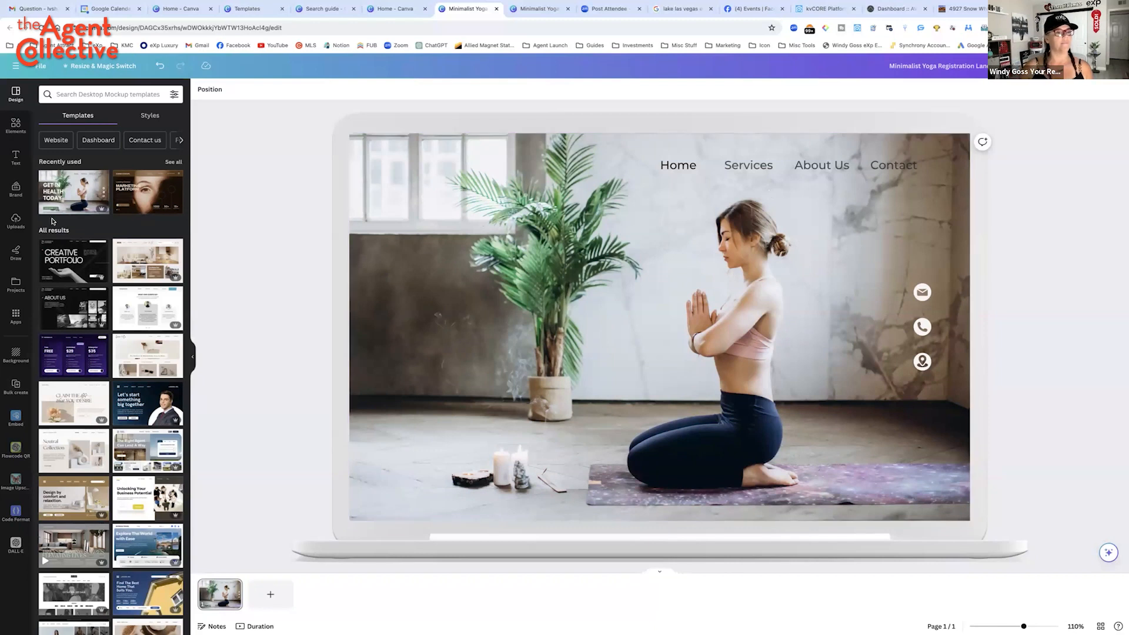
{"action": "left_click", "coordinate": [16, 122]}
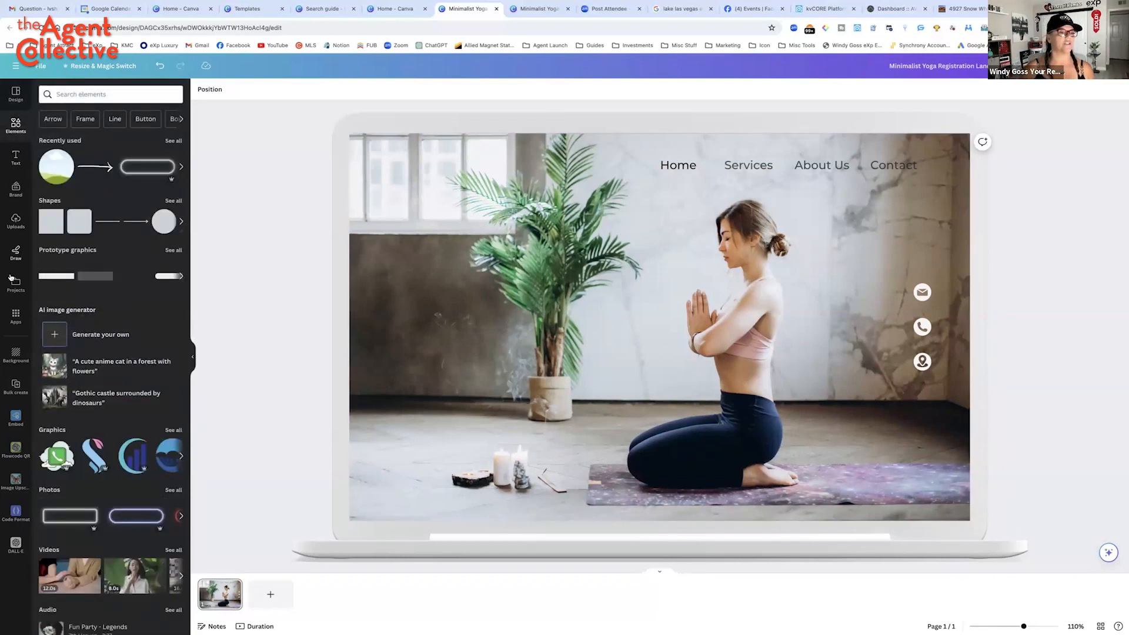
{"action": "left_click", "coordinate": [15, 219]}
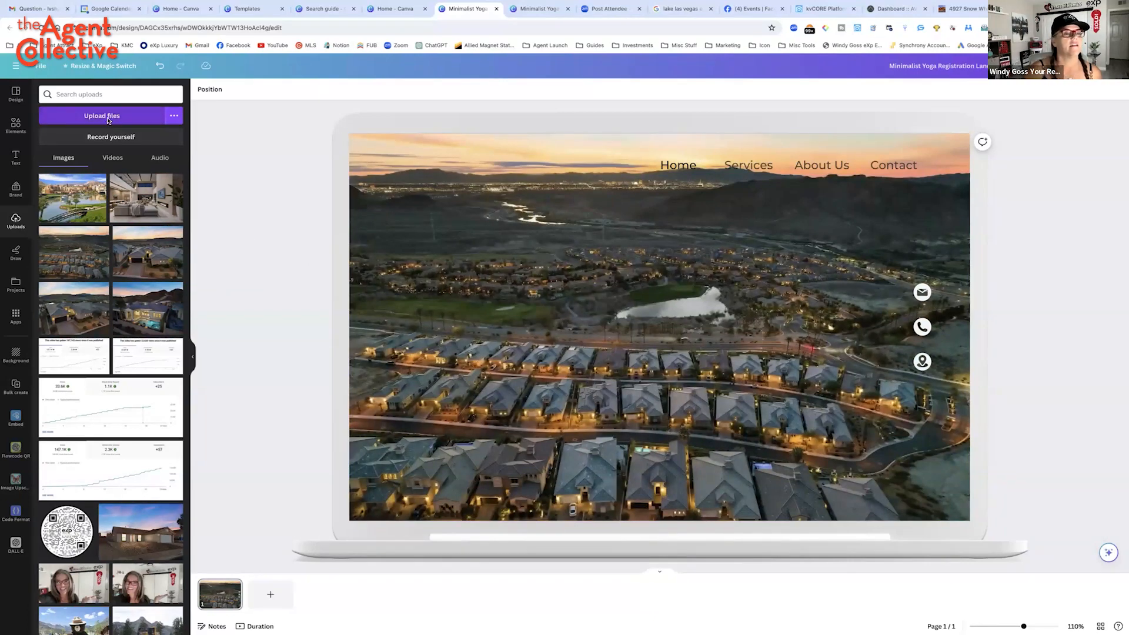
Upload the five Living in Las Vegas Guide PNG pages from Downloads
{"action": "left_click", "coordinate": [102, 116]}
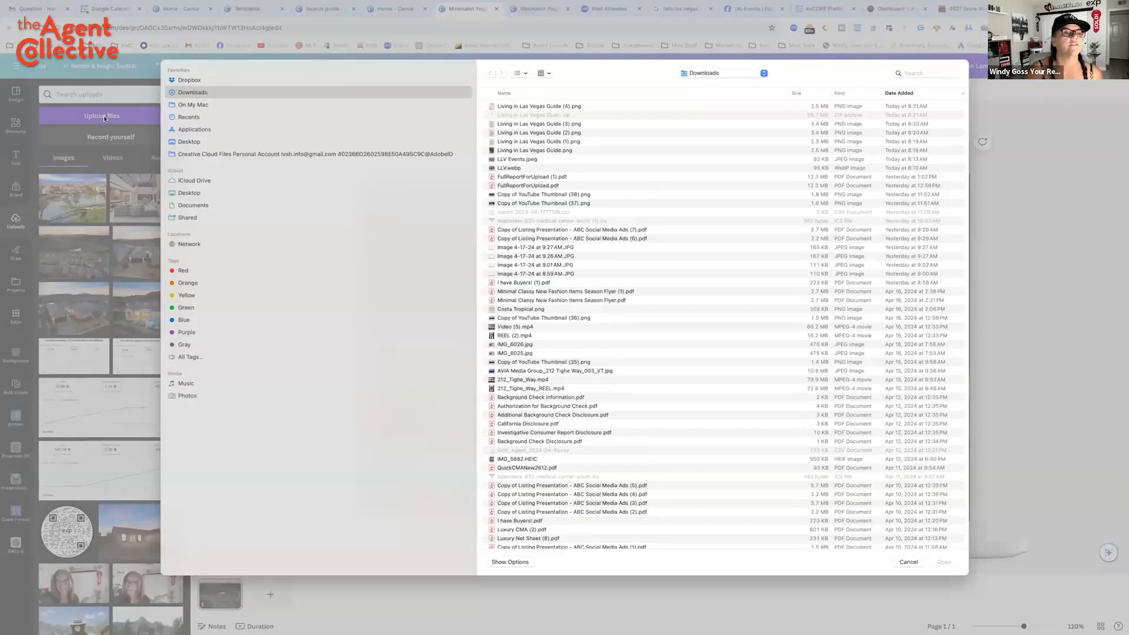
{"action": "left_click", "coordinate": [539, 105]}
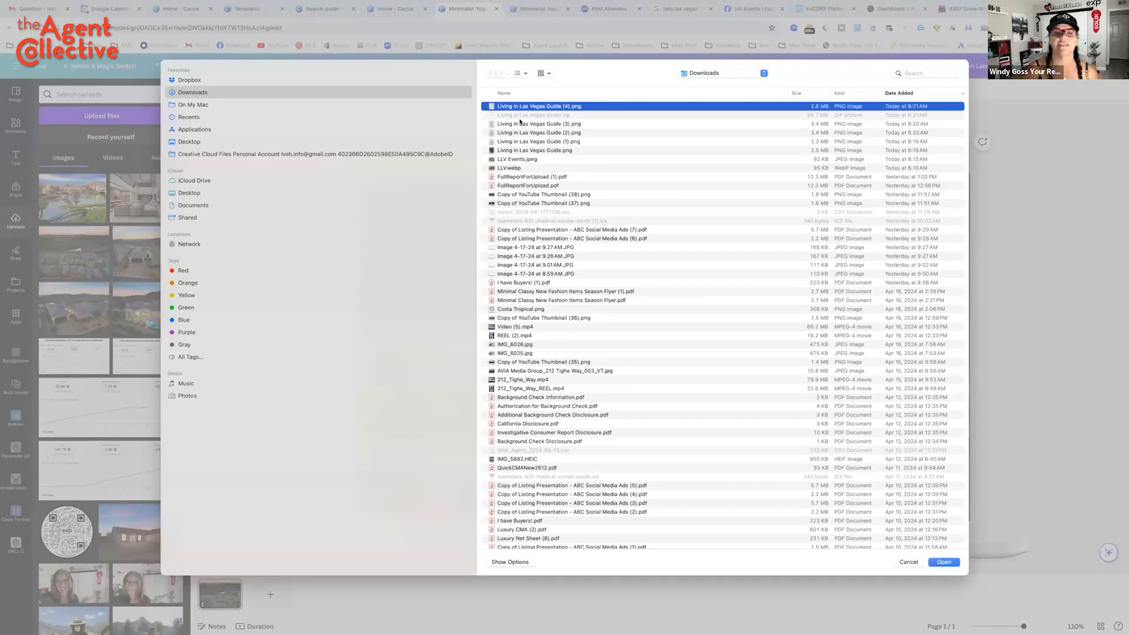
{"action": "left_click", "coordinate": [539, 123]}
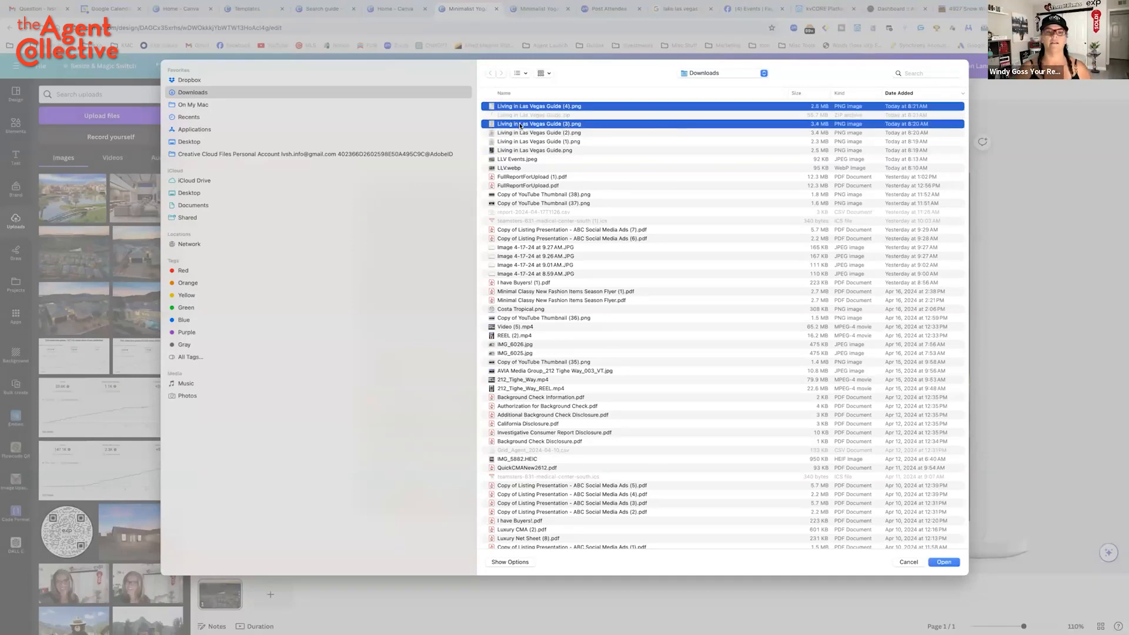
{"action": "left_click", "coordinate": [535, 150]}
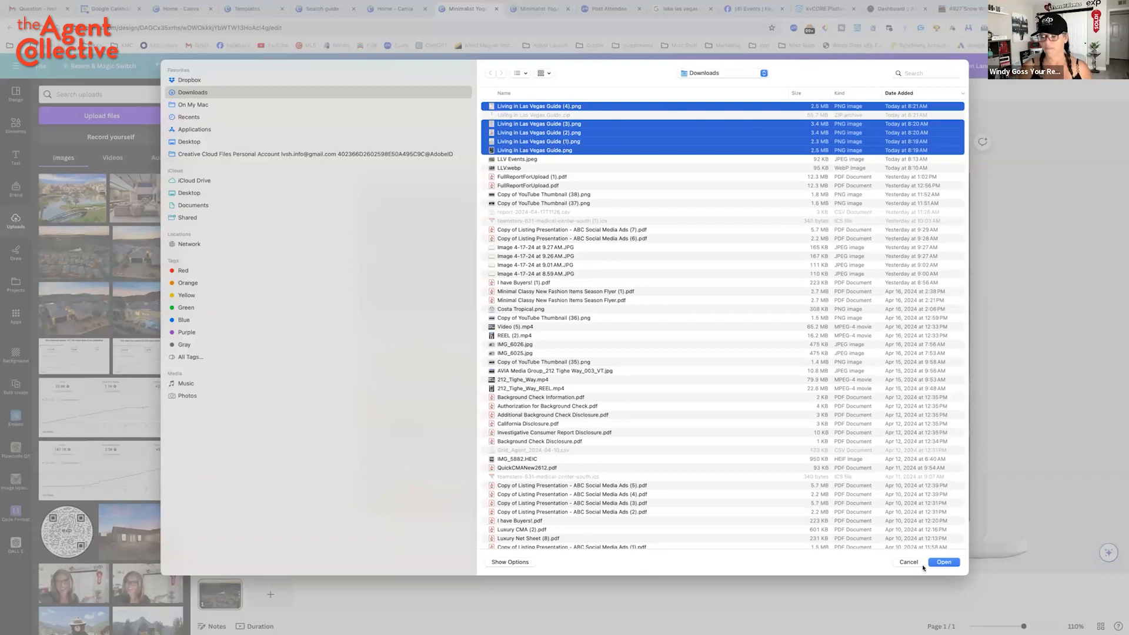
{"action": "left_click", "coordinate": [943, 562]}
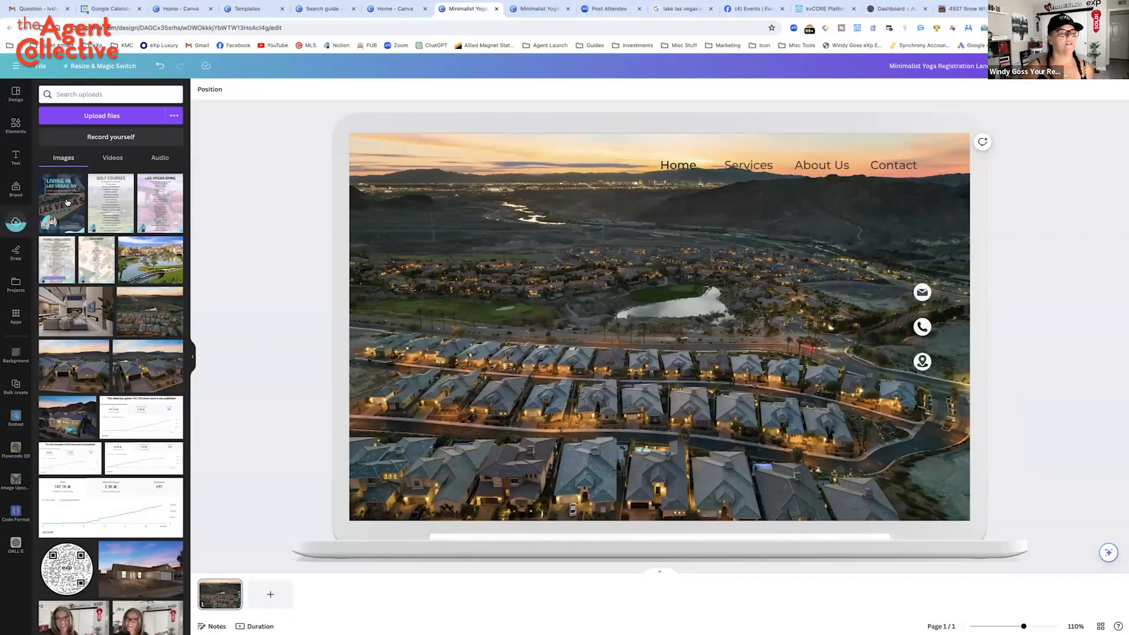
Add the guide pages and arrange them overlapping, with Parks and Lakes at lower right
{"action": "left_click", "coordinate": [62, 203]}
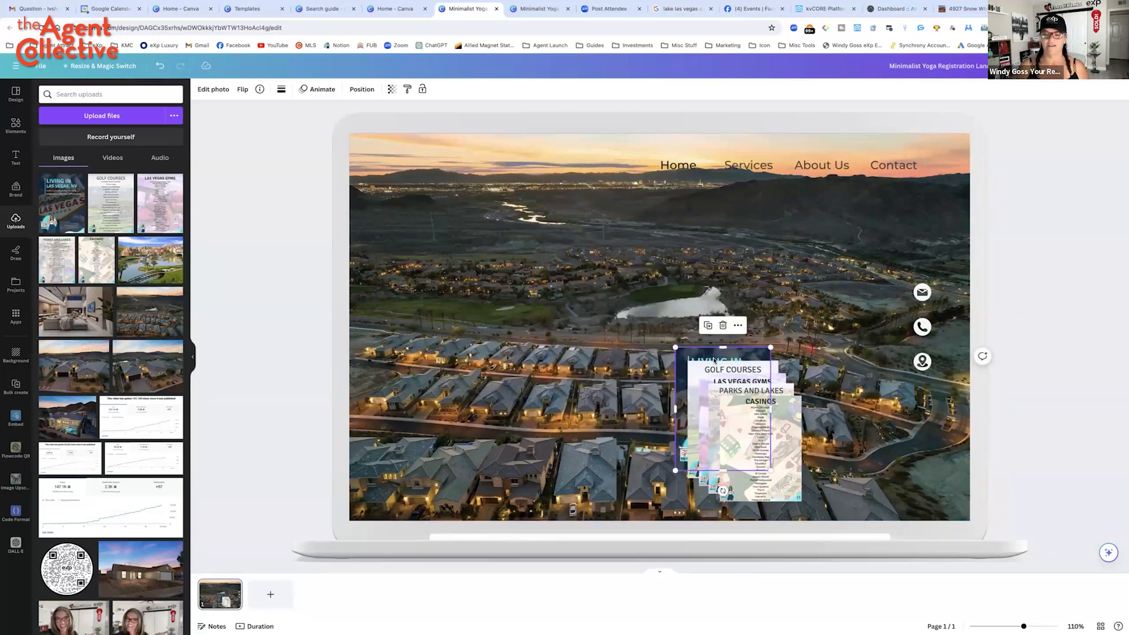
{"action": "left_click_drag", "start_coordinate": [724, 417], "coordinate": [447, 320]}
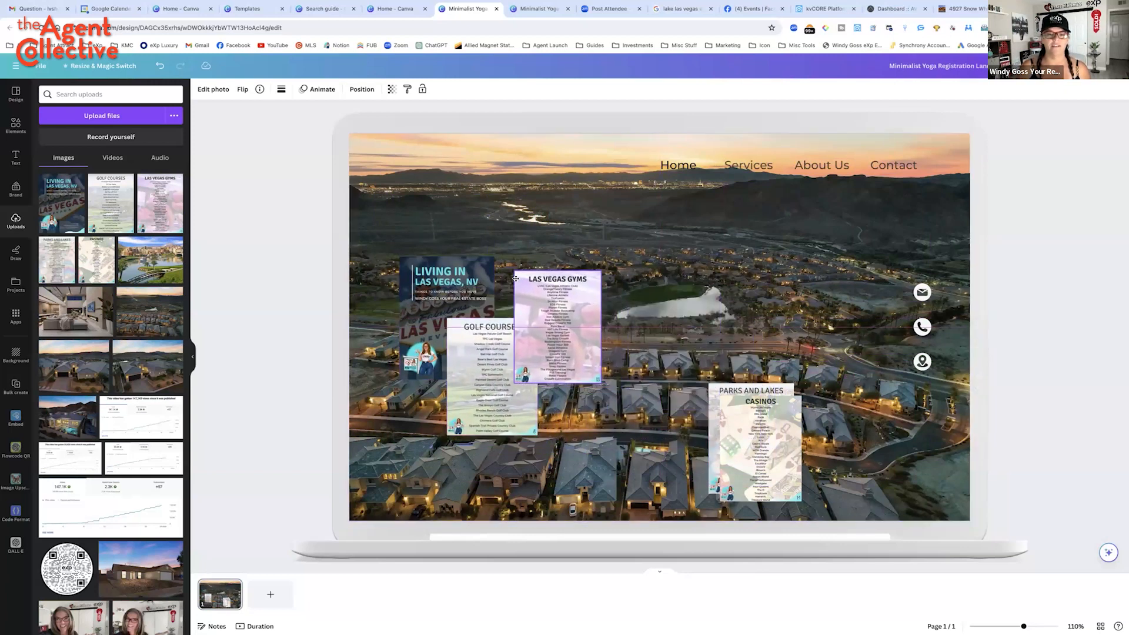
{"action": "left_click", "coordinate": [558, 324]}
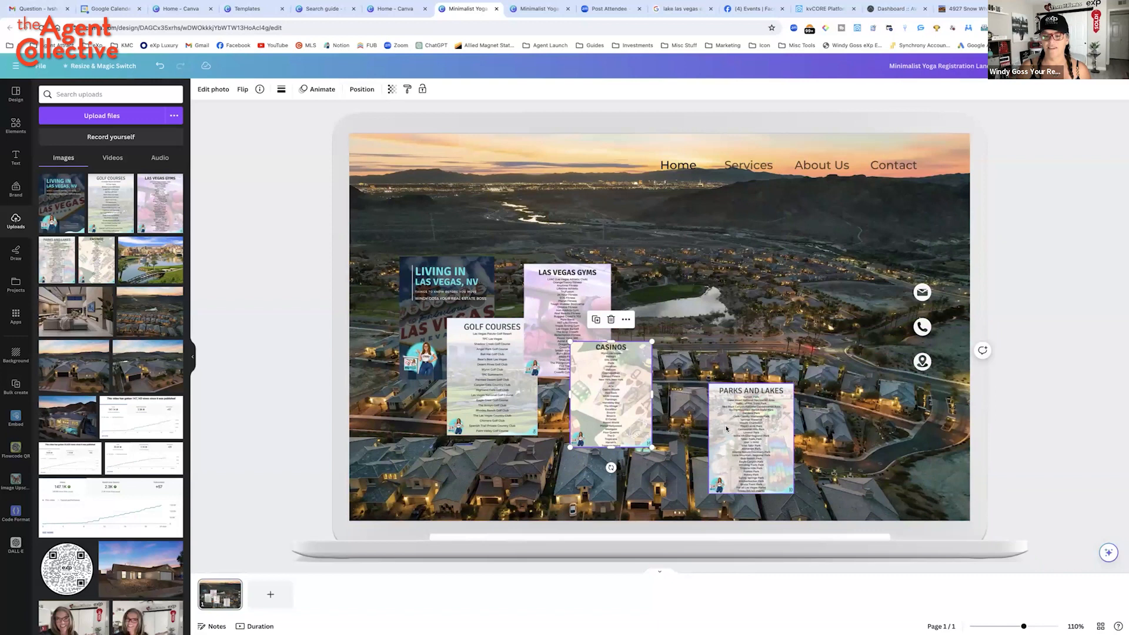
{"action": "left_click_drag", "start_coordinate": [751, 439], "coordinate": [668, 331]}
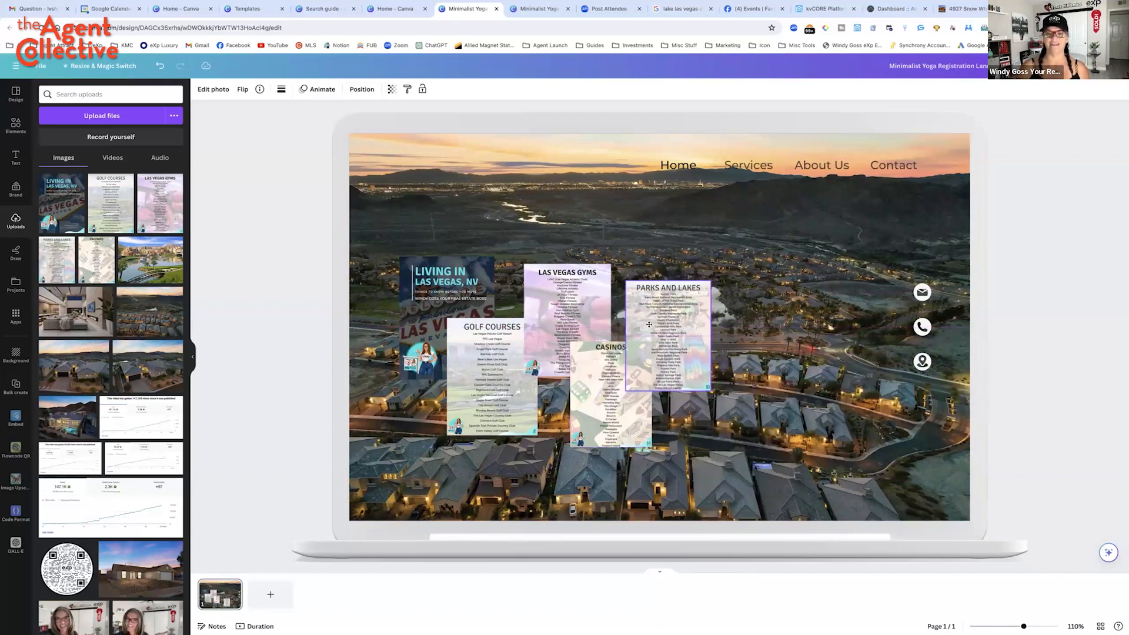
{"action": "left_click_drag", "start_coordinate": [668, 332], "coordinate": [677, 461]}
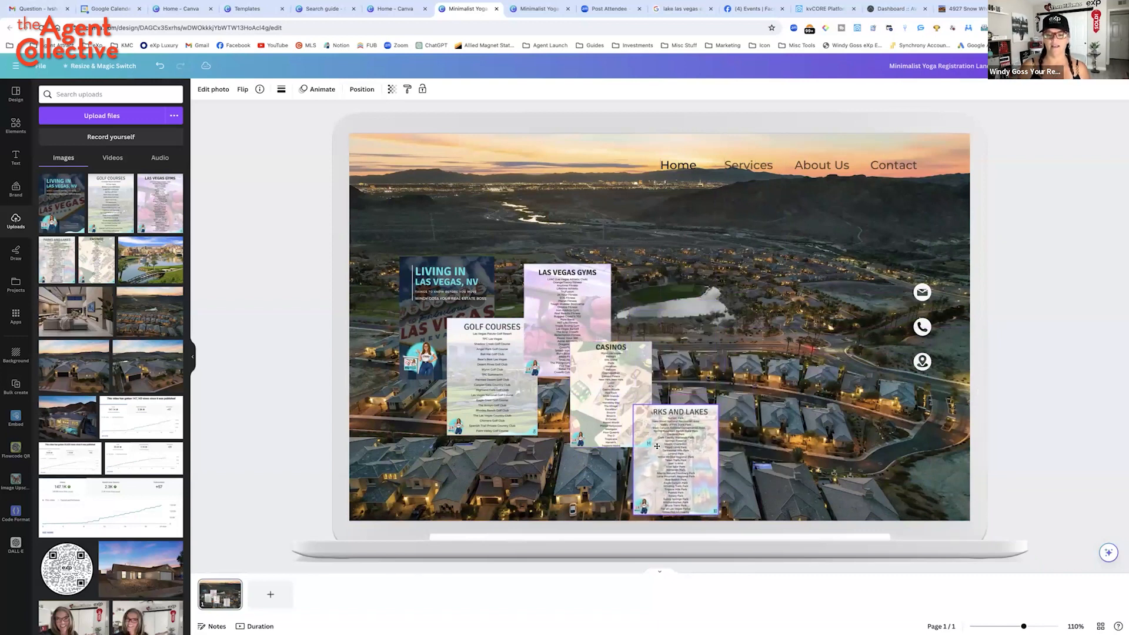
{"action": "left_click", "coordinate": [676, 461]}
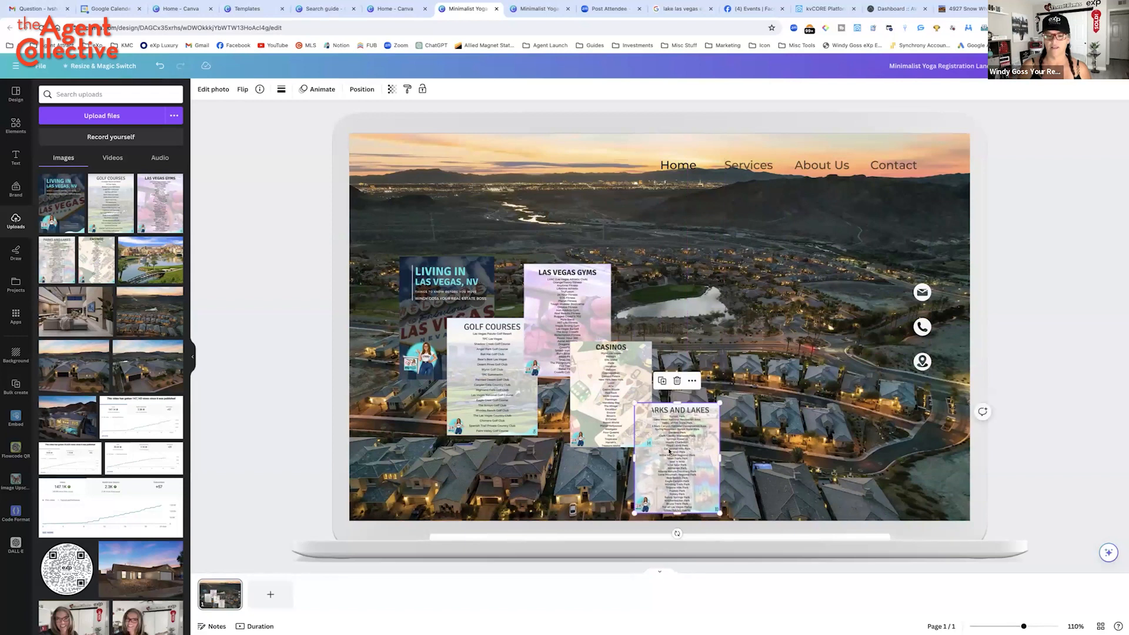
{"action": "right_click", "coordinate": [677, 433]}
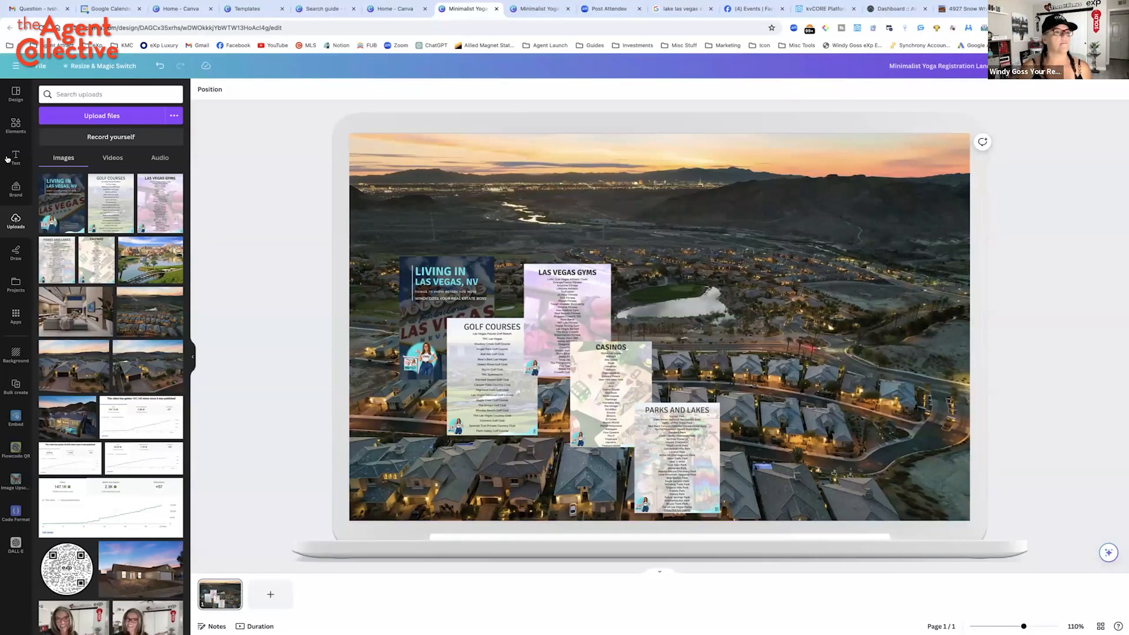
Add a 'Free Living in Las Vegas Guide' heading and move it up over the collage
{"action": "left_click", "coordinate": [15, 157]}
{"action": "type", "text": "Free Living in Las Vegas Guide"}
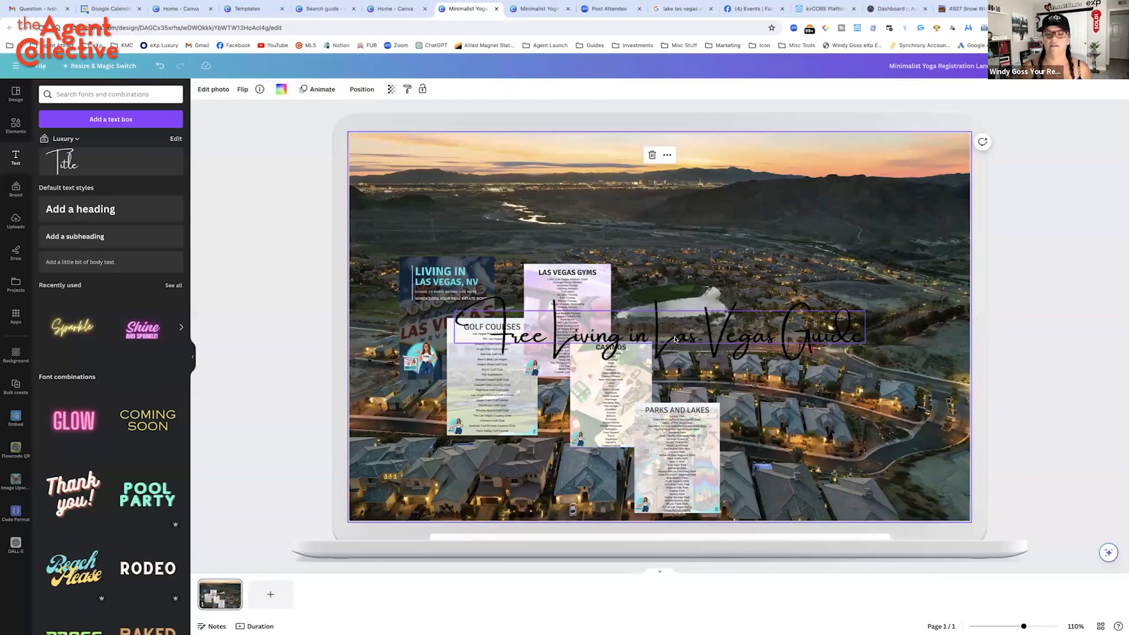
{"action": "left_click_drag", "start_coordinate": [670, 334], "coordinate": [670, 215]}
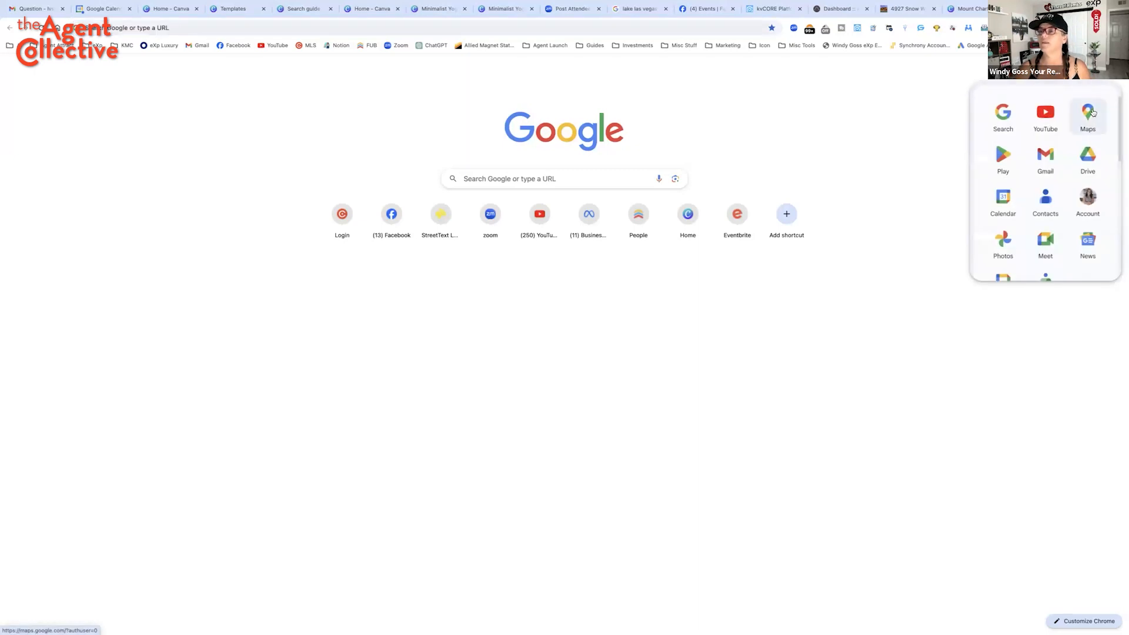
{"action": "mouse_move", "coordinate": [1087, 157]}
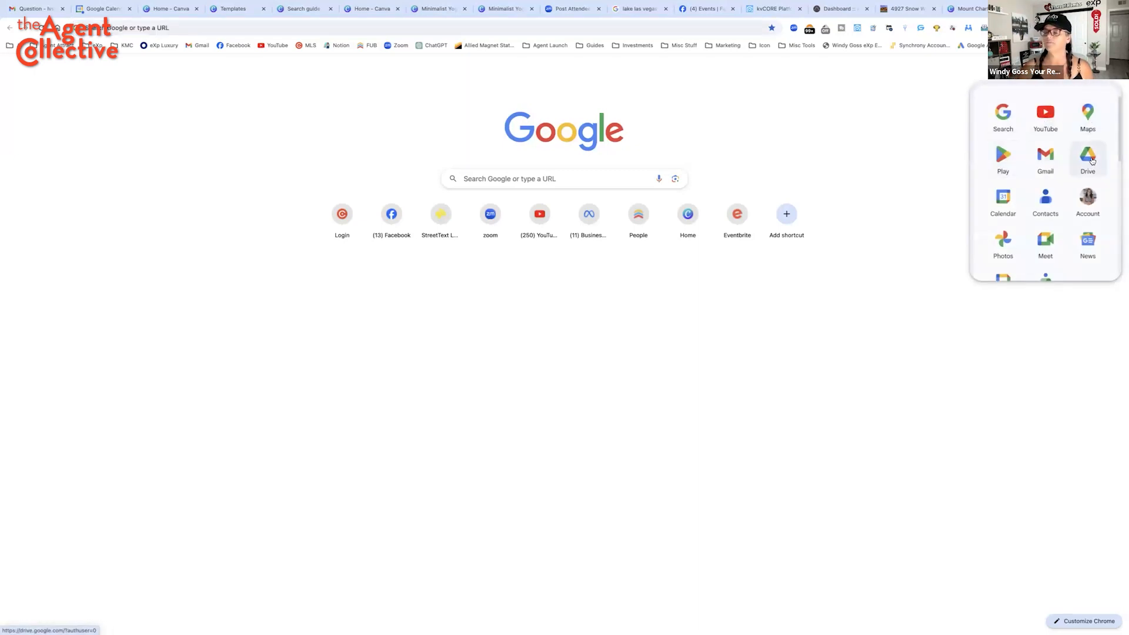
{"action": "mouse_move", "coordinate": [1004, 200]}
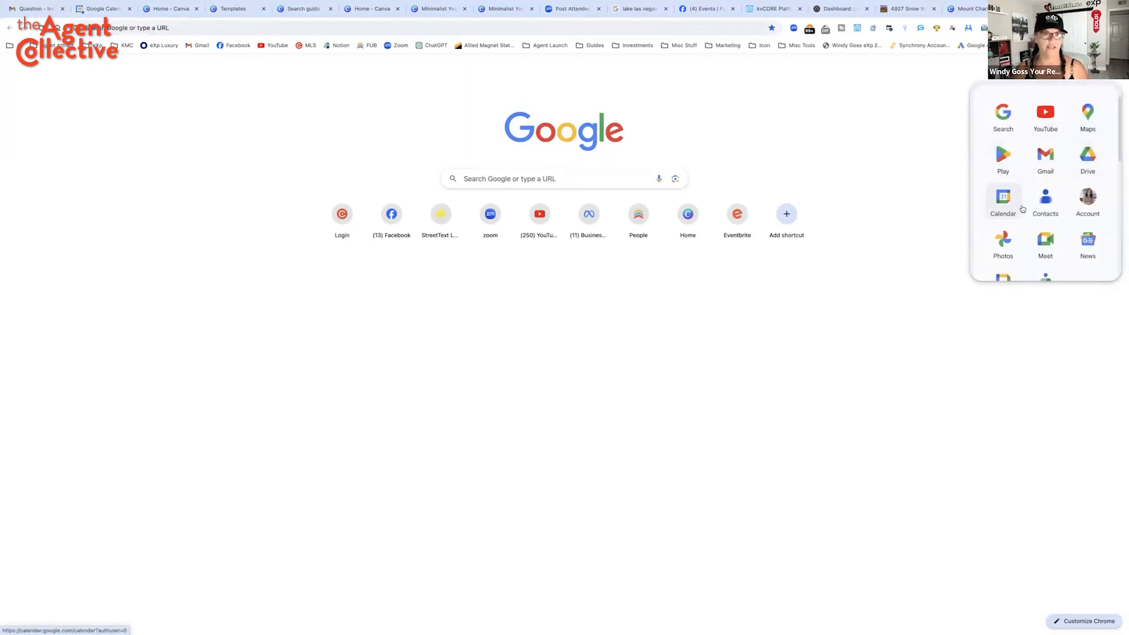
{"action": "mouse_move", "coordinate": [1003, 157]}
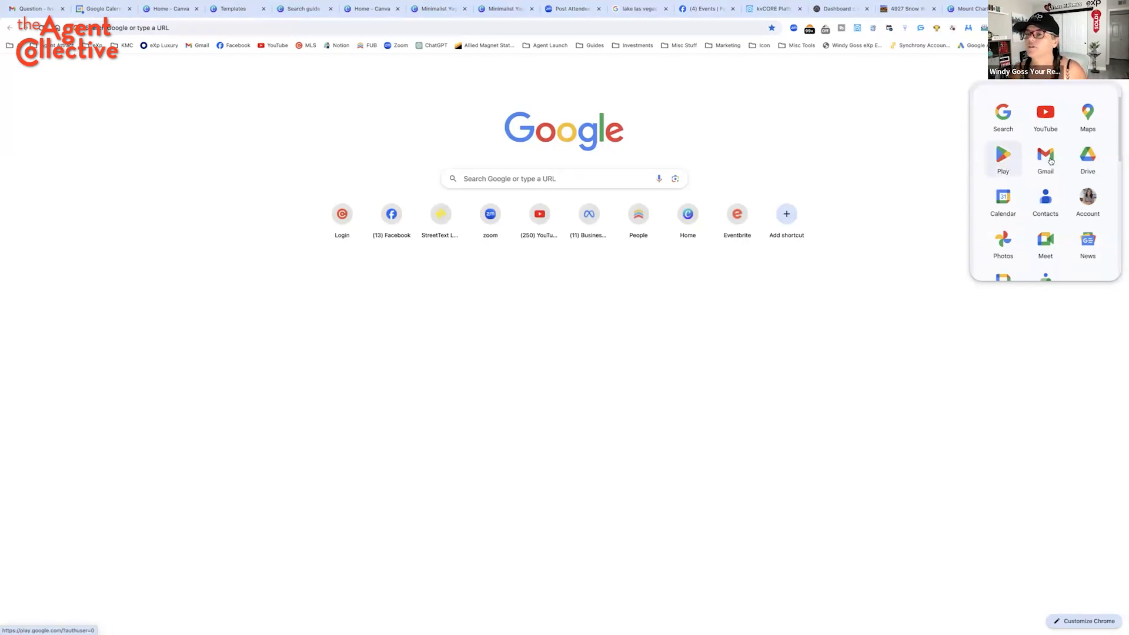
Copy the Living in Las Vegas Guide form's share link and return to Canva
{"action": "left_click", "coordinate": [1087, 155]}
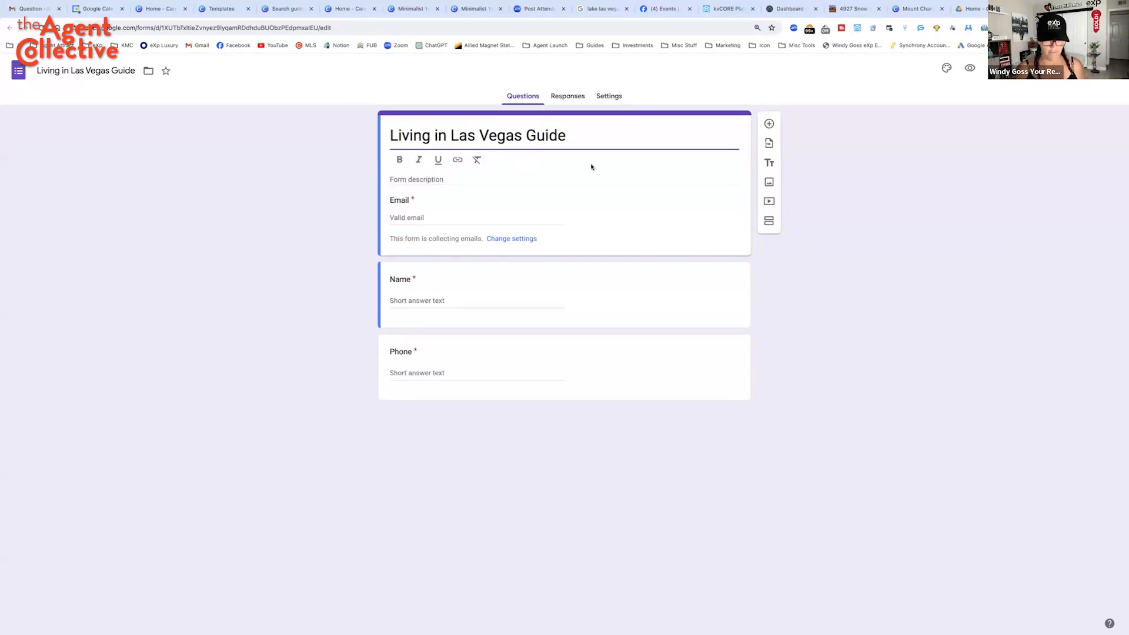
{"action": "mouse_move", "coordinate": [439, 436]}
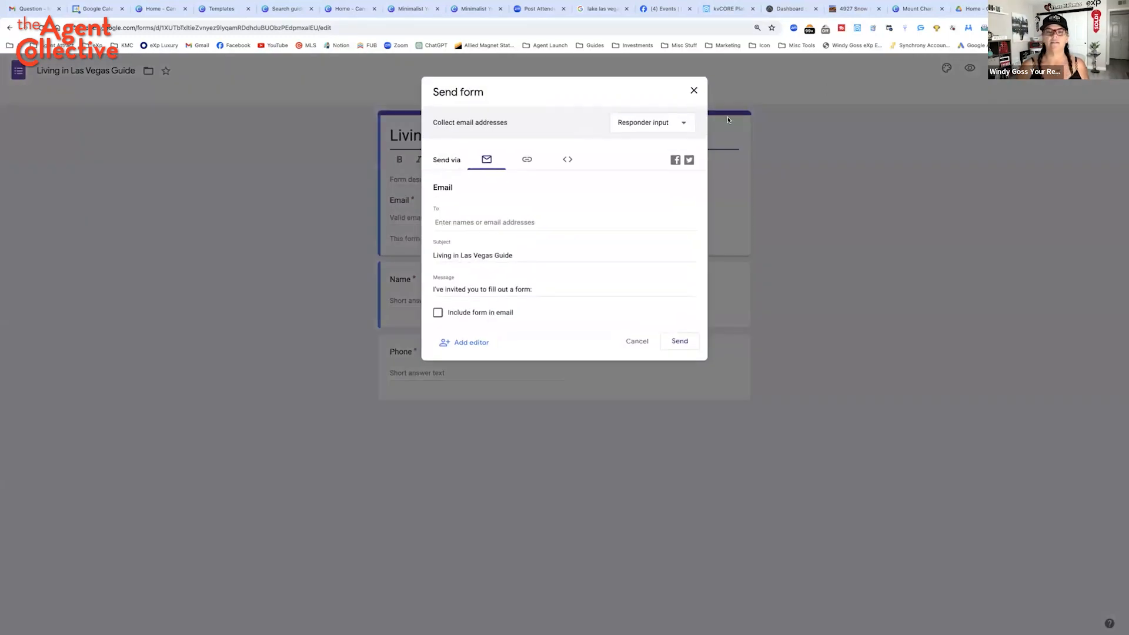
{"action": "left_click", "coordinate": [526, 160]}
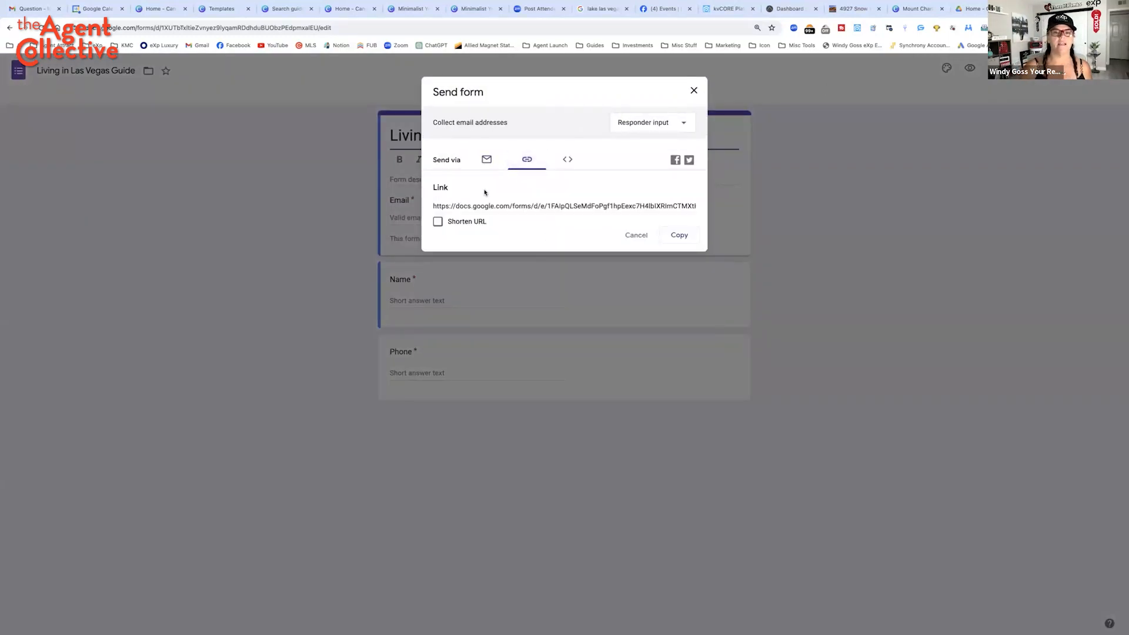
{"action": "left_click", "coordinate": [678, 235]}
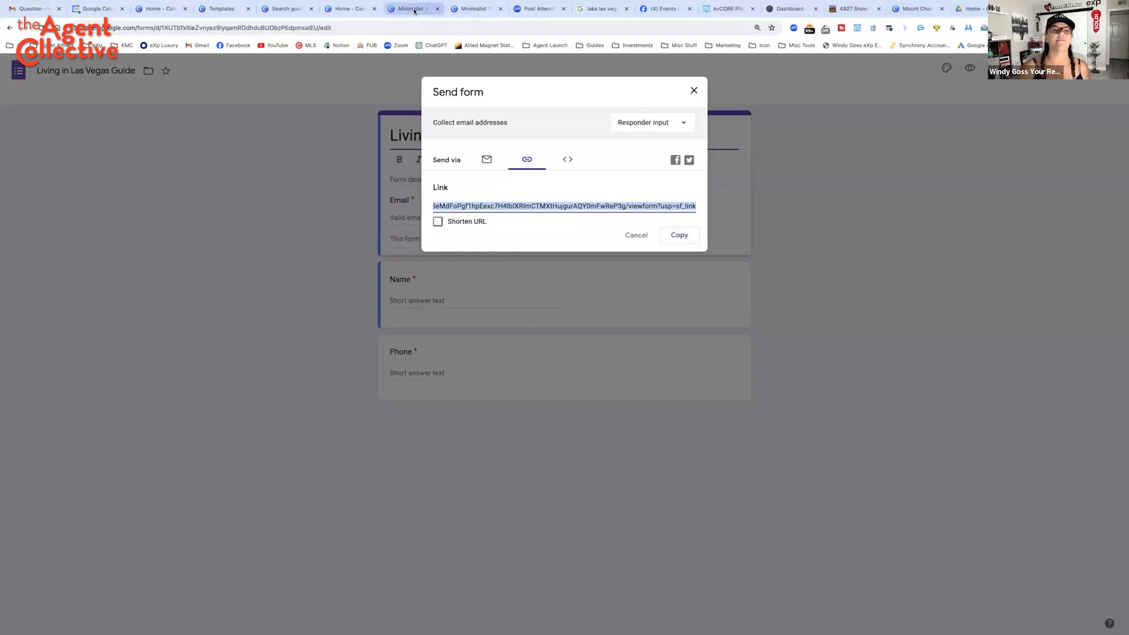
{"action": "left_click", "coordinate": [409, 8]}
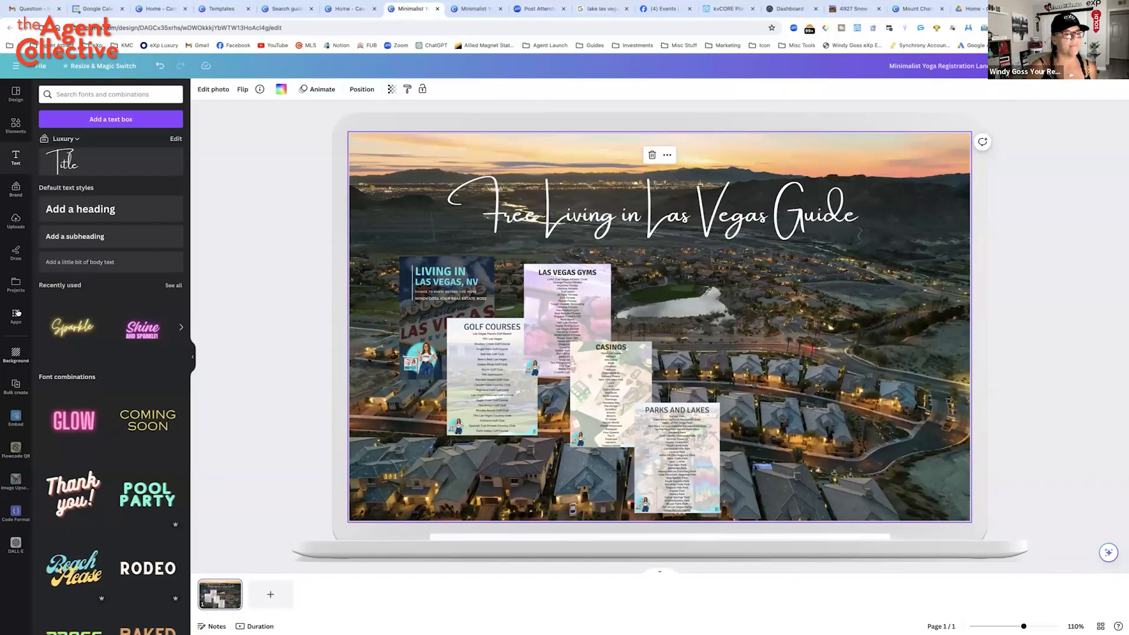
Embed the Google Form link with the Embed app and enlarge it to show more fields
{"action": "left_click", "coordinate": [15, 317]}
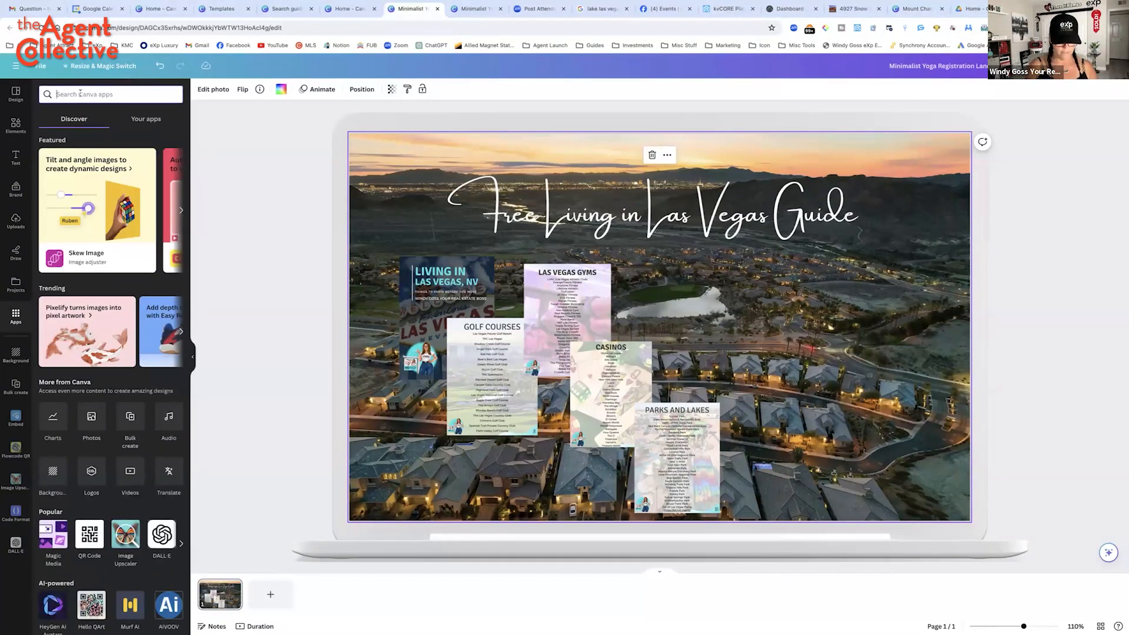
{"action": "type", "text": "emb"}
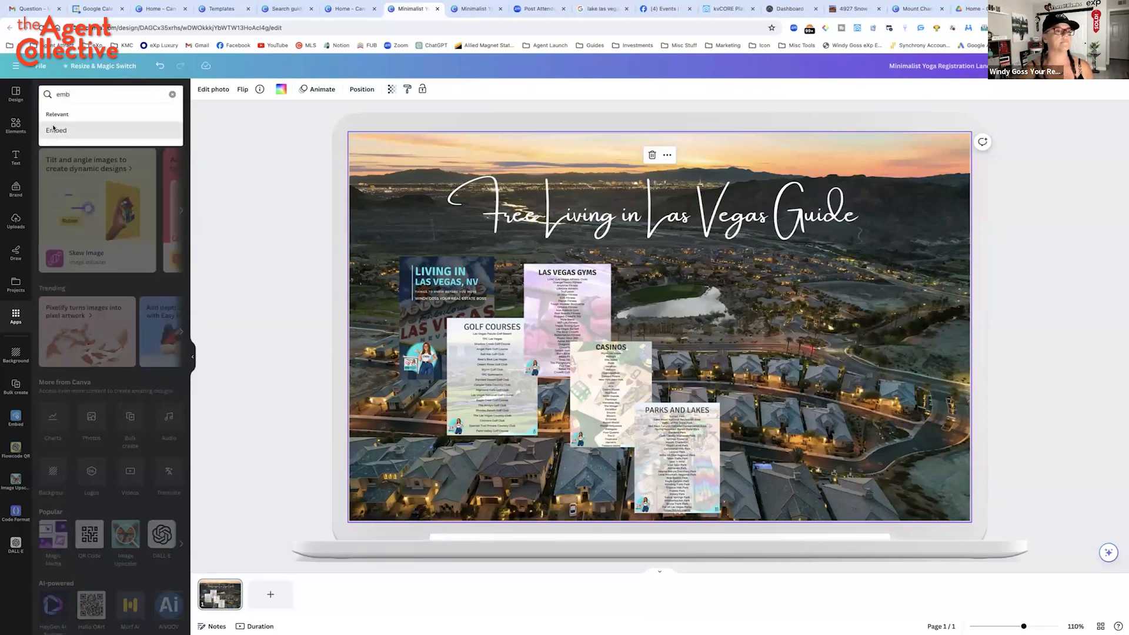
{"action": "left_click", "coordinate": [55, 130]}
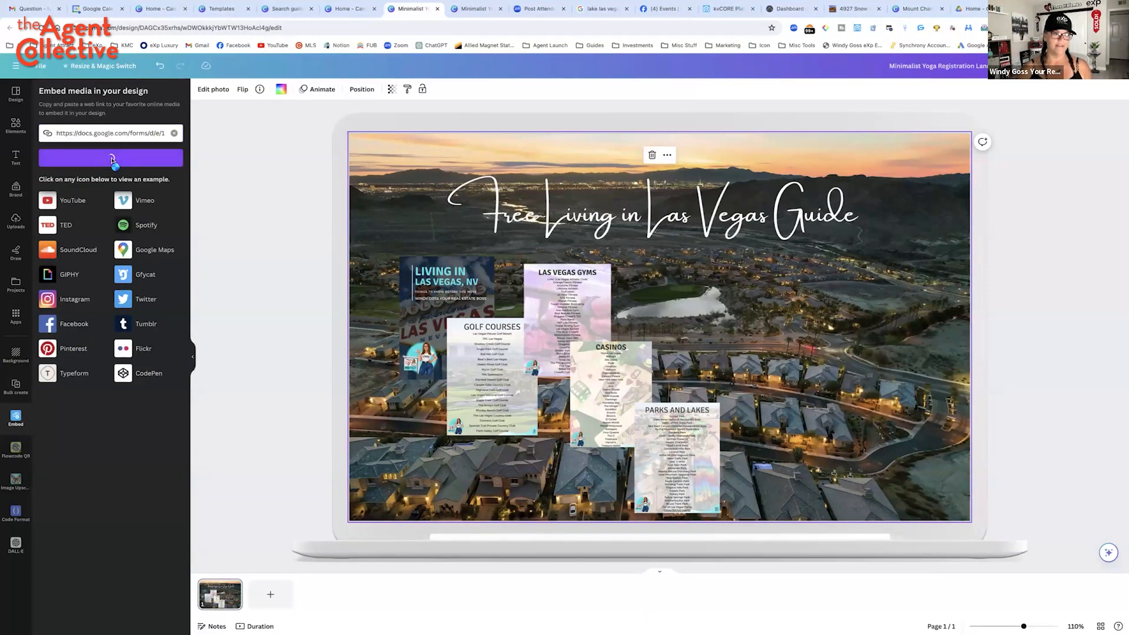
{"action": "left_click", "coordinate": [110, 158]}
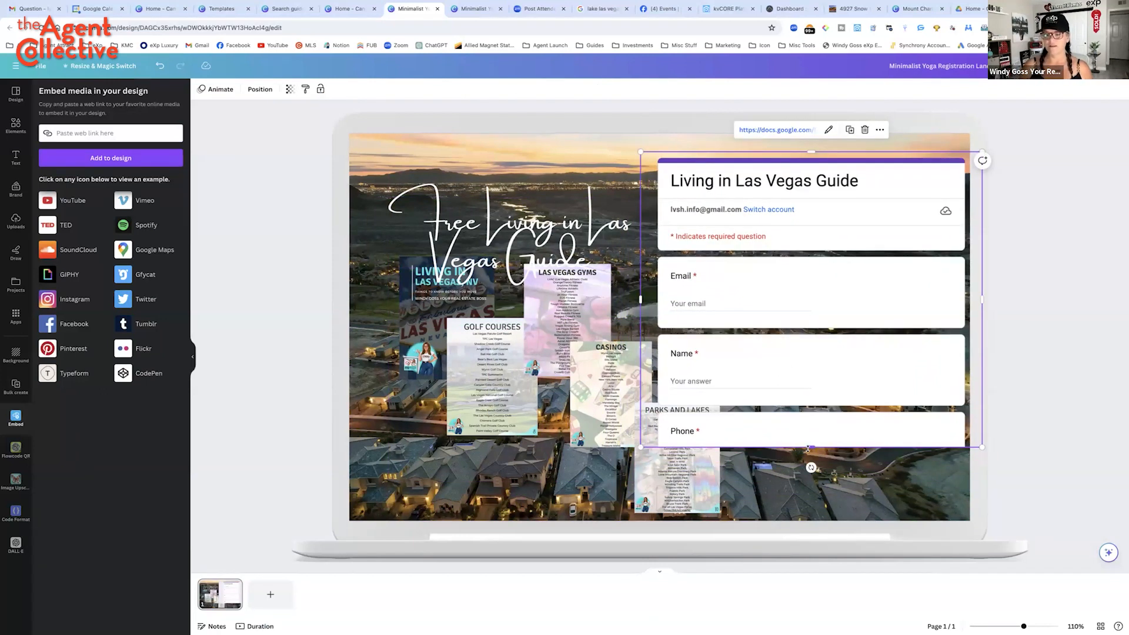
{"action": "left_click_drag", "start_coordinate": [806, 447], "coordinate": [807, 511]}
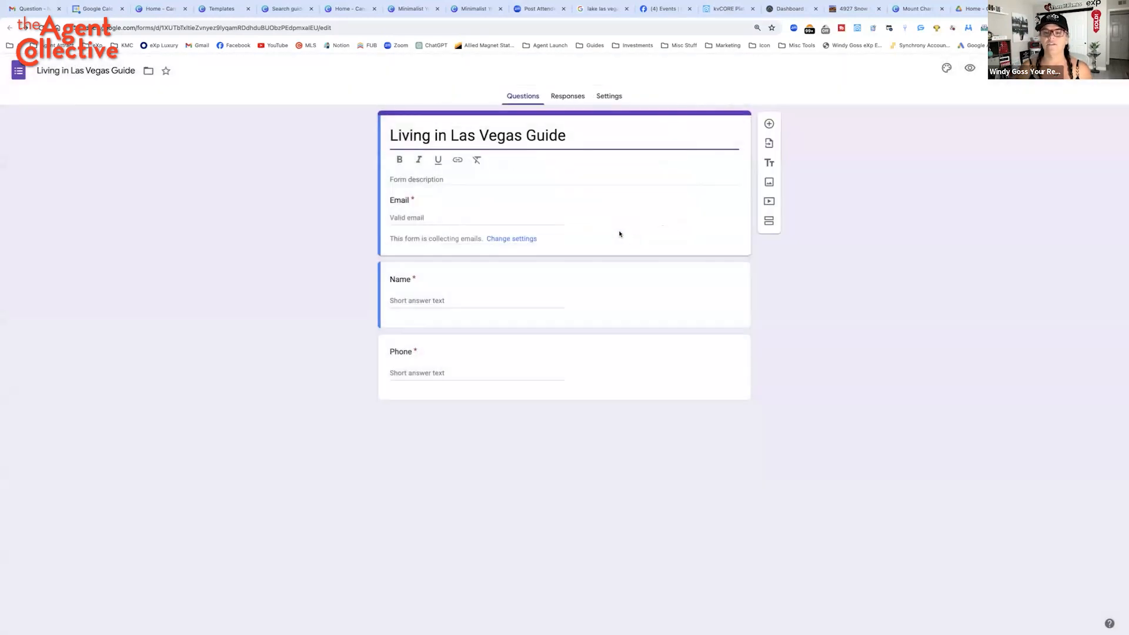
Review the form's Presentation and Form defaults settings, then return to Canva
{"action": "left_click", "coordinate": [608, 96]}
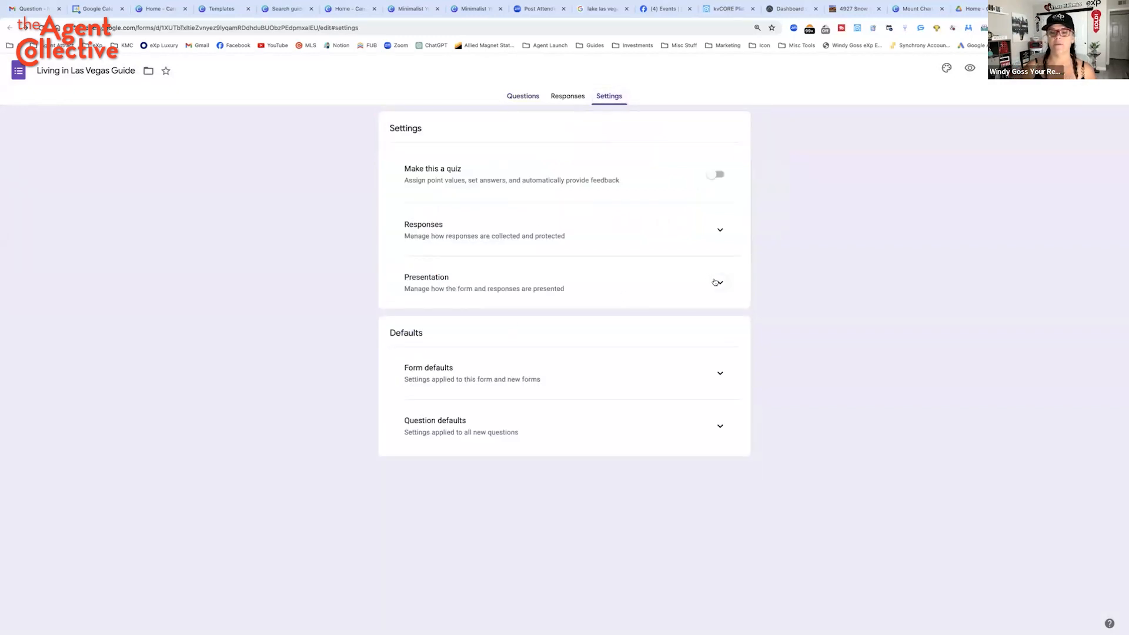
{"action": "left_click", "coordinate": [422, 276]}
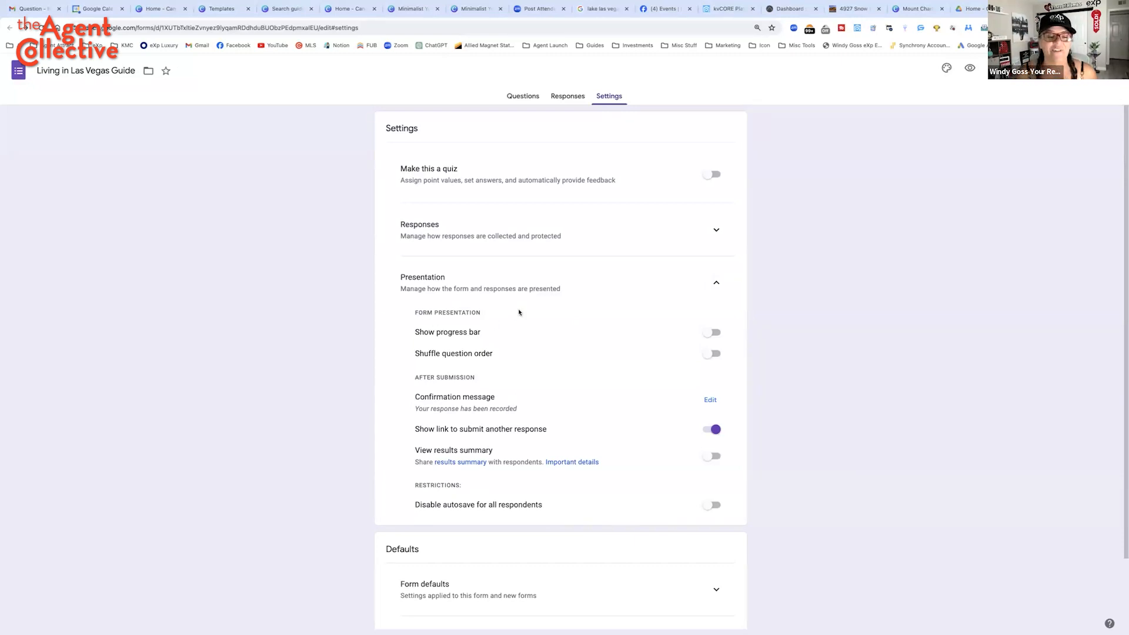
{"action": "scroll", "scroll_direction": "down", "scroll_amount": 3}
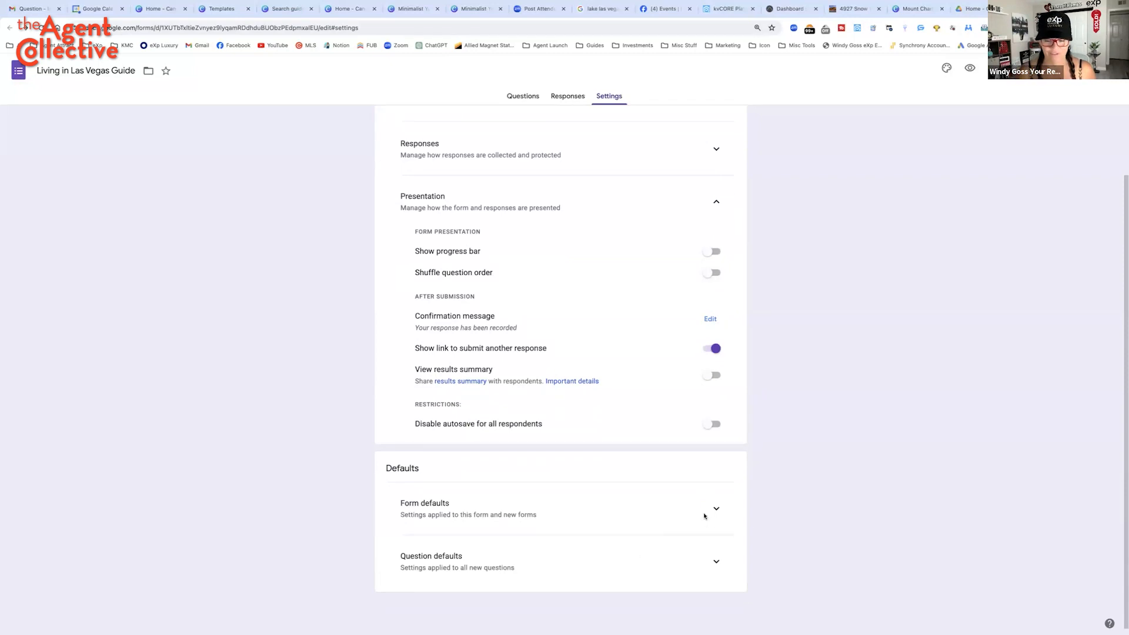
{"action": "left_click", "coordinate": [424, 508]}
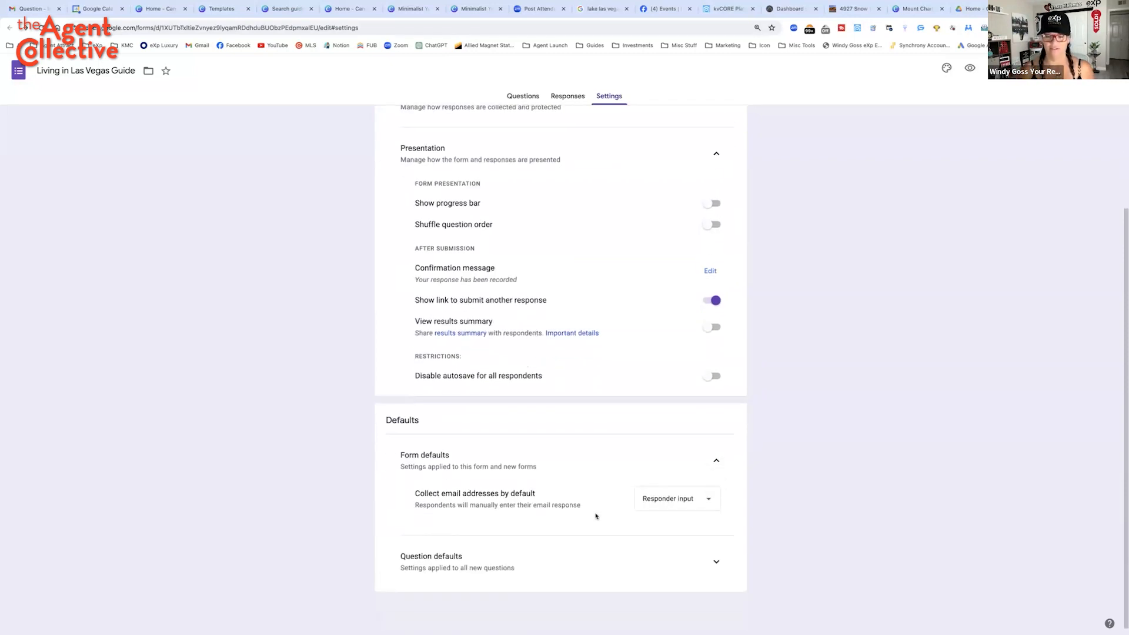
{"action": "left_click", "coordinate": [716, 562]}
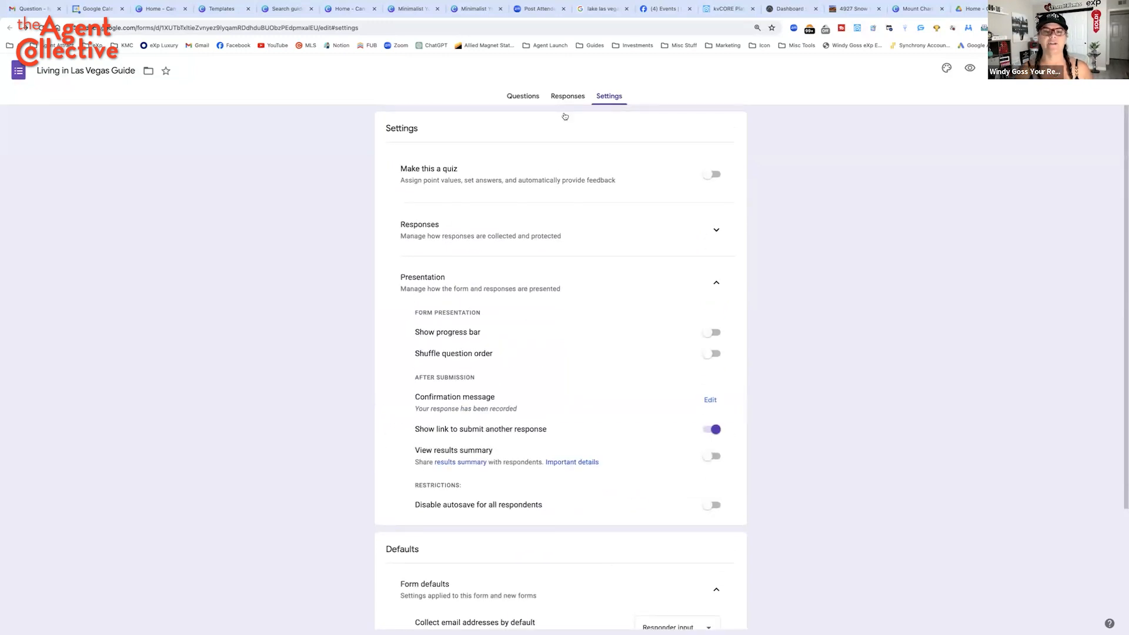
{"action": "mouse_move", "coordinate": [970, 67]}
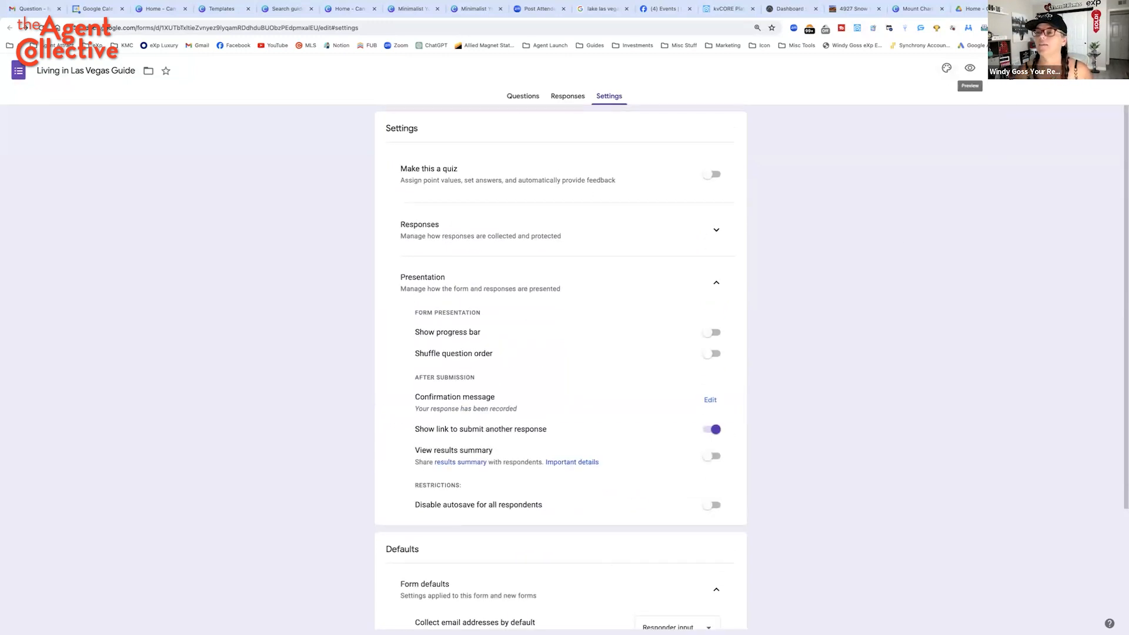
{"action": "mouse_move", "coordinate": [947, 68]}
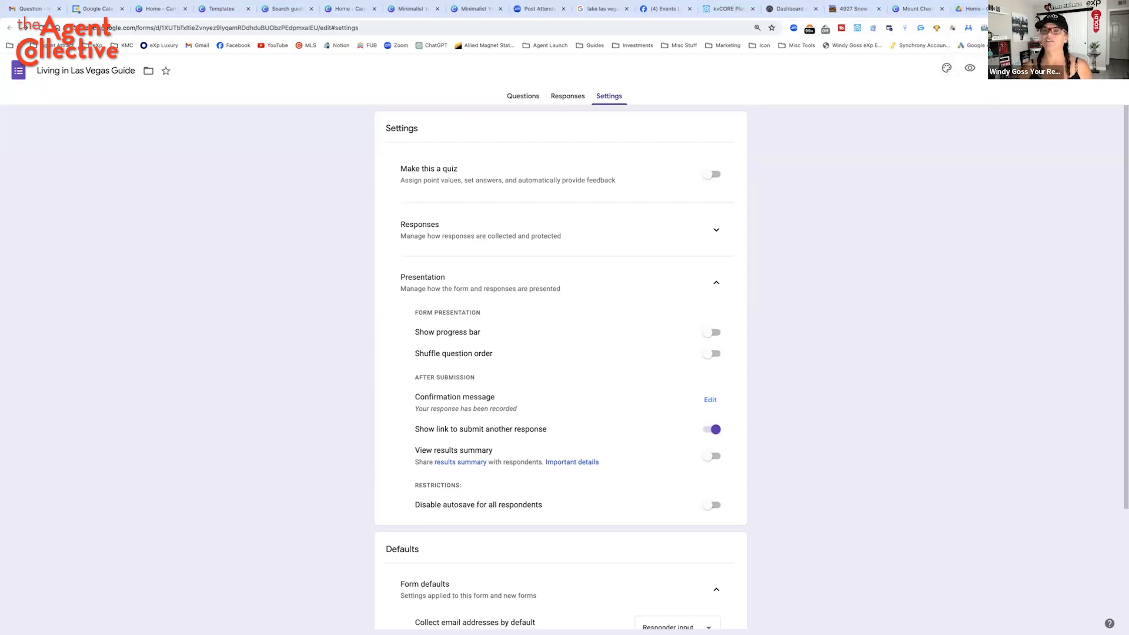
{"action": "left_click", "coordinate": [350, 8]}
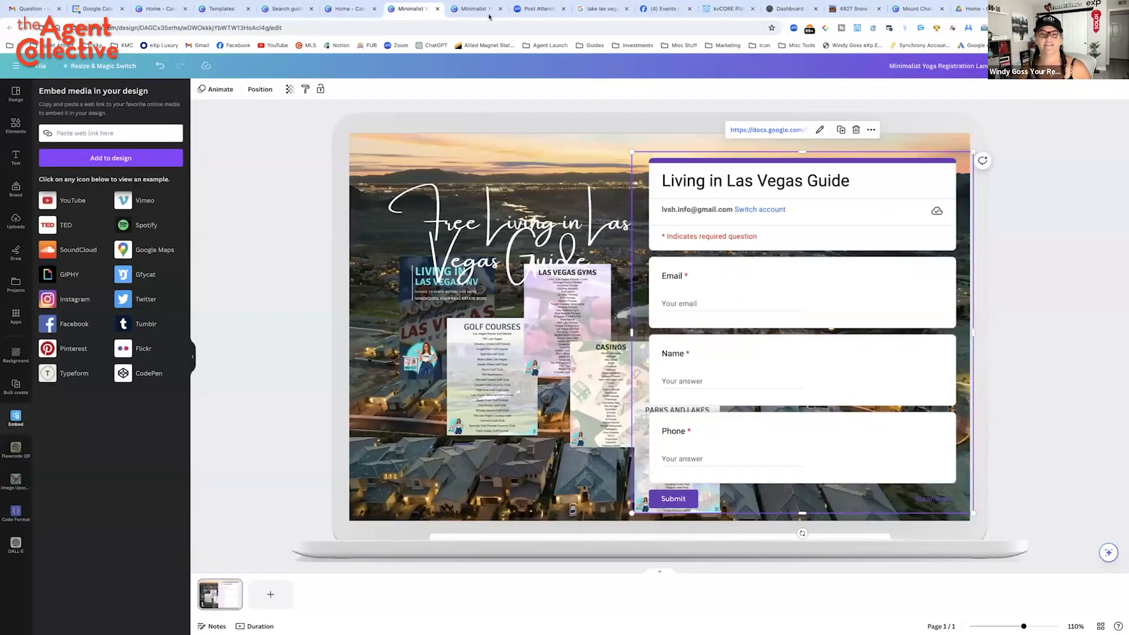
Shrink the guide title to one line, move the form right, and widen the title
{"action": "left_click", "coordinate": [497, 223]}
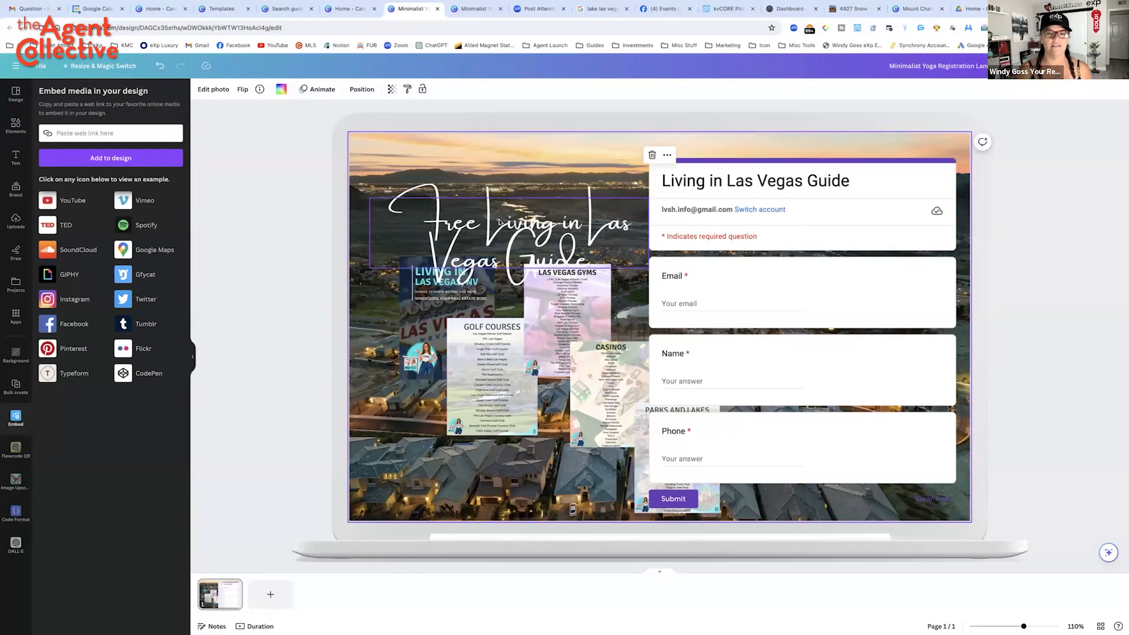
{"action": "left_click", "coordinate": [500, 223]}
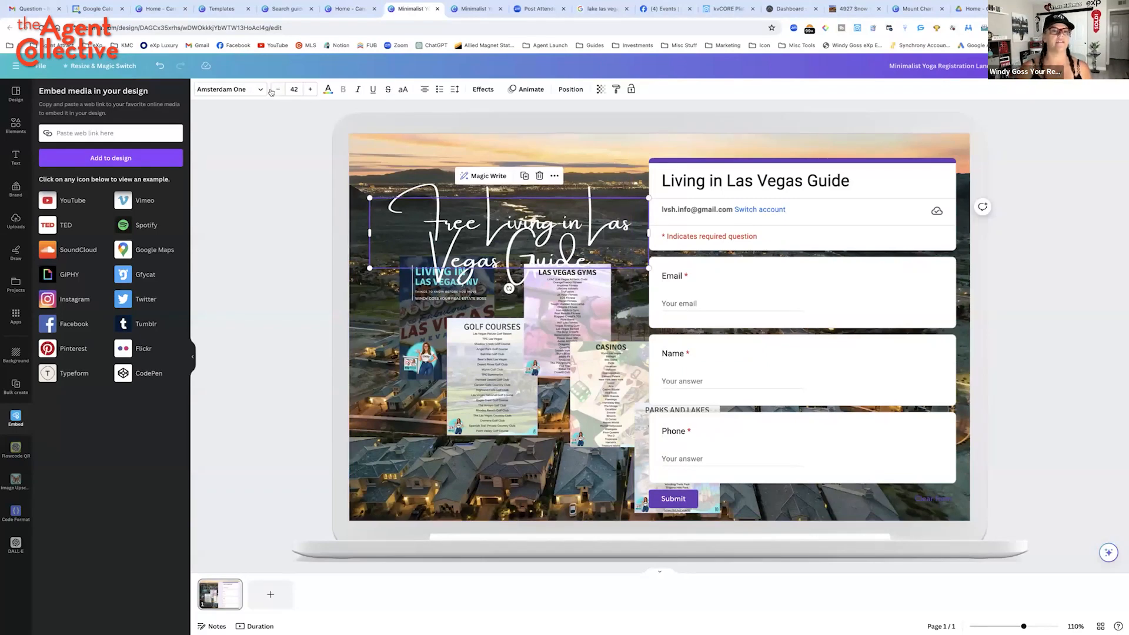
{"action": "left_click", "coordinate": [276, 90]}
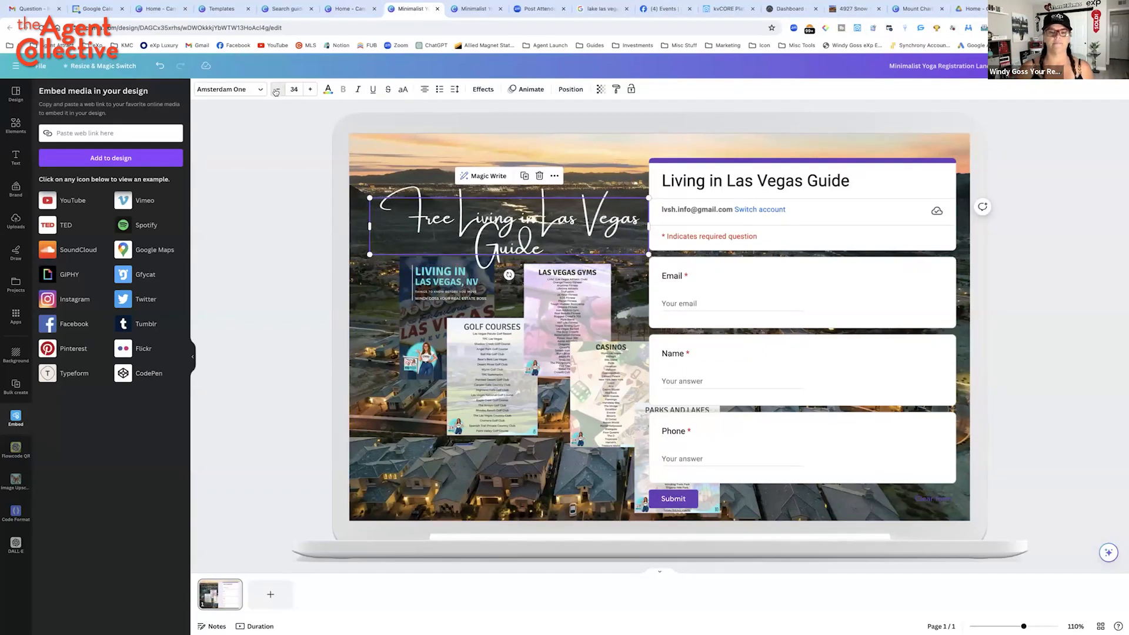
{"action": "left_click", "coordinate": [276, 90]}
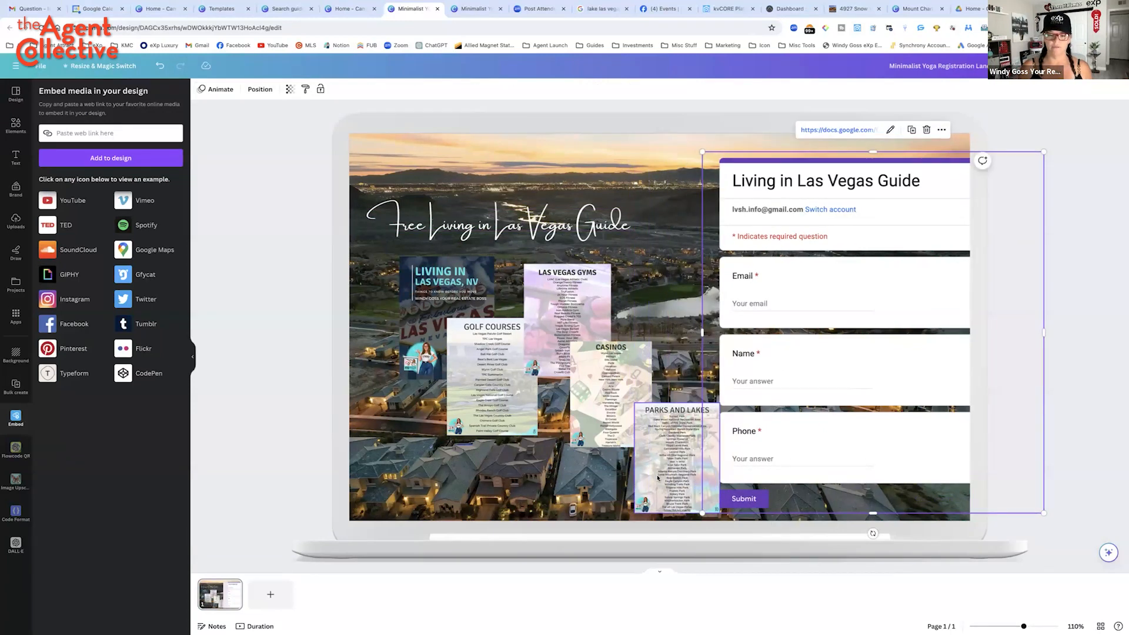
{"action": "left_click_drag", "start_coordinate": [676, 461], "coordinate": [421, 454]}
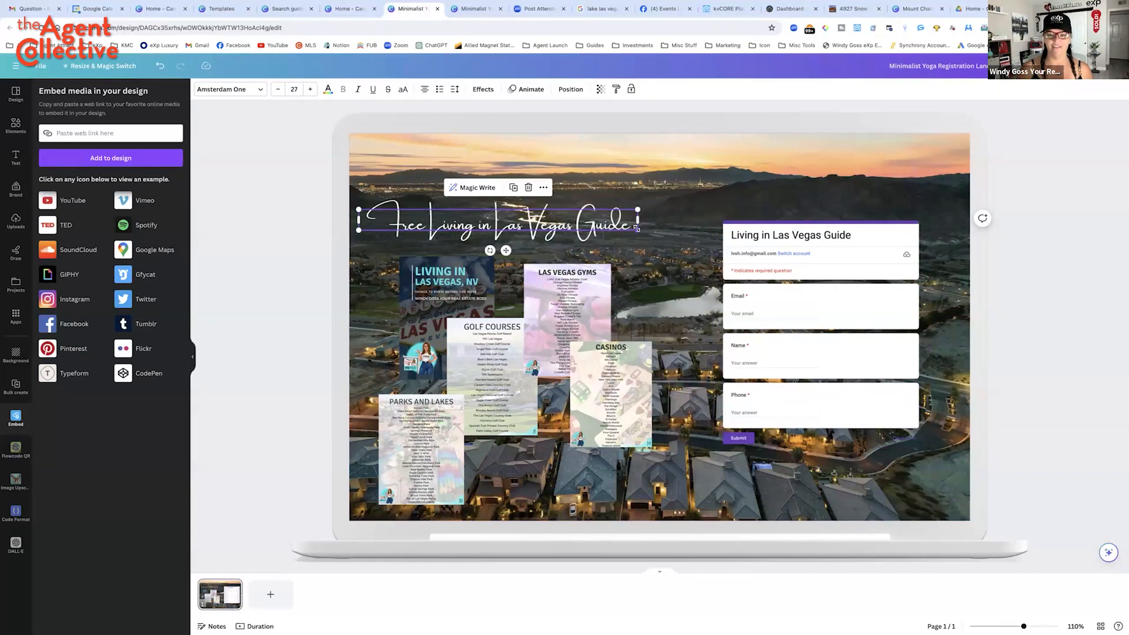
{"action": "left_click_drag", "start_coordinate": [636, 232], "coordinate": [699, 235]}
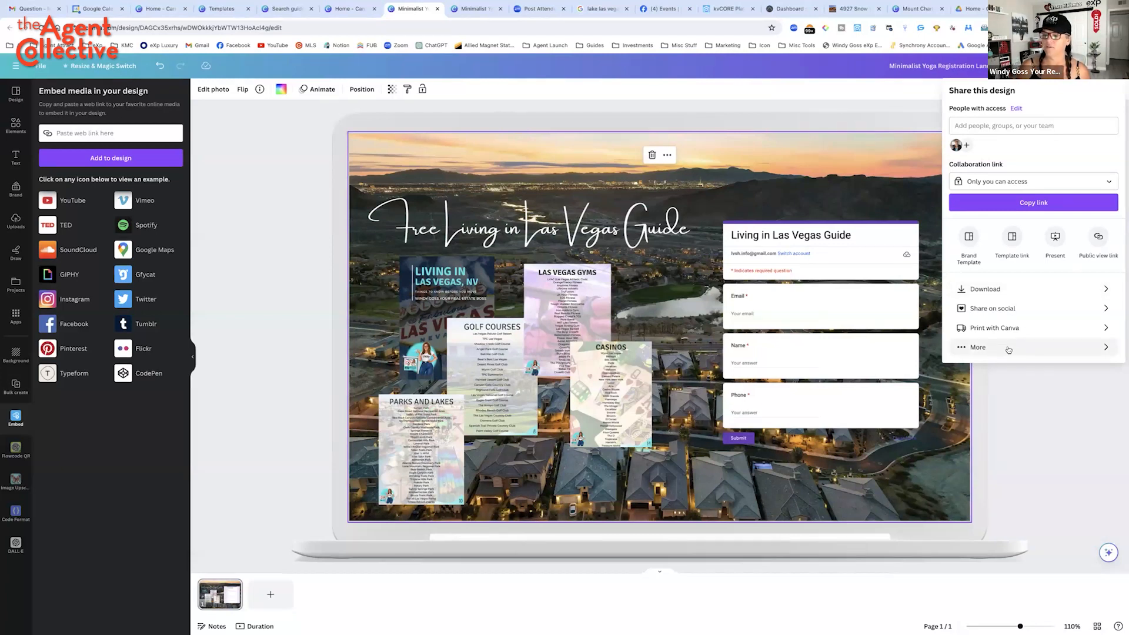
Convert the guide design to a website through More > Website in the Share panel
{"action": "left_click", "coordinate": [978, 347]}
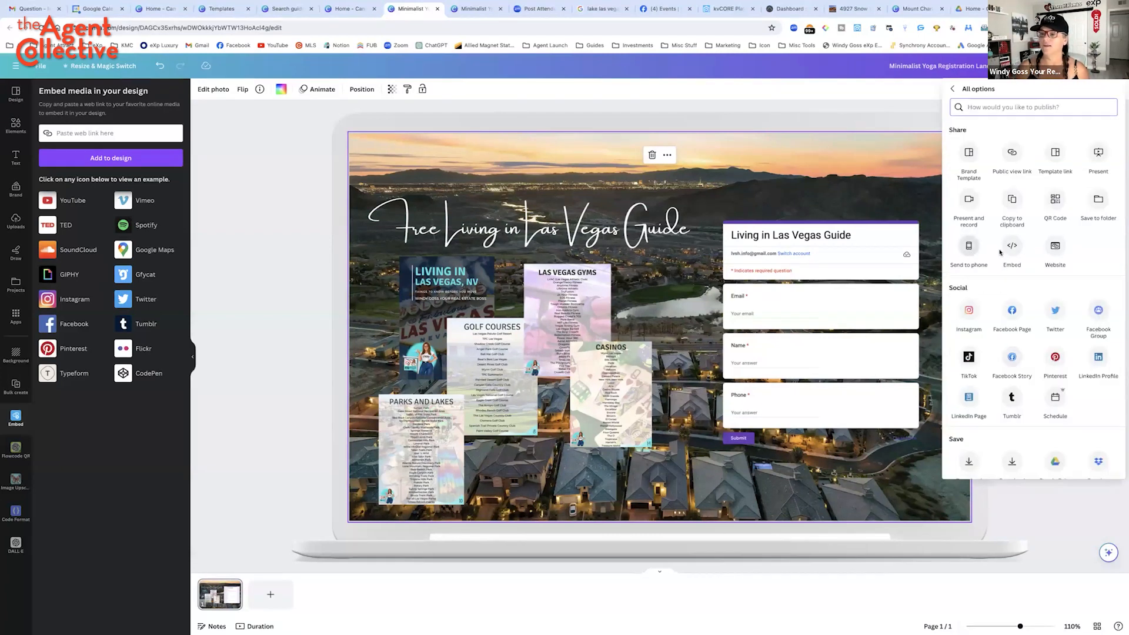
{"action": "left_click", "coordinate": [1055, 249]}
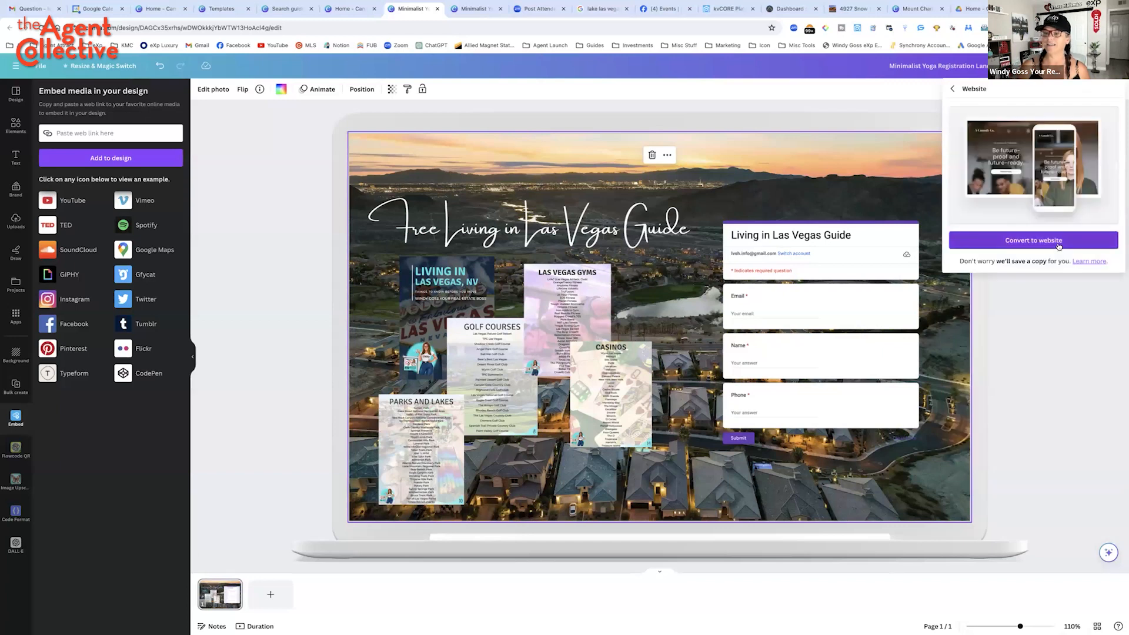
{"action": "left_click", "coordinate": [1032, 240]}
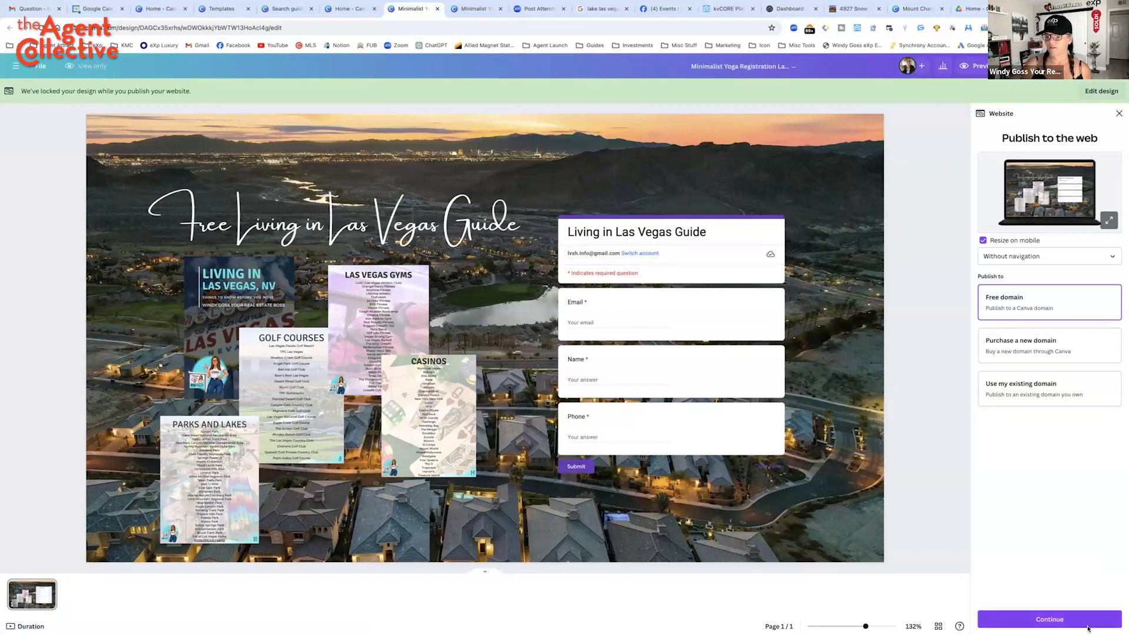
Publish on the free Canva domain with the page URL living-in-las-vegas-guide
{"action": "left_click", "coordinate": [1048, 619]}
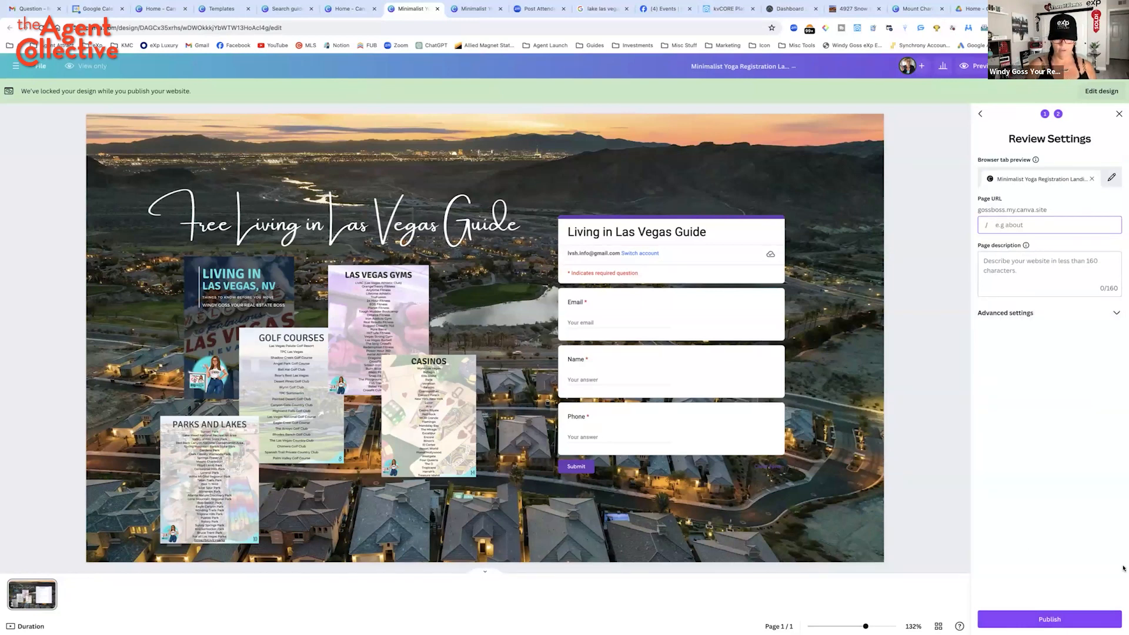
{"action": "type", "text": "living-in-las"}
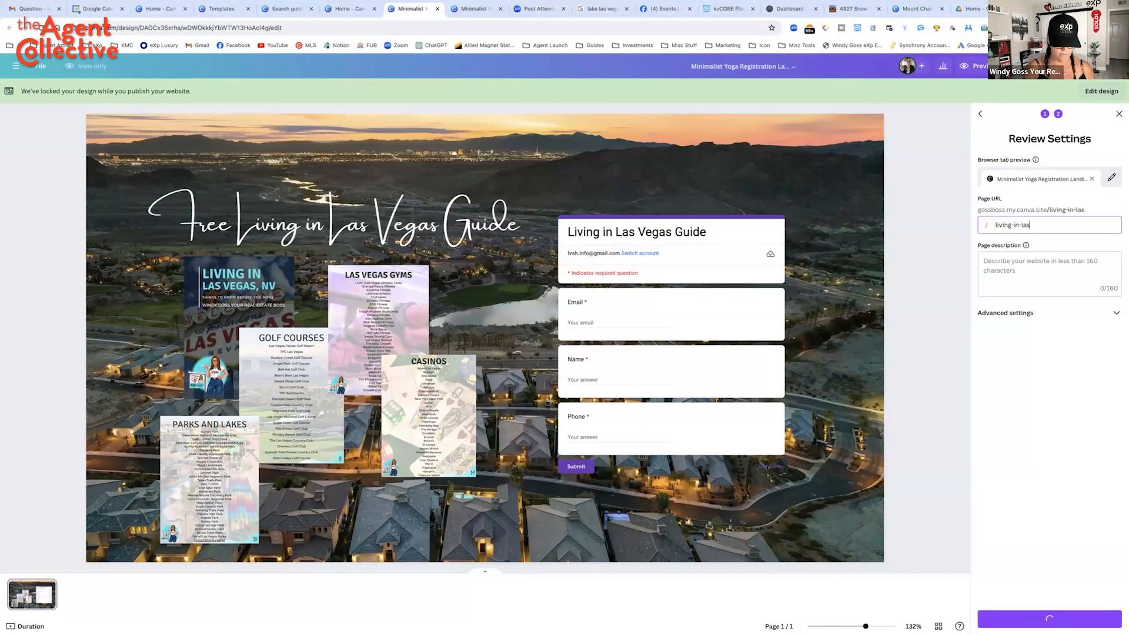
{"action": "type", "text": "-vegas-gui"}
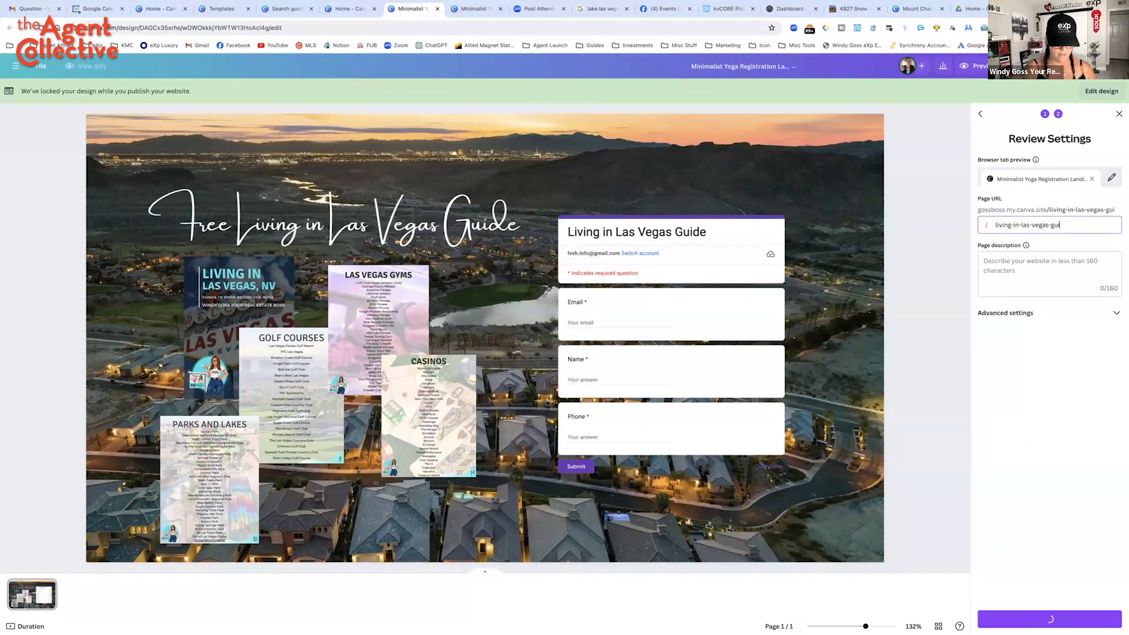
{"action": "type", "text": "de"}
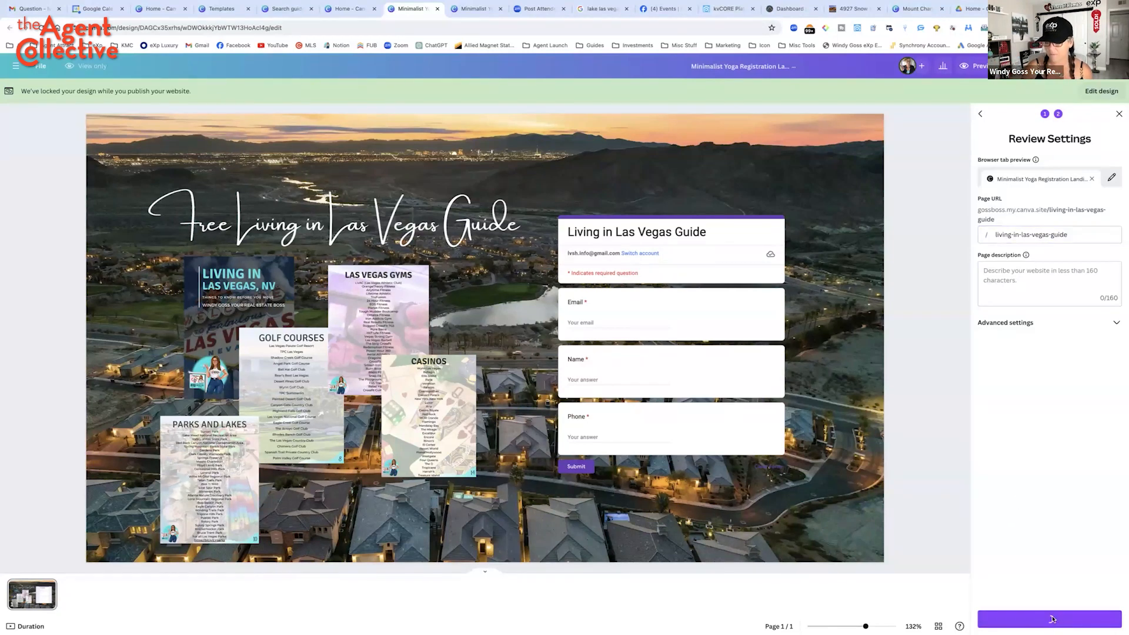
{"action": "left_click", "coordinate": [1050, 619]}
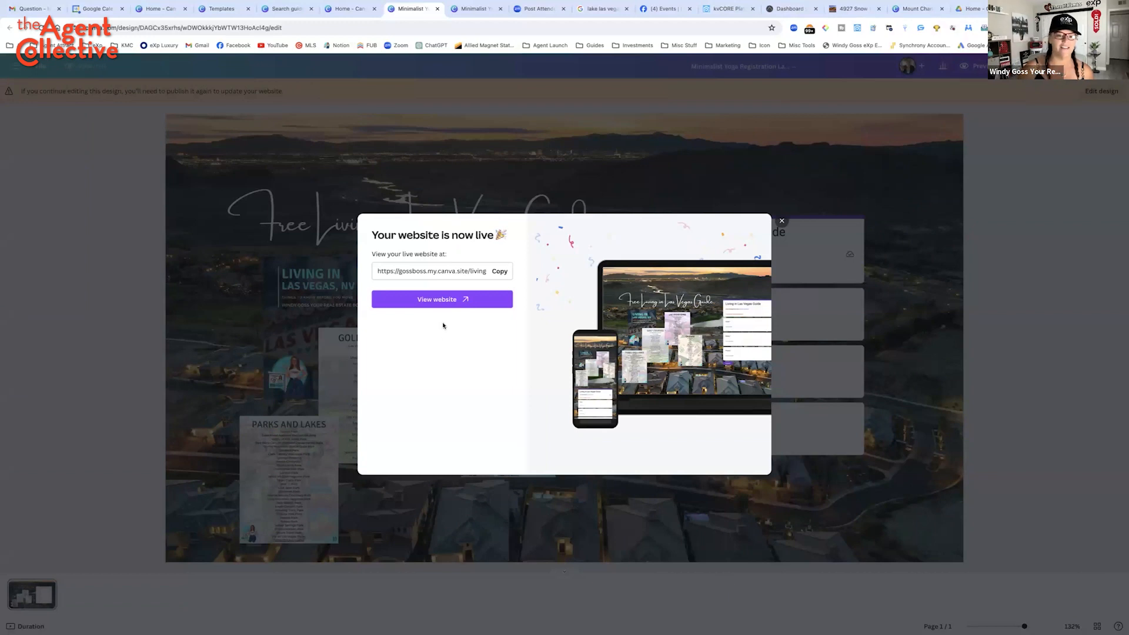
Open the live living-in-las-vegas-guide site from the 'Your website is now live' dialog
{"action": "left_click", "coordinate": [442, 299]}
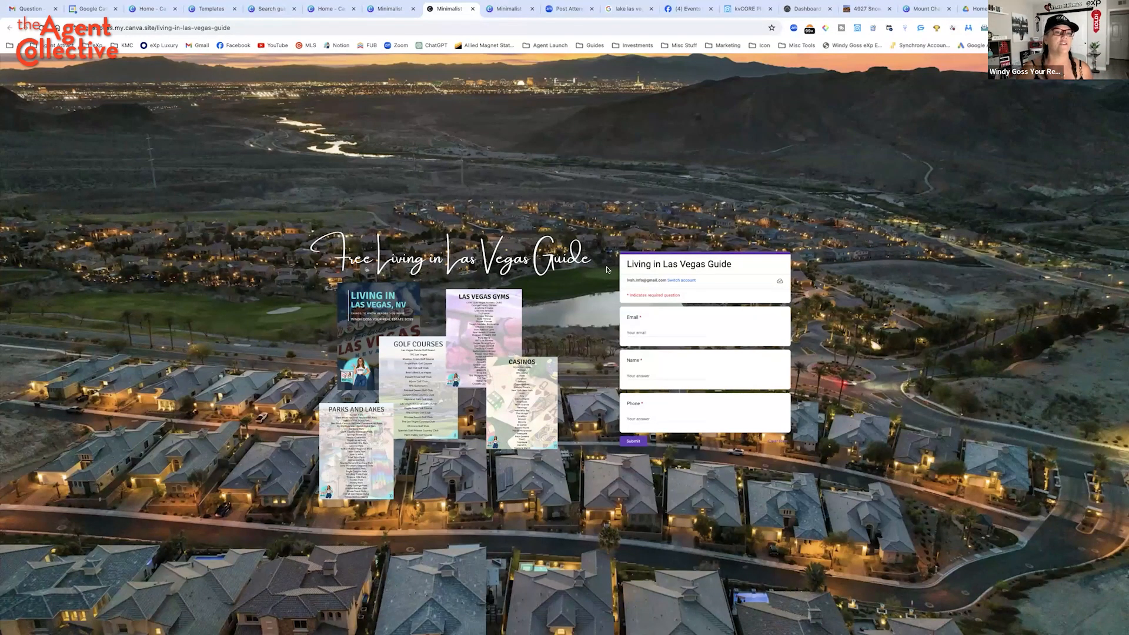
{"action": "left_click", "coordinate": [180, 28]}
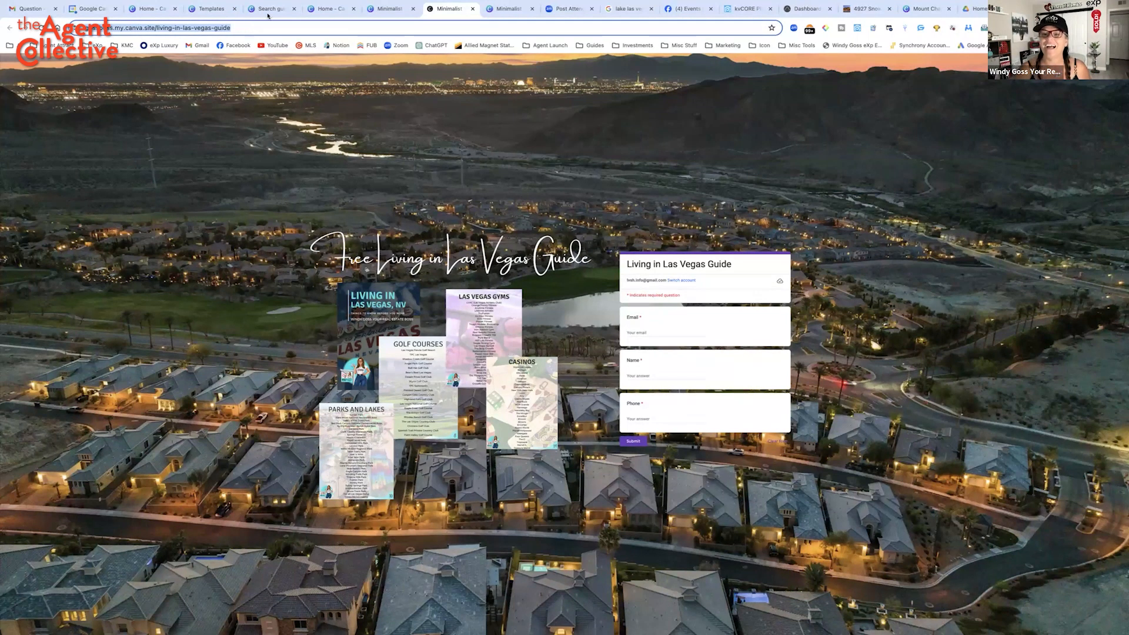
{"action": "mouse_move", "coordinate": [590, 218]}
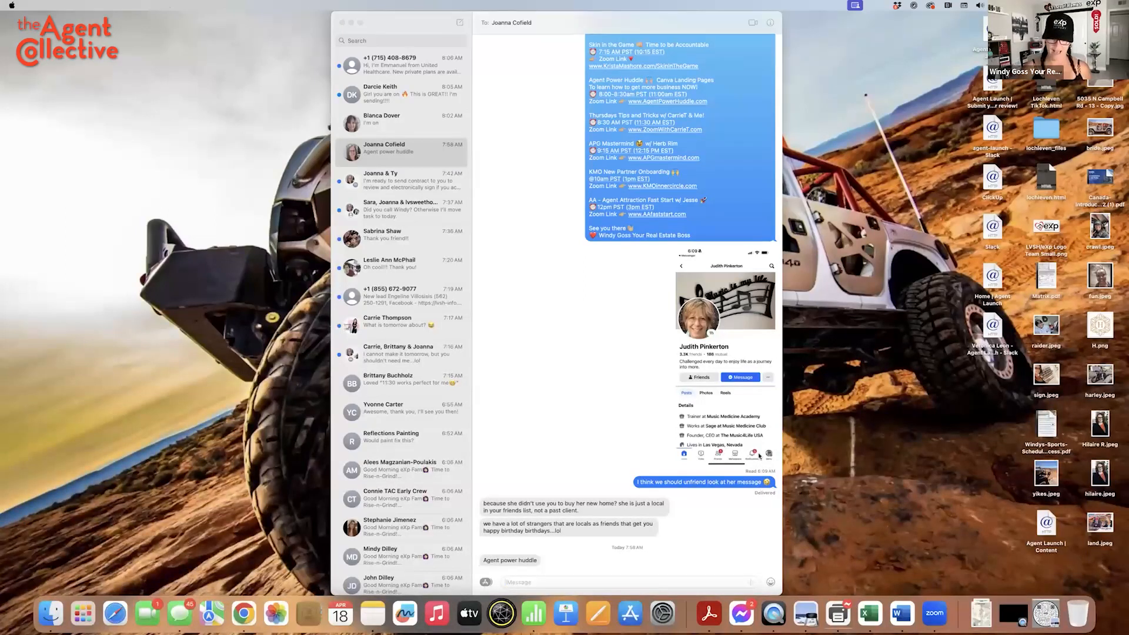
{"action": "mouse_move", "coordinate": [404, 613]}
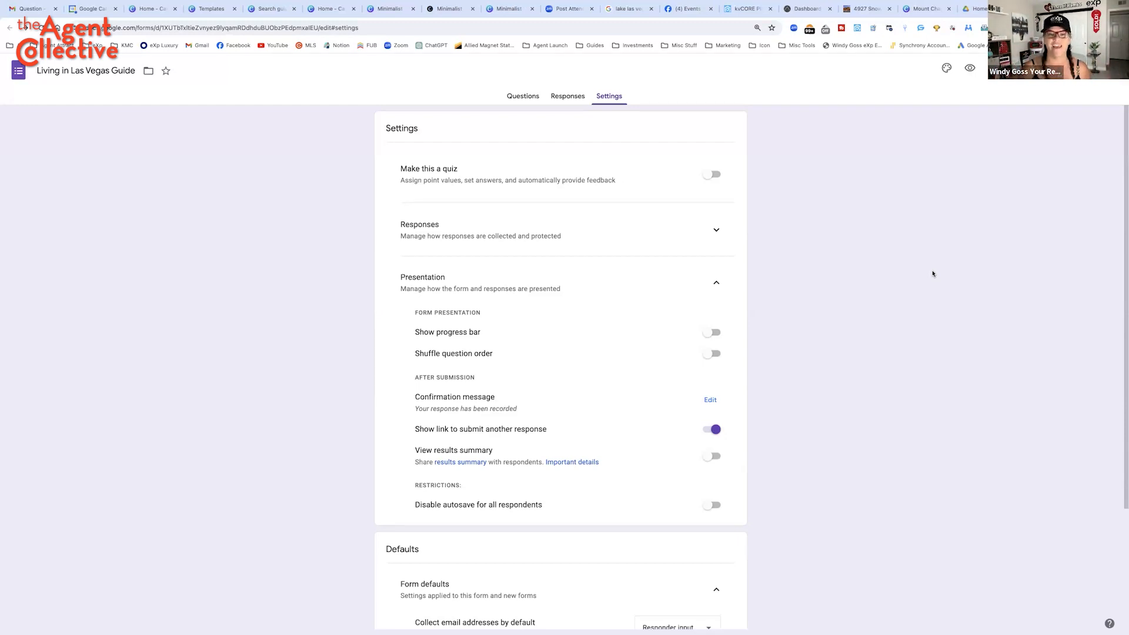
{"action": "mouse_move", "coordinate": [941, 211]}
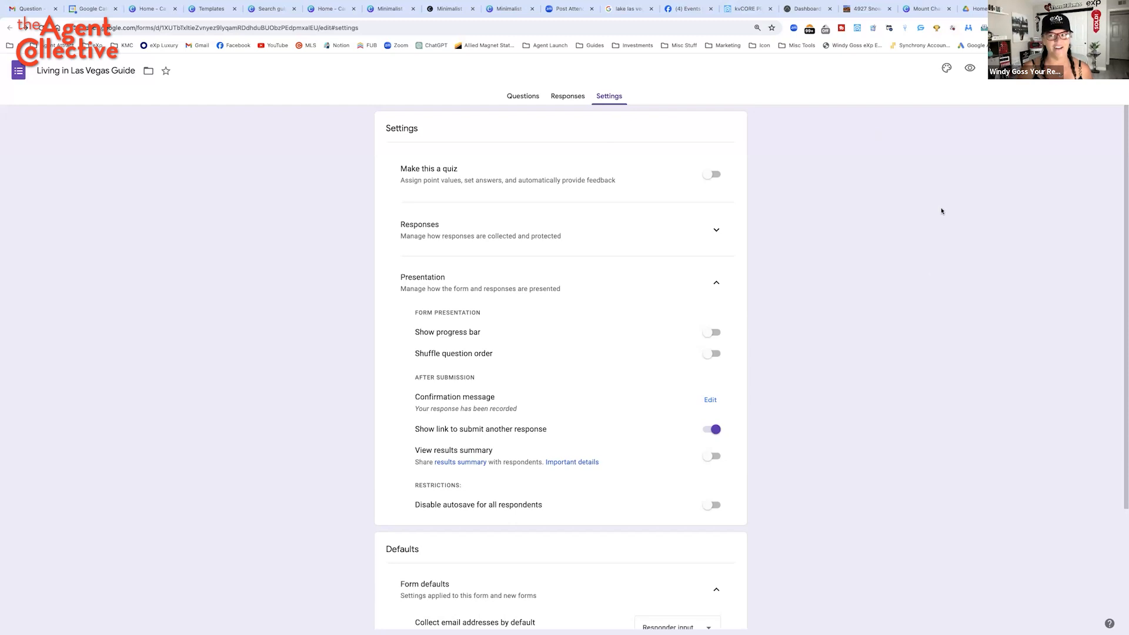
{"action": "mouse_move", "coordinate": [1033, 159]}
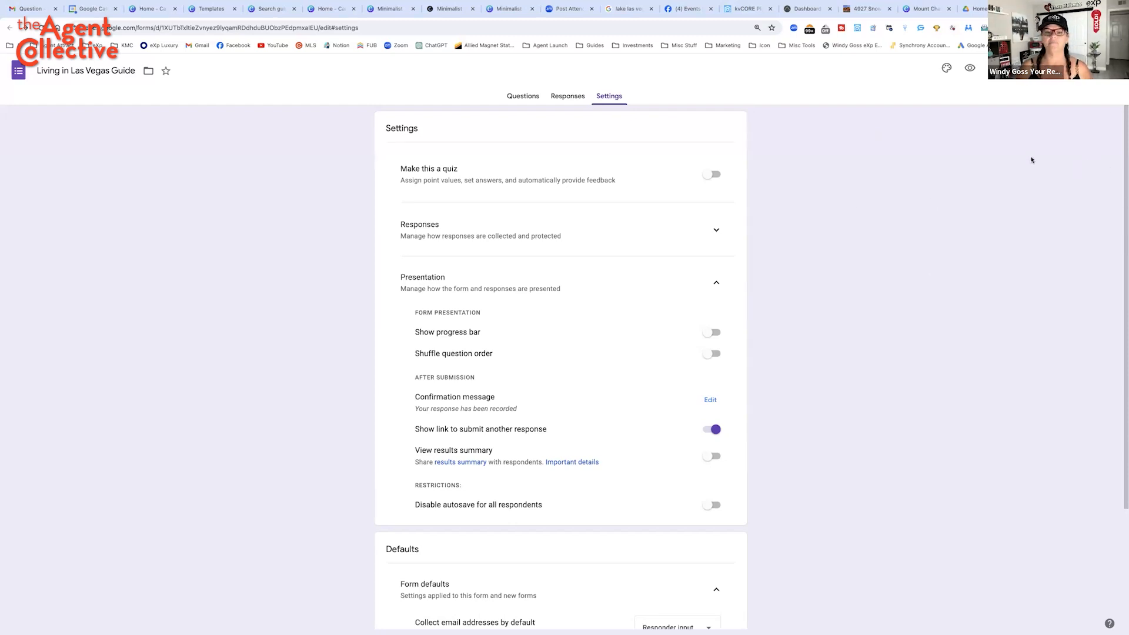
Open a new blank Chrome tab after reviewing the form's Presentation settings
{"action": "left_click", "coordinate": [568, 96]}
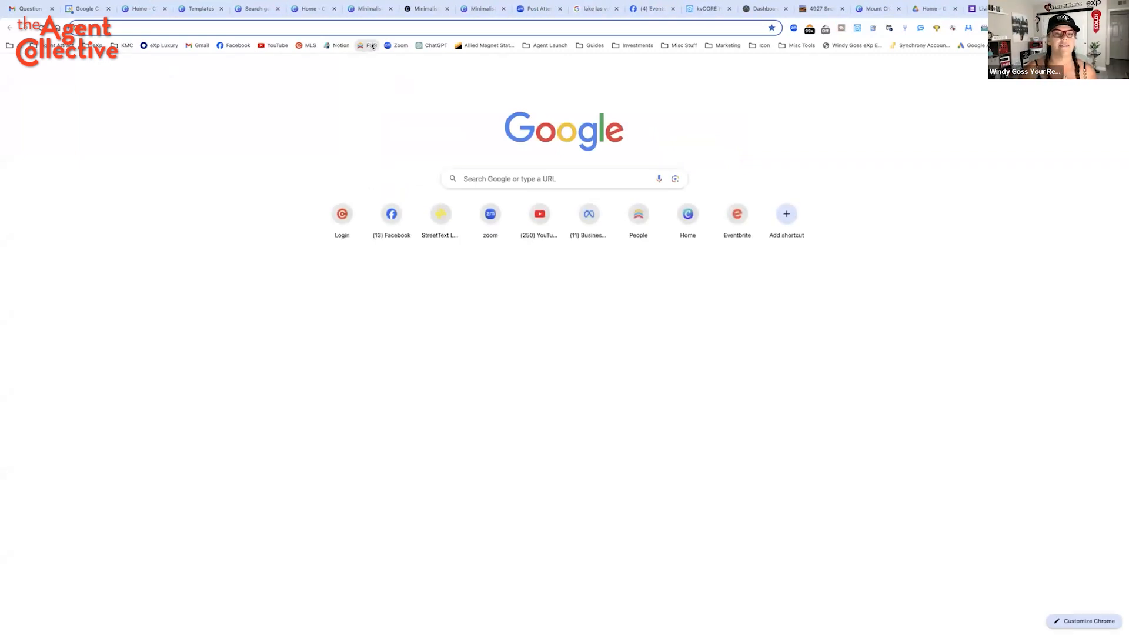
Search Follow Up Boss email templates for 'guide' and review the Vegas Guide template
{"action": "left_click", "coordinate": [368, 45]}
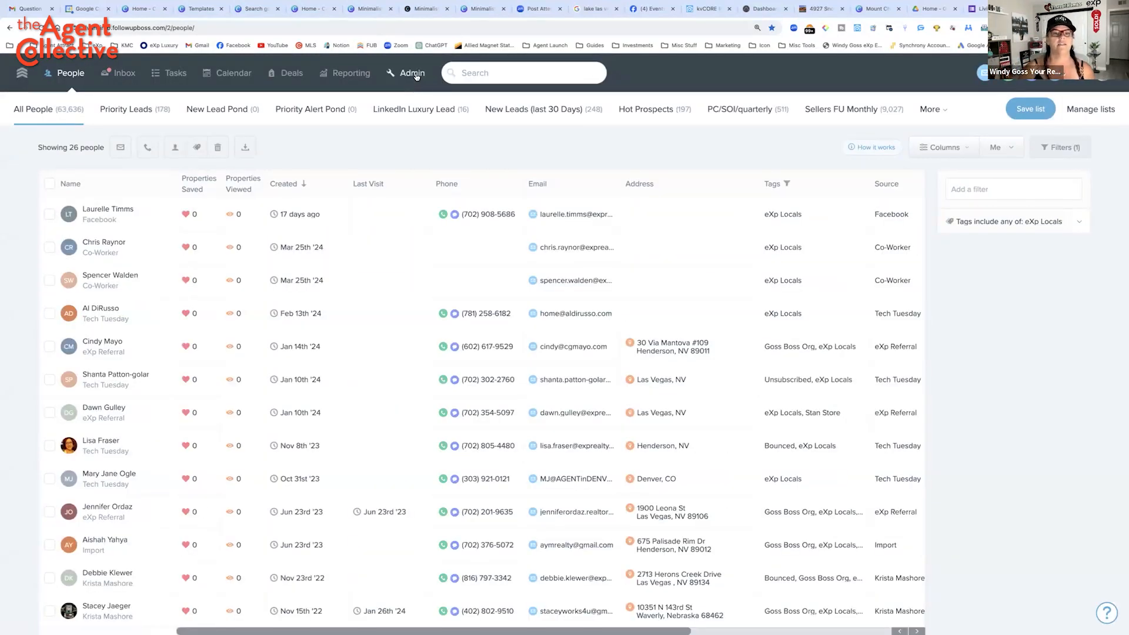
{"action": "left_click", "coordinate": [412, 73]}
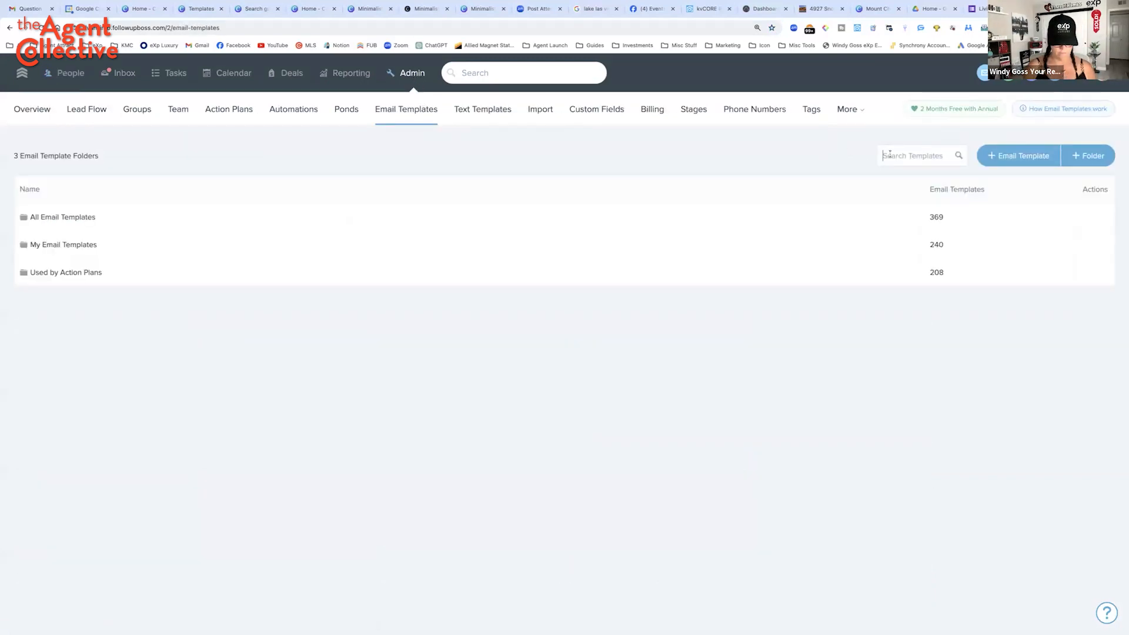
{"action": "type", "text": "guide"}
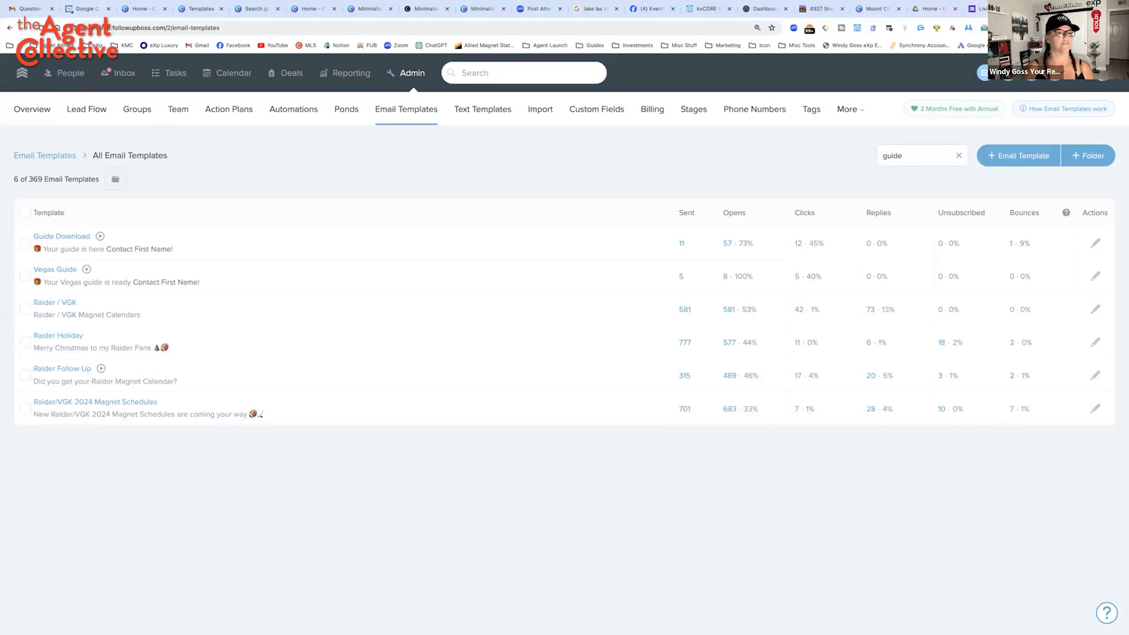
{"action": "mouse_move", "coordinate": [316, 218]}
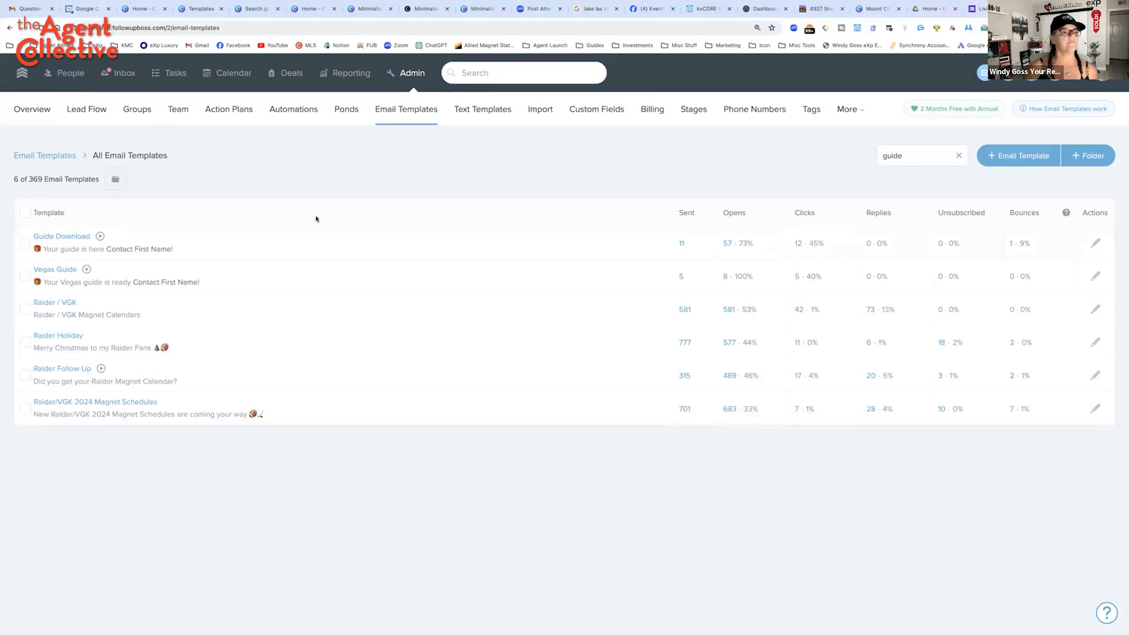
{"action": "left_click", "coordinate": [54, 268]}
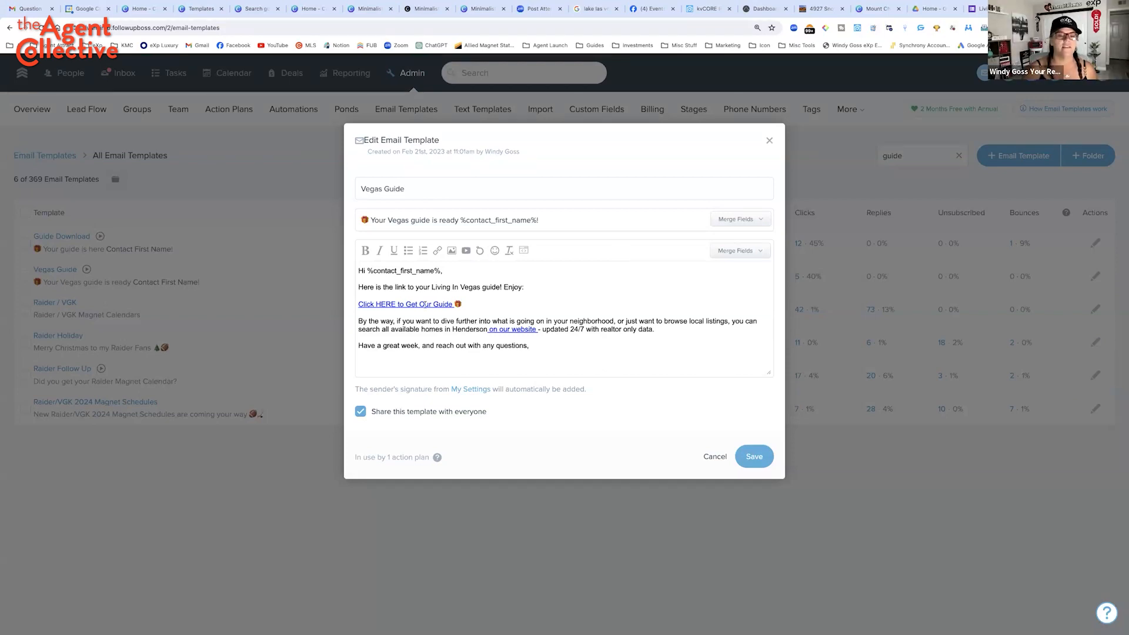
{"action": "double_click", "coordinate": [406, 303]}
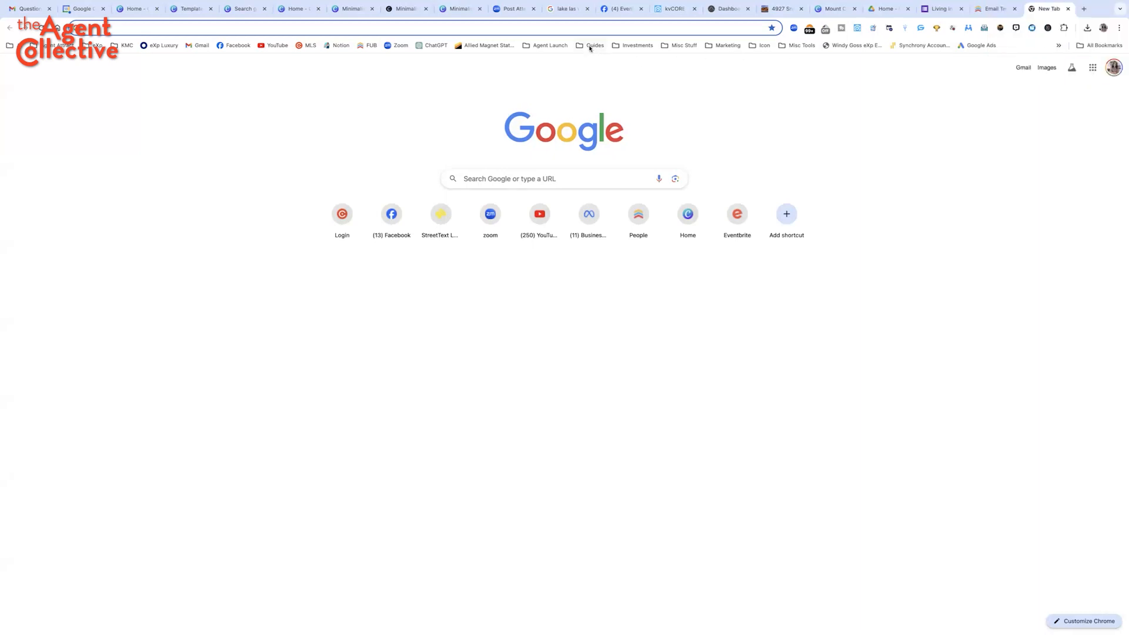
Open the Living in Las Vegas Guide flipbook from bookmarks and turn two pages
{"action": "left_click", "coordinate": [594, 46]}
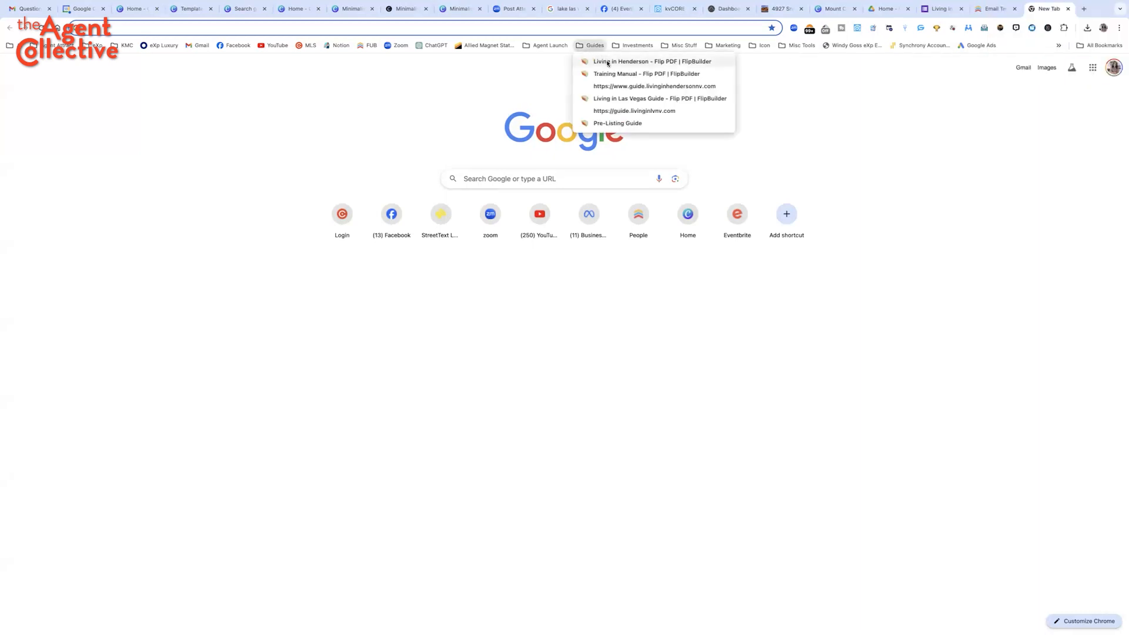
{"action": "left_click", "coordinate": [652, 61]}
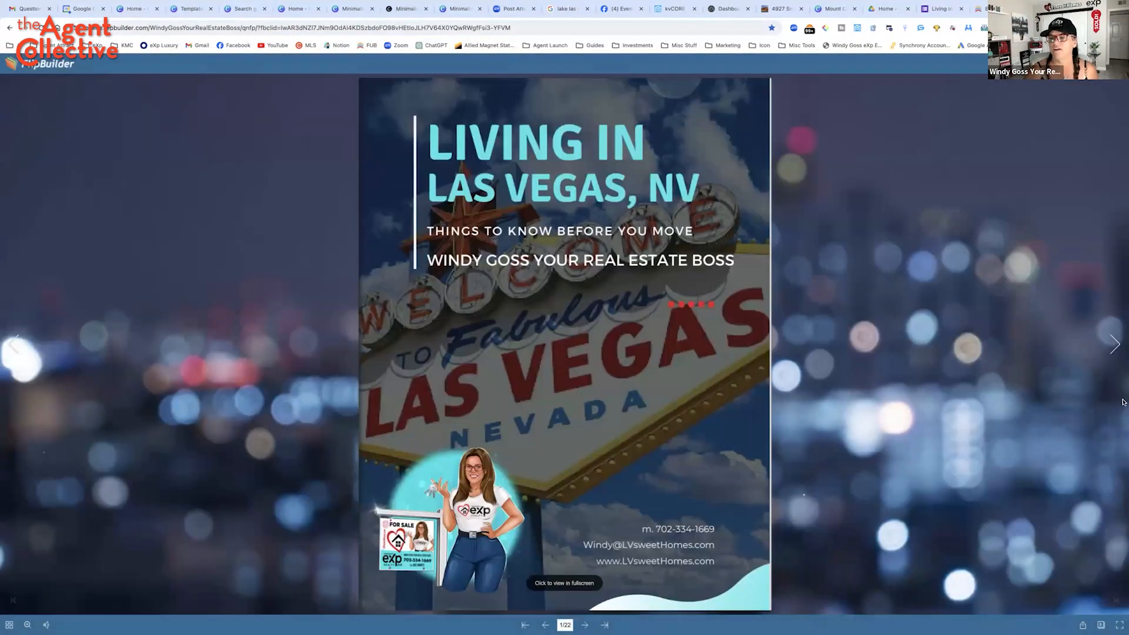
{"action": "left_click", "coordinate": [1114, 343]}
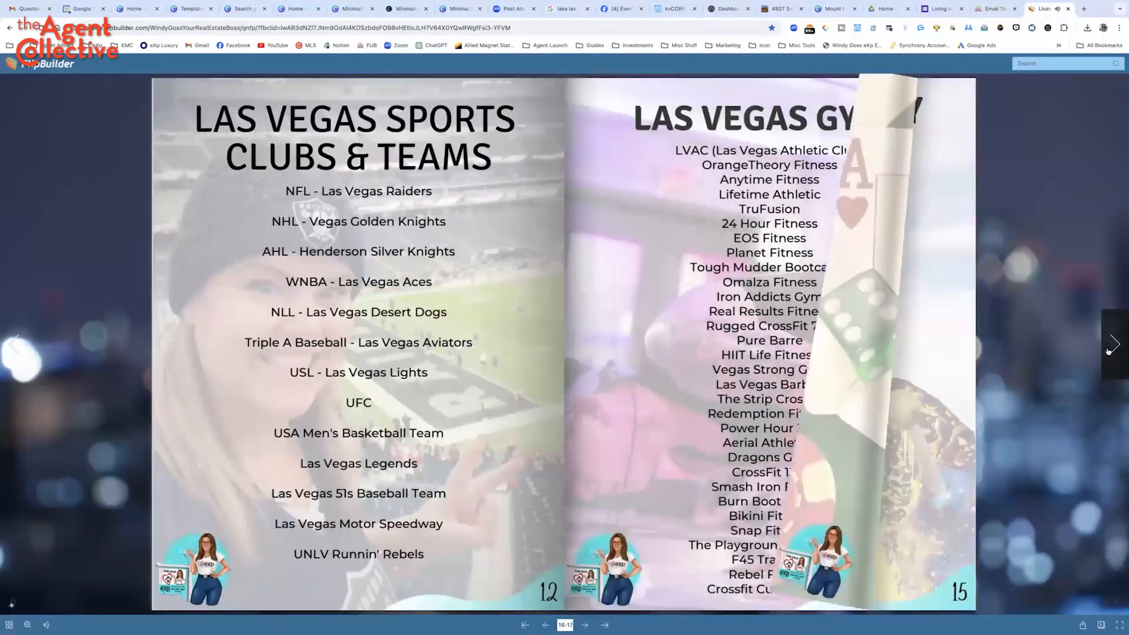
{"action": "left_click", "coordinate": [1112, 343]}
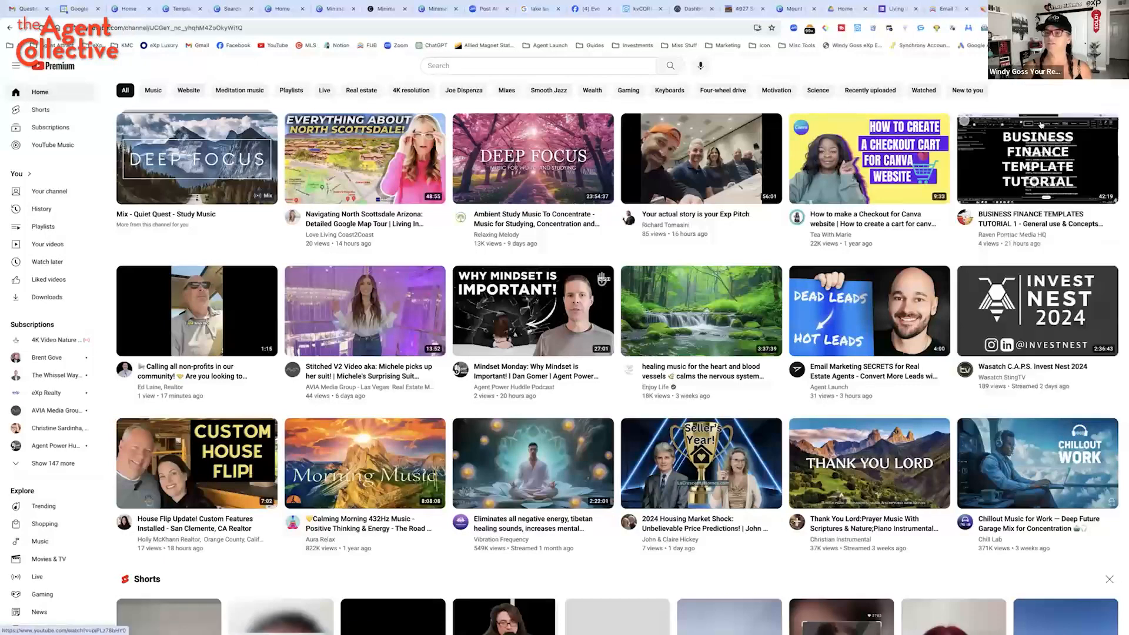
Scroll Your channel to the drone tour video and follow its free guide link
{"action": "left_click", "coordinate": [49, 191]}
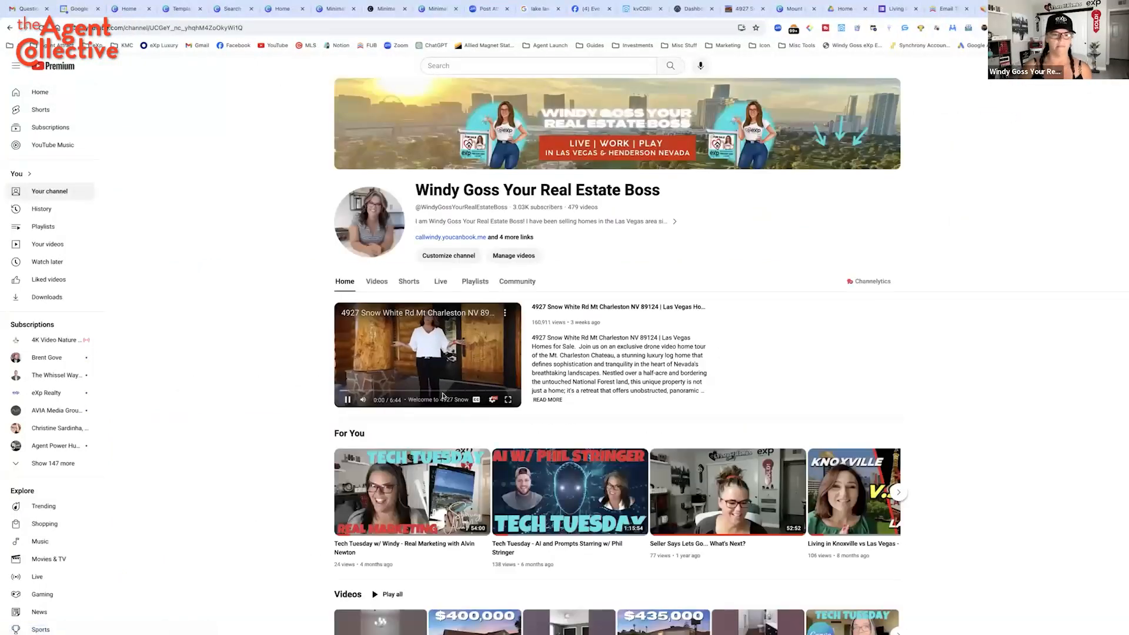
{"action": "scroll", "scroll_direction": "down", "scroll_amount": 3}
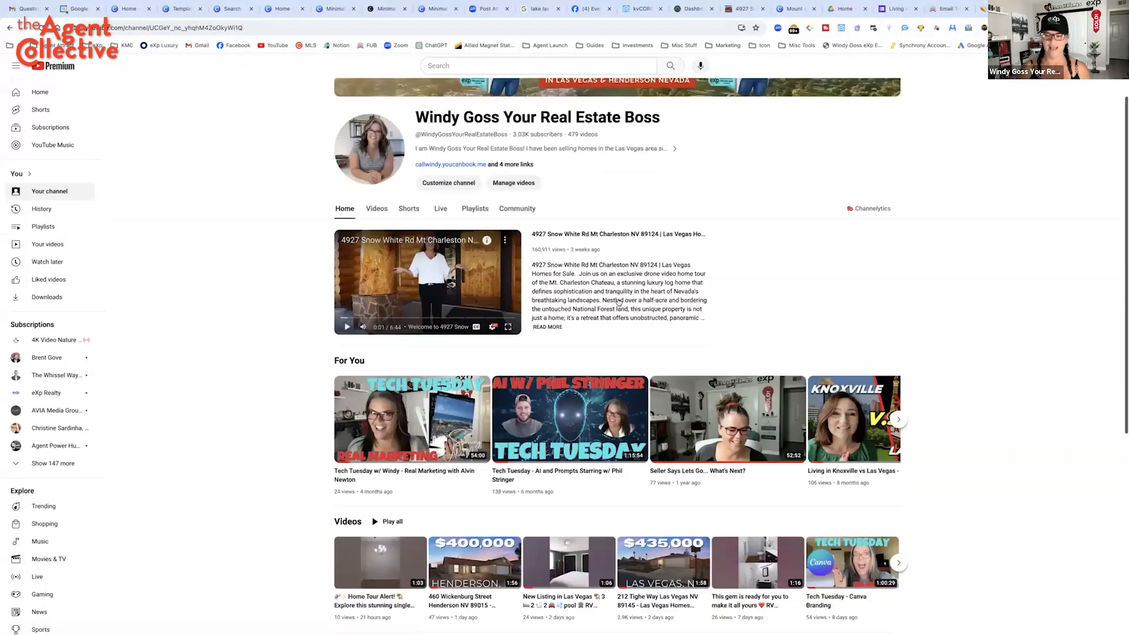
{"action": "scroll", "scroll_direction": "down", "scroll_amount": 3}
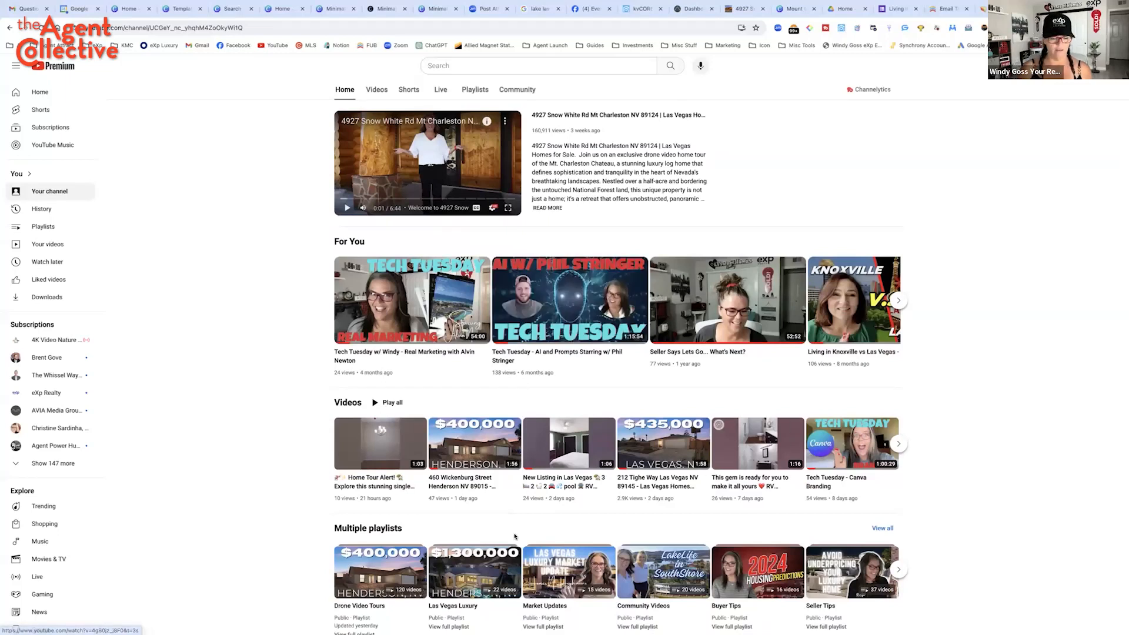
{"action": "scroll", "scroll_direction": "down", "scroll_amount": 3}
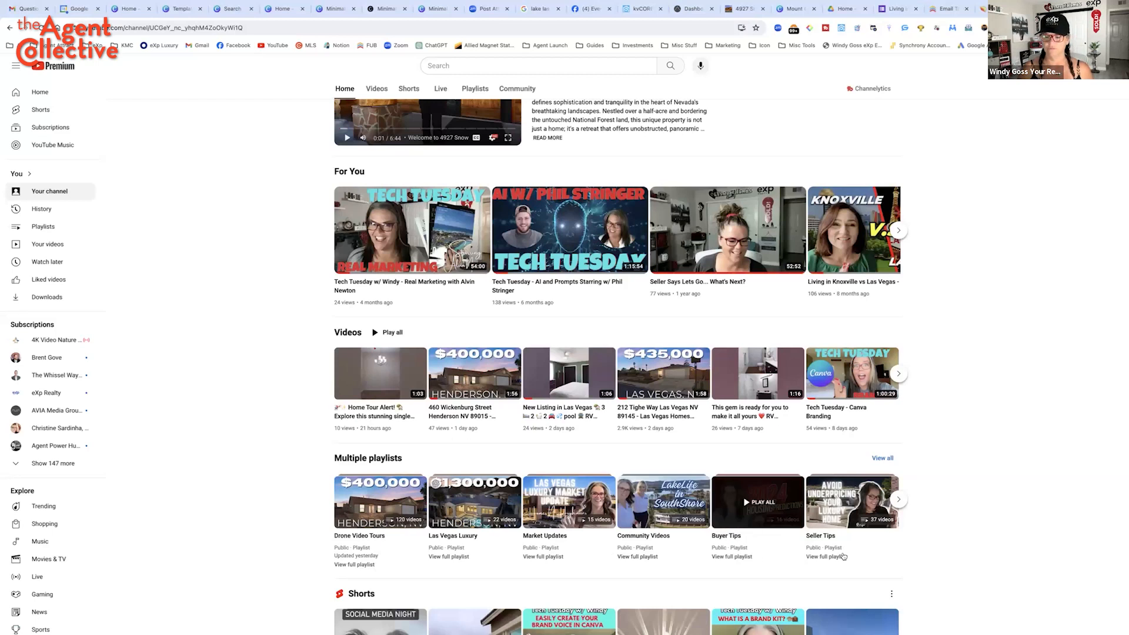
{"action": "scroll", "scroll_direction": "down", "scroll_amount": 3}
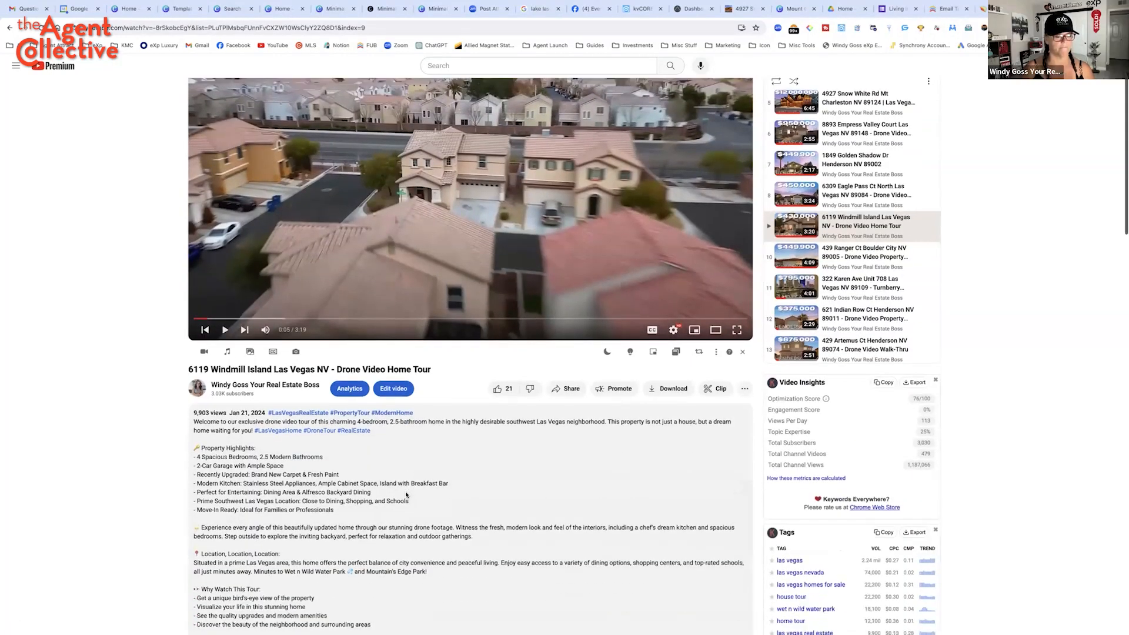
{"action": "scroll", "scroll_direction": "down", "scroll_amount": 3}
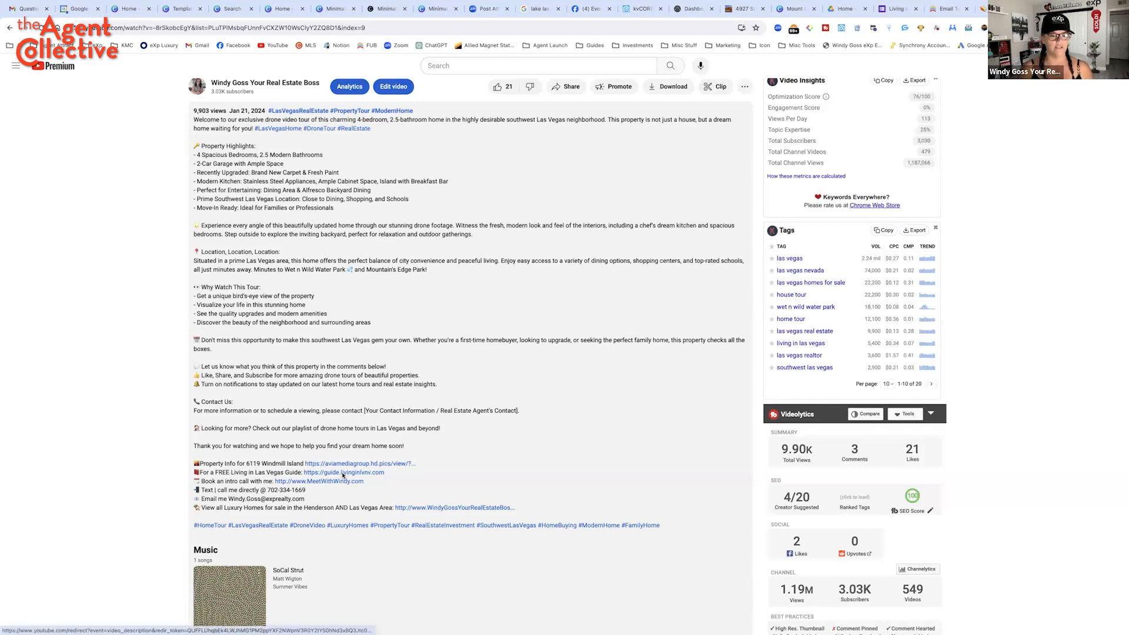
{"action": "left_click", "coordinate": [344, 472]}
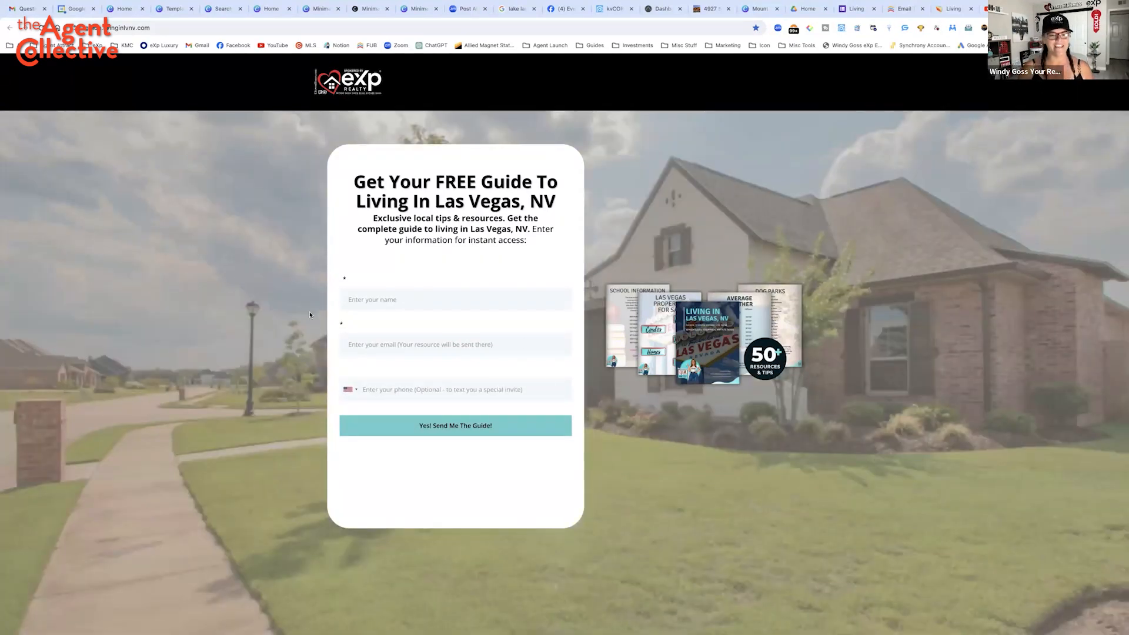
{"action": "mouse_move", "coordinate": [531, 504]}
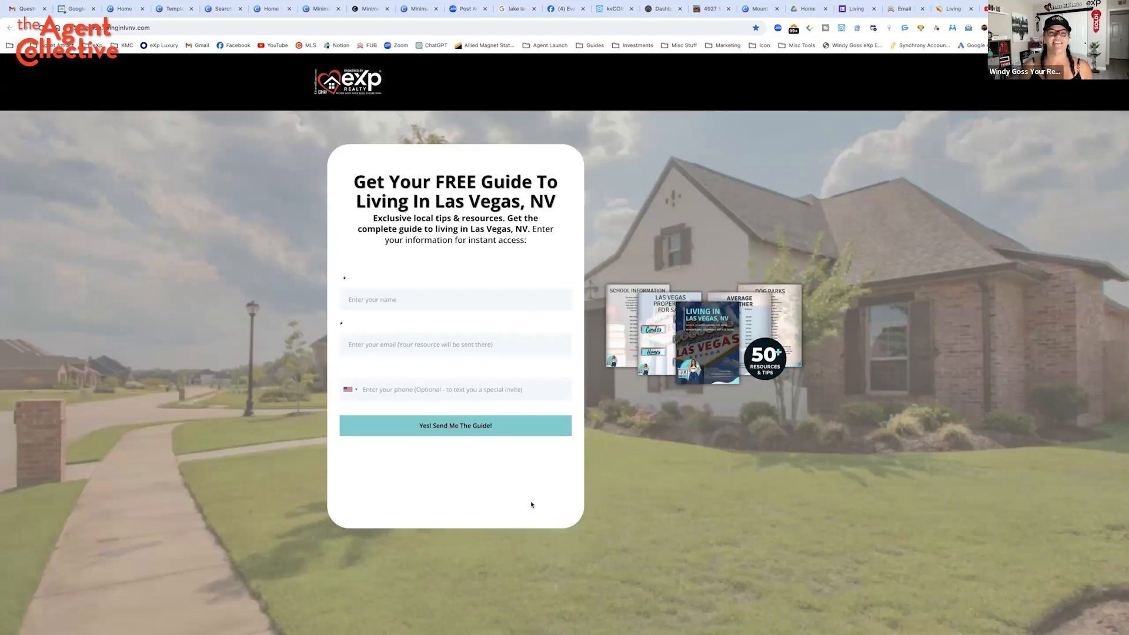